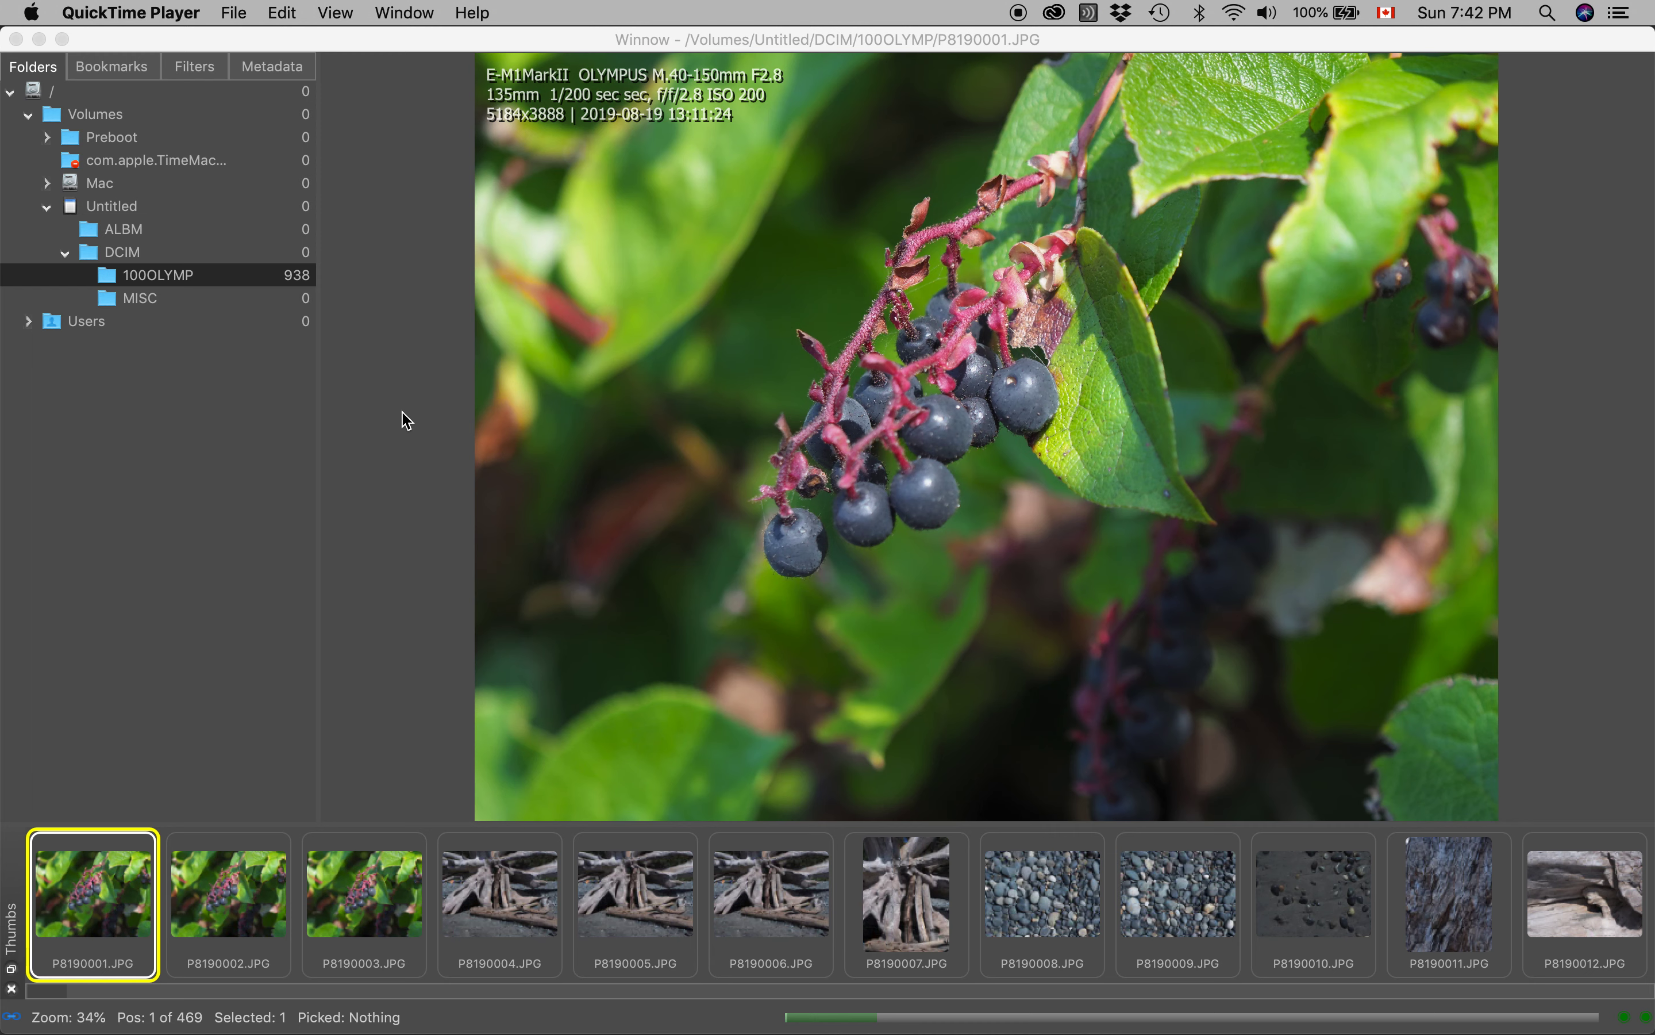
mouse_move(370, 465)
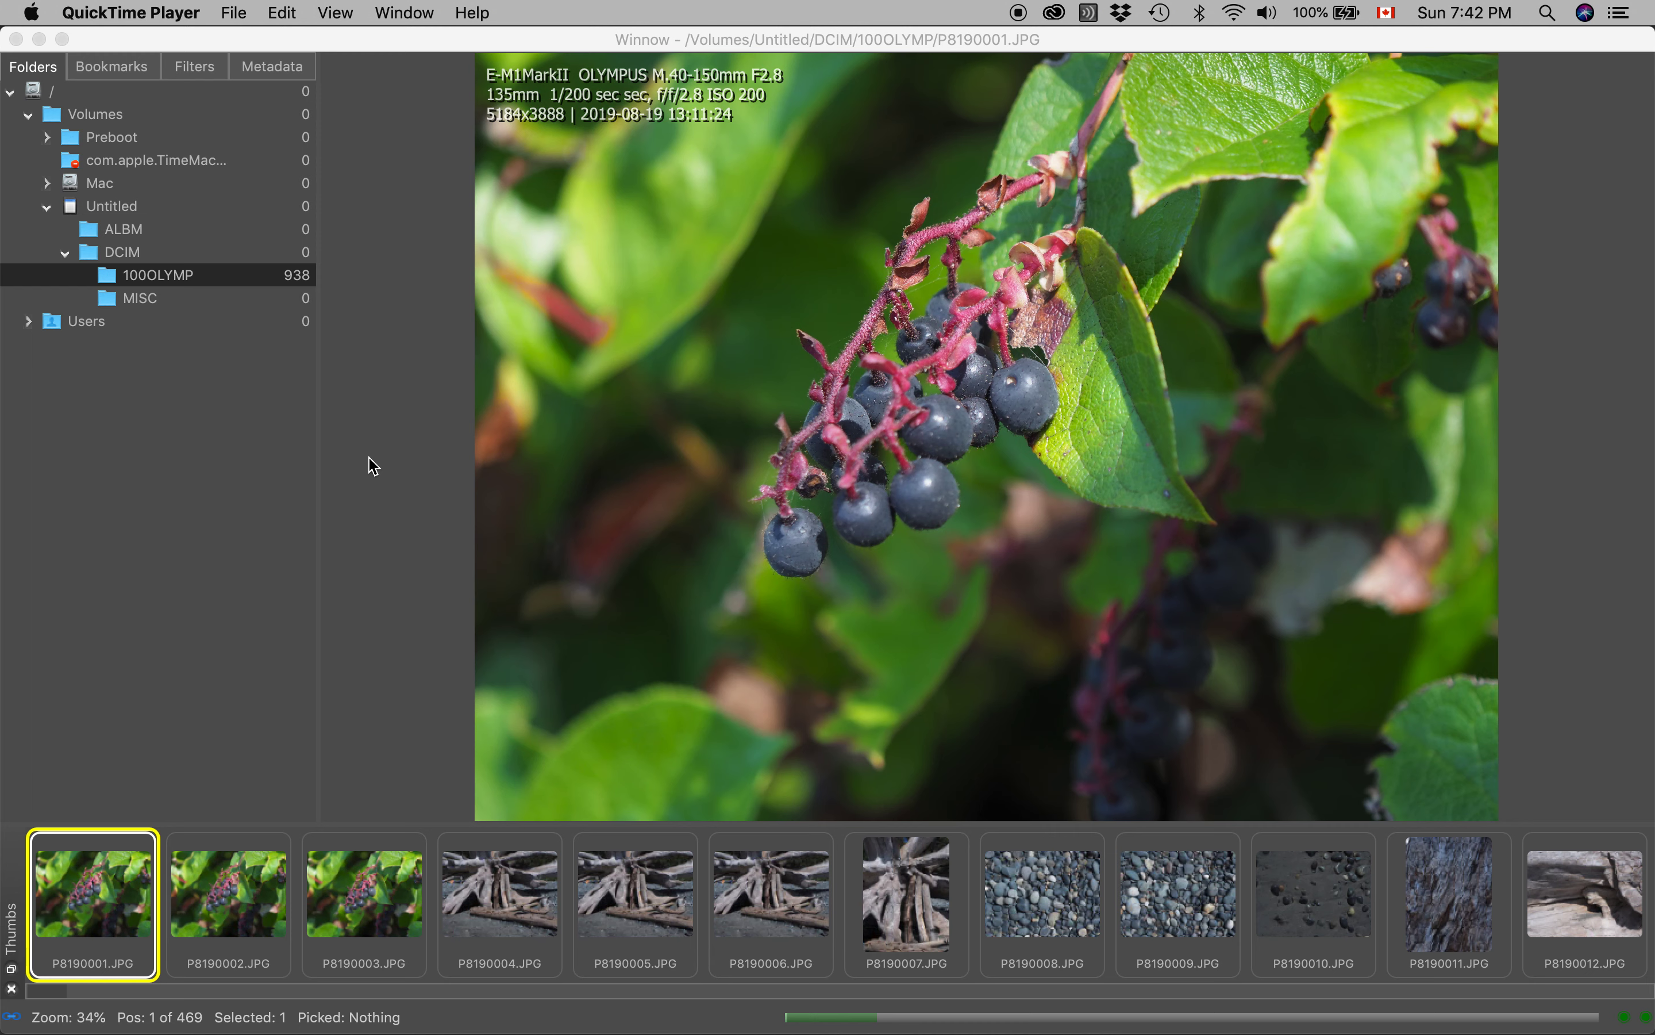
mouse_move(97, 912)
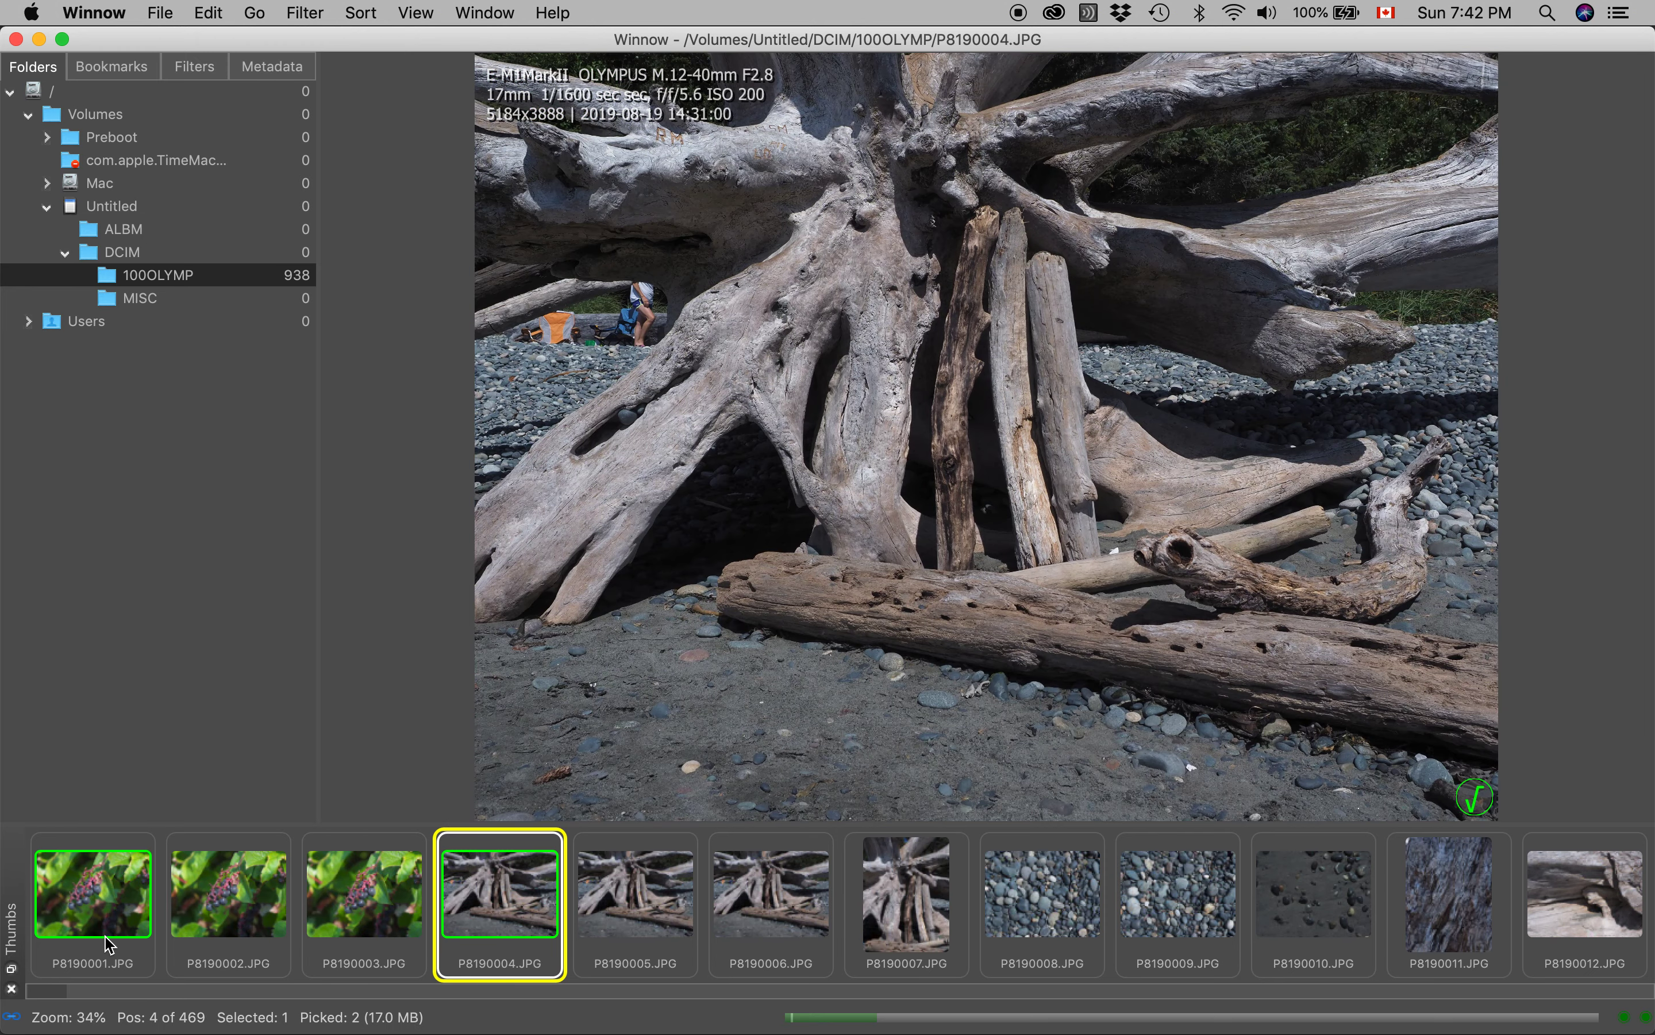
Mark thumbnail P8190004 as picked alongside P8190001.
click(841, 893)
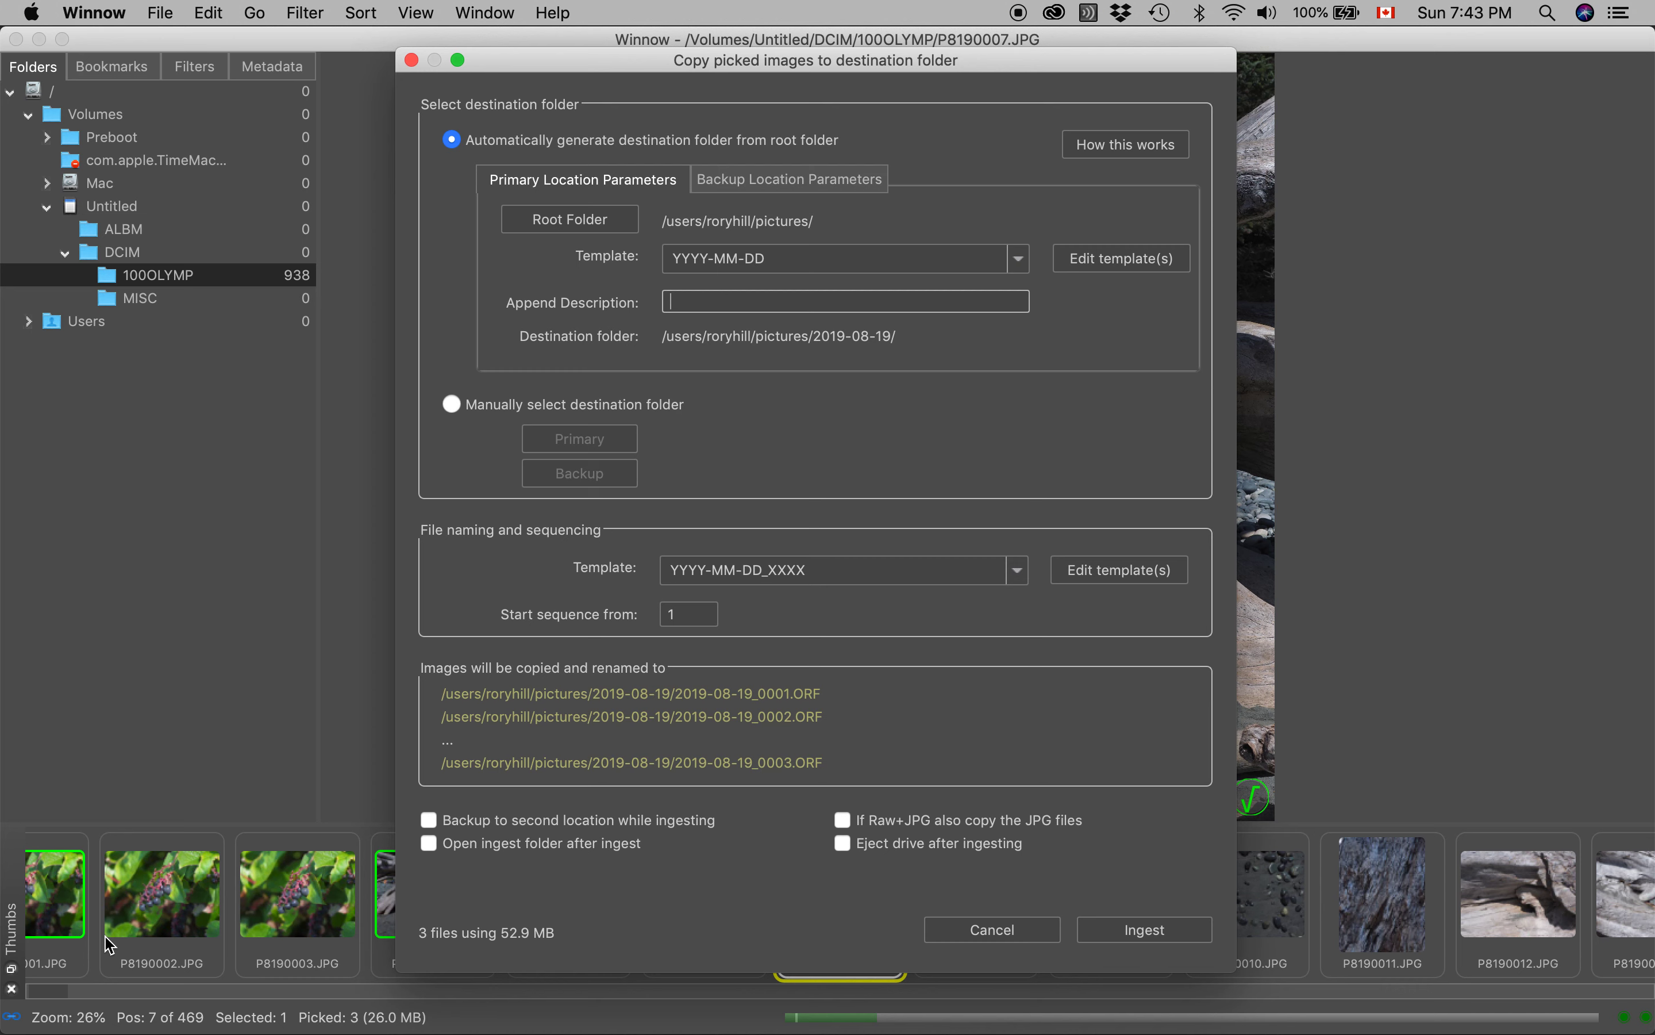
mouse_move(86, 553)
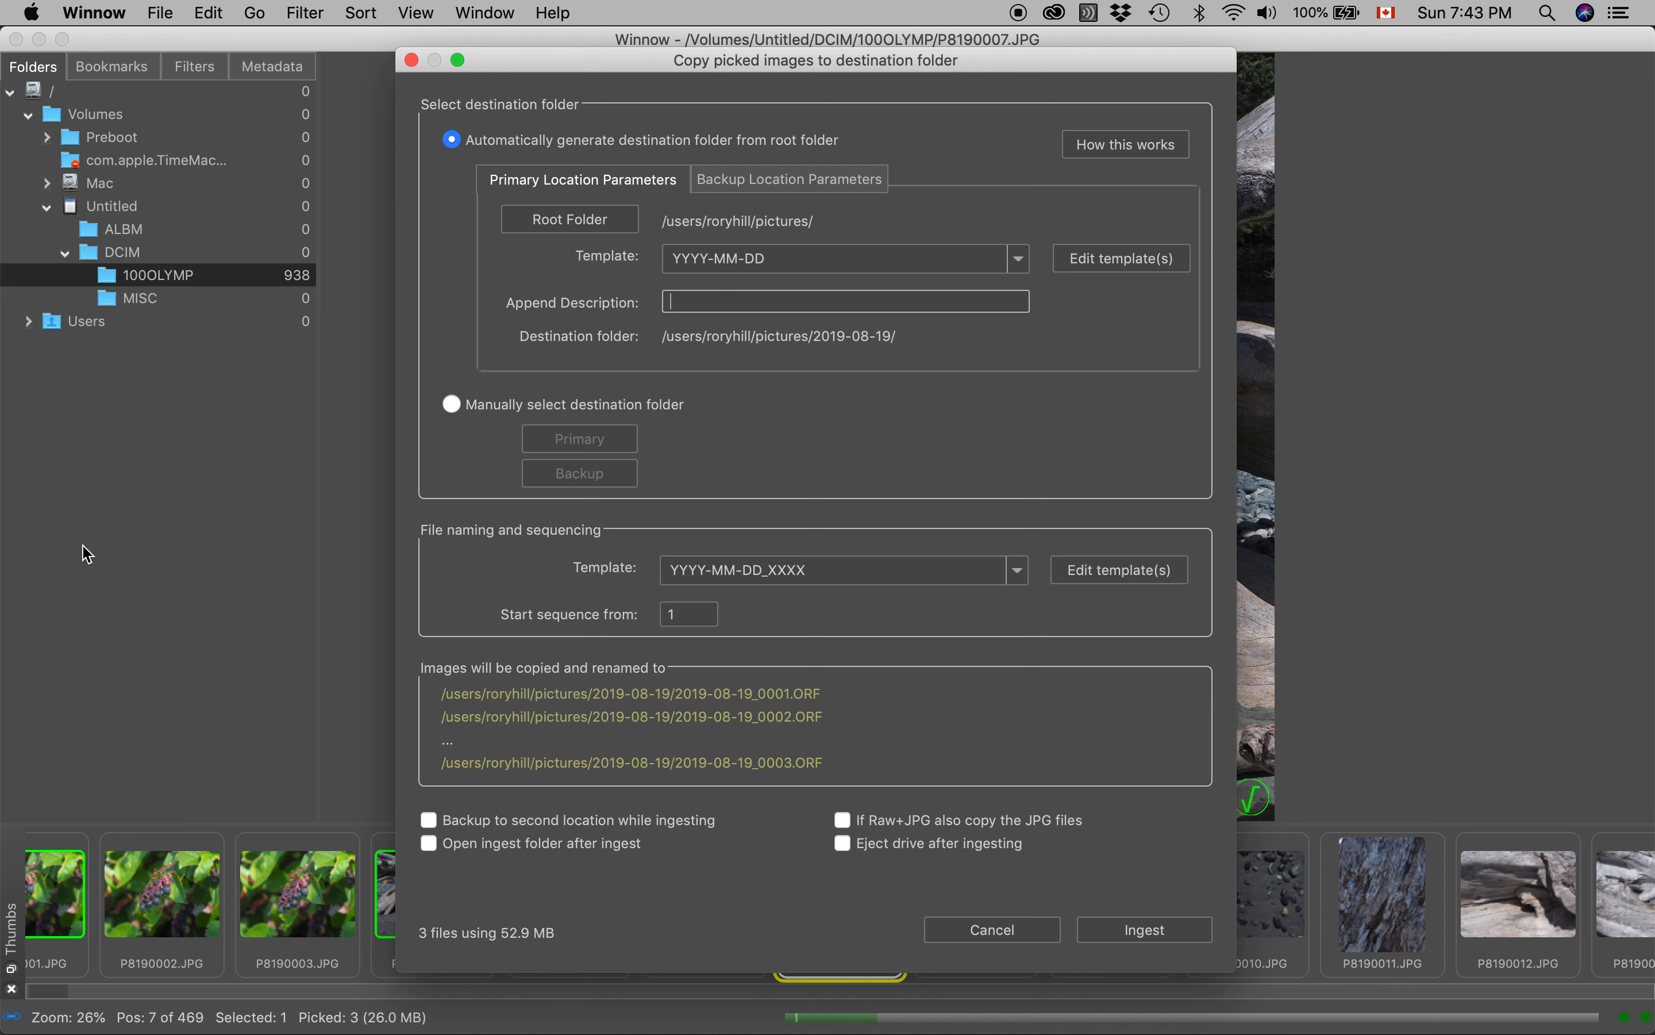
mouse_move(470, 177)
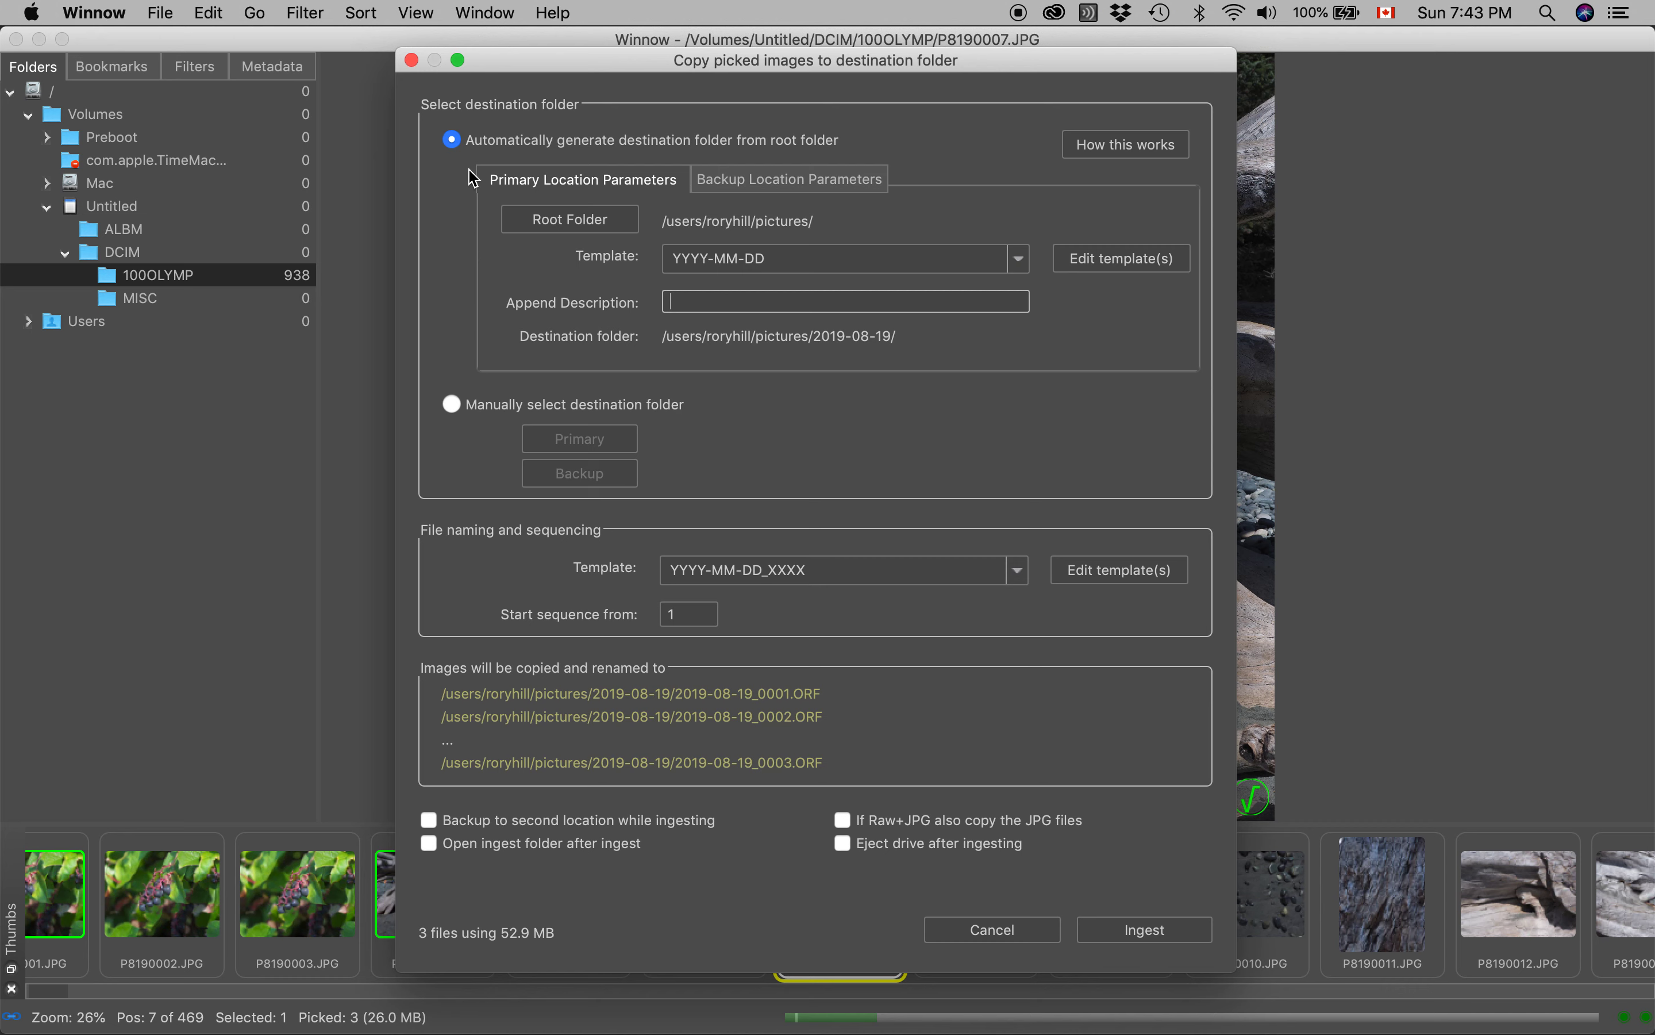
mouse_move(427, 354)
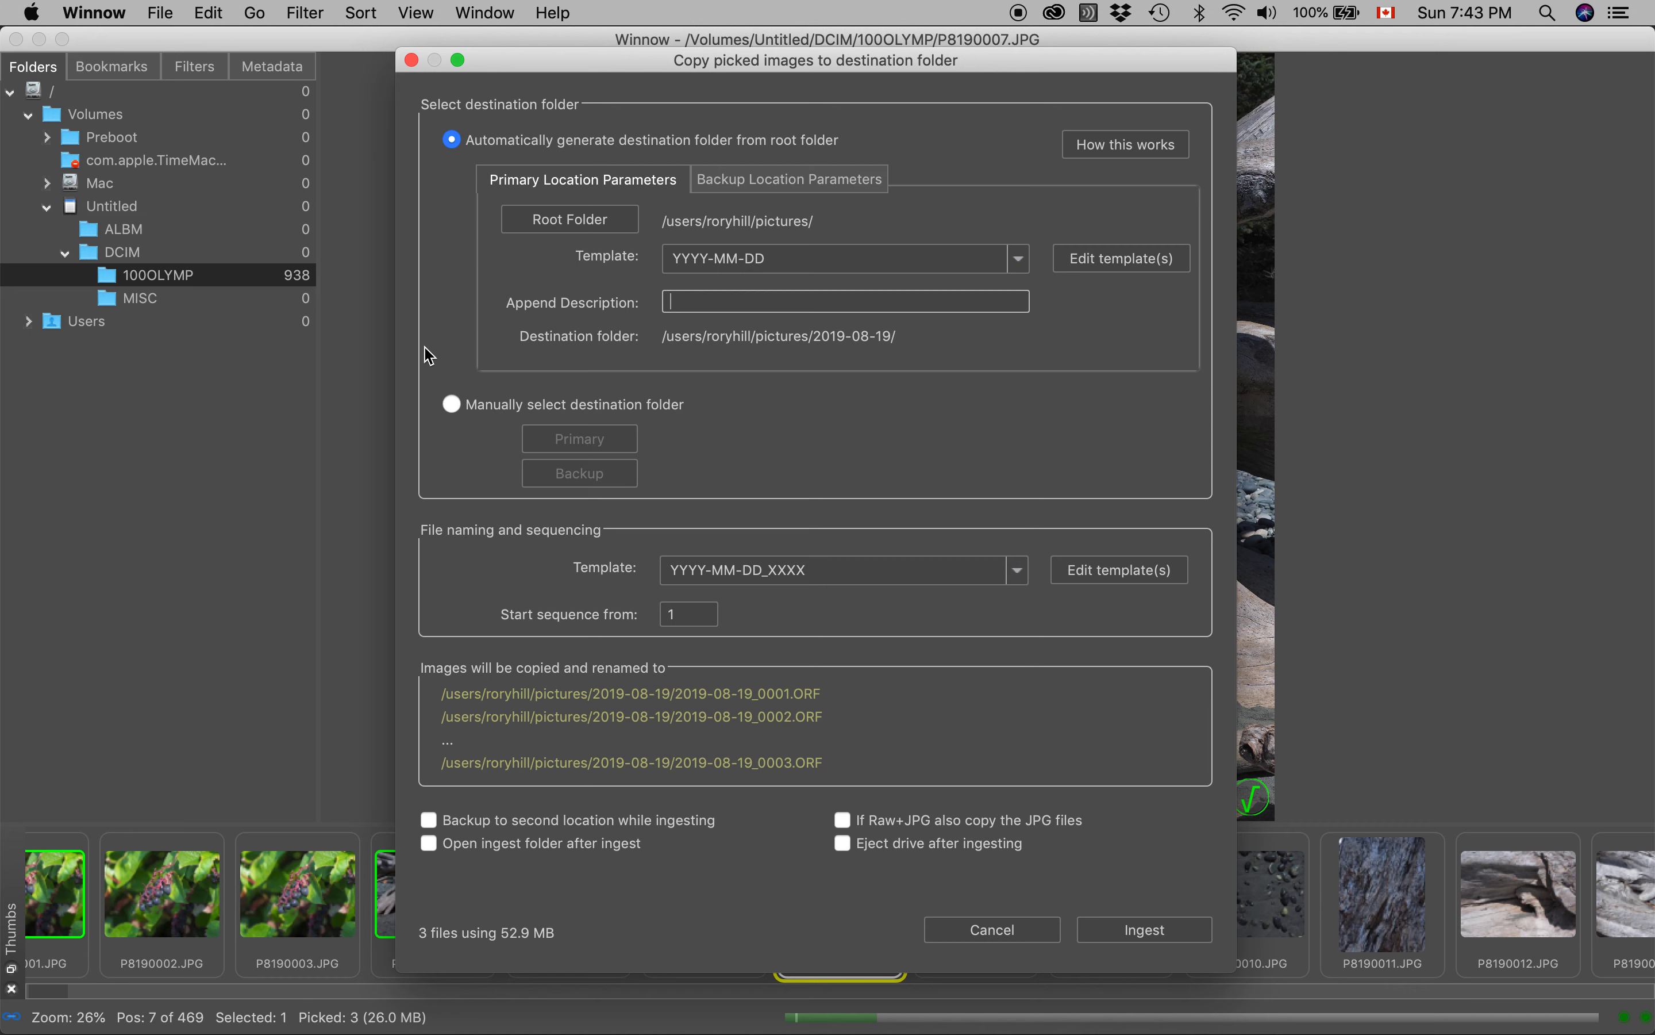
mouse_move(449, 259)
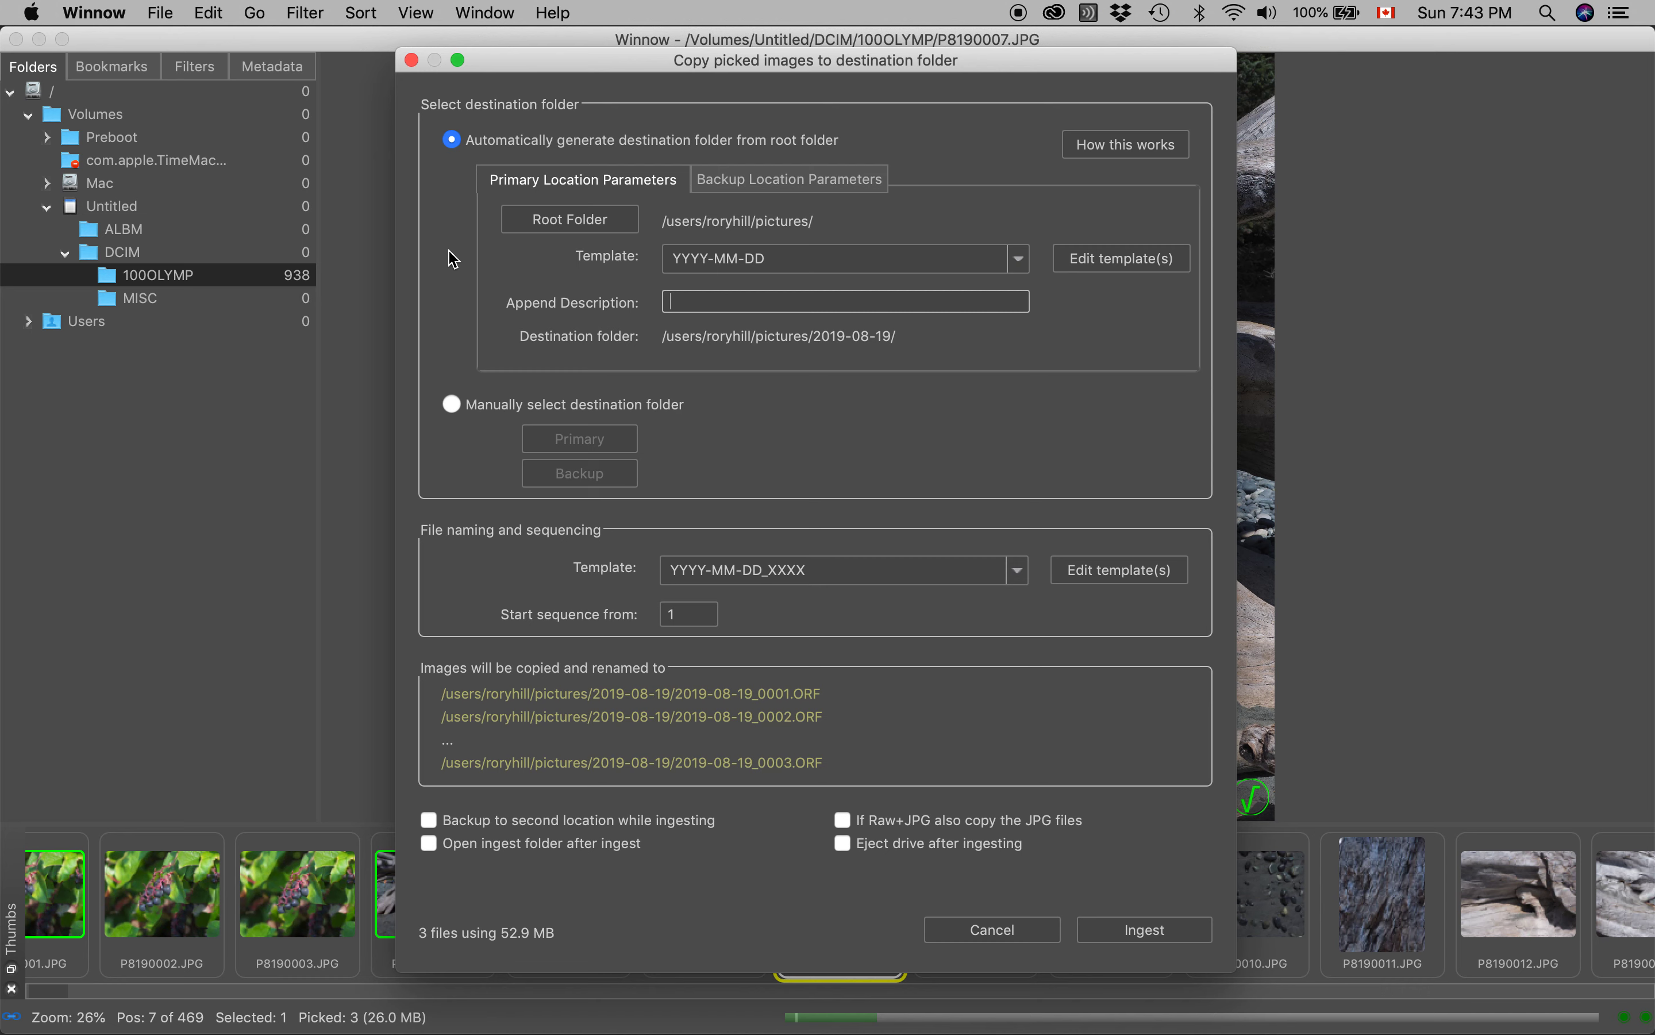
mouse_move(601, 294)
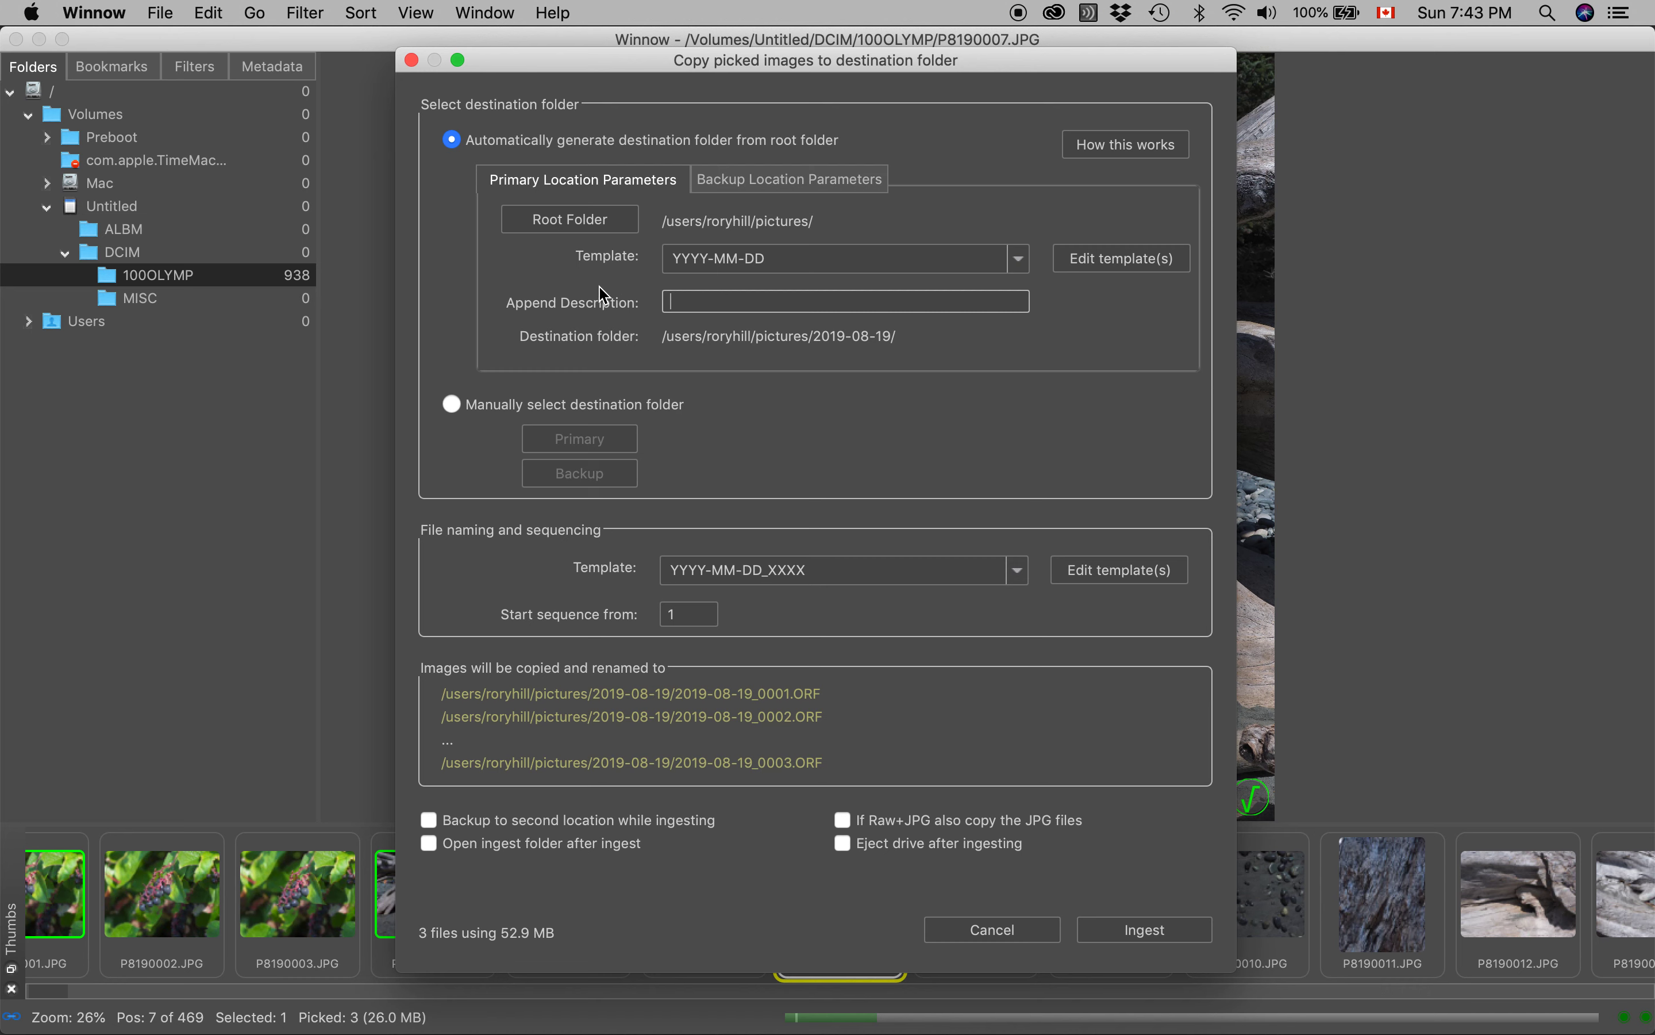
mouse_move(620, 259)
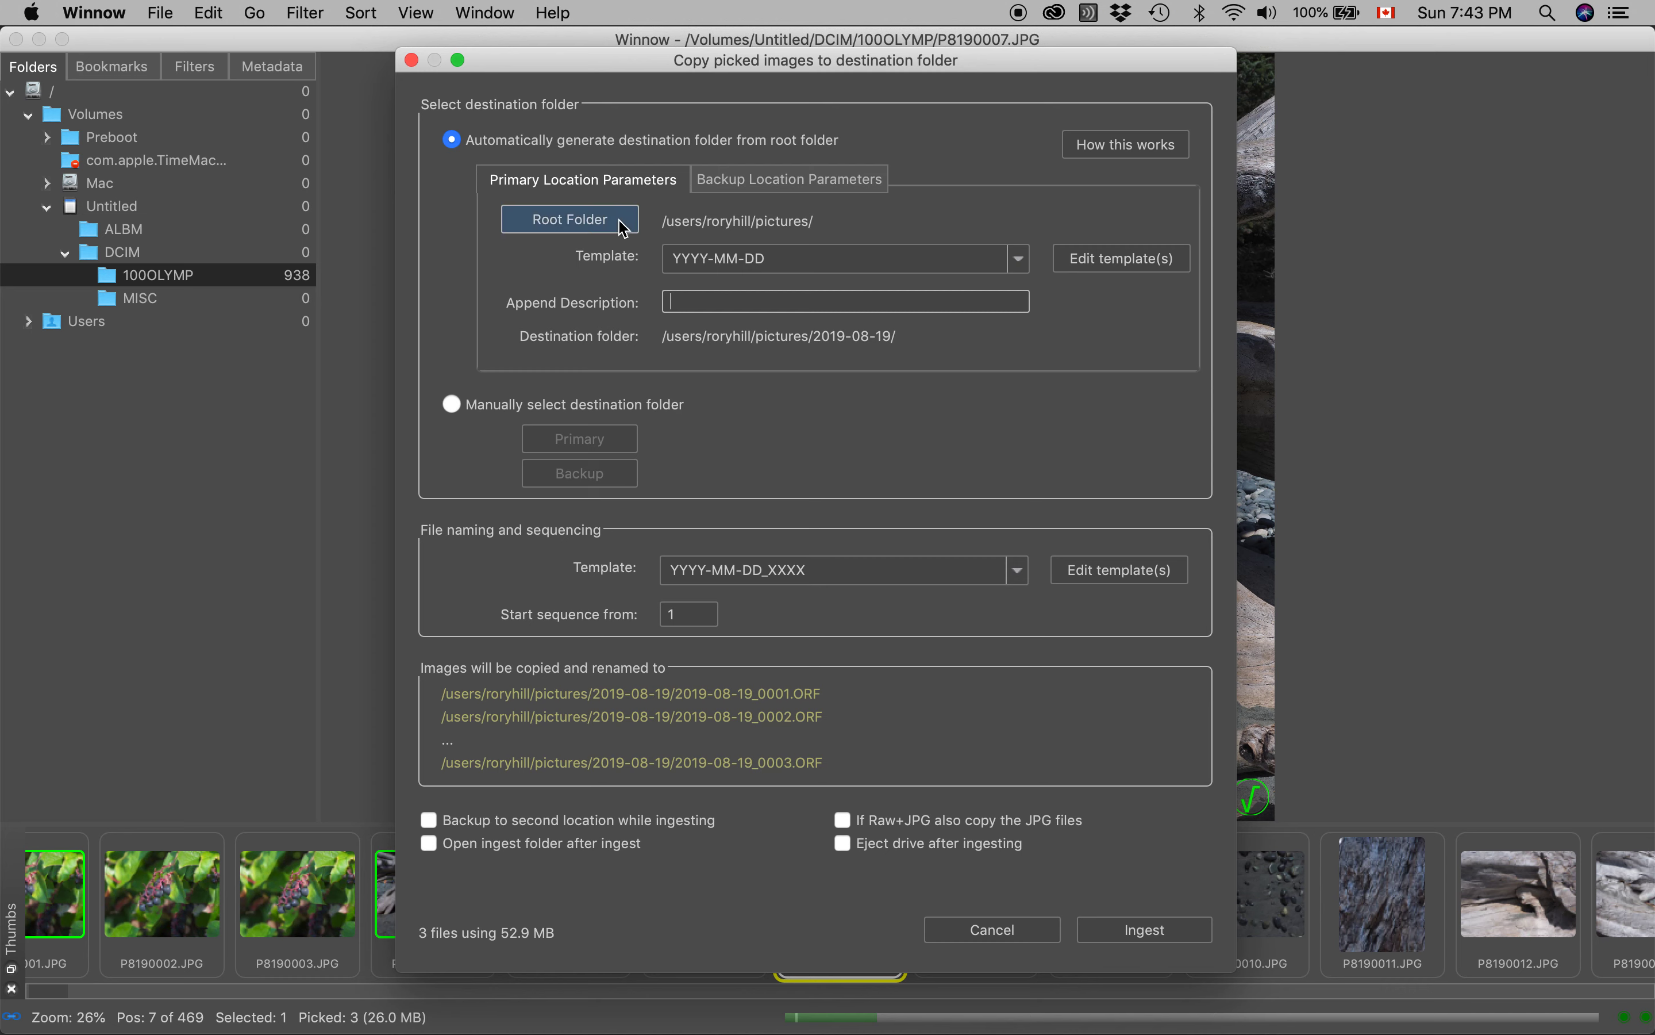
mouse_move(579, 228)
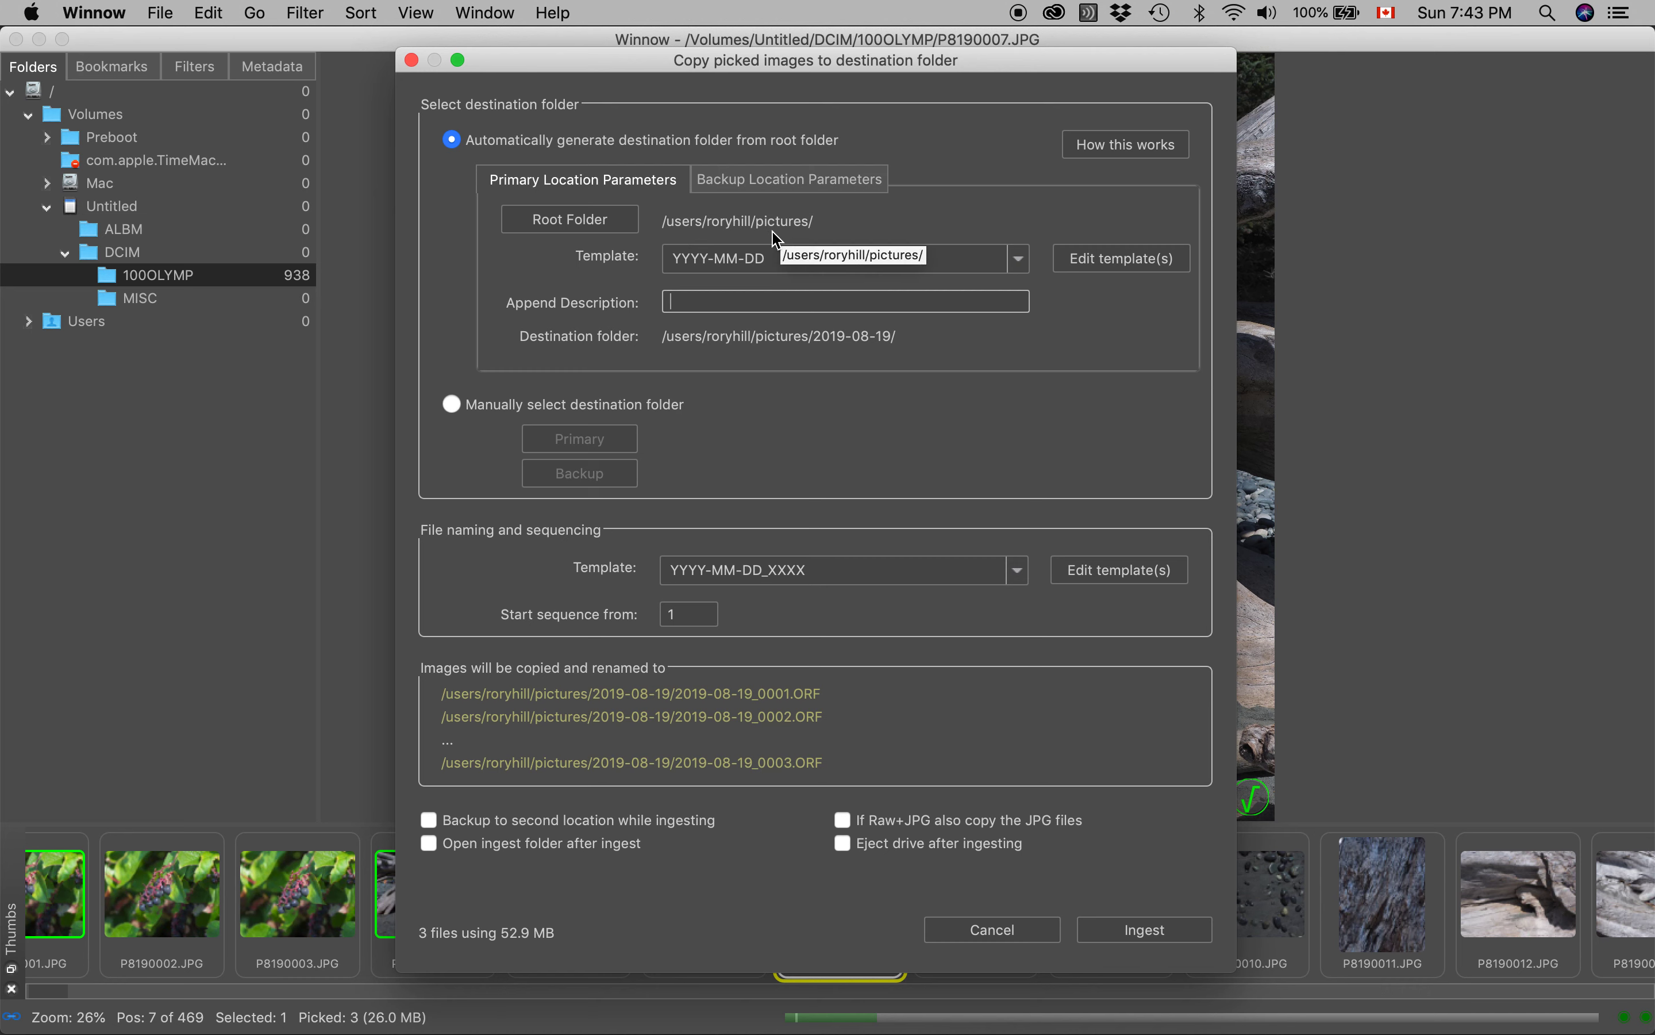
mouse_move(707, 268)
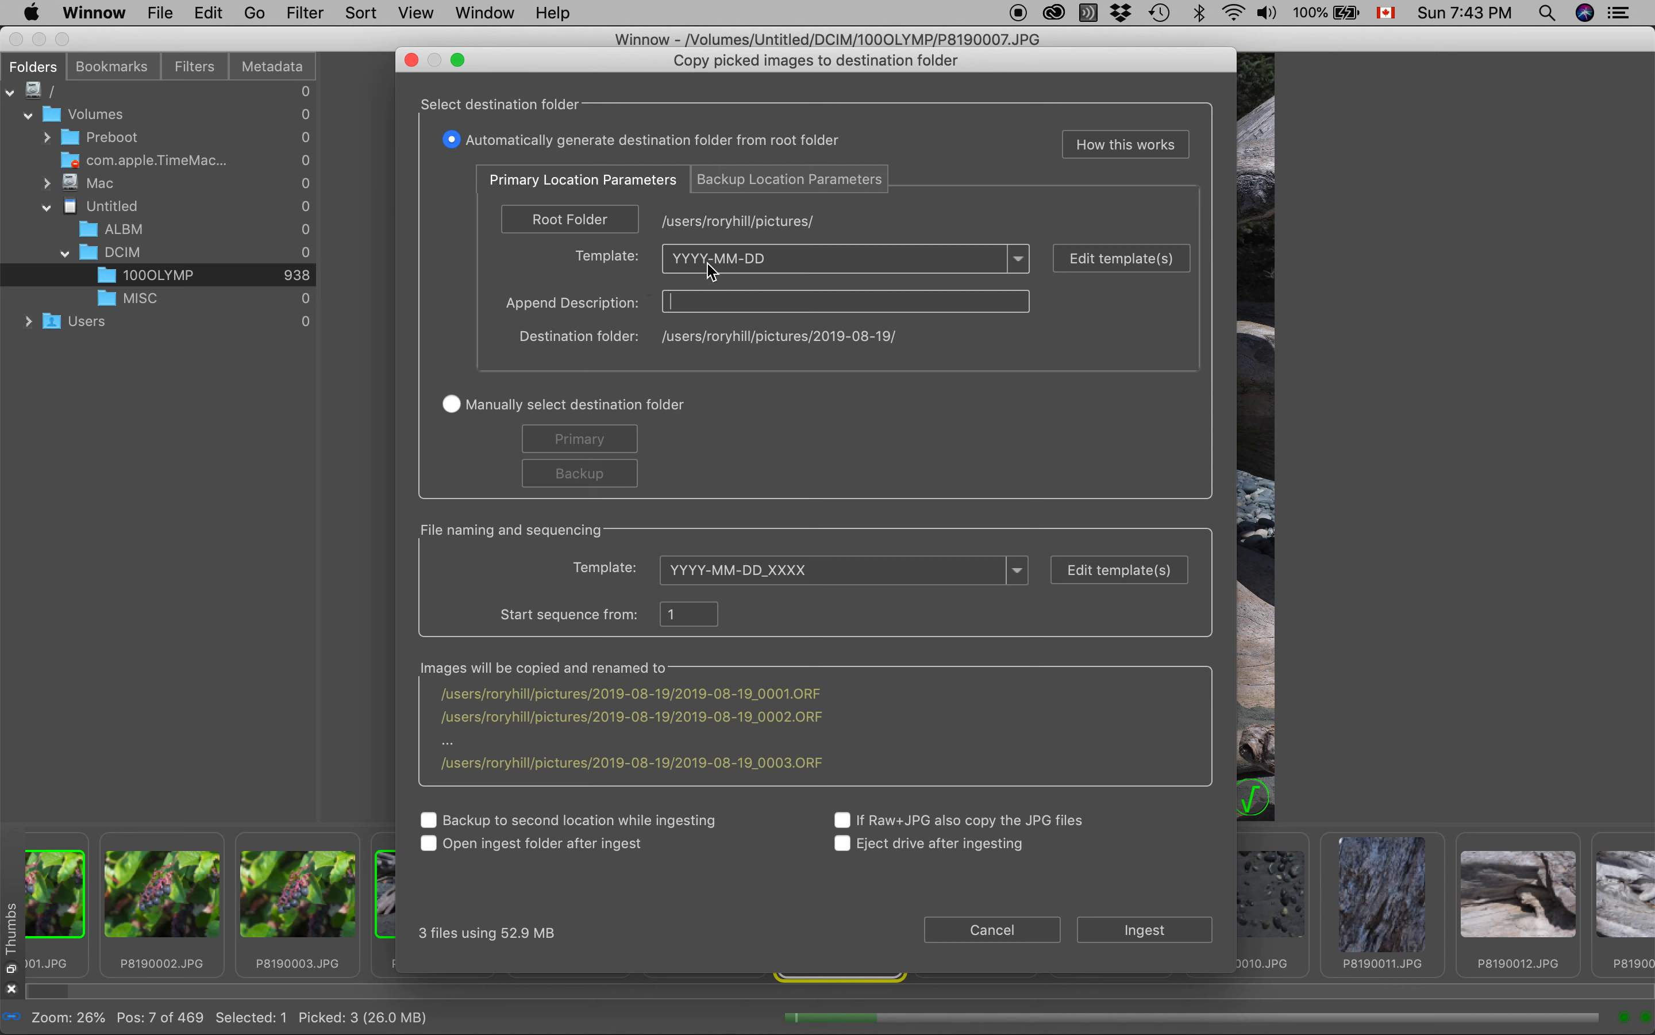
mouse_move(703, 276)
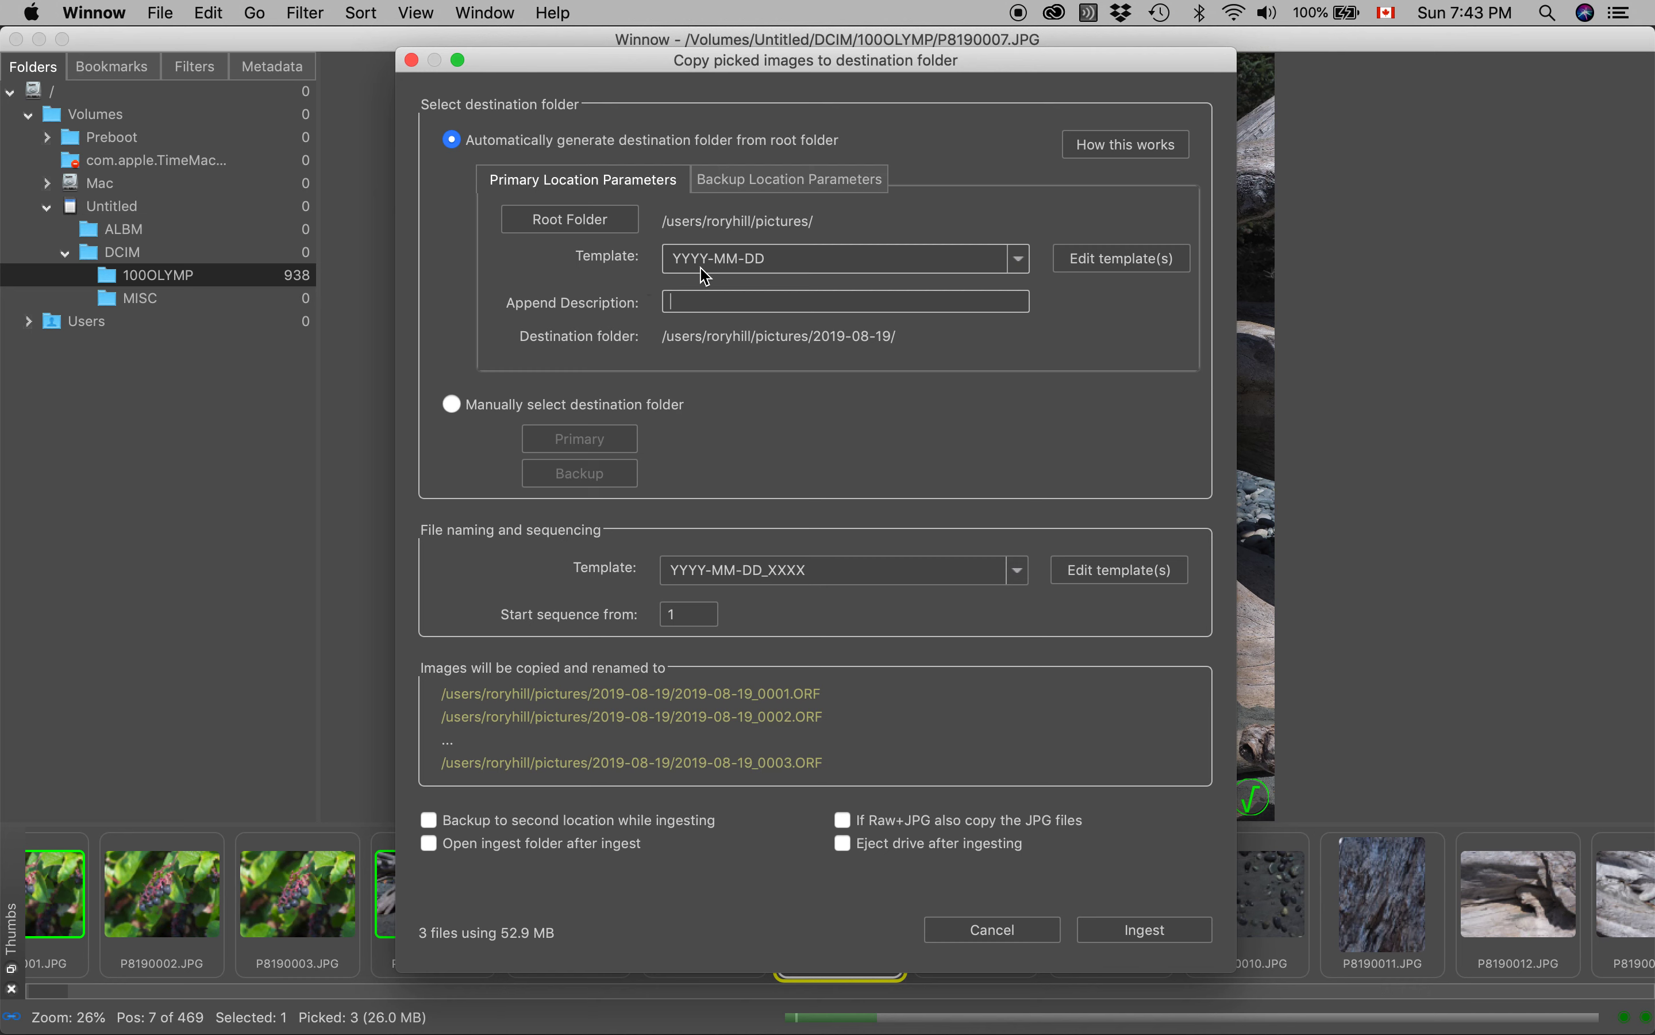
mouse_move(743, 283)
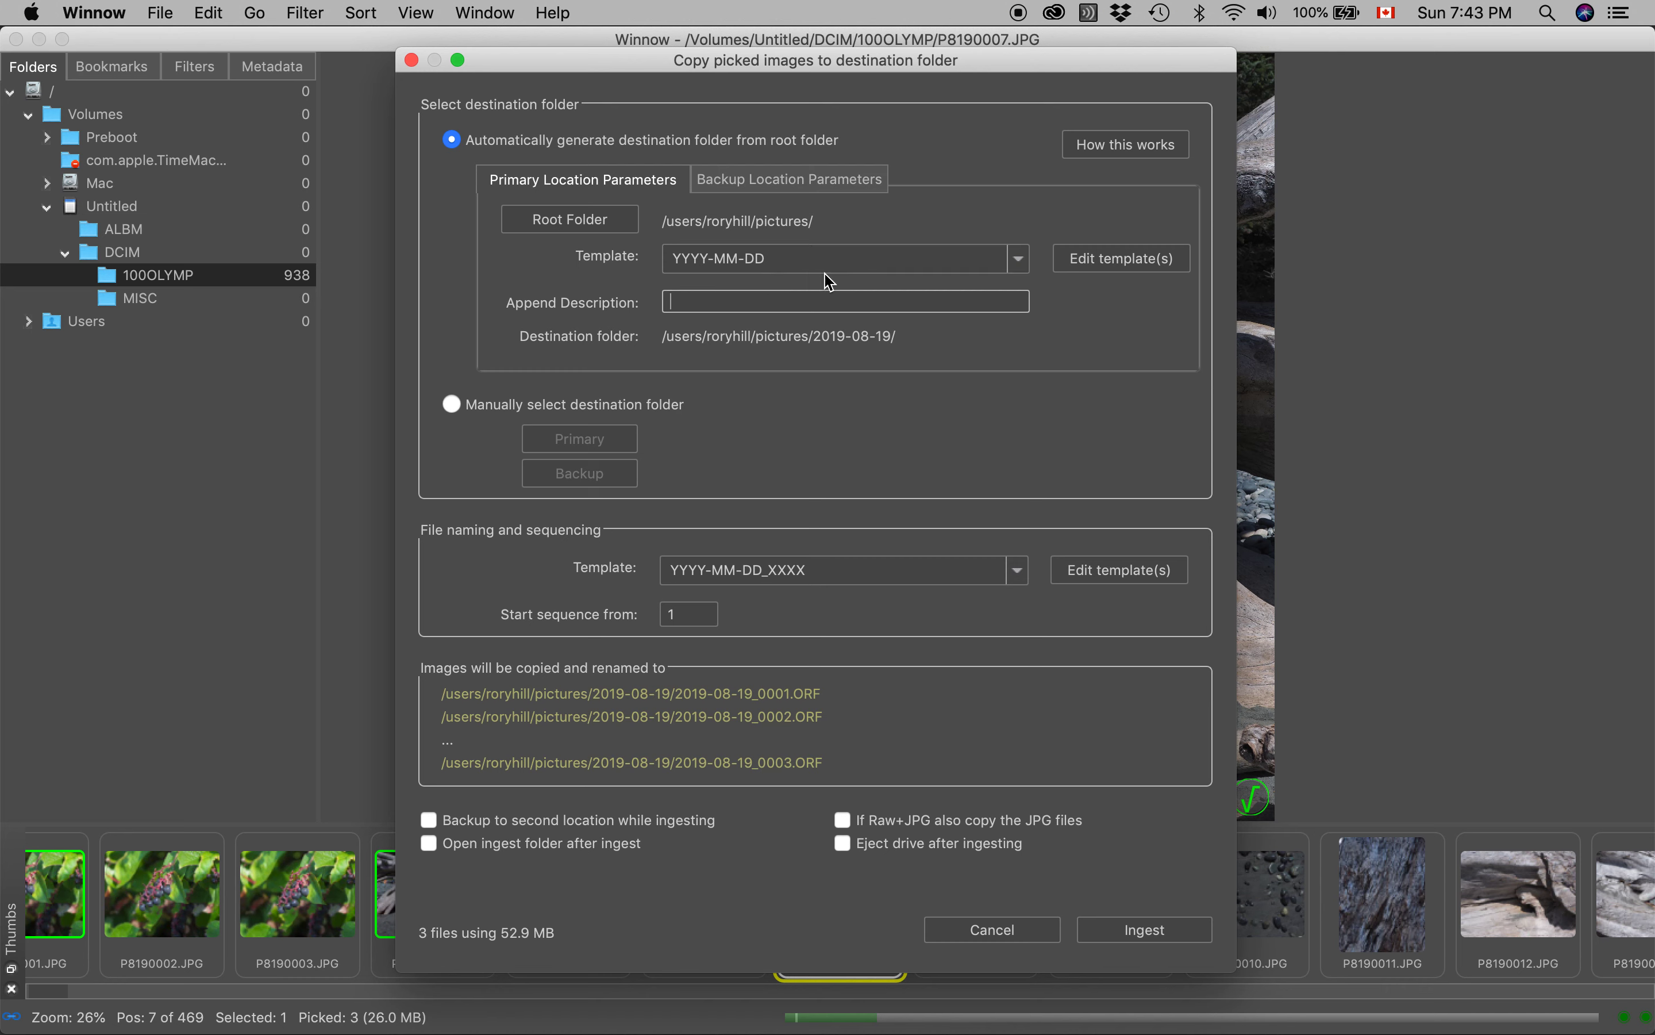
mouse_move(910, 347)
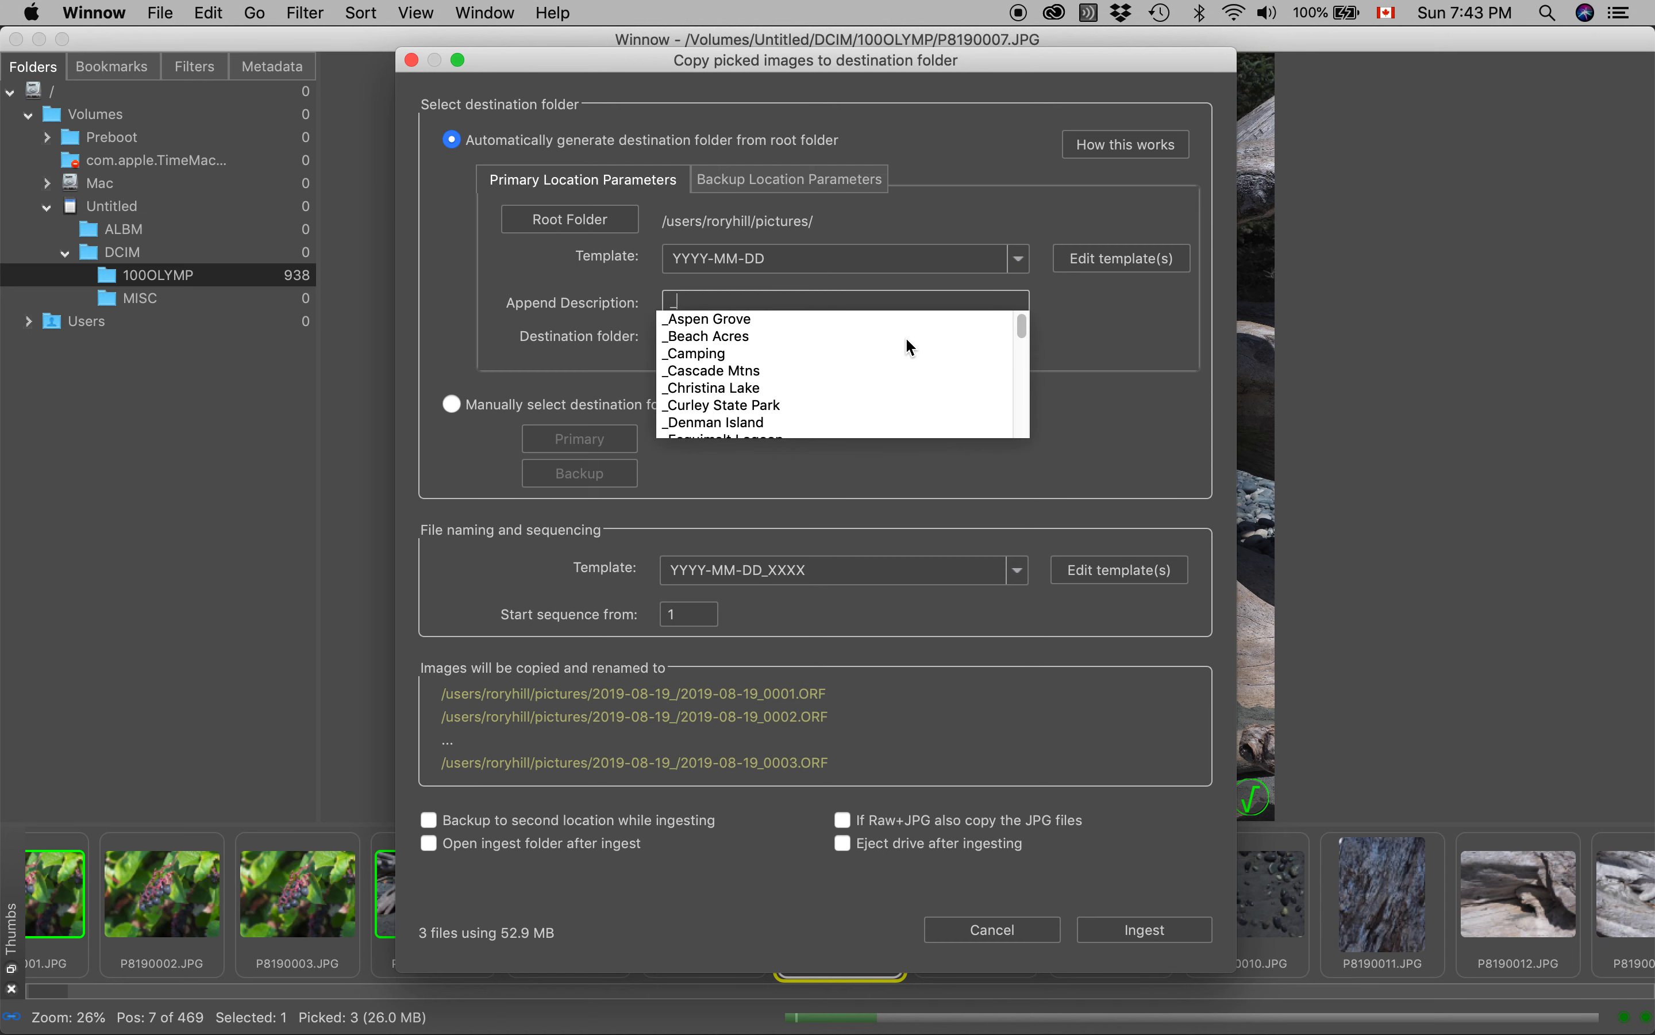
Append the description '_test' so the destination folder becomes 2019-08-19_test.
text(_test)
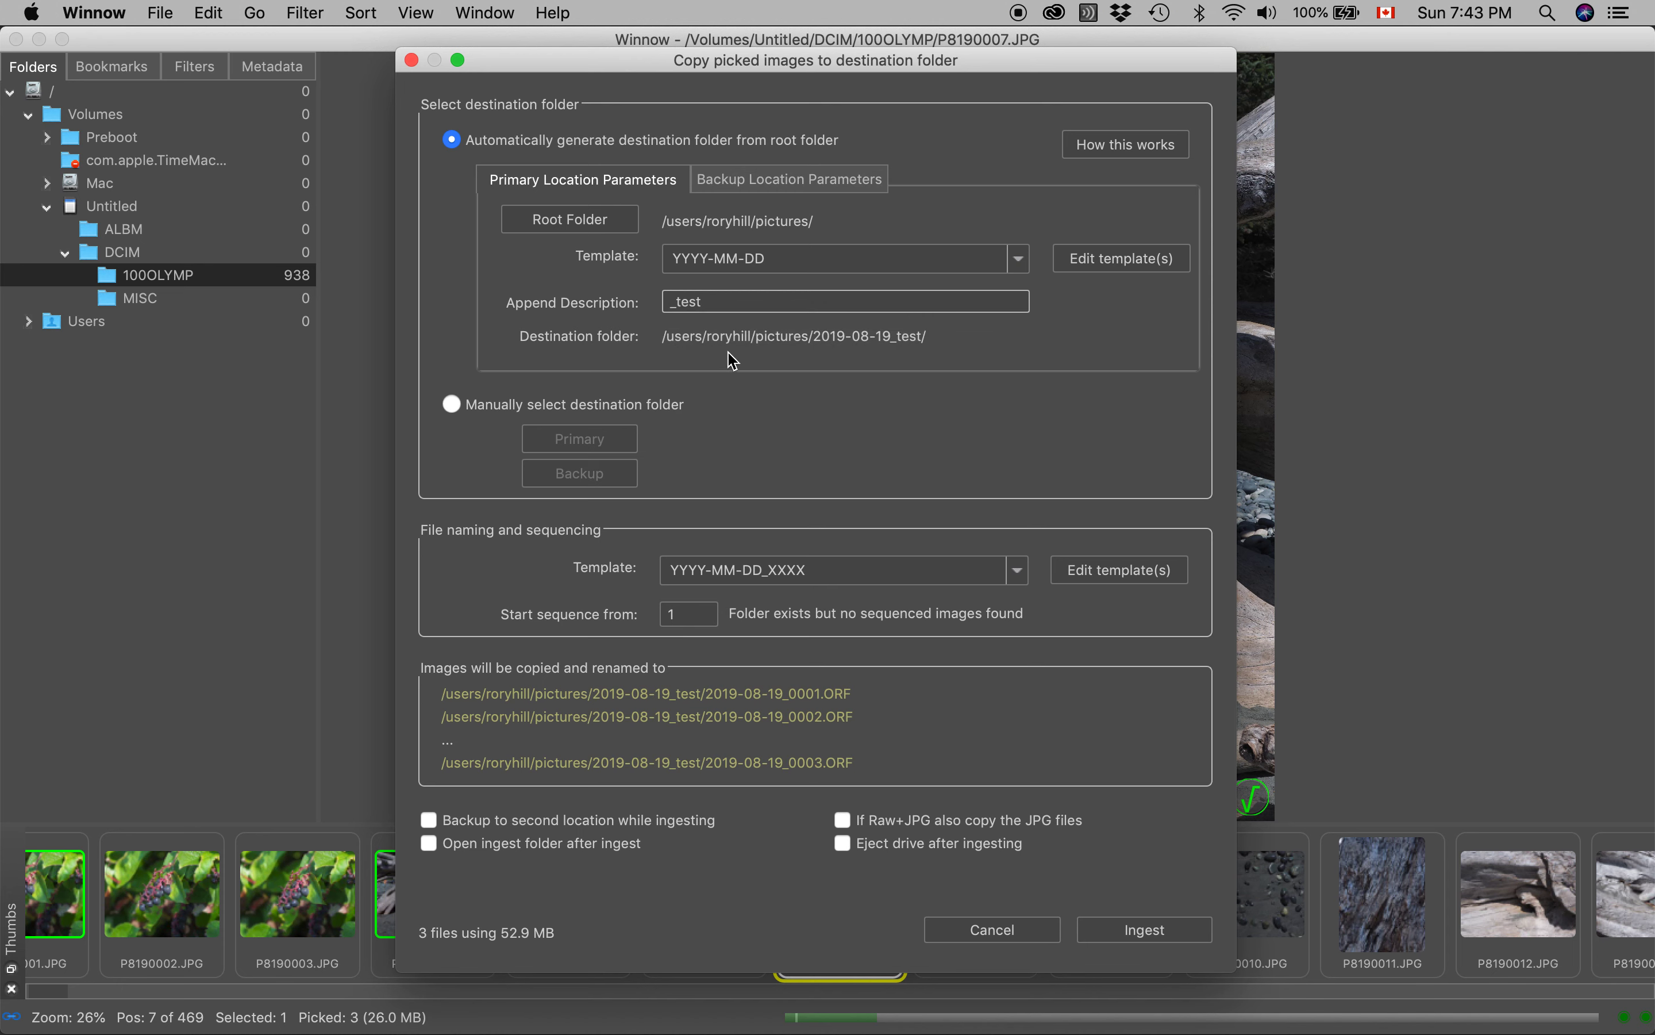
mouse_move(729, 364)
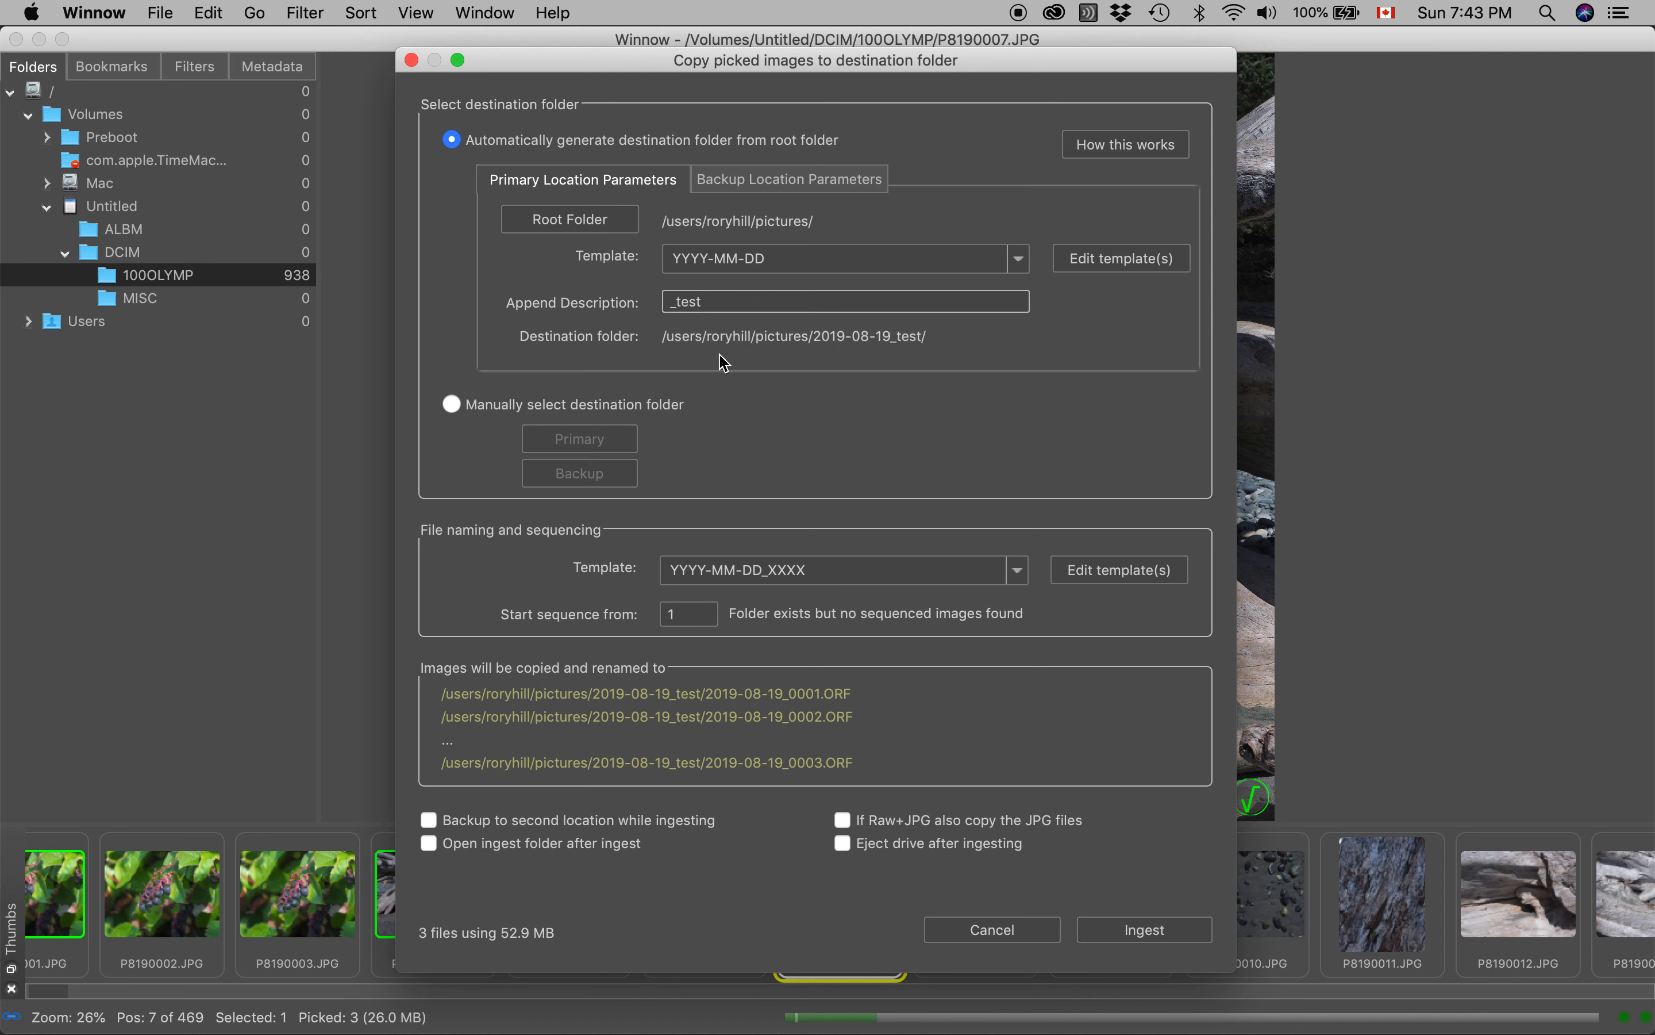
mouse_move(910, 356)
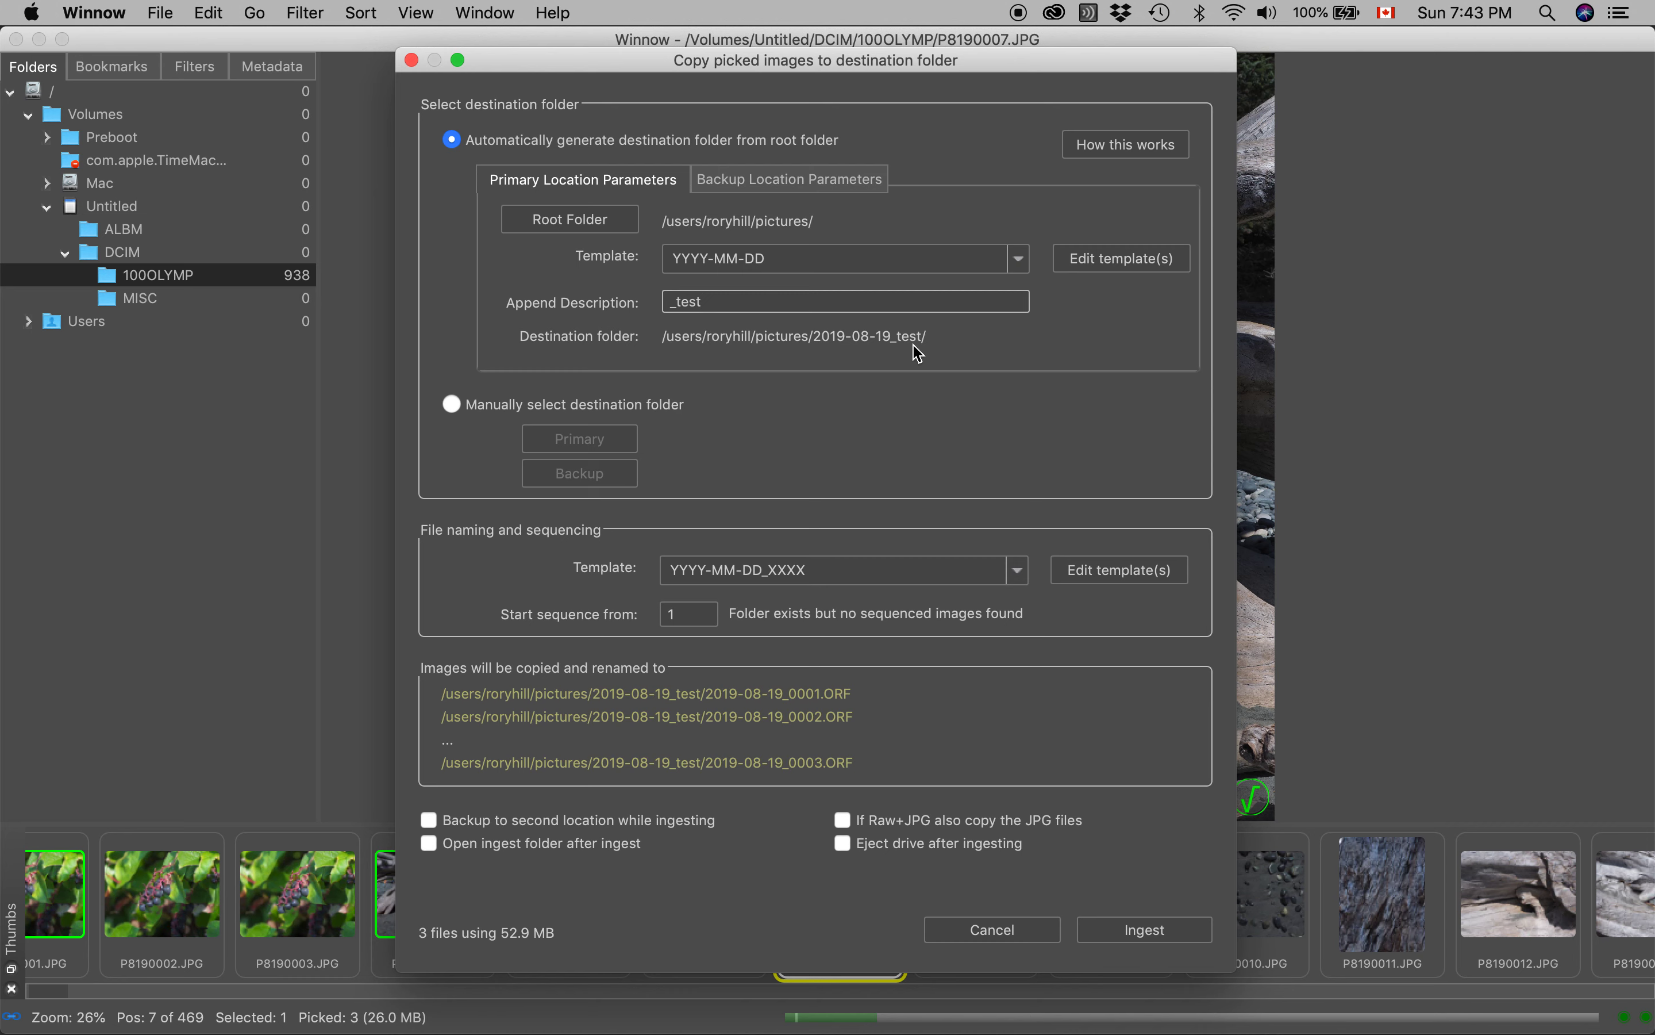
mouse_move(913, 348)
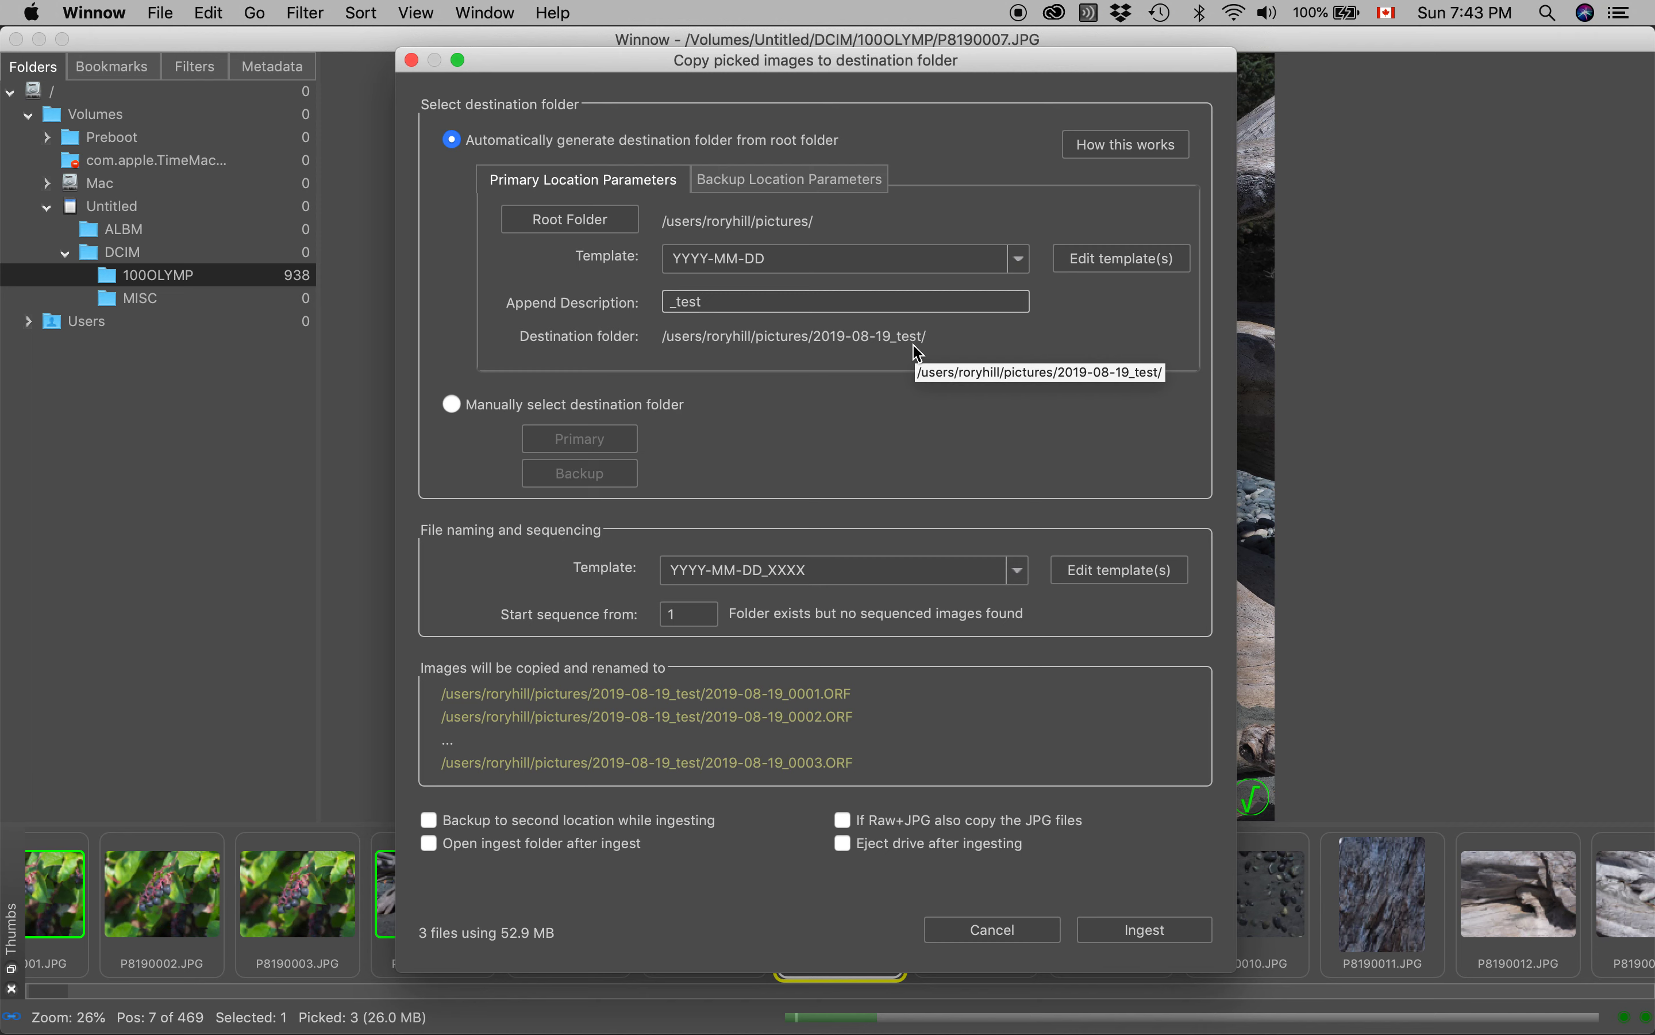
mouse_move(866, 696)
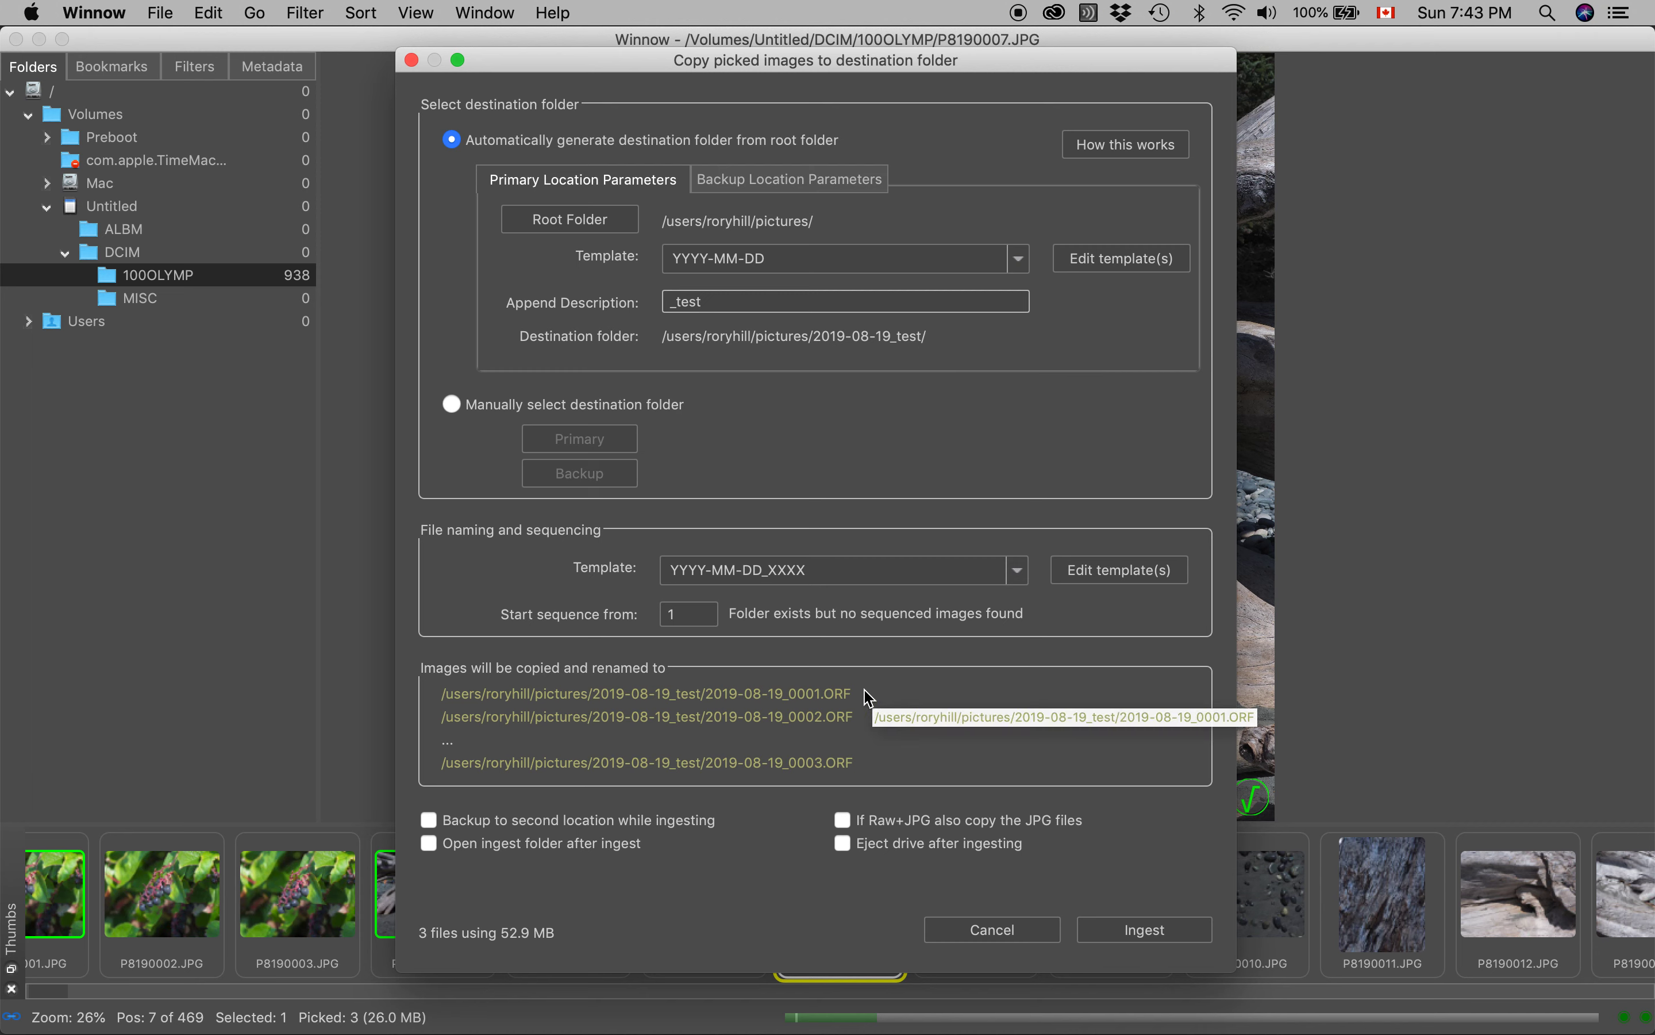
mouse_move(858, 692)
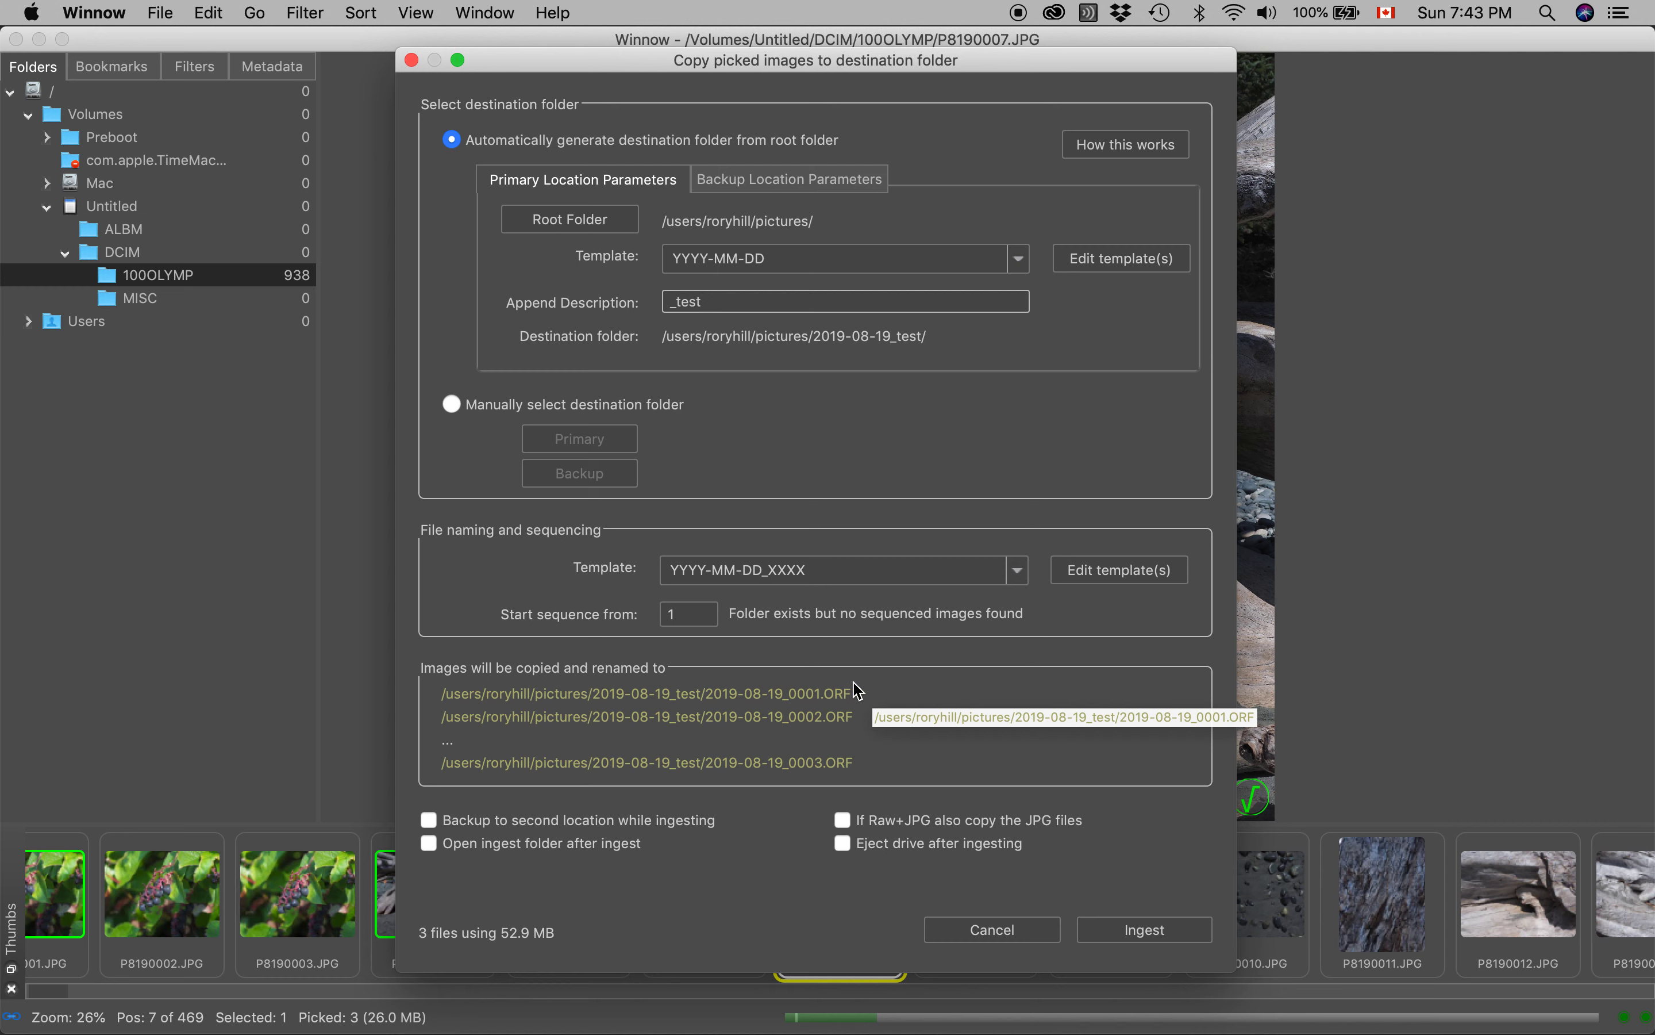
mouse_move(813, 681)
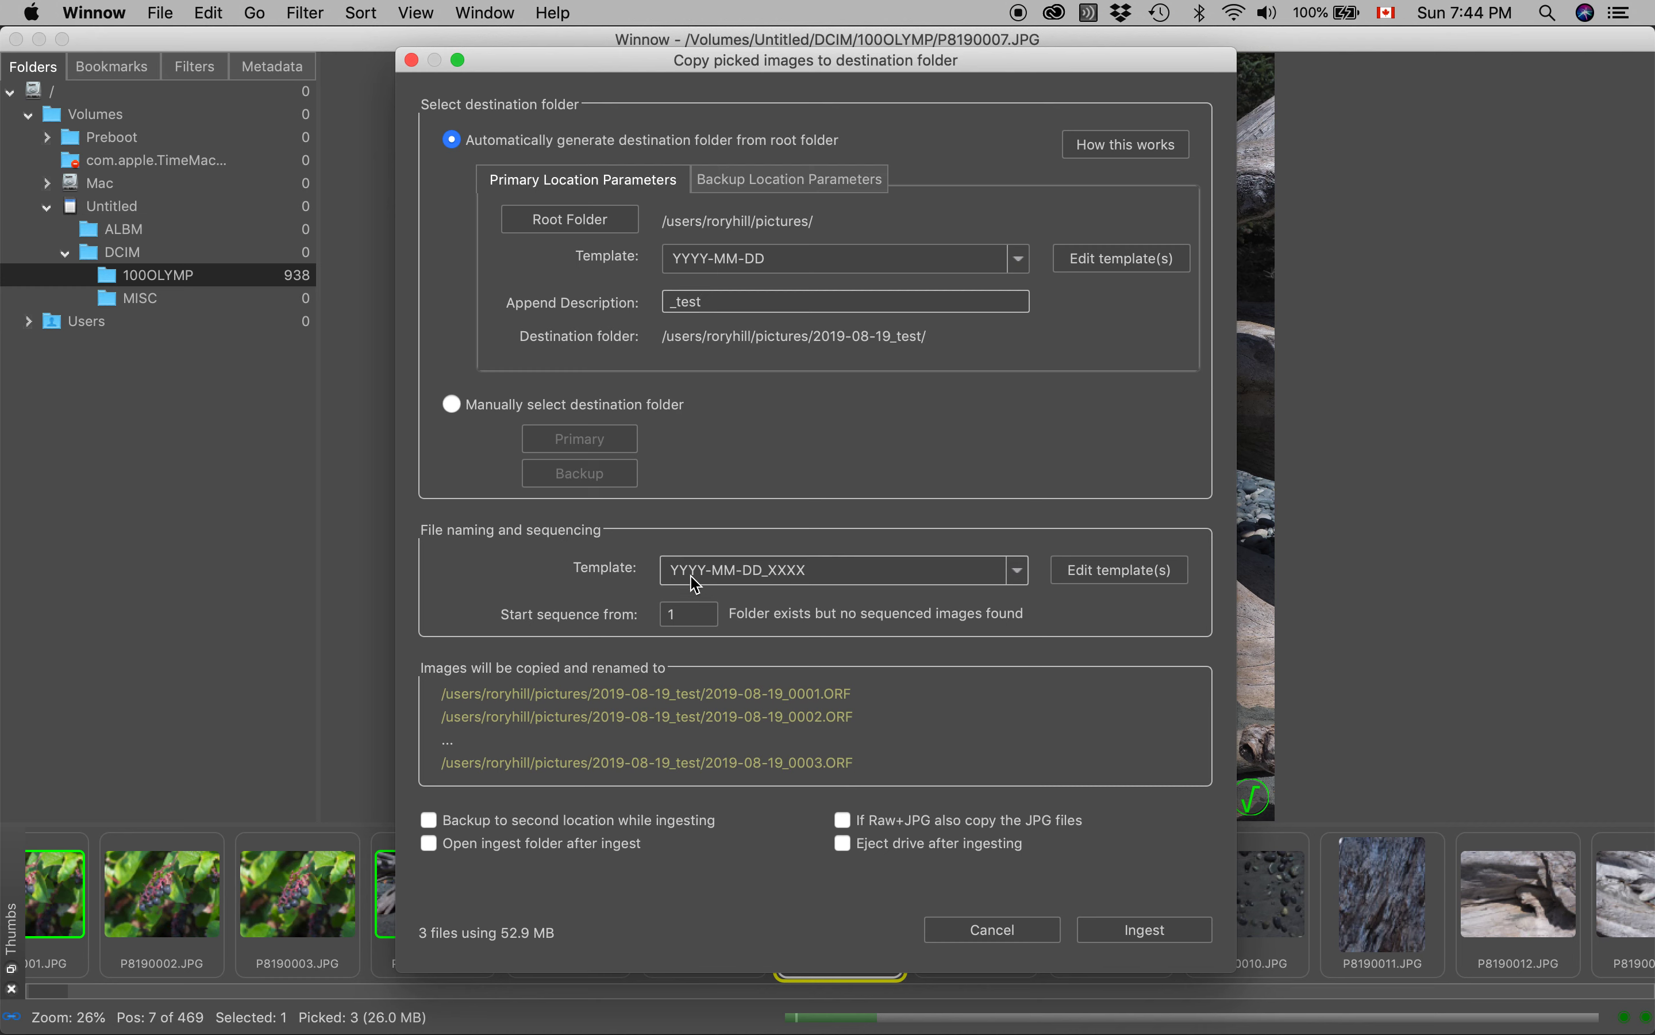
mouse_move(795, 584)
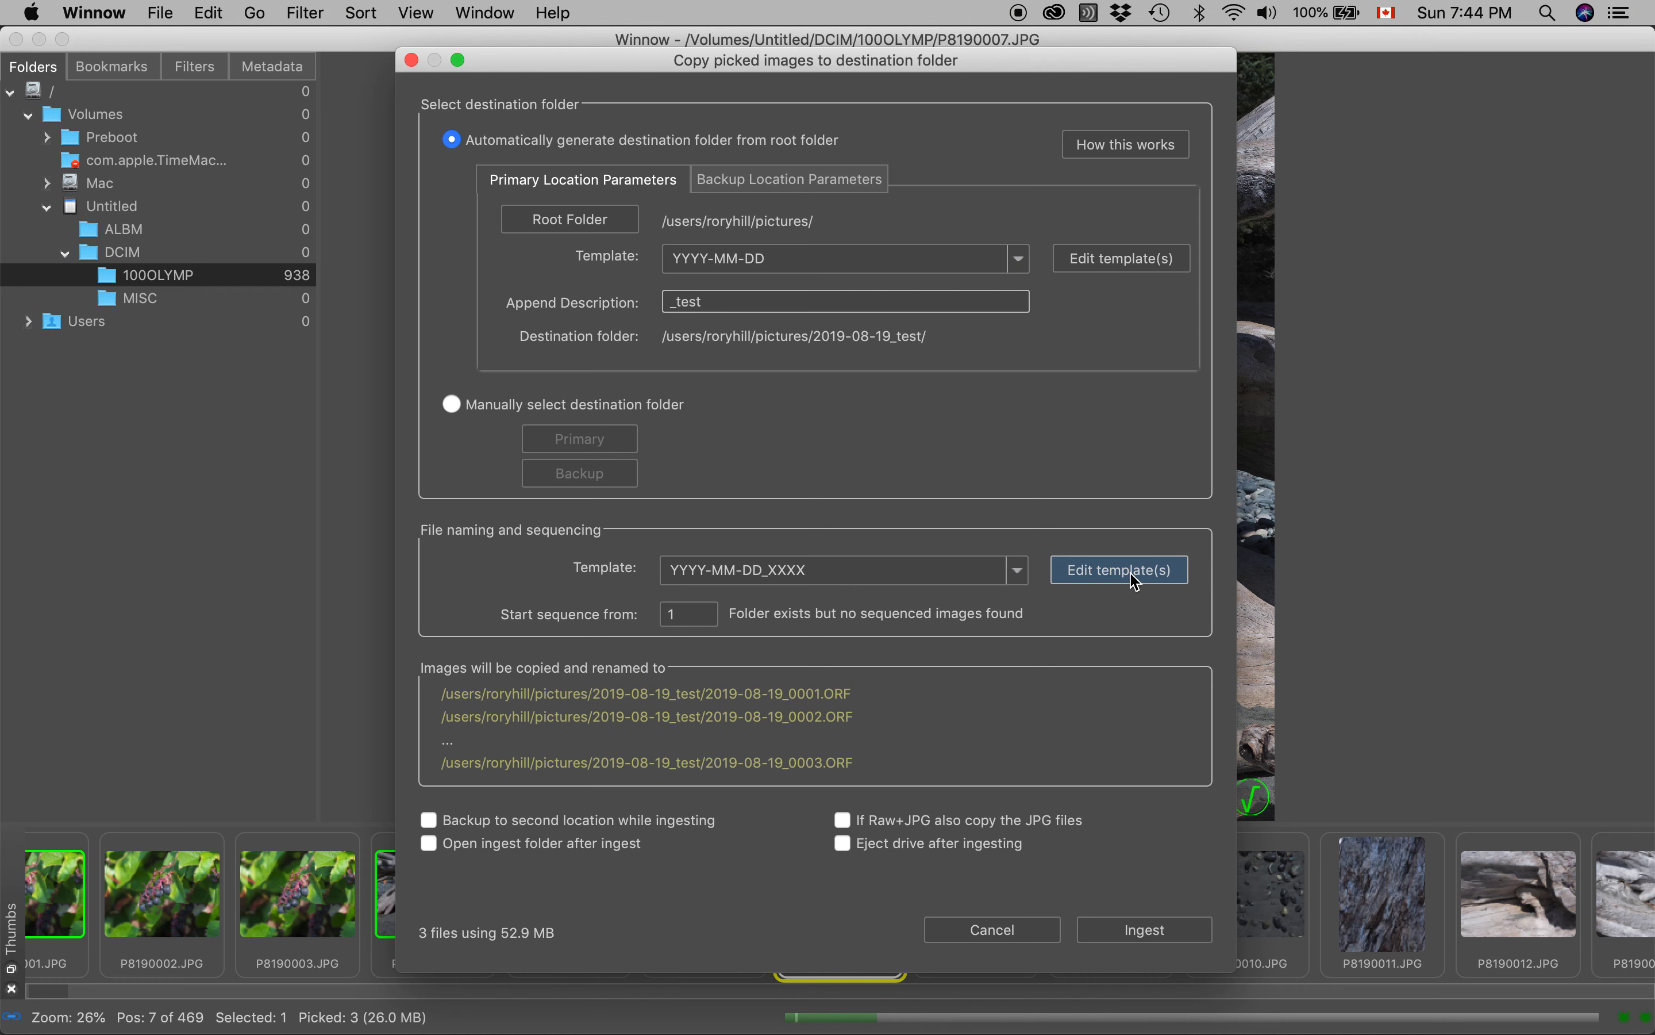
mouse_move(1130, 578)
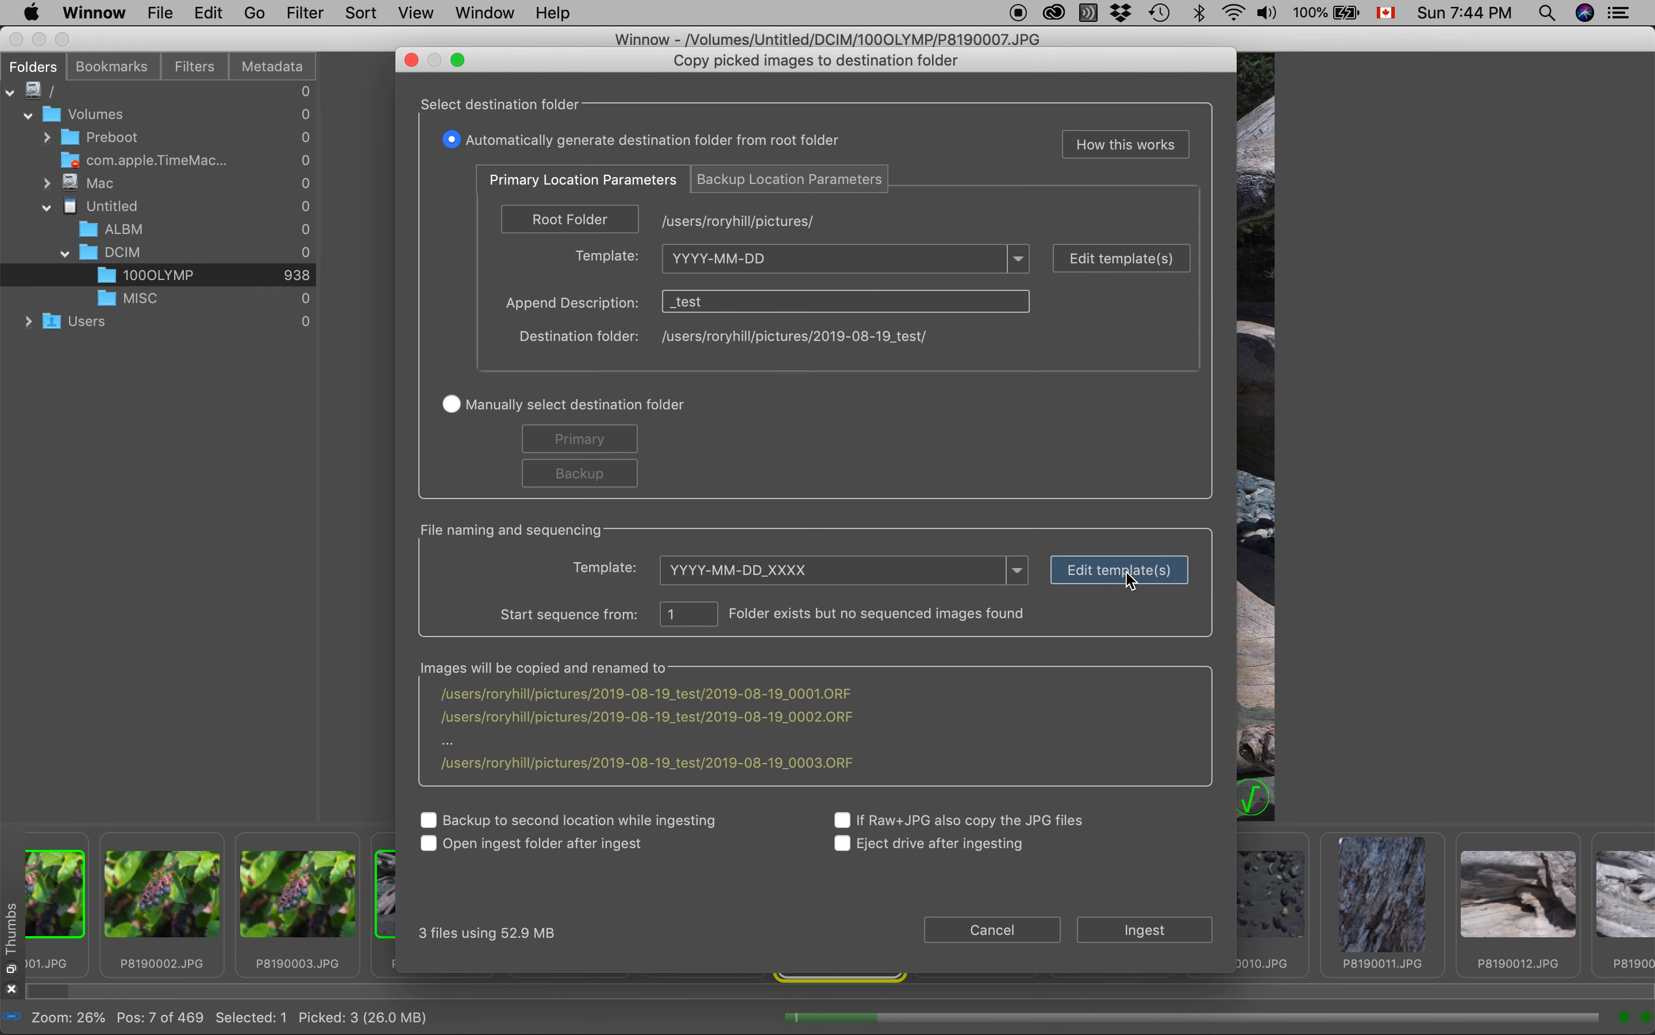
Review the YYYY-MM-DD_XXXX file-name tokens in the Token Editor and close it unchanged.
click(1119, 569)
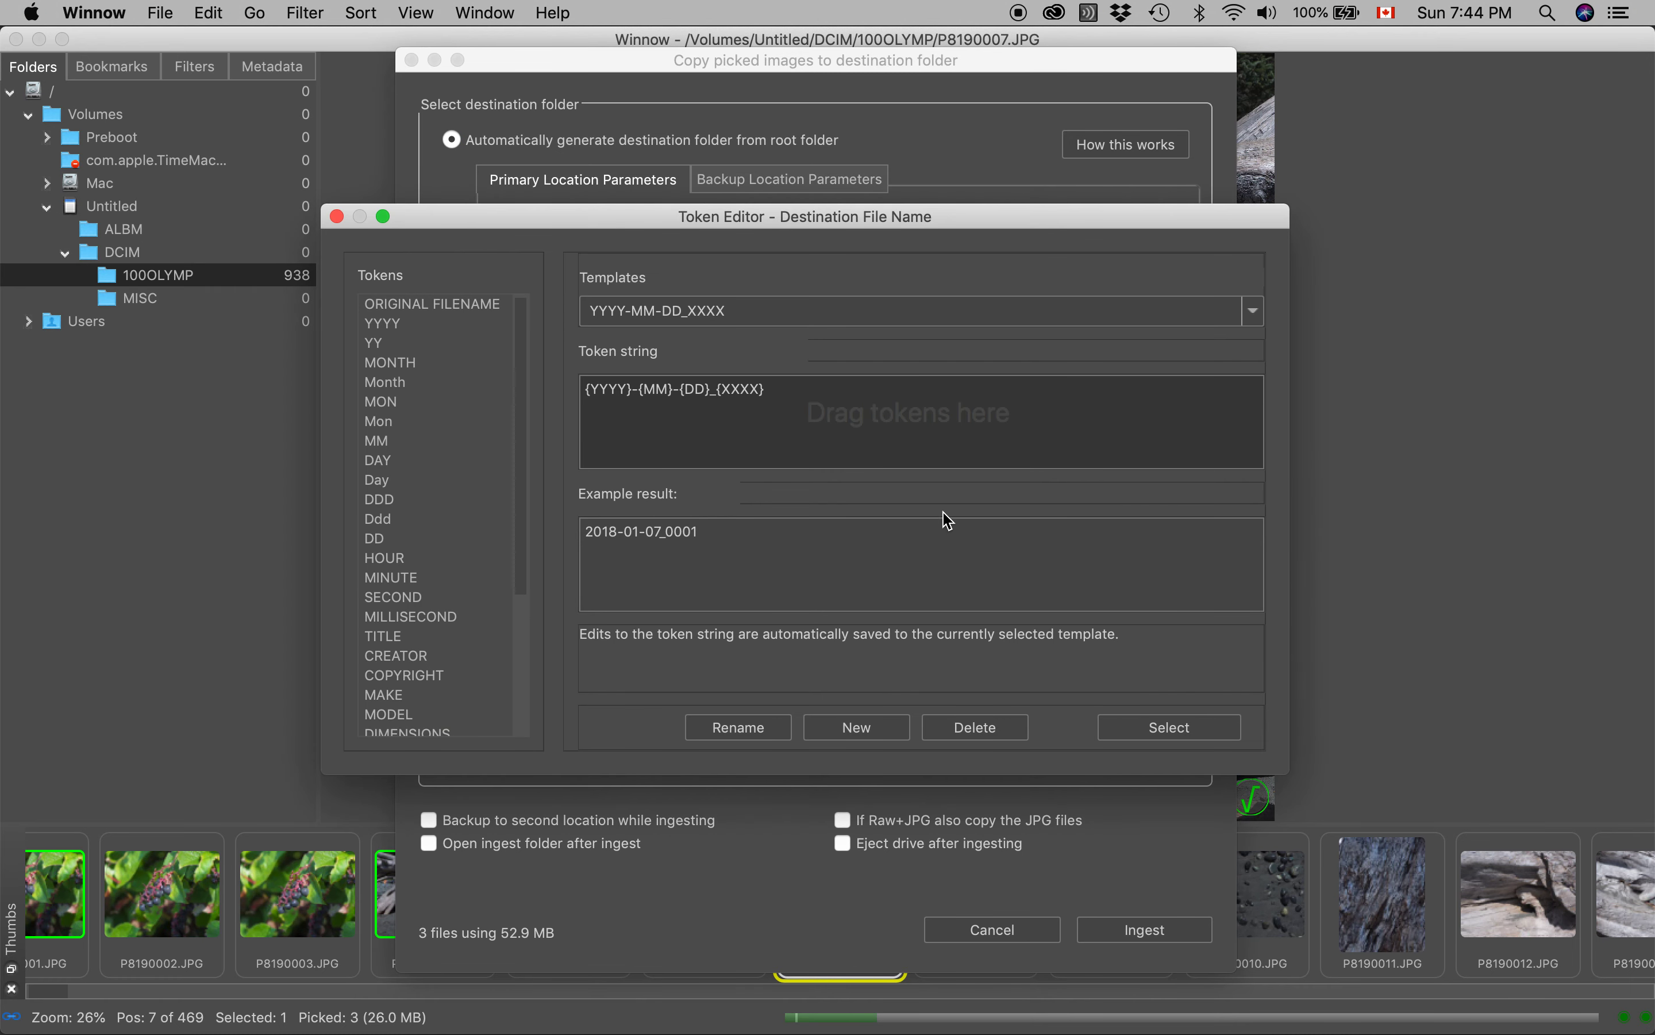
click(857, 726)
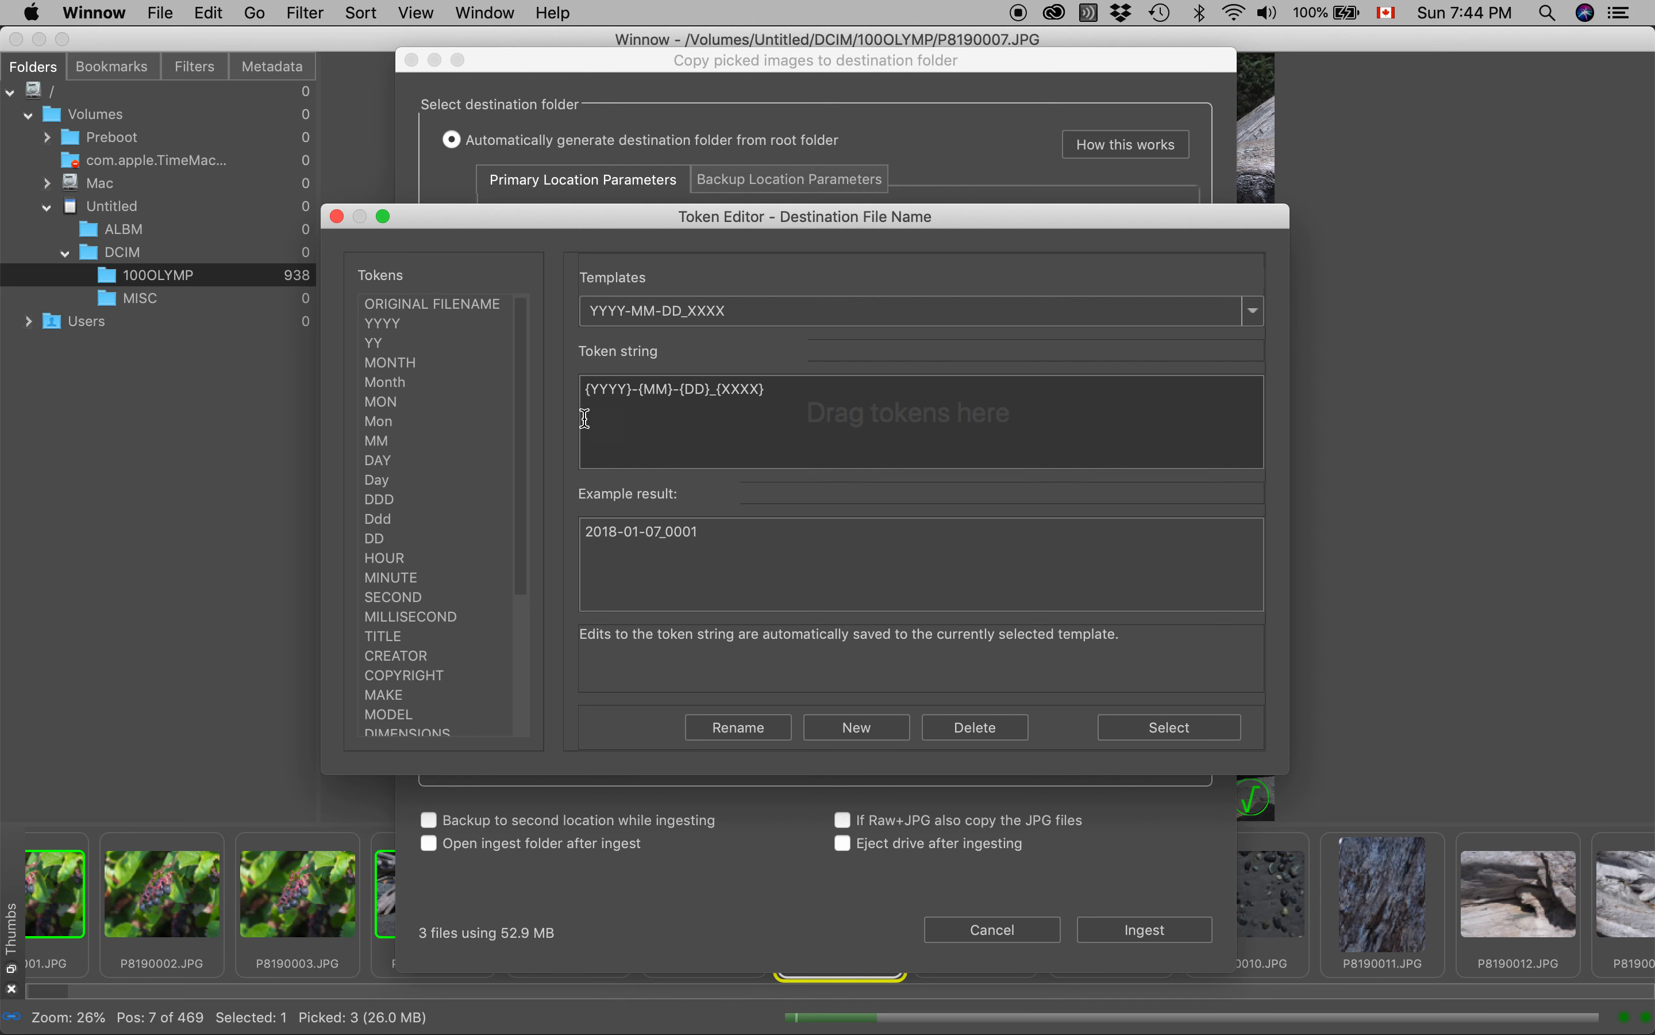
mouse_move(431, 434)
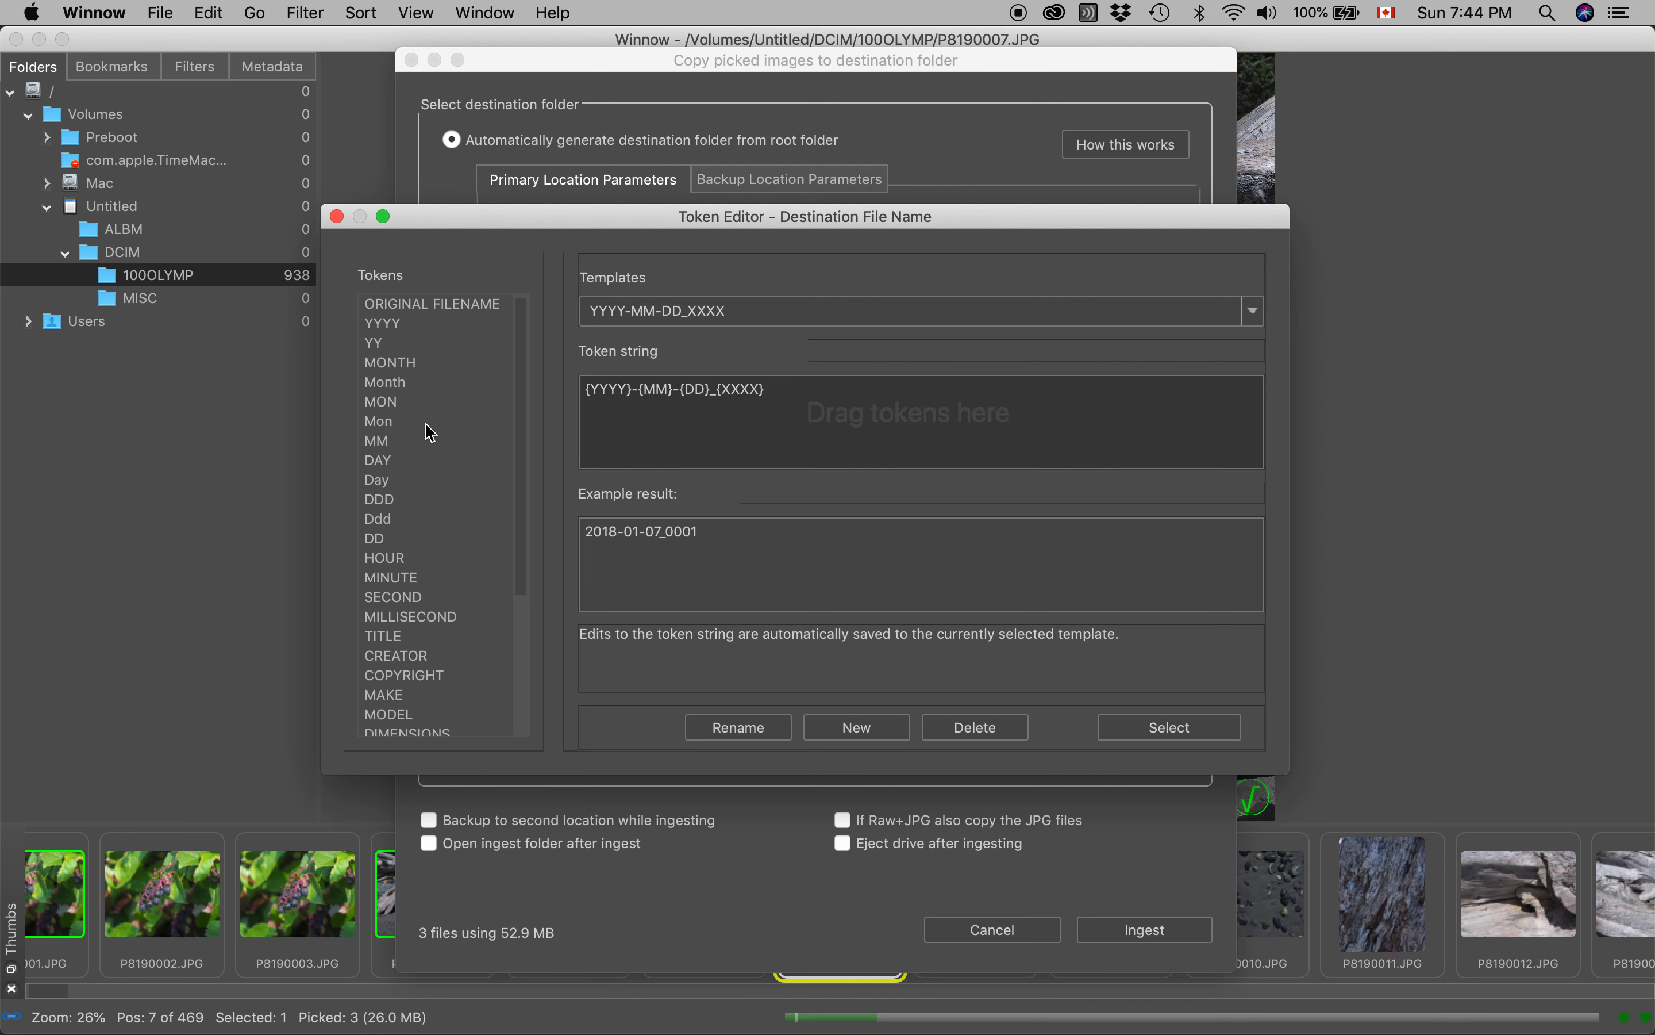
mouse_move(680, 419)
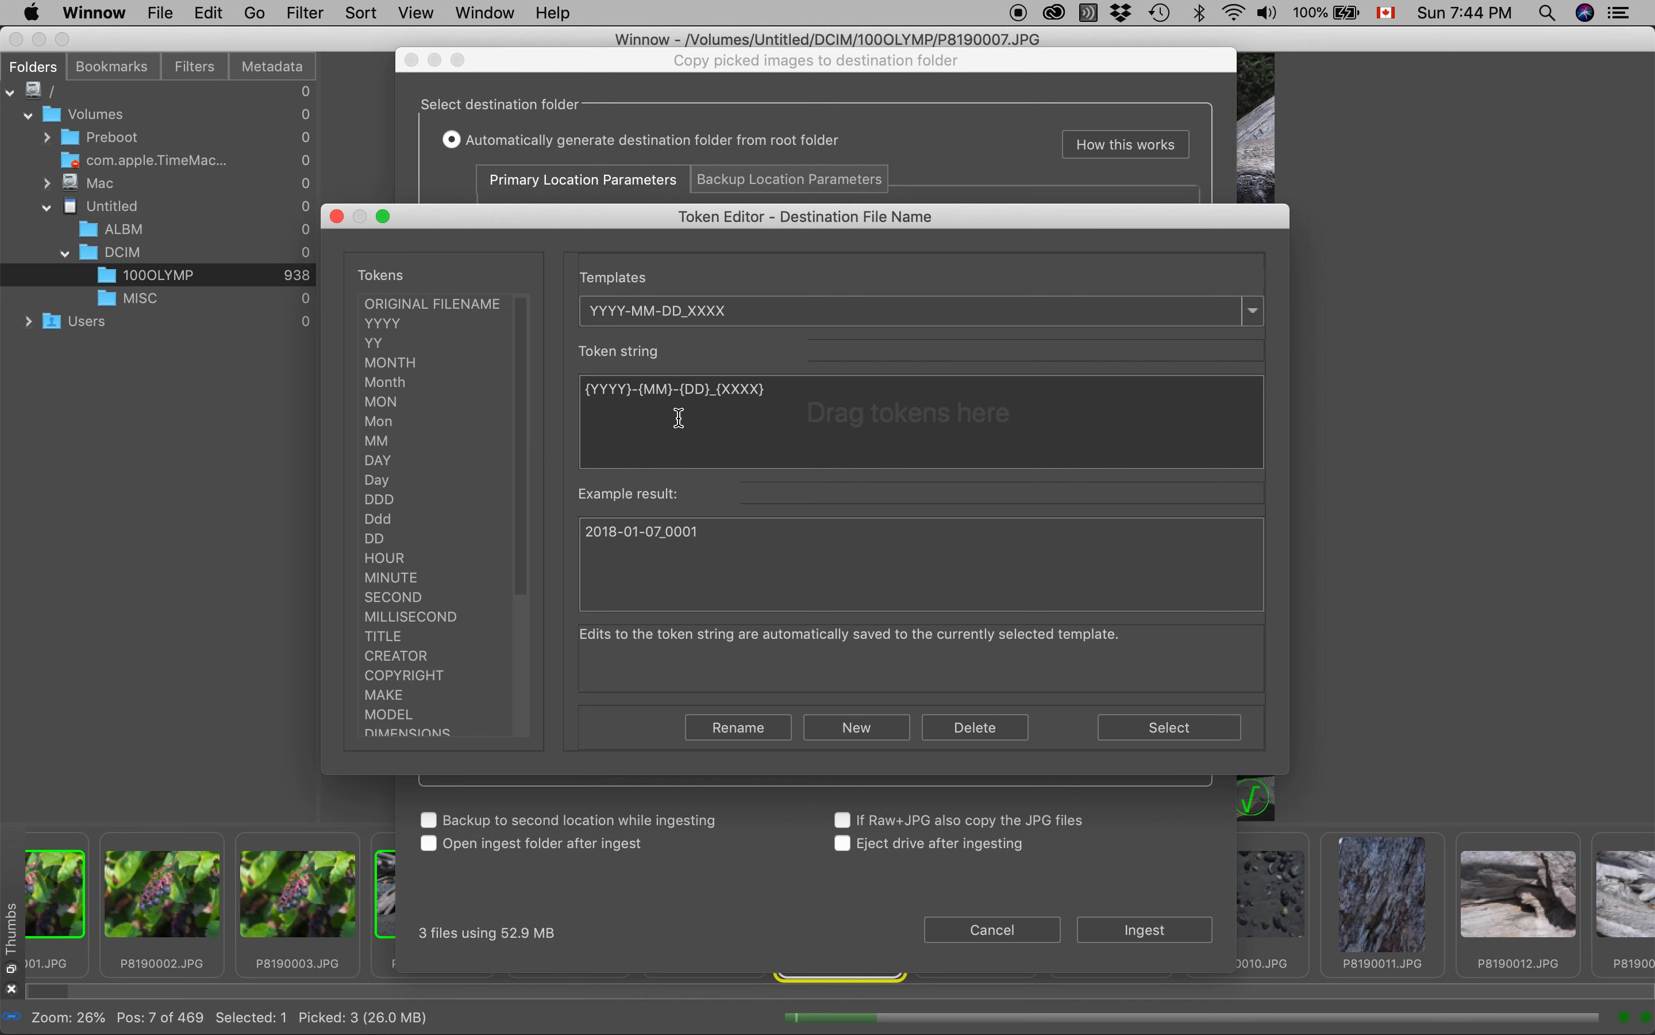
mouse_move(609, 390)
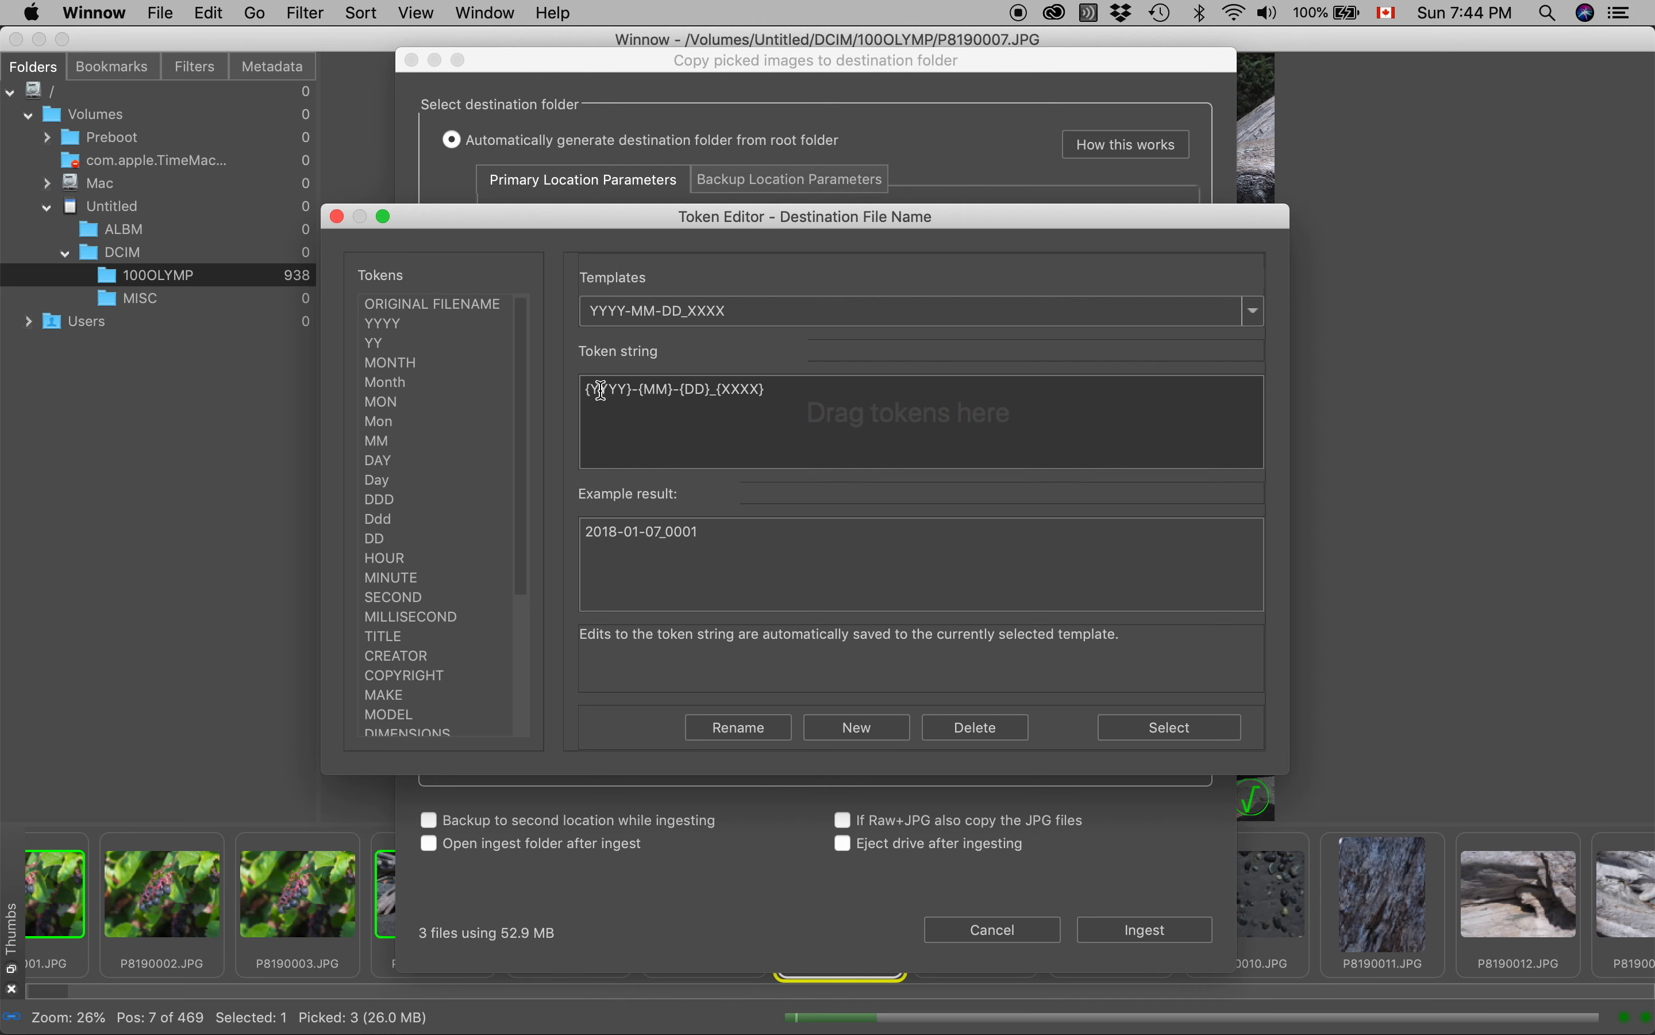
mouse_move(602, 377)
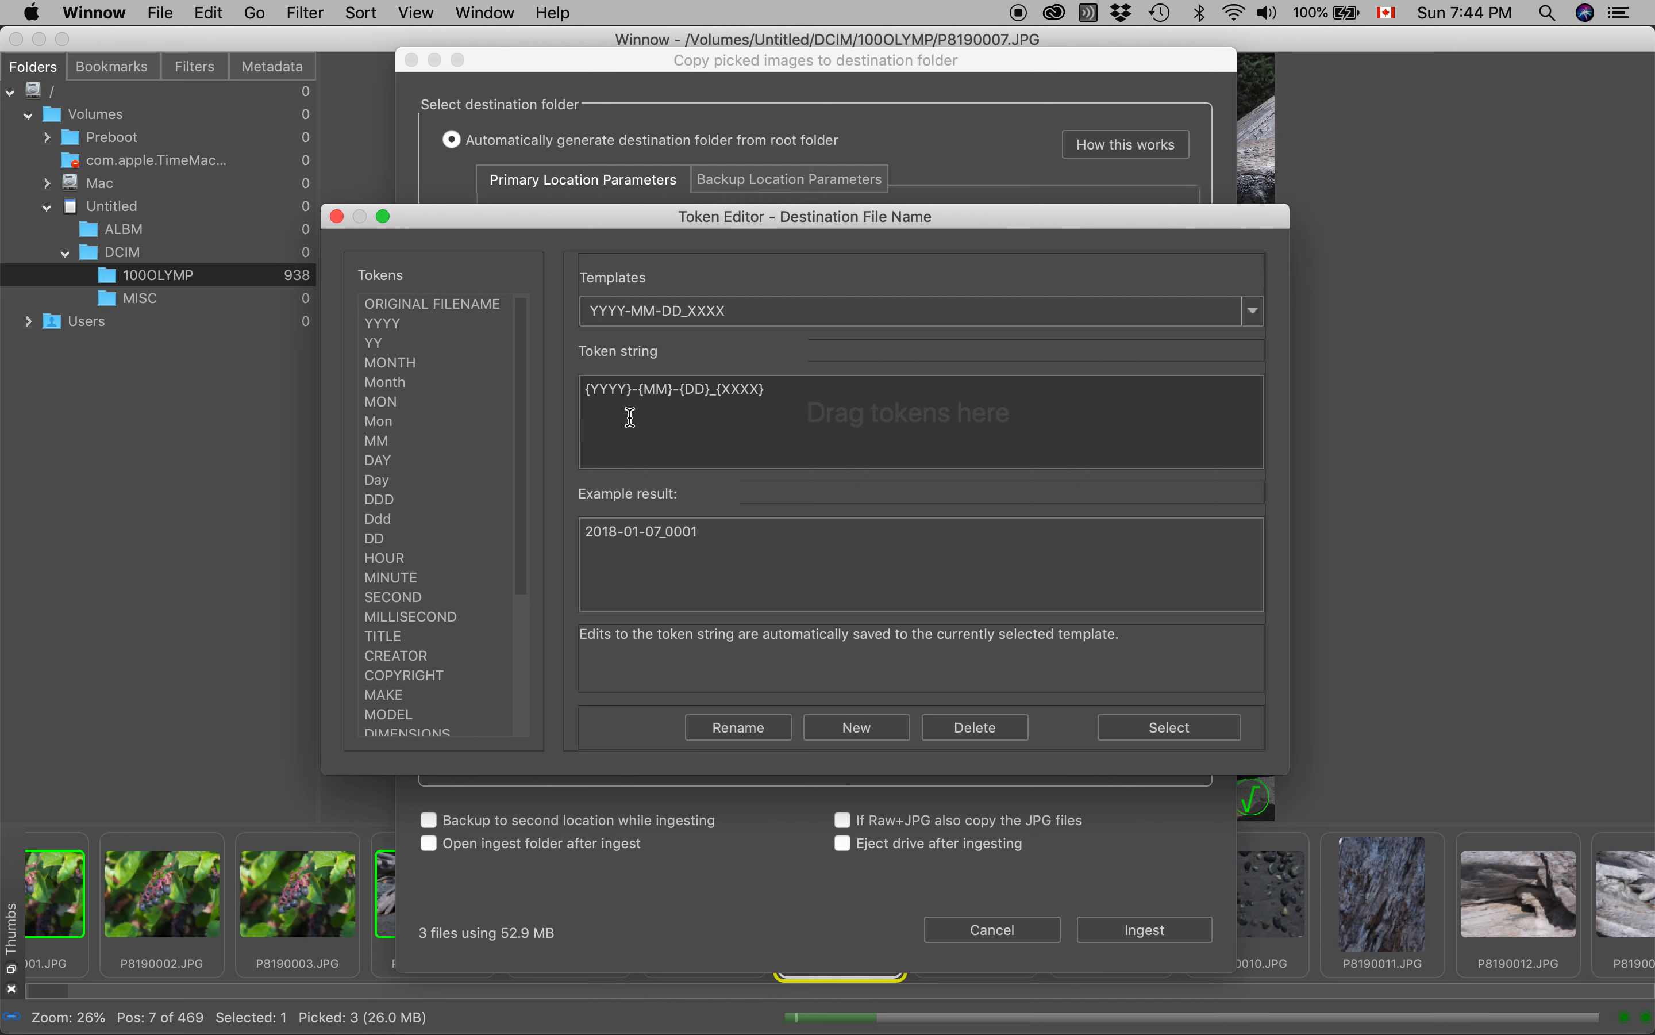
mouse_move(638, 392)
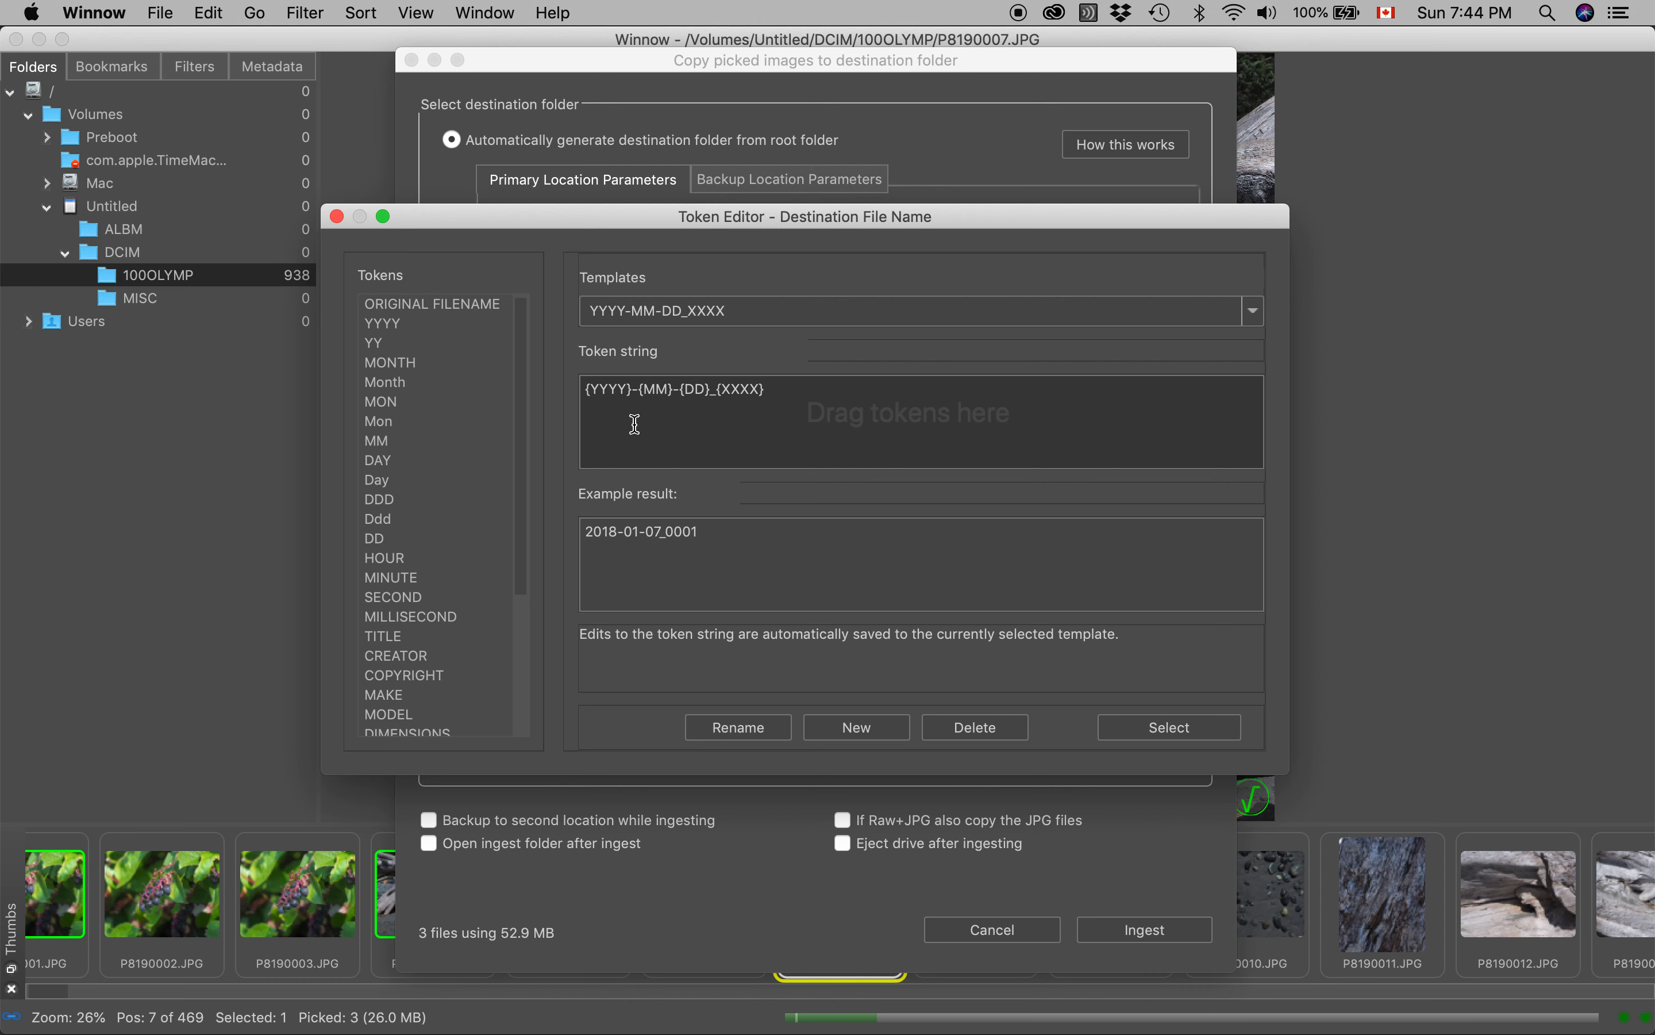
mouse_move(613, 408)
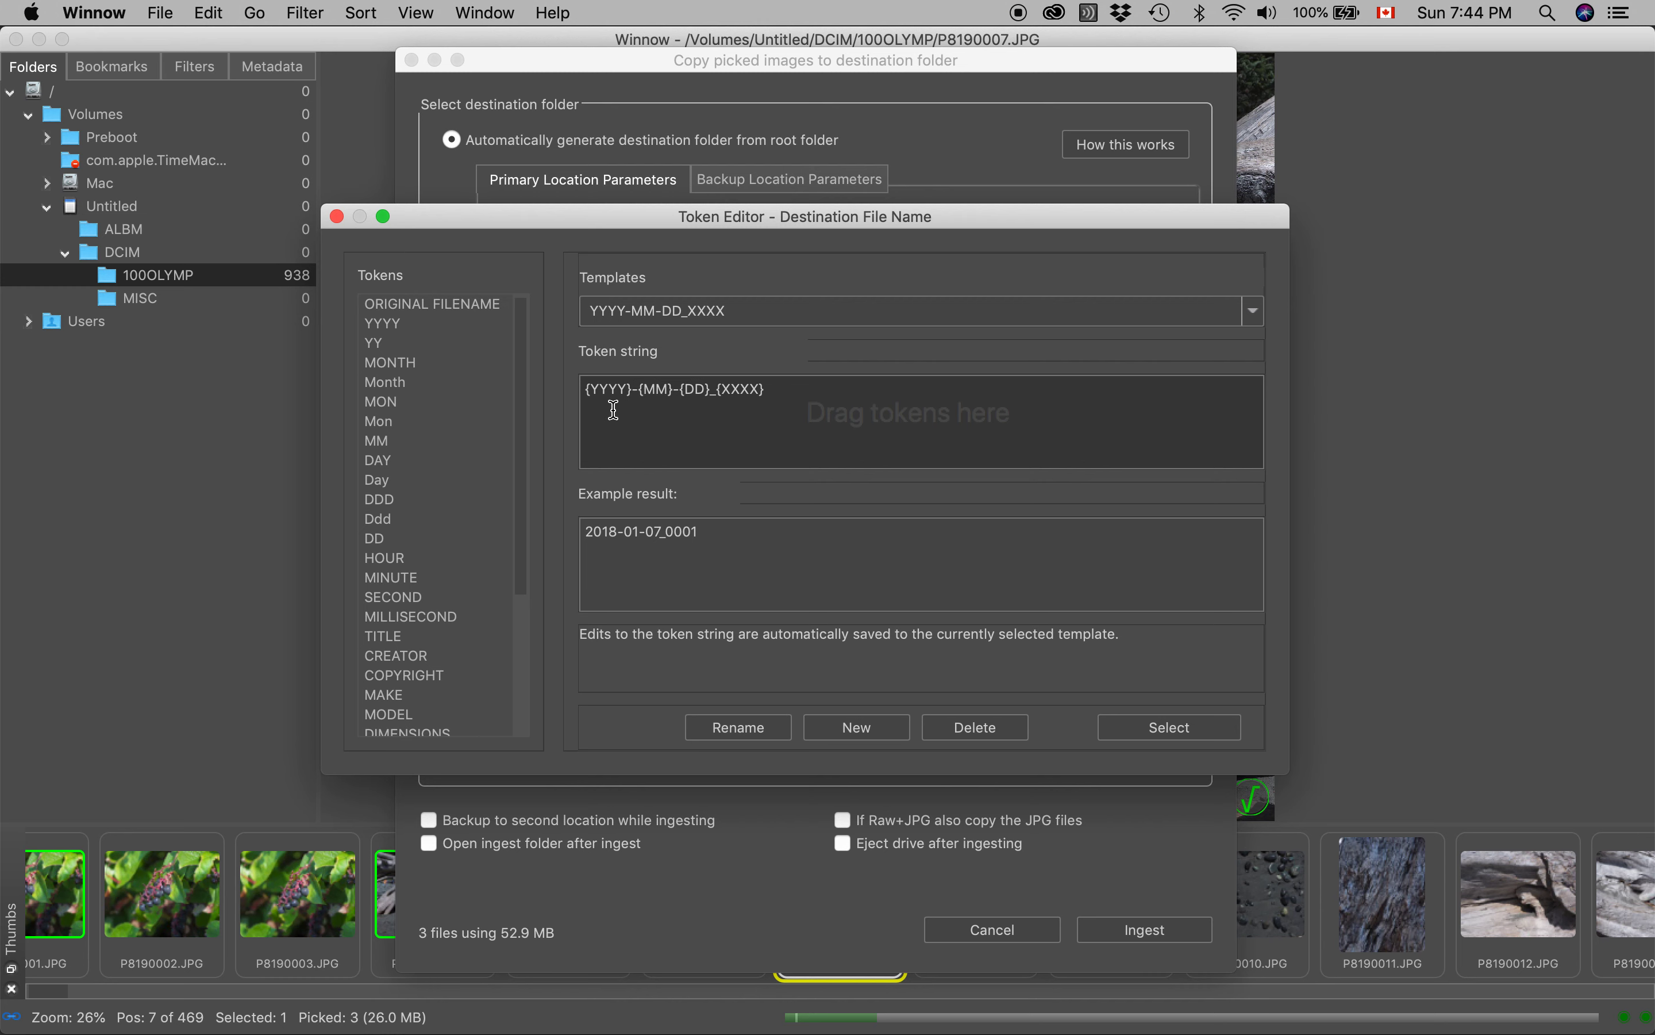
mouse_move(643, 405)
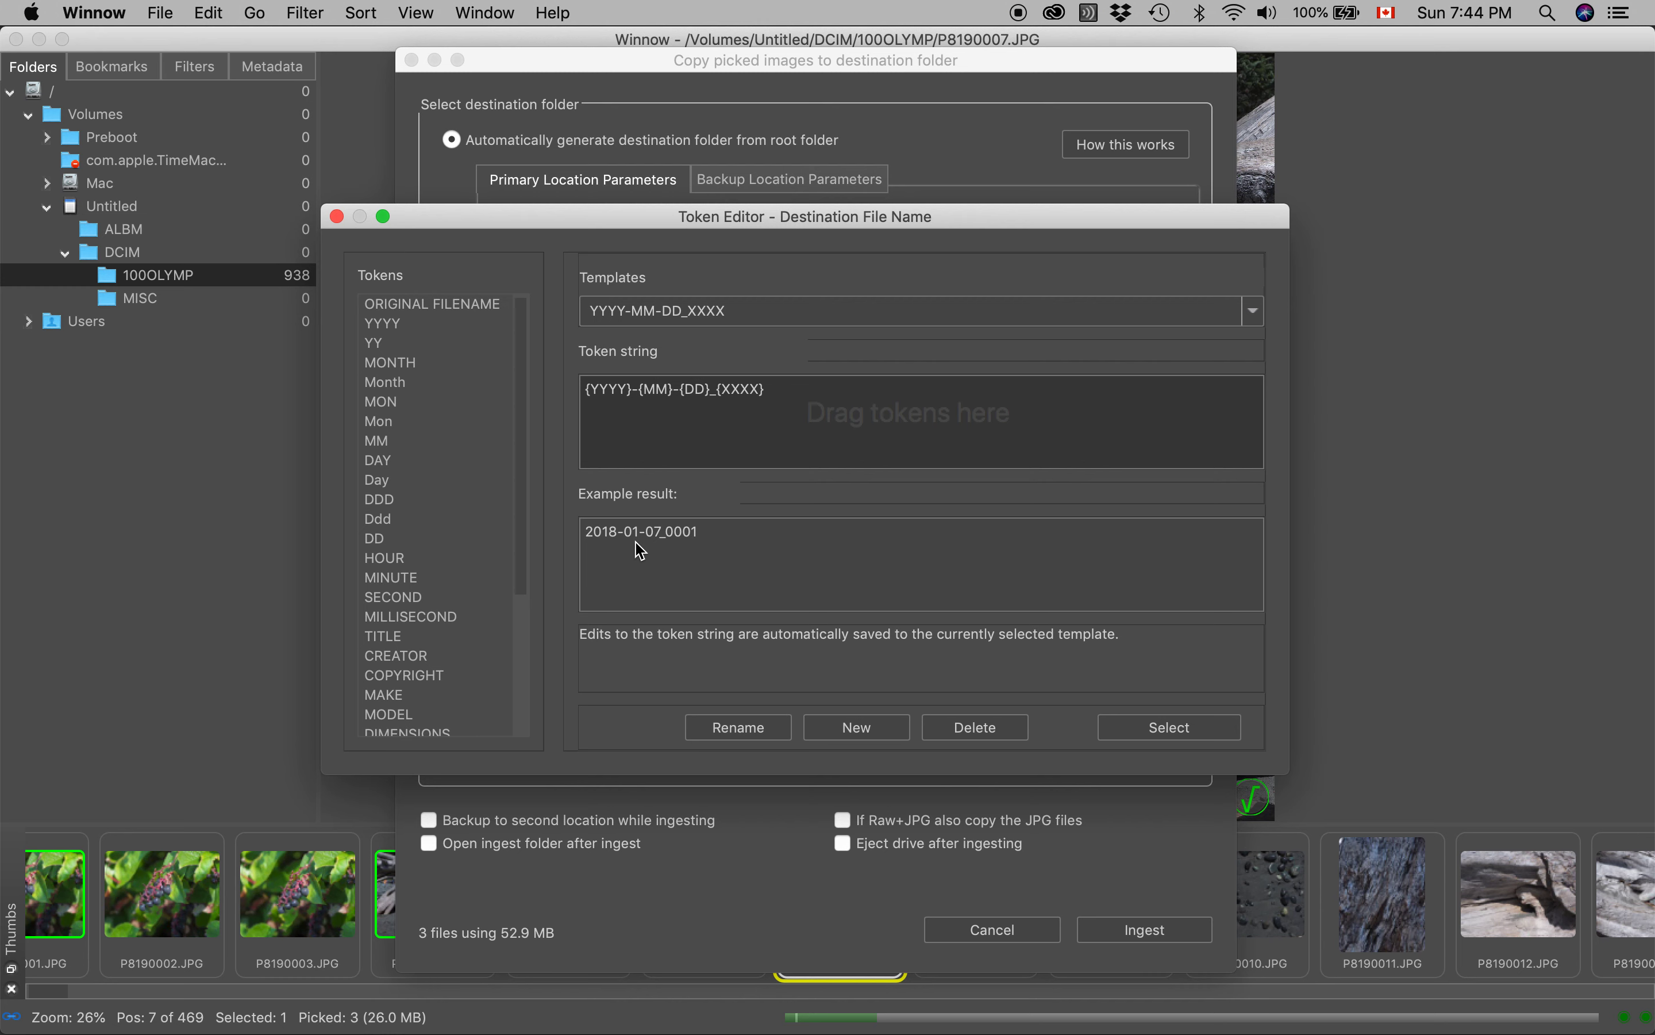
mouse_move(692, 528)
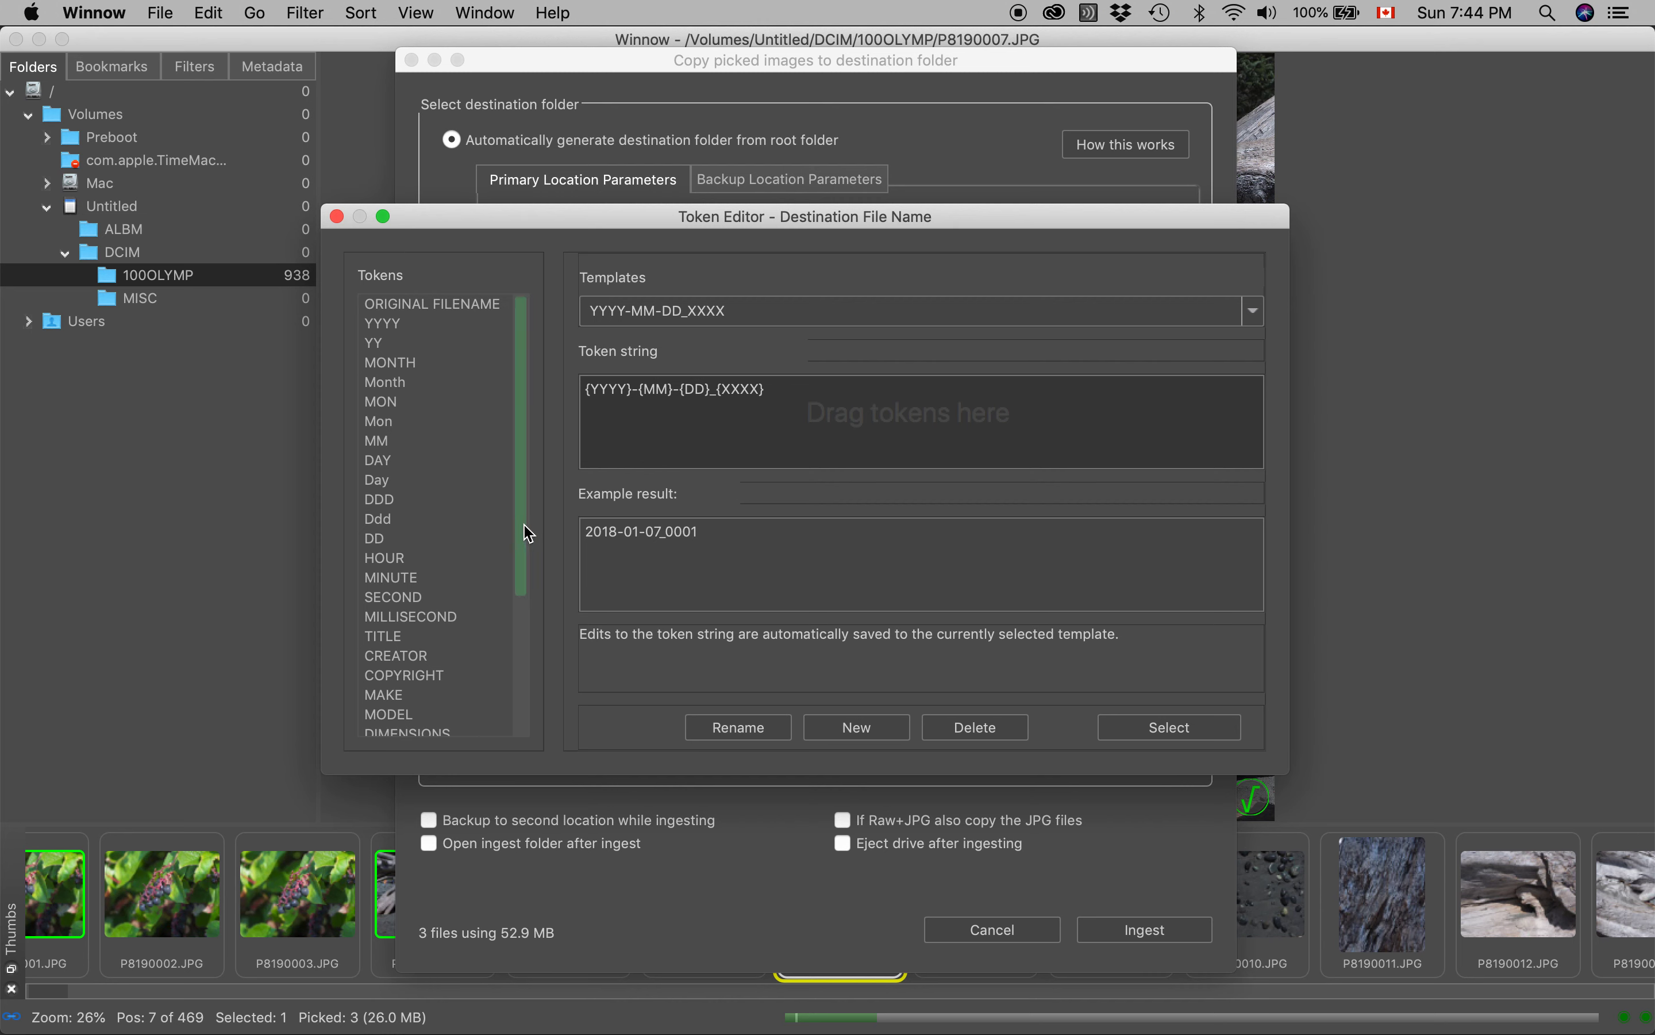
scroll(down, 3)
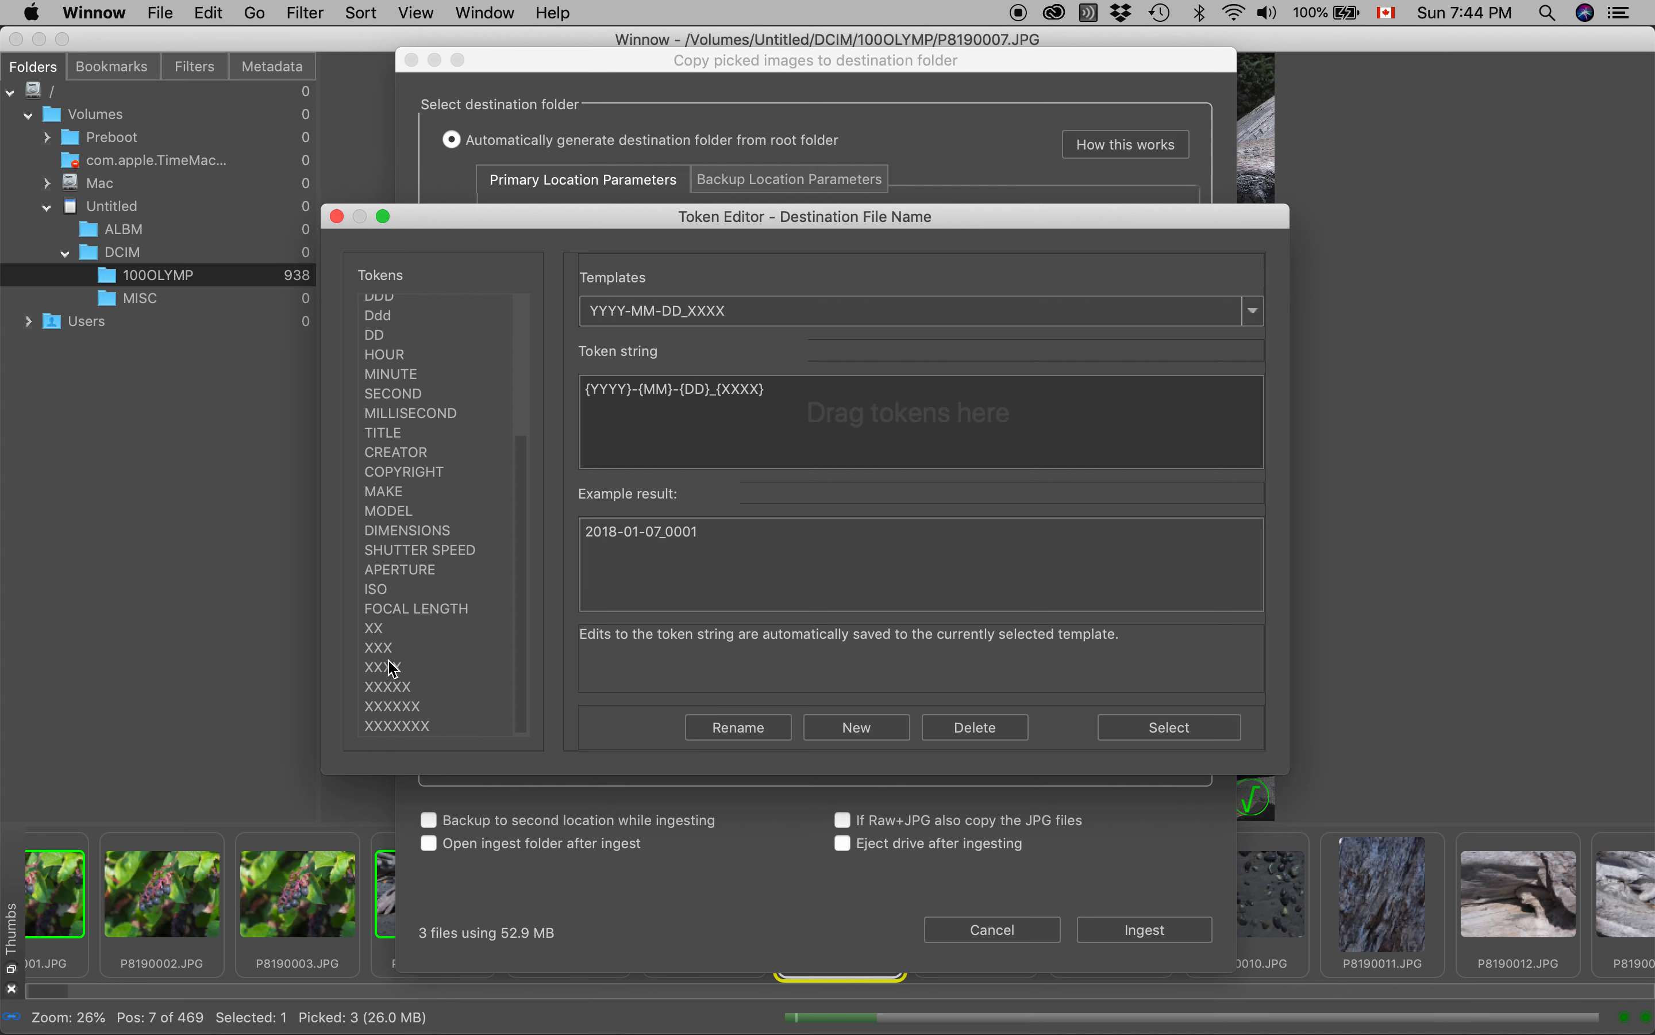
mouse_move(454, 687)
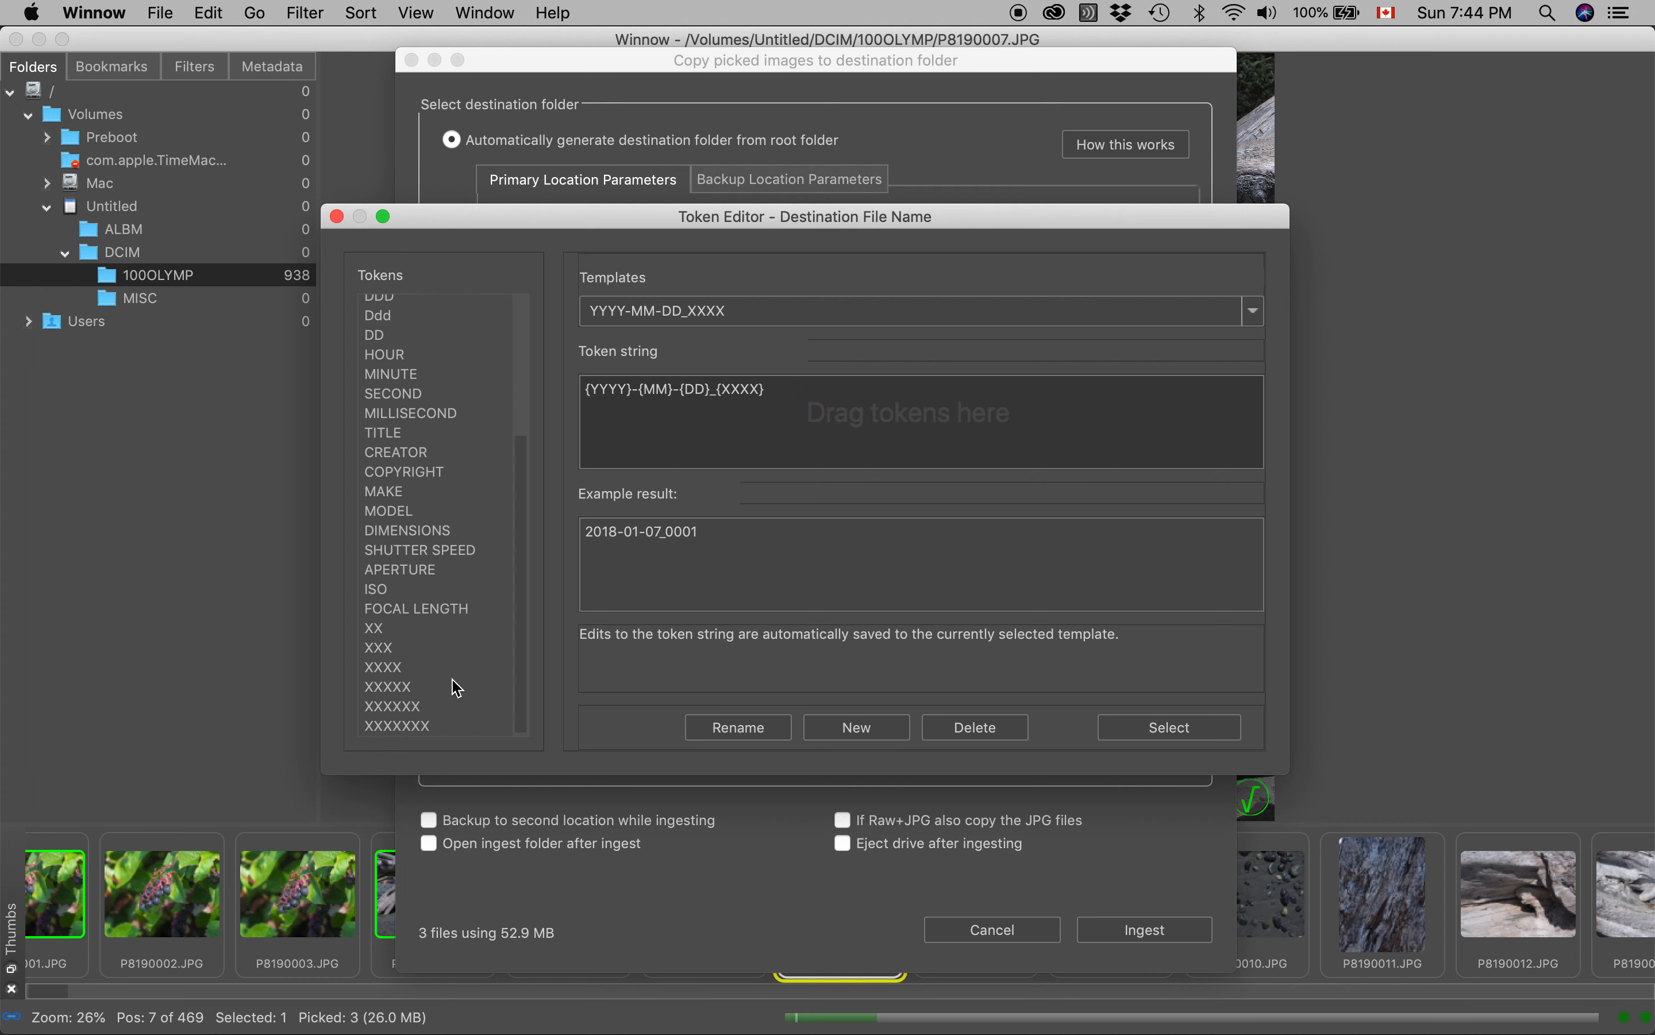
mouse_move(405, 751)
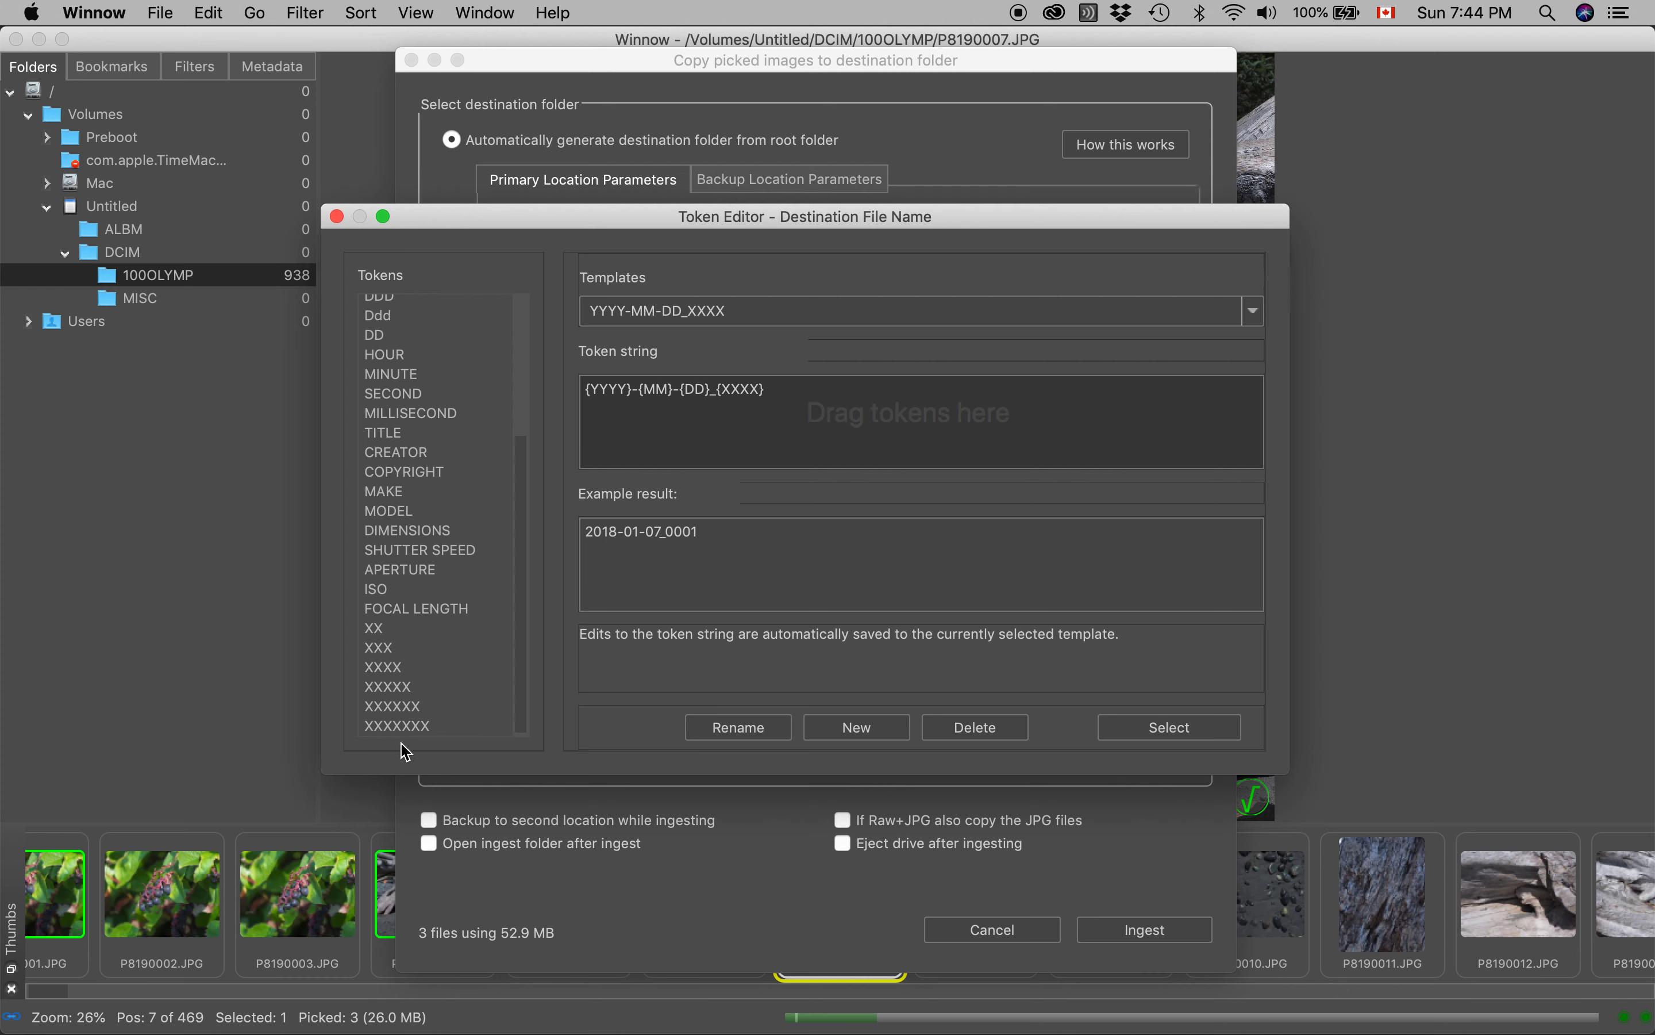
mouse_move(432, 744)
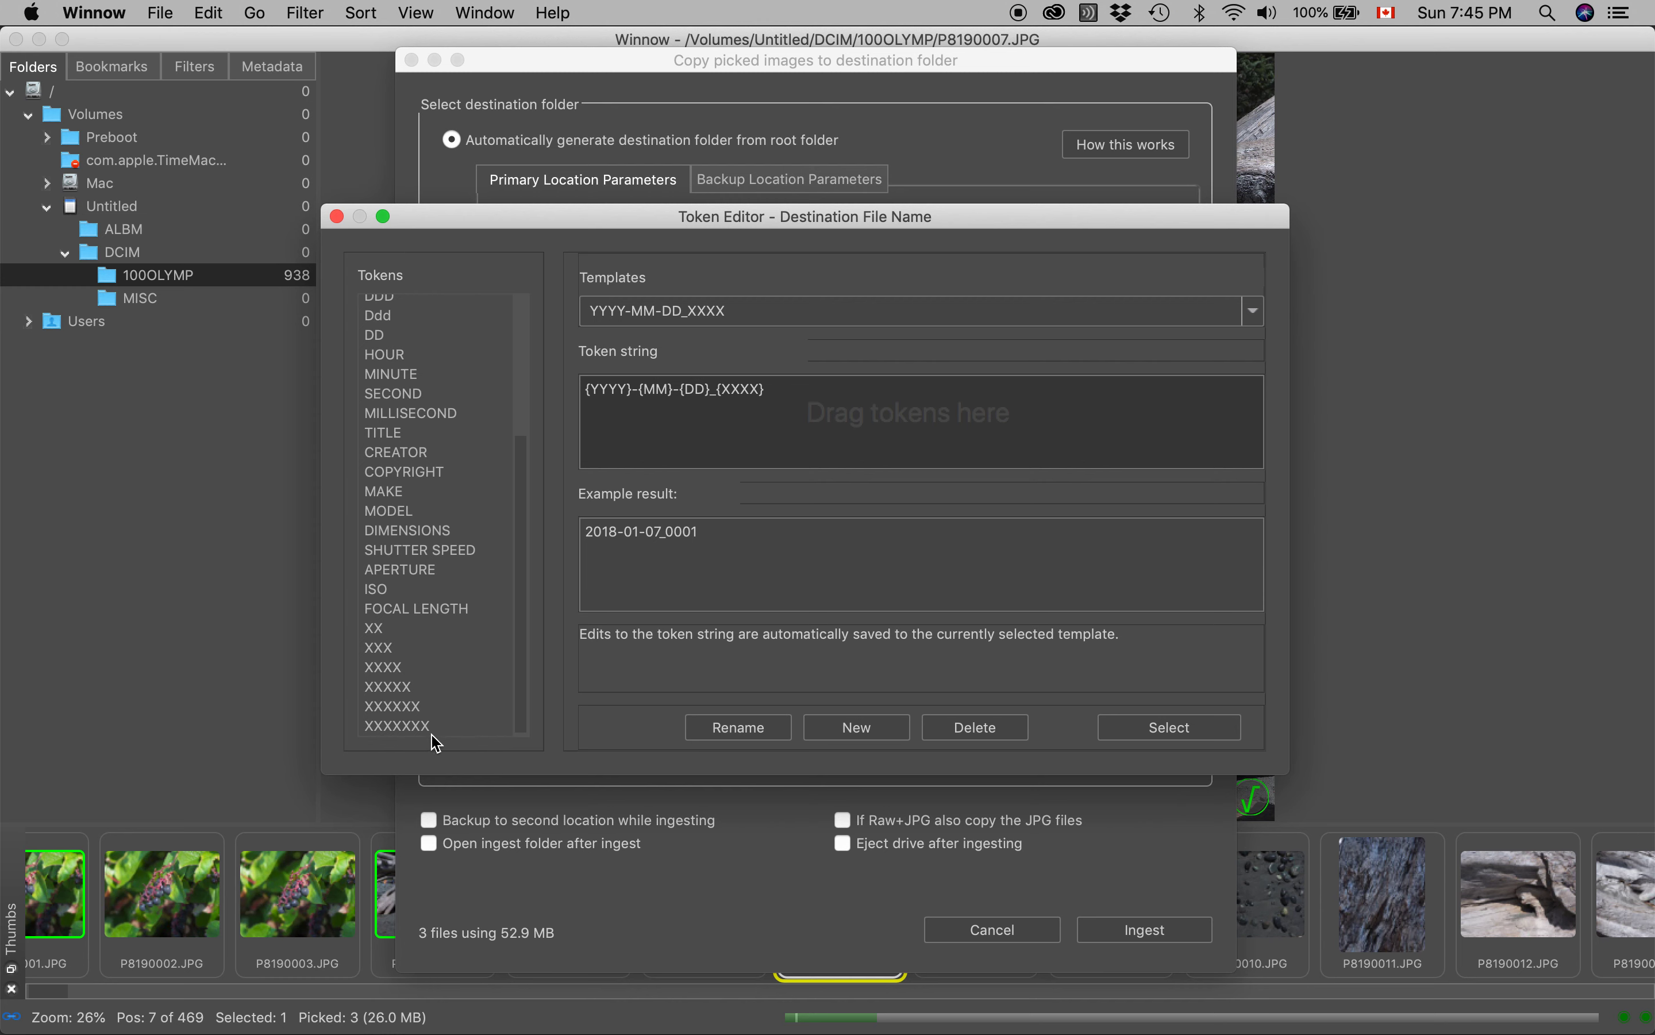
mouse_move(414, 737)
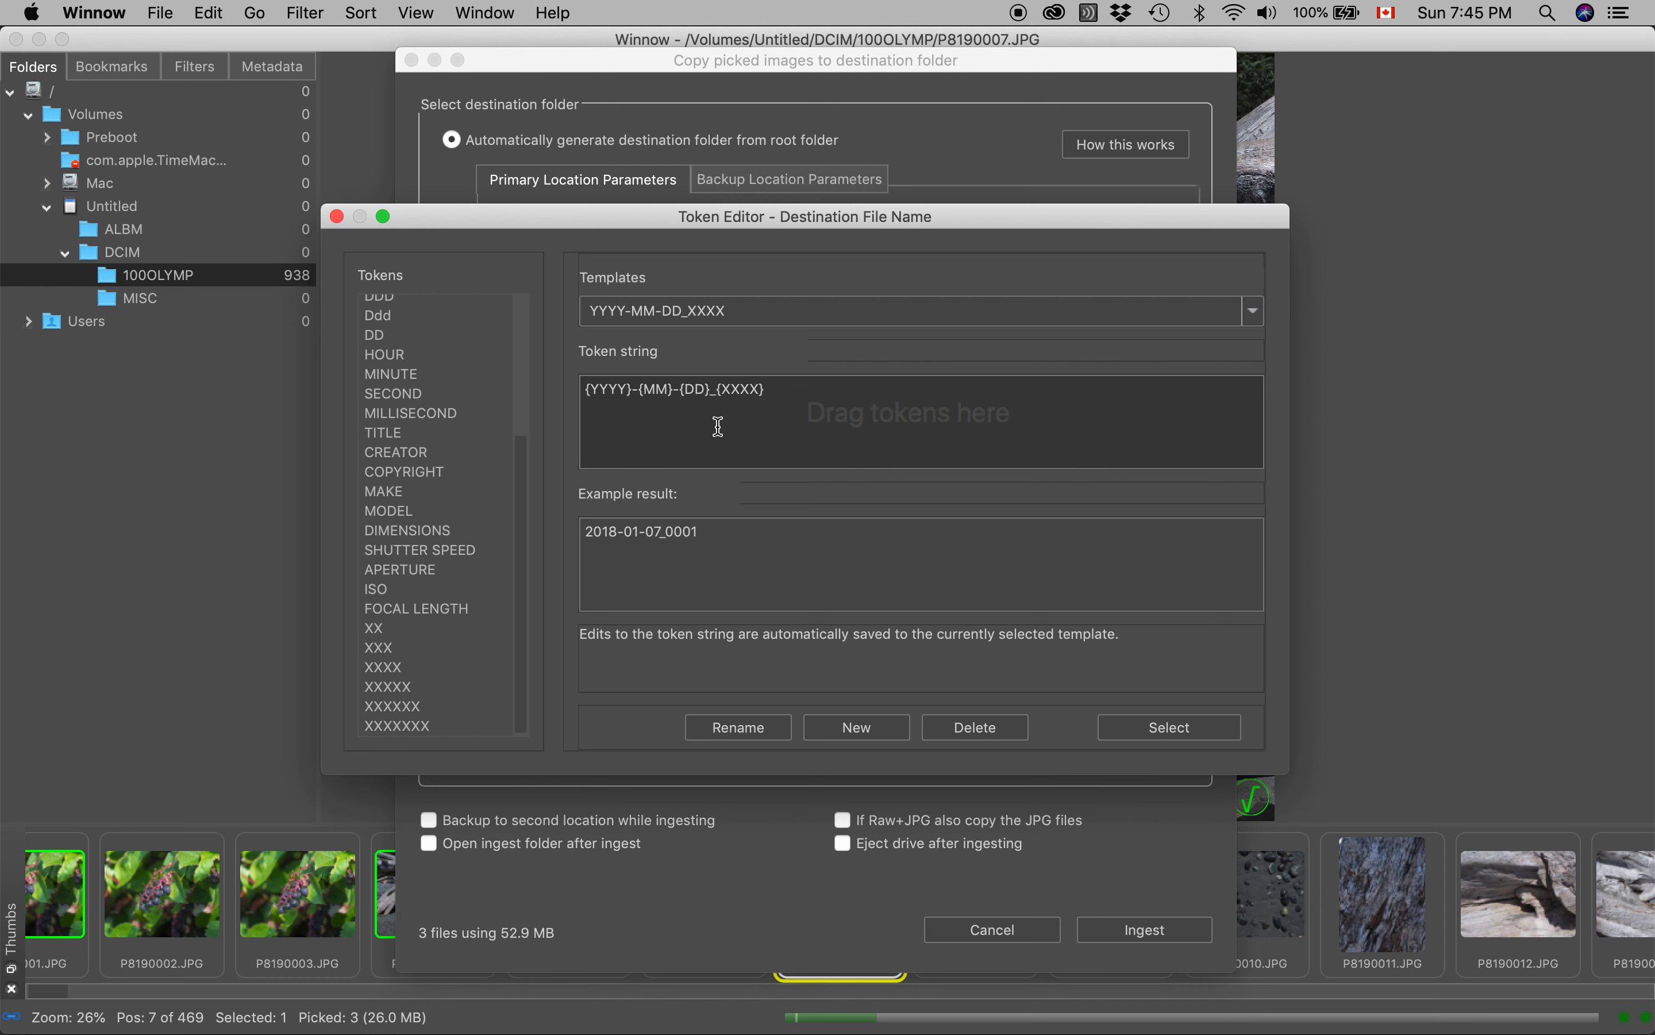
mouse_move(1032, 765)
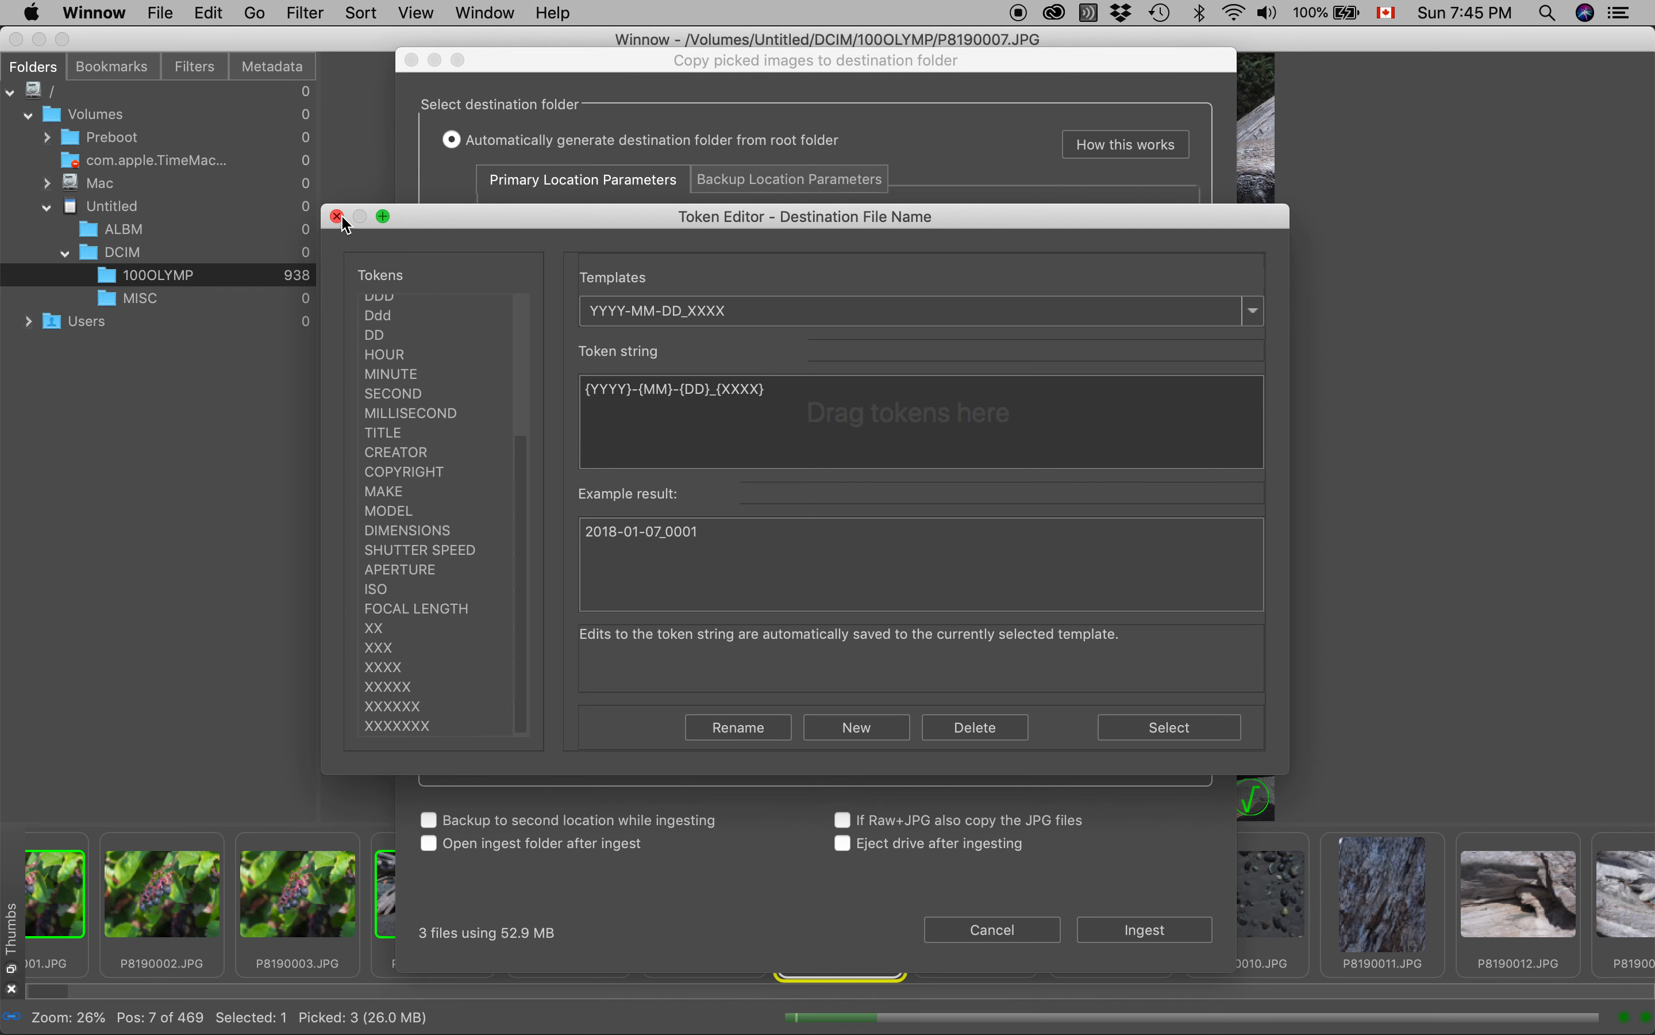
click(338, 216)
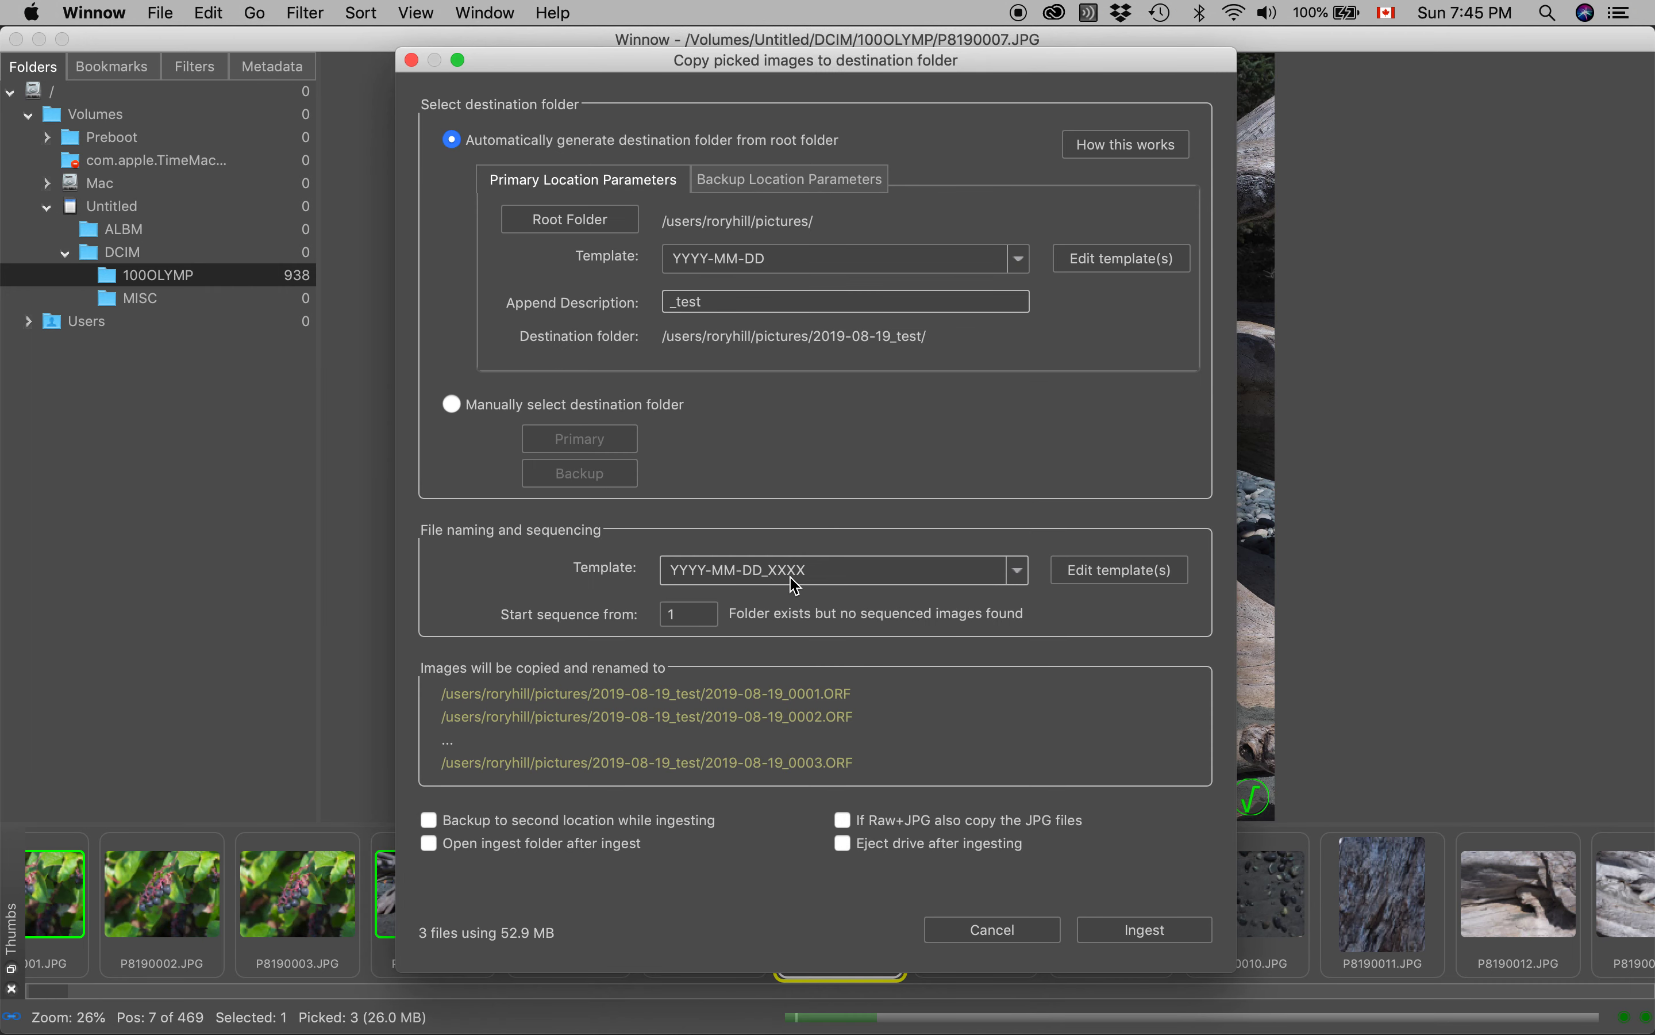
mouse_move(772, 704)
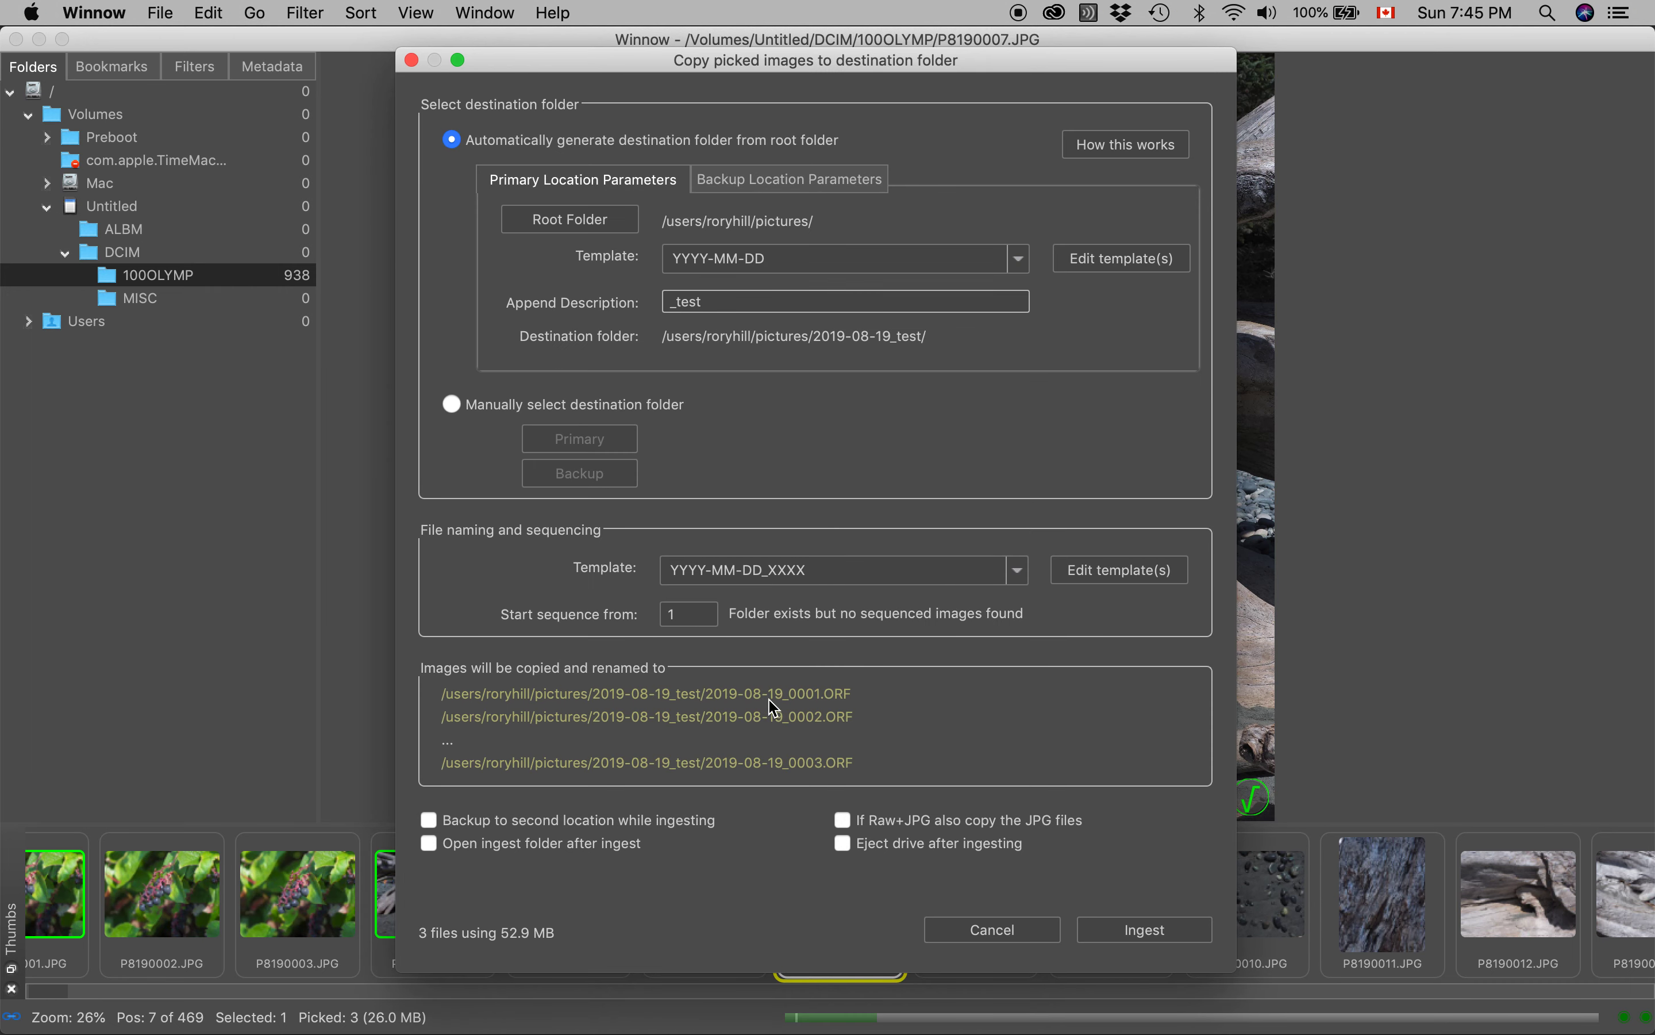
mouse_move(818, 704)
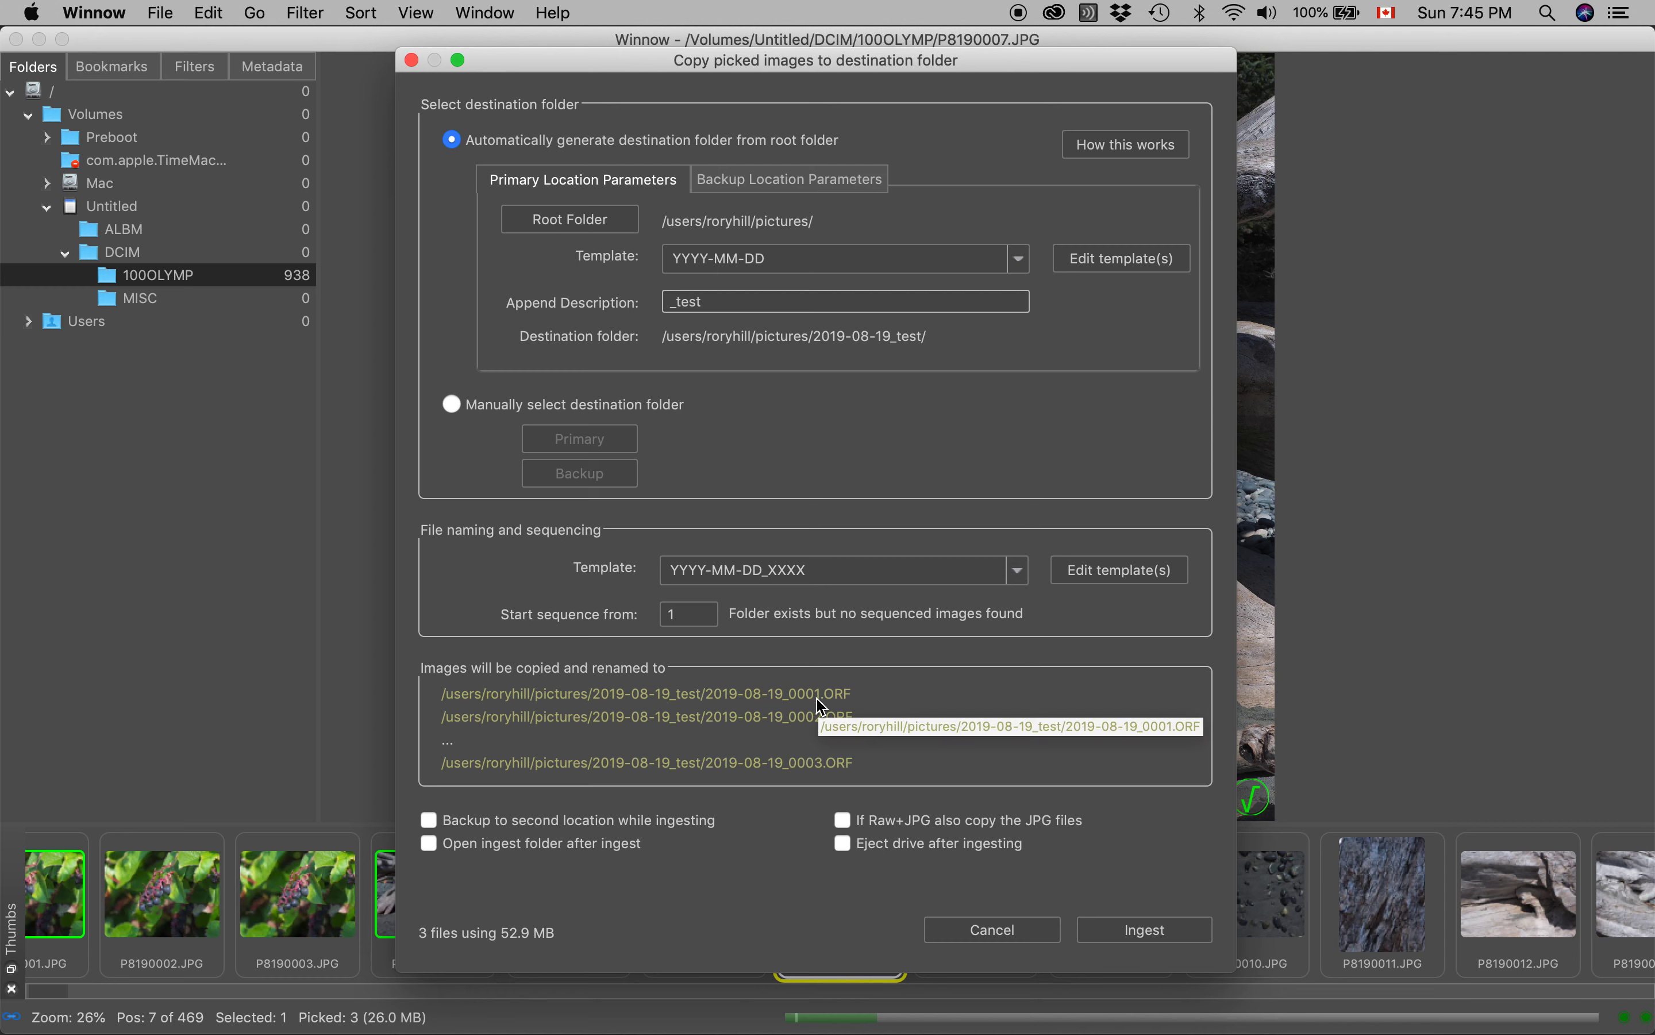
mouse_move(827, 705)
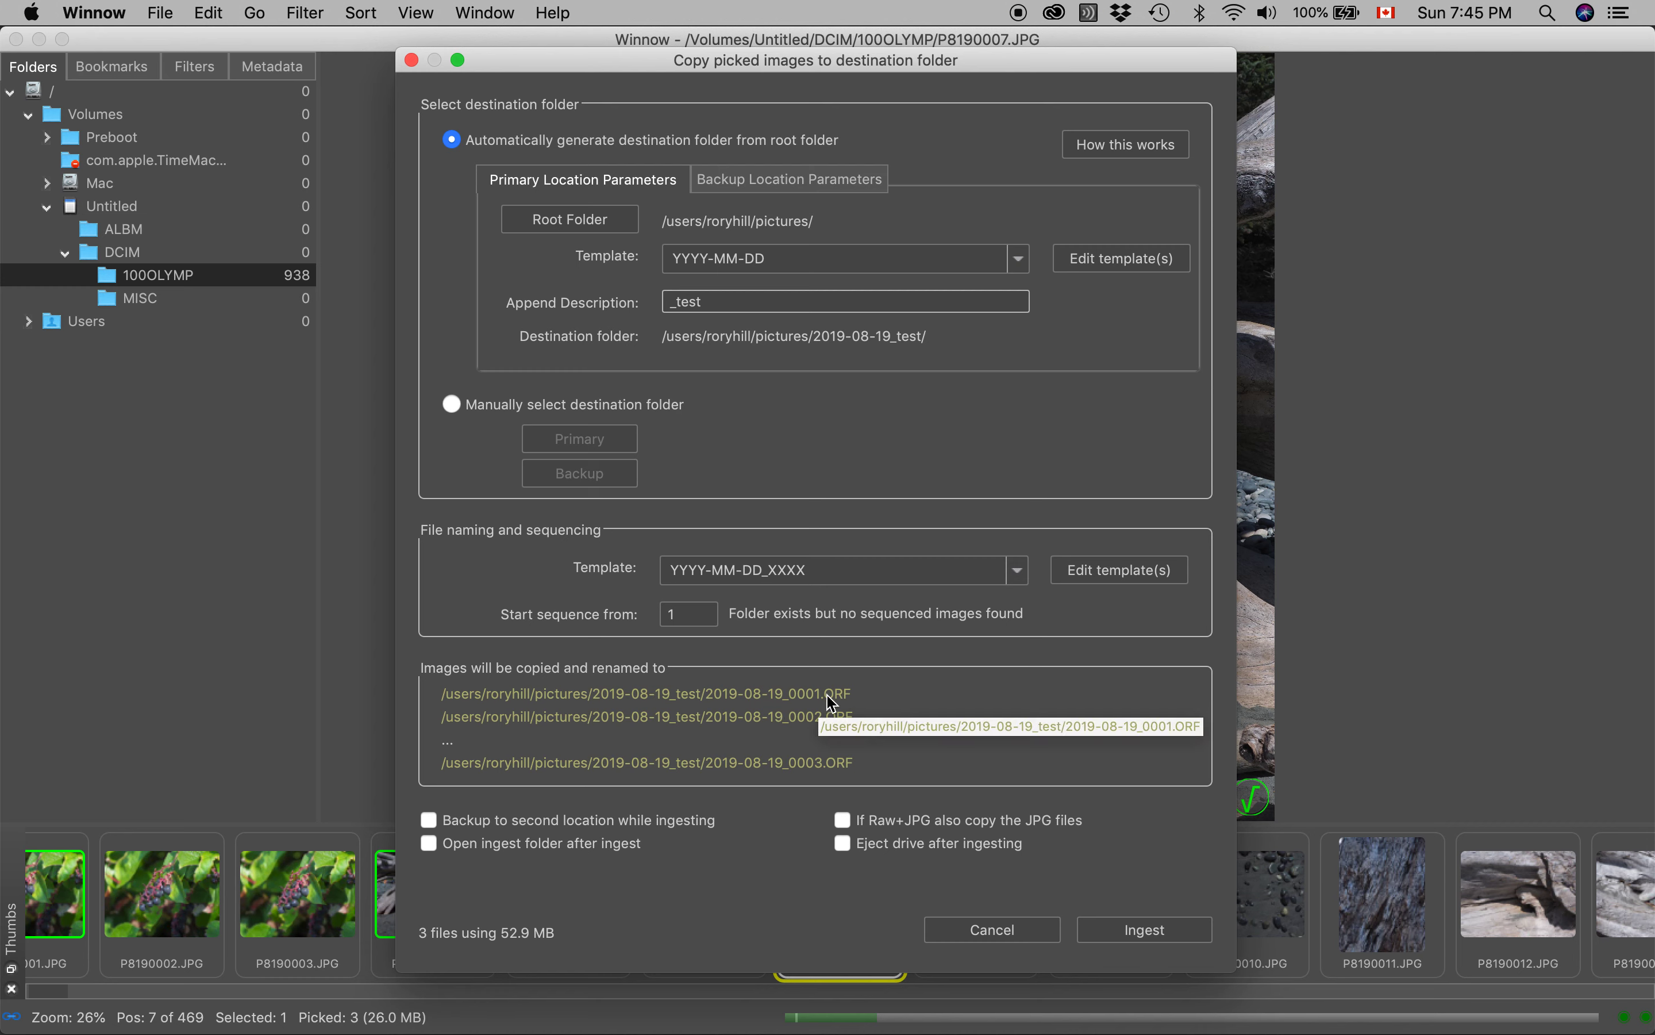
click(687, 614)
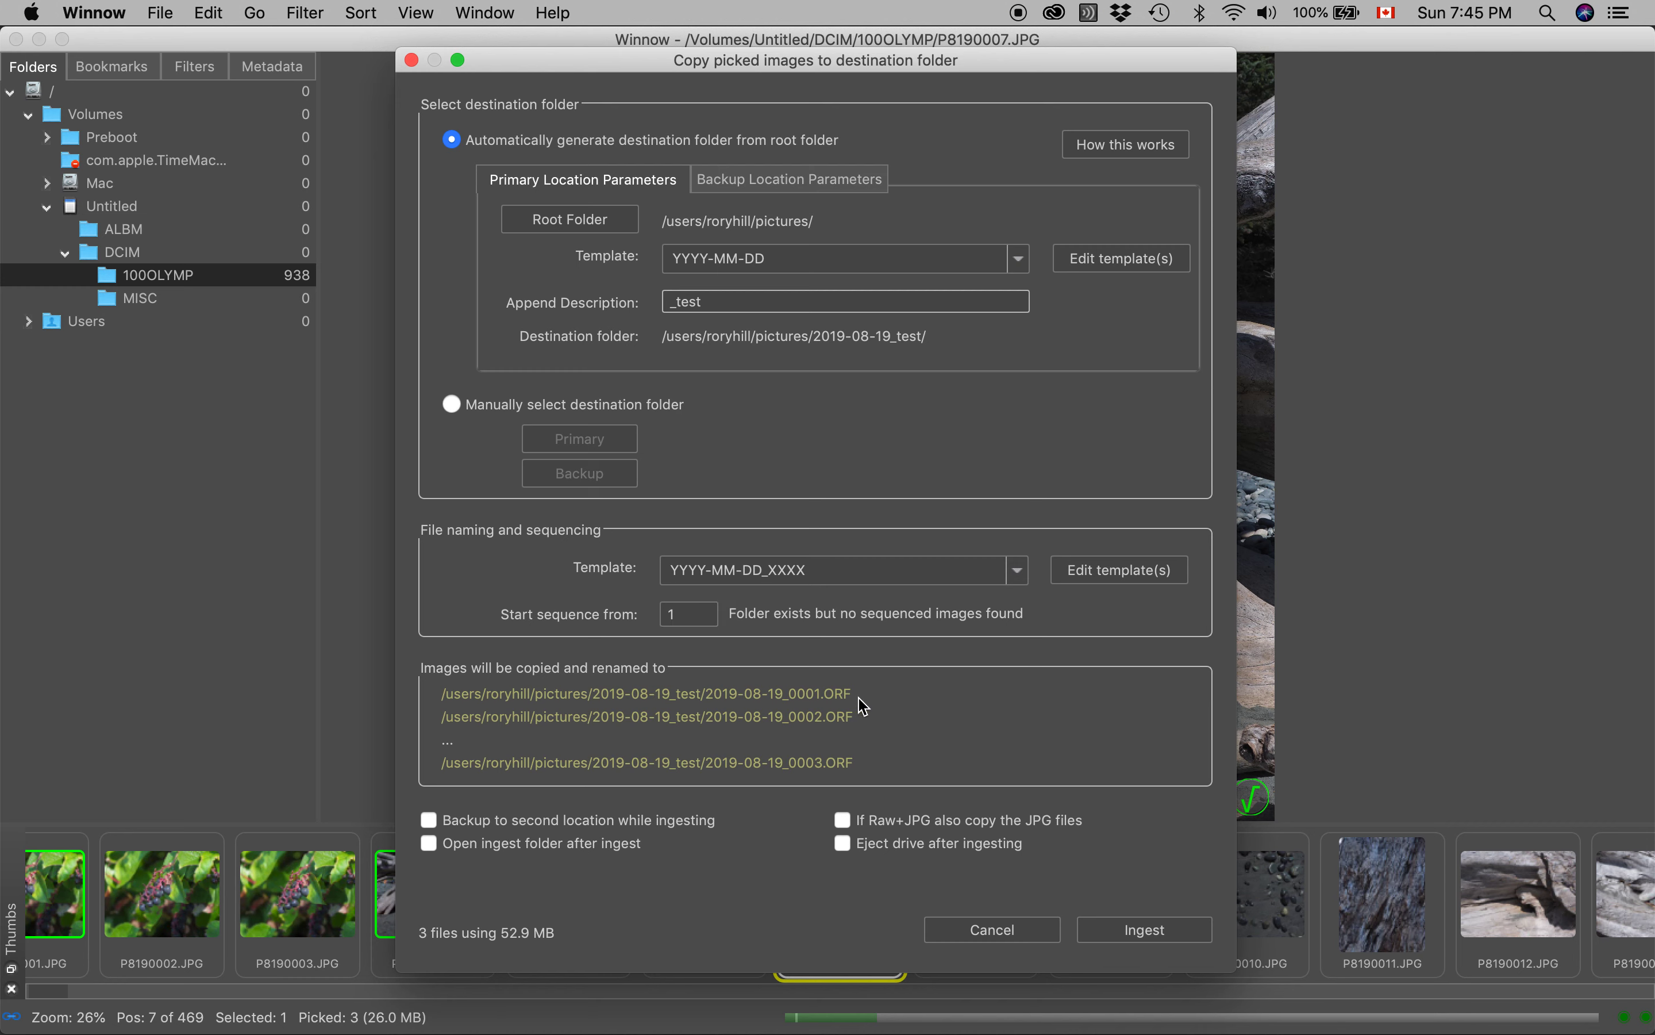
mouse_move(888, 696)
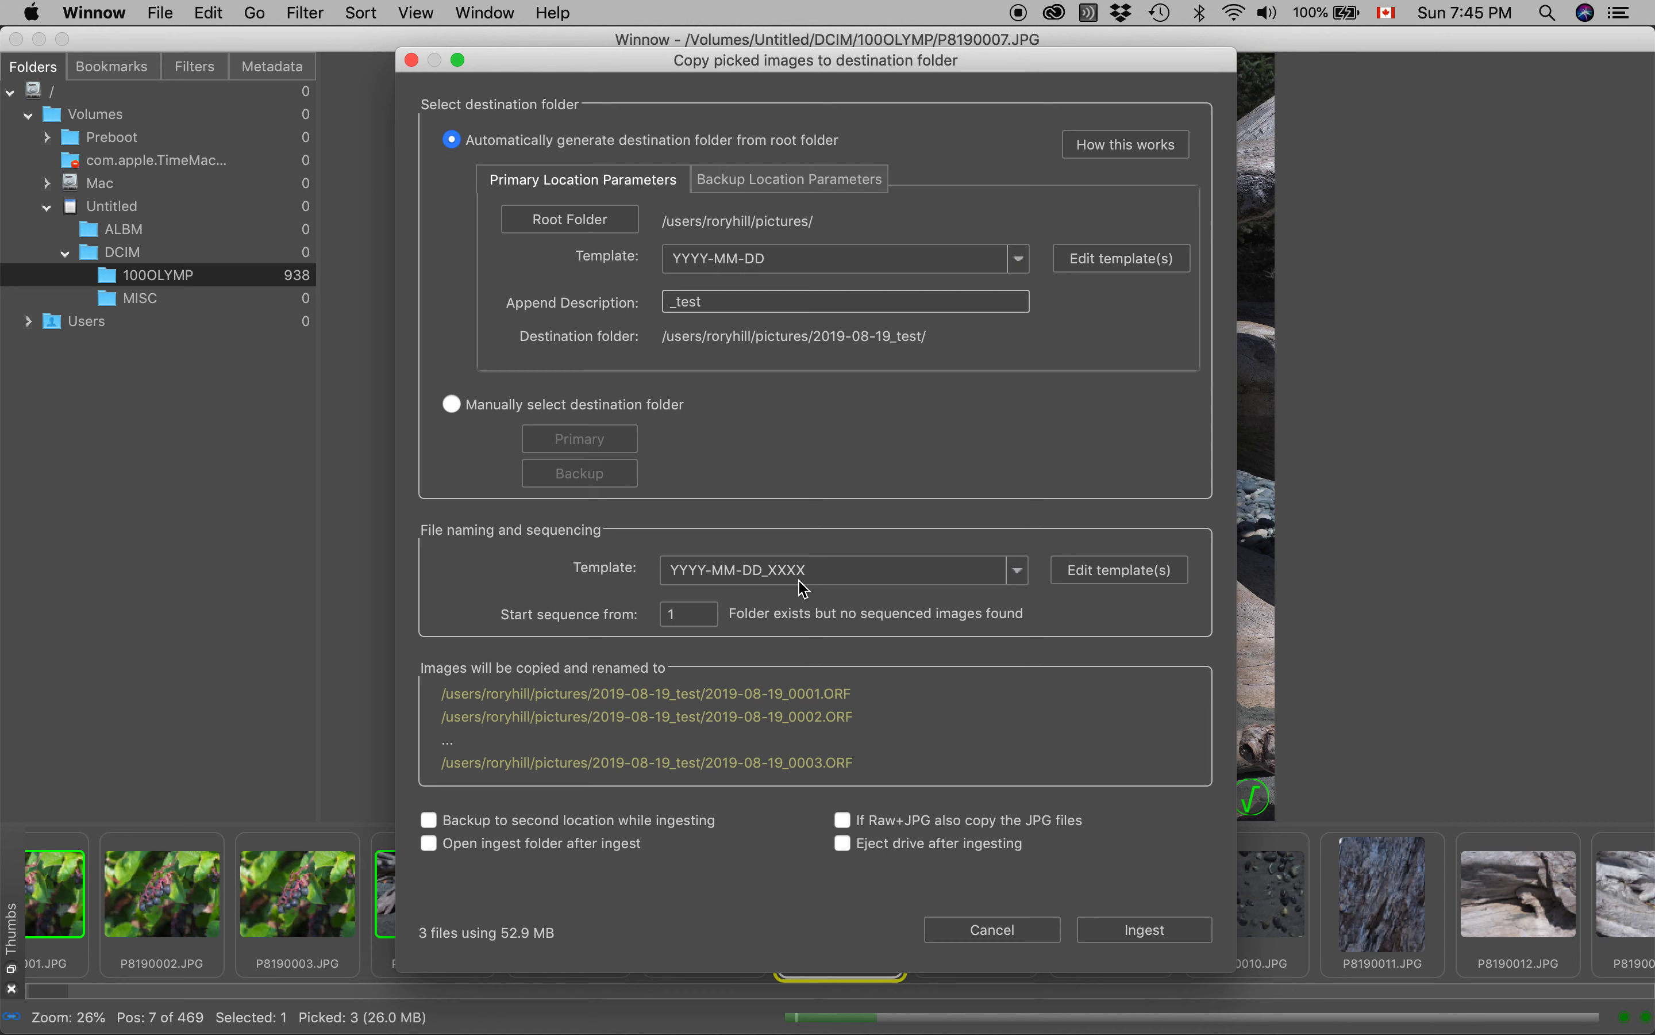
mouse_move(871, 713)
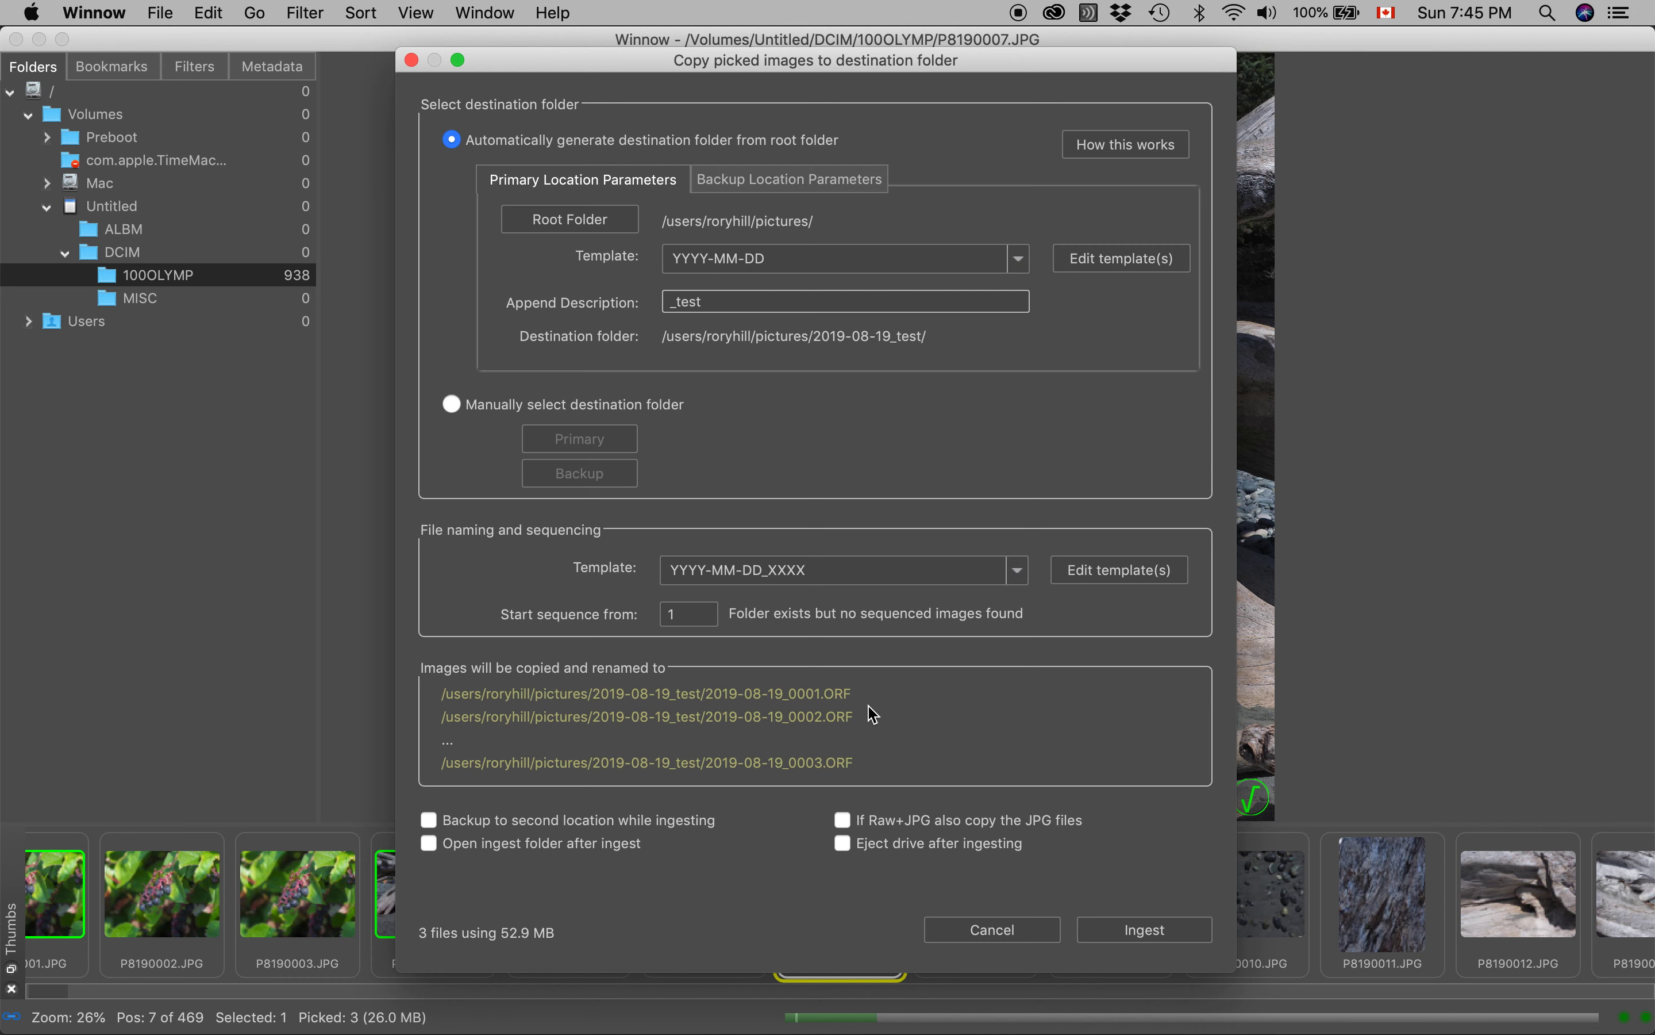
mouse_move(864, 722)
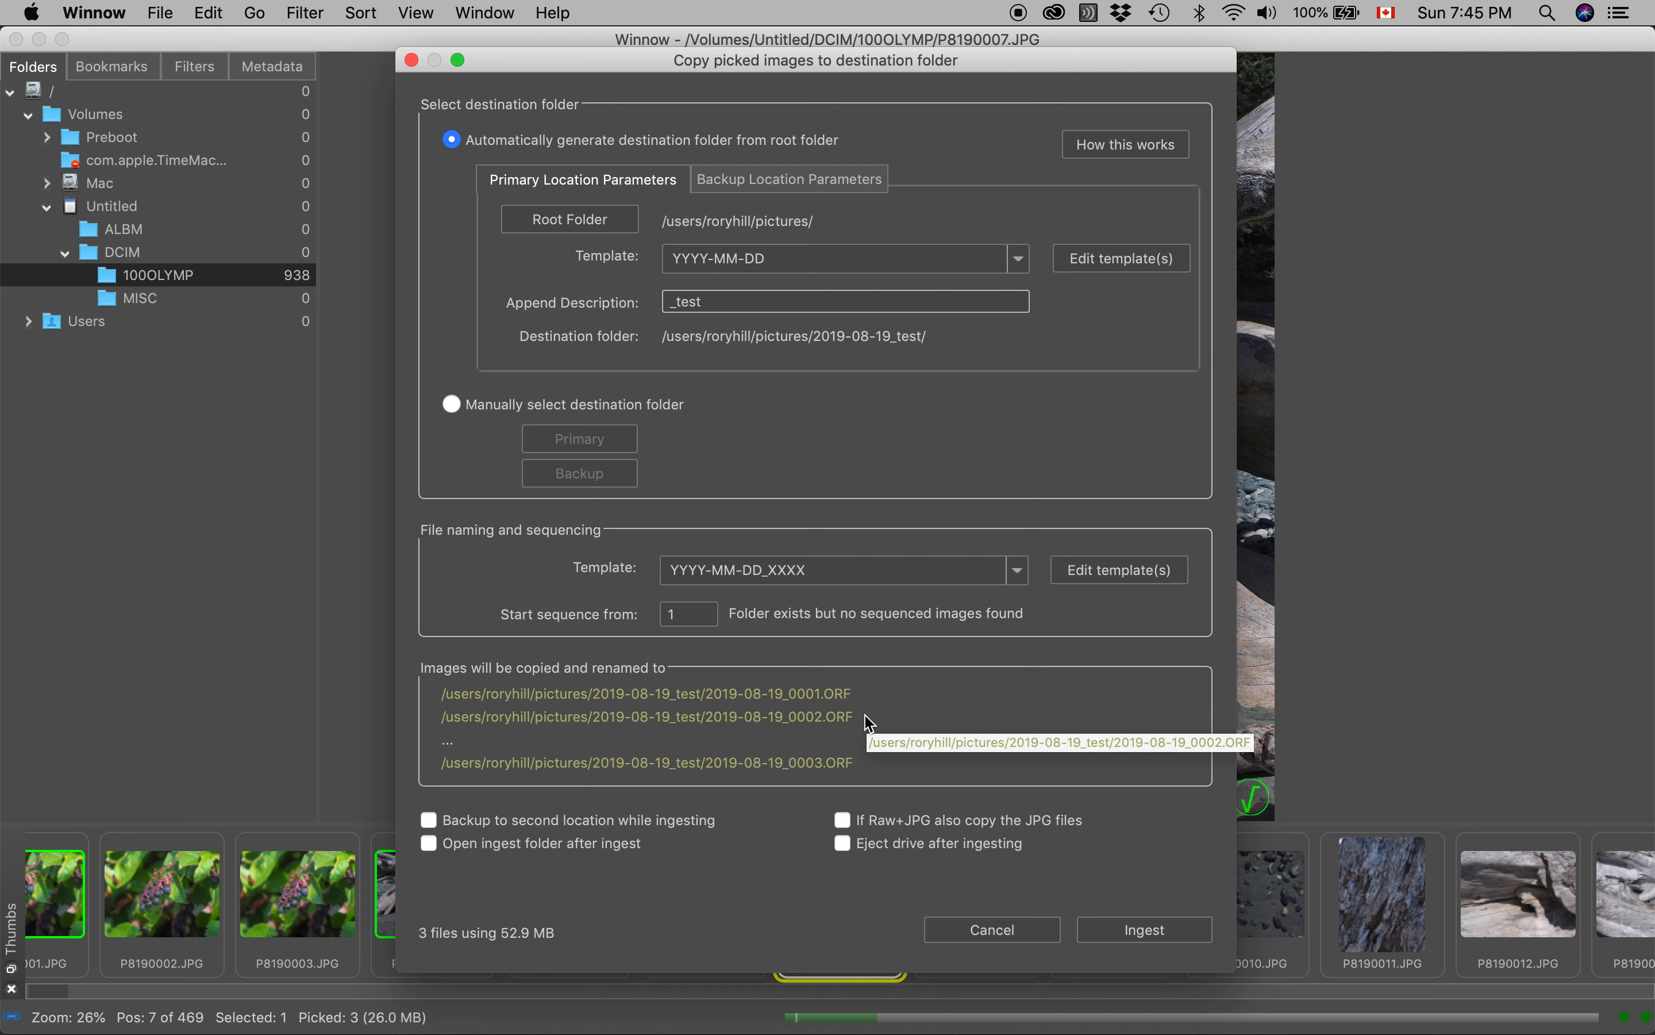
mouse_move(743, 747)
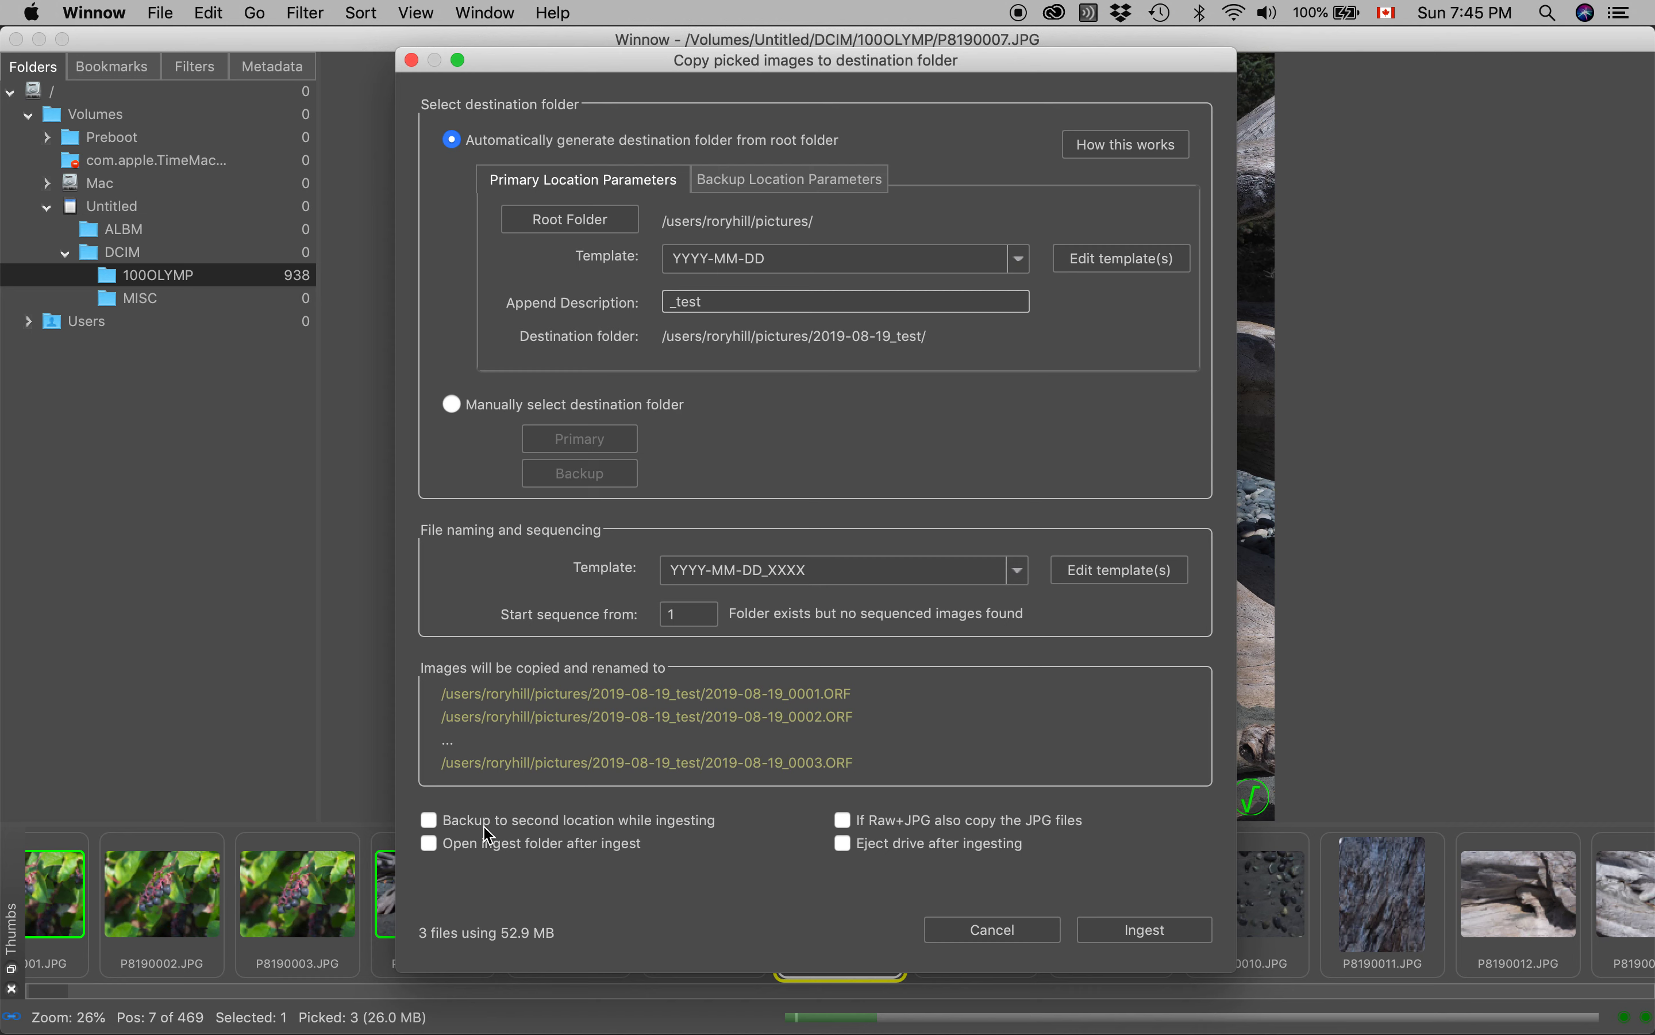
mouse_move(799, 192)
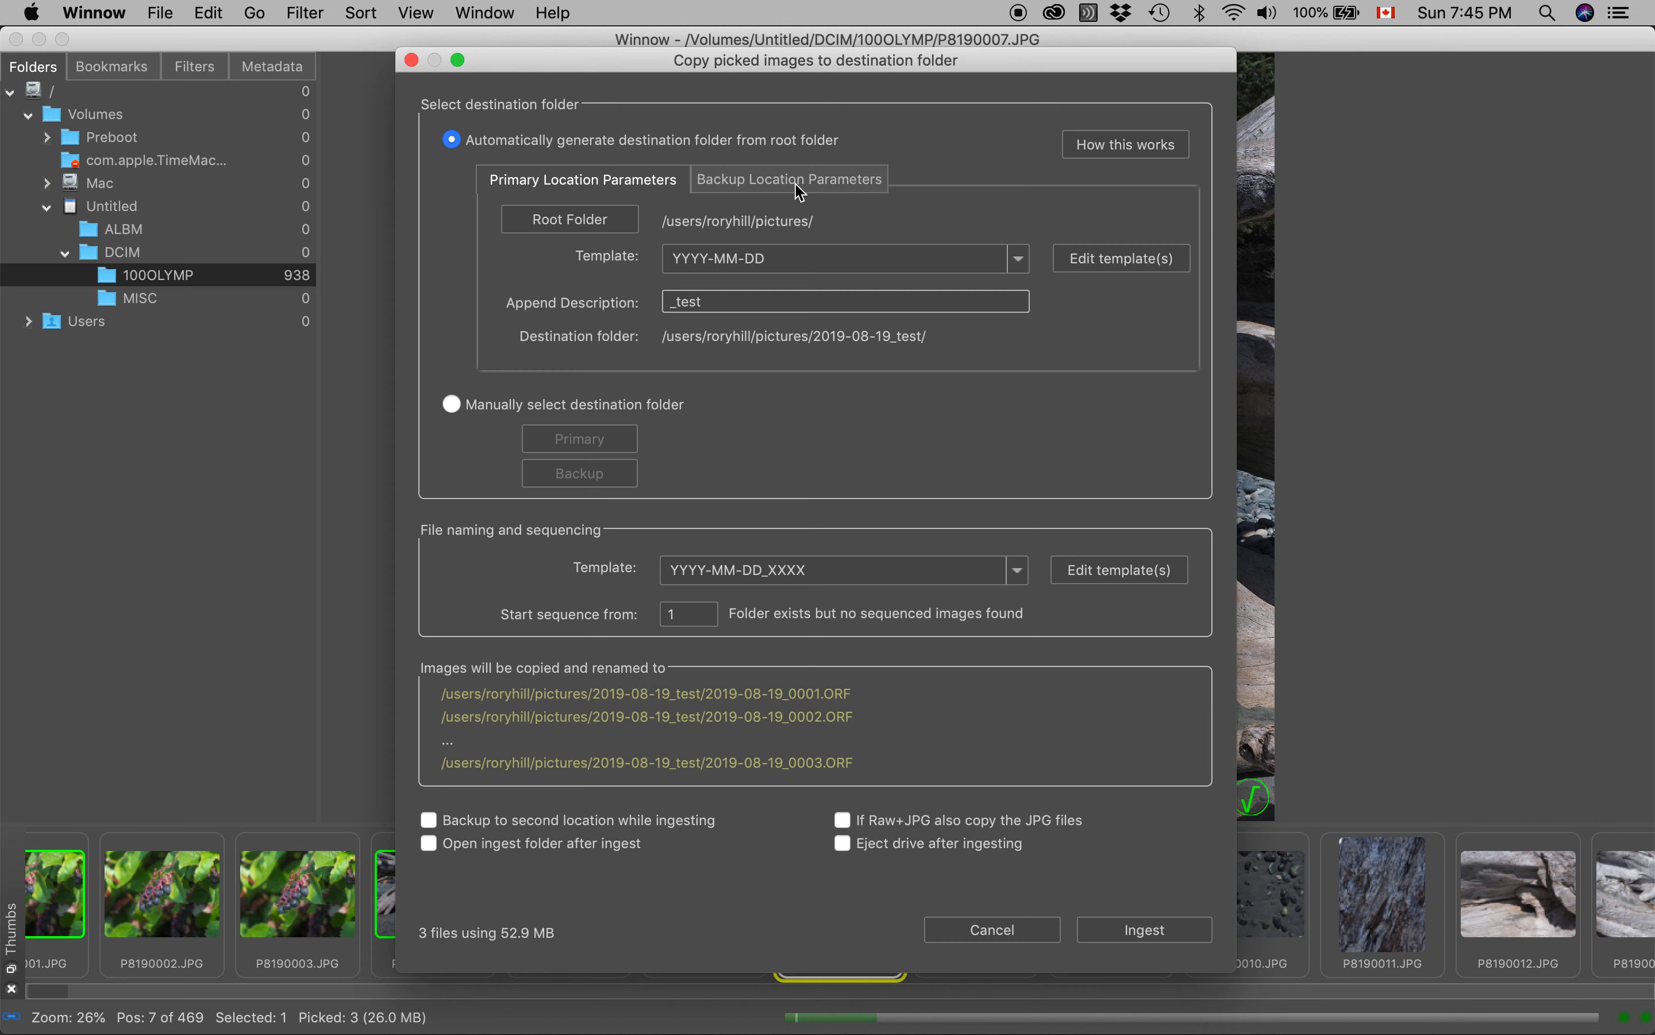
click(787, 178)
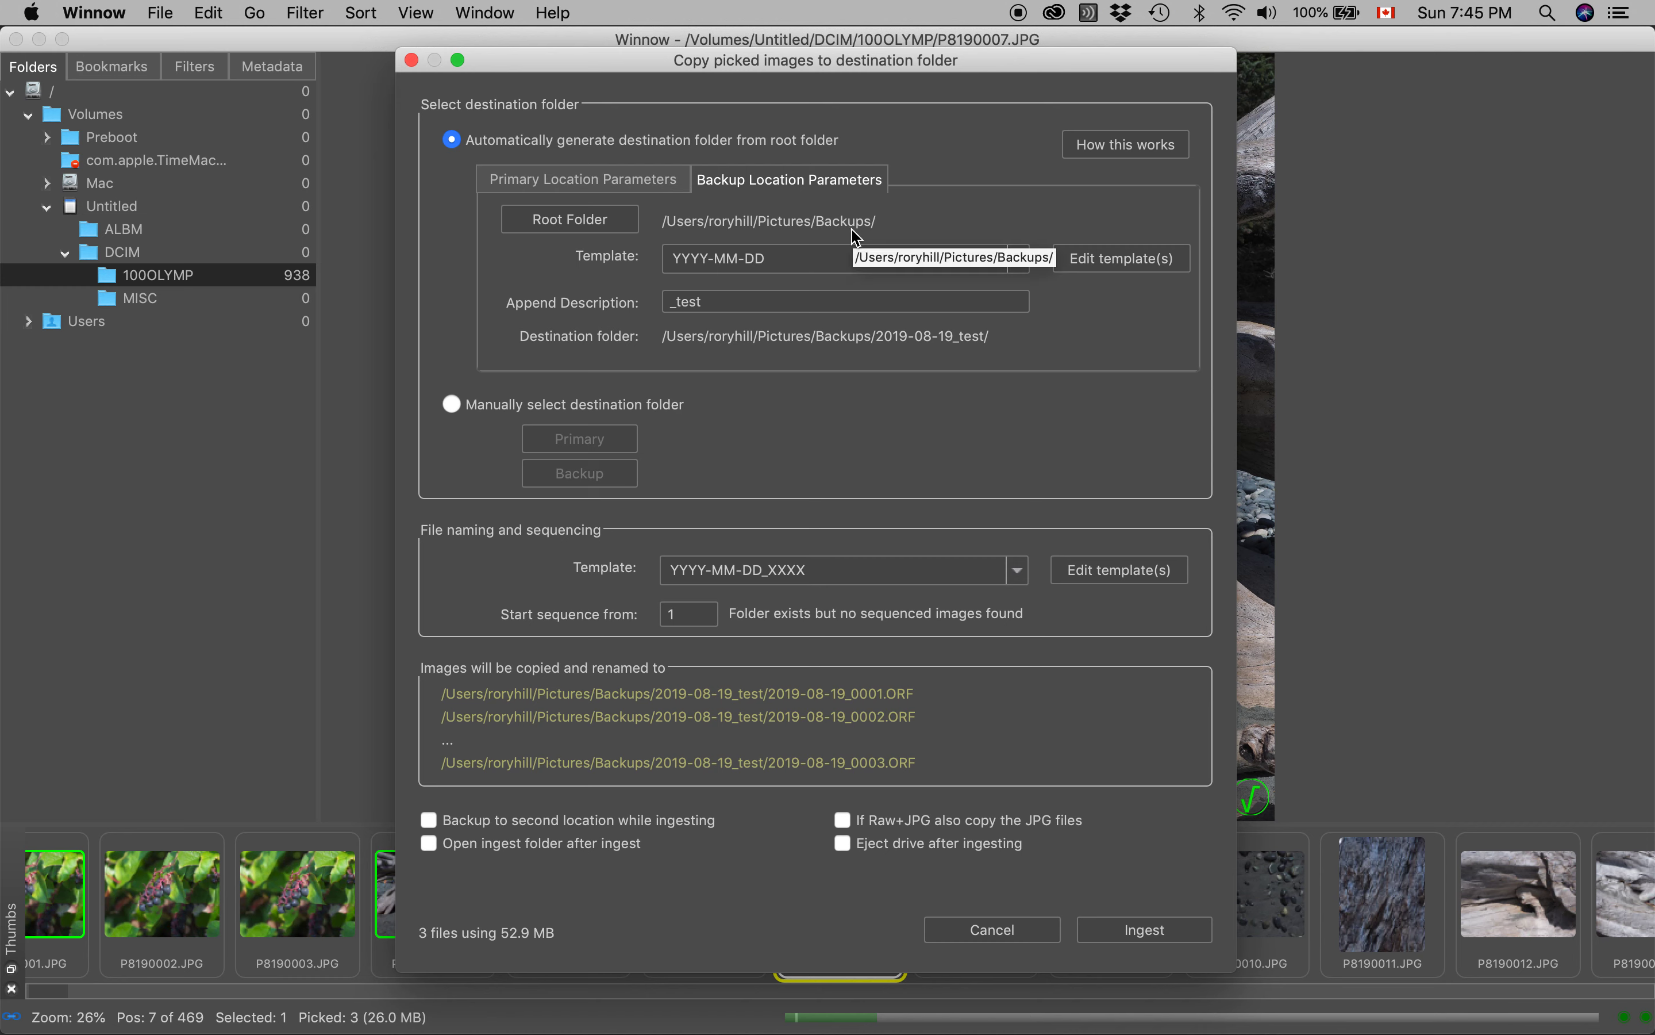
mouse_move(558, 276)
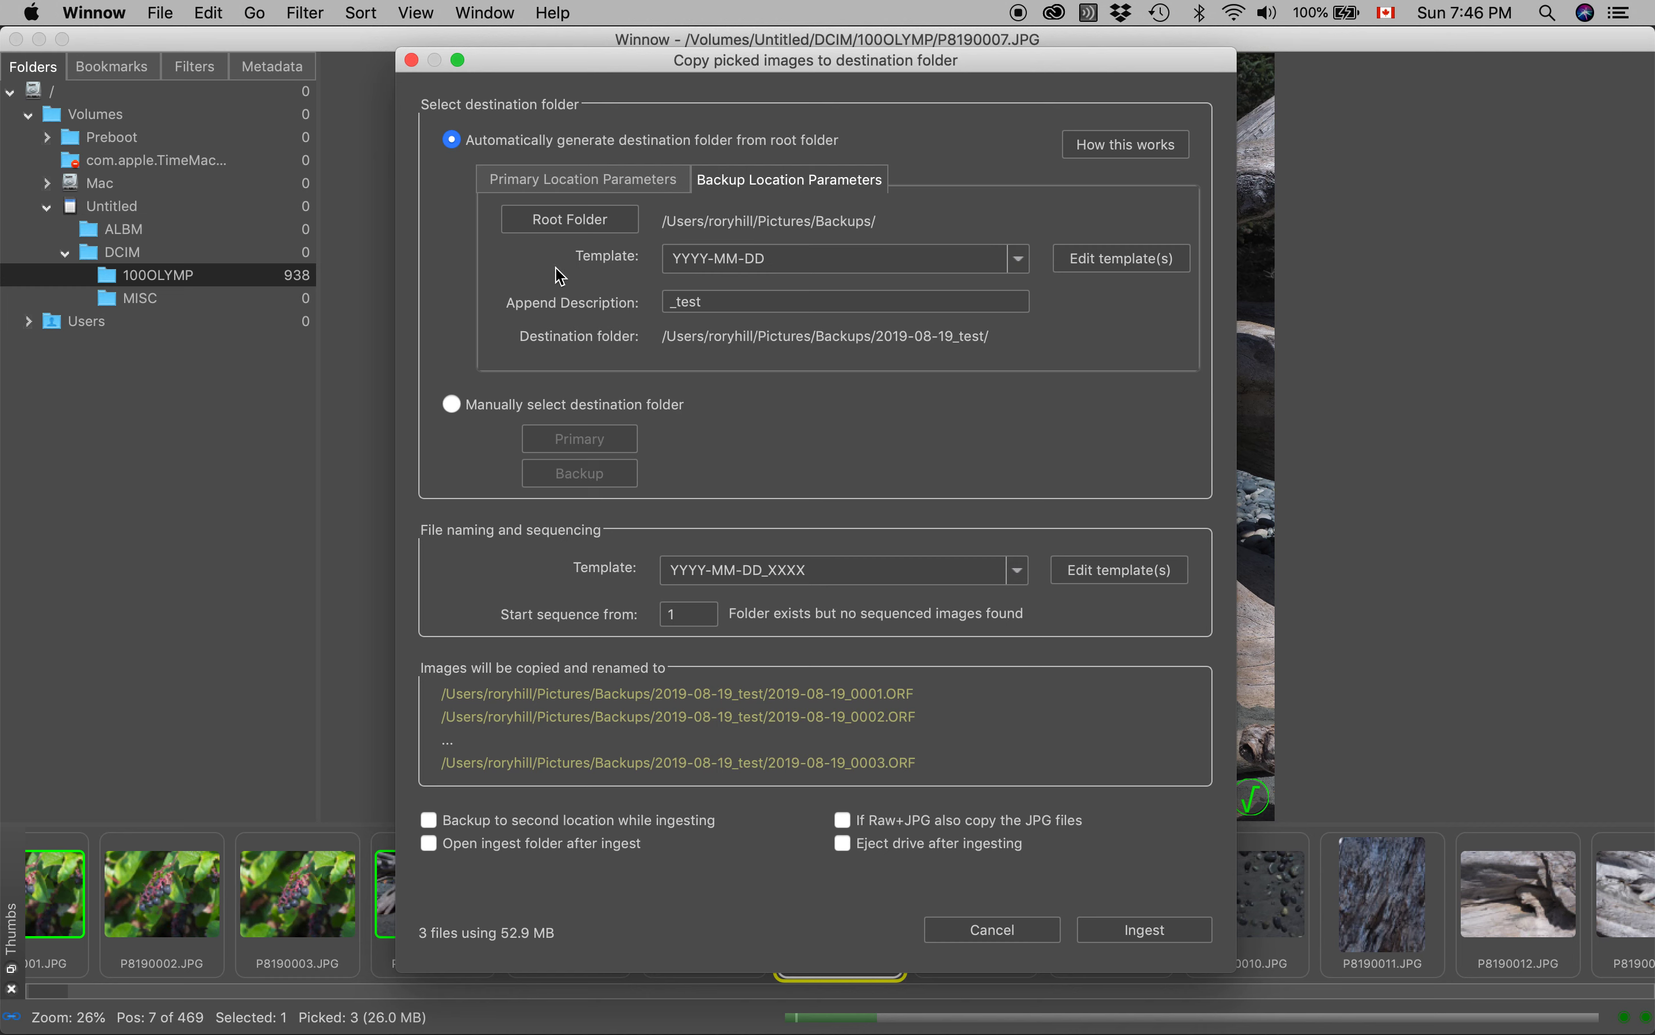
mouse_move(572, 190)
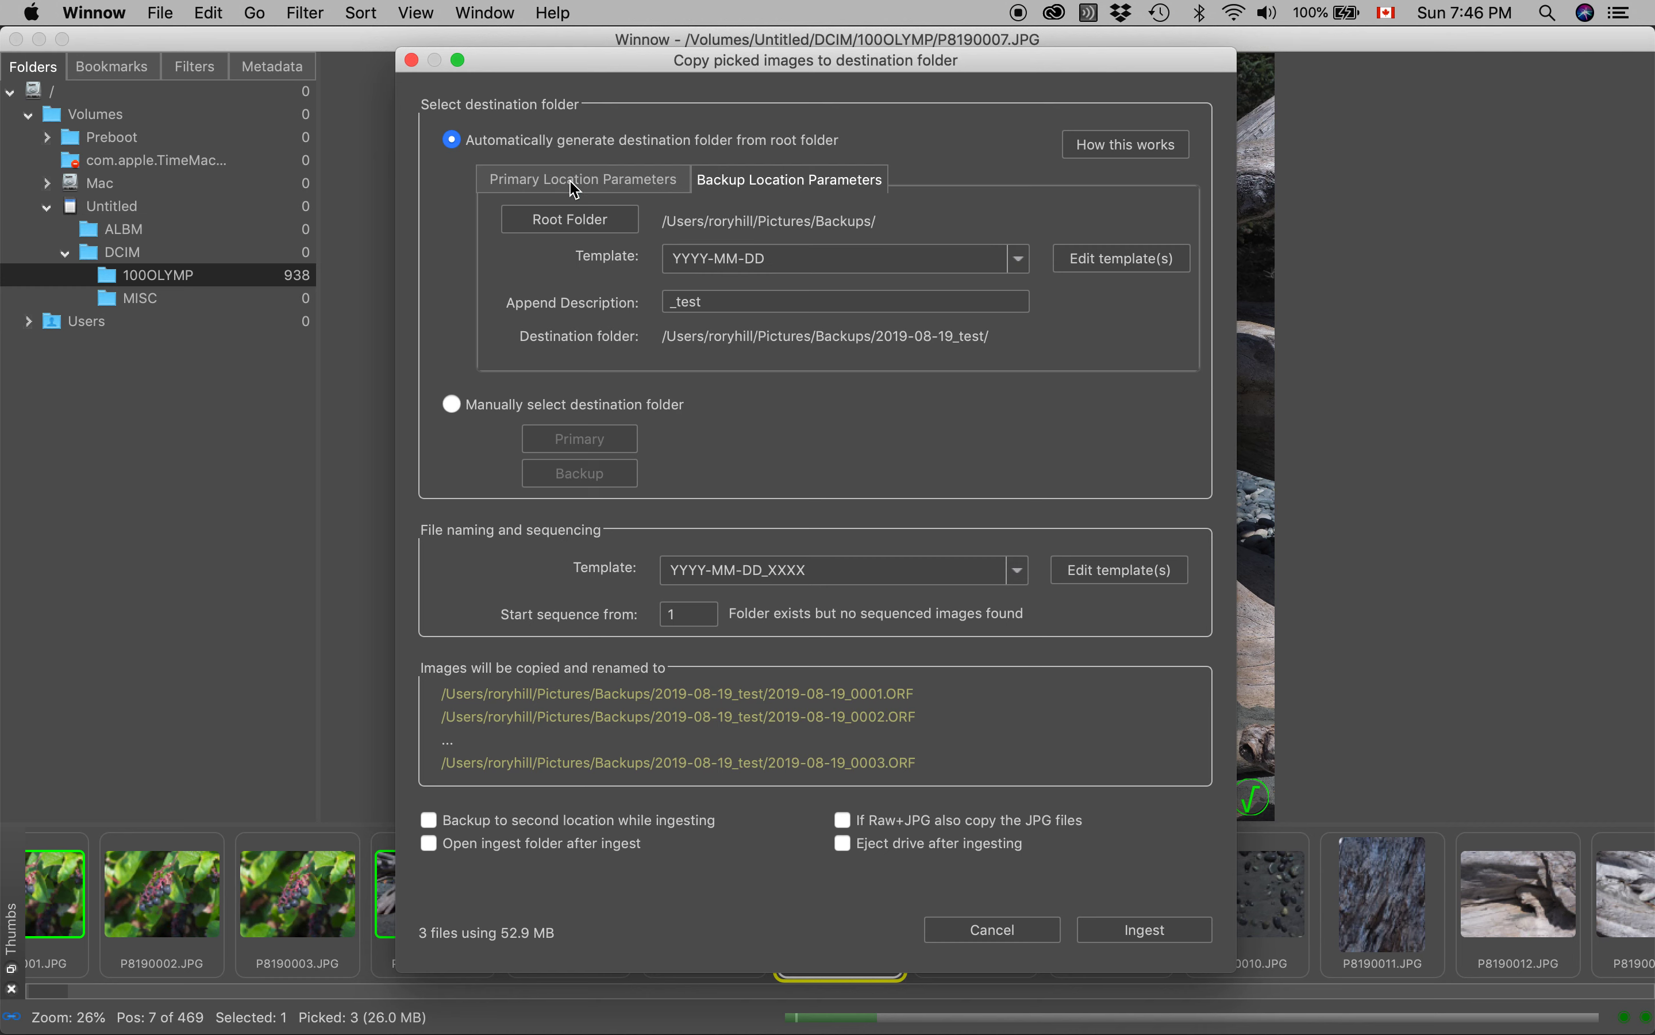
click(582, 179)
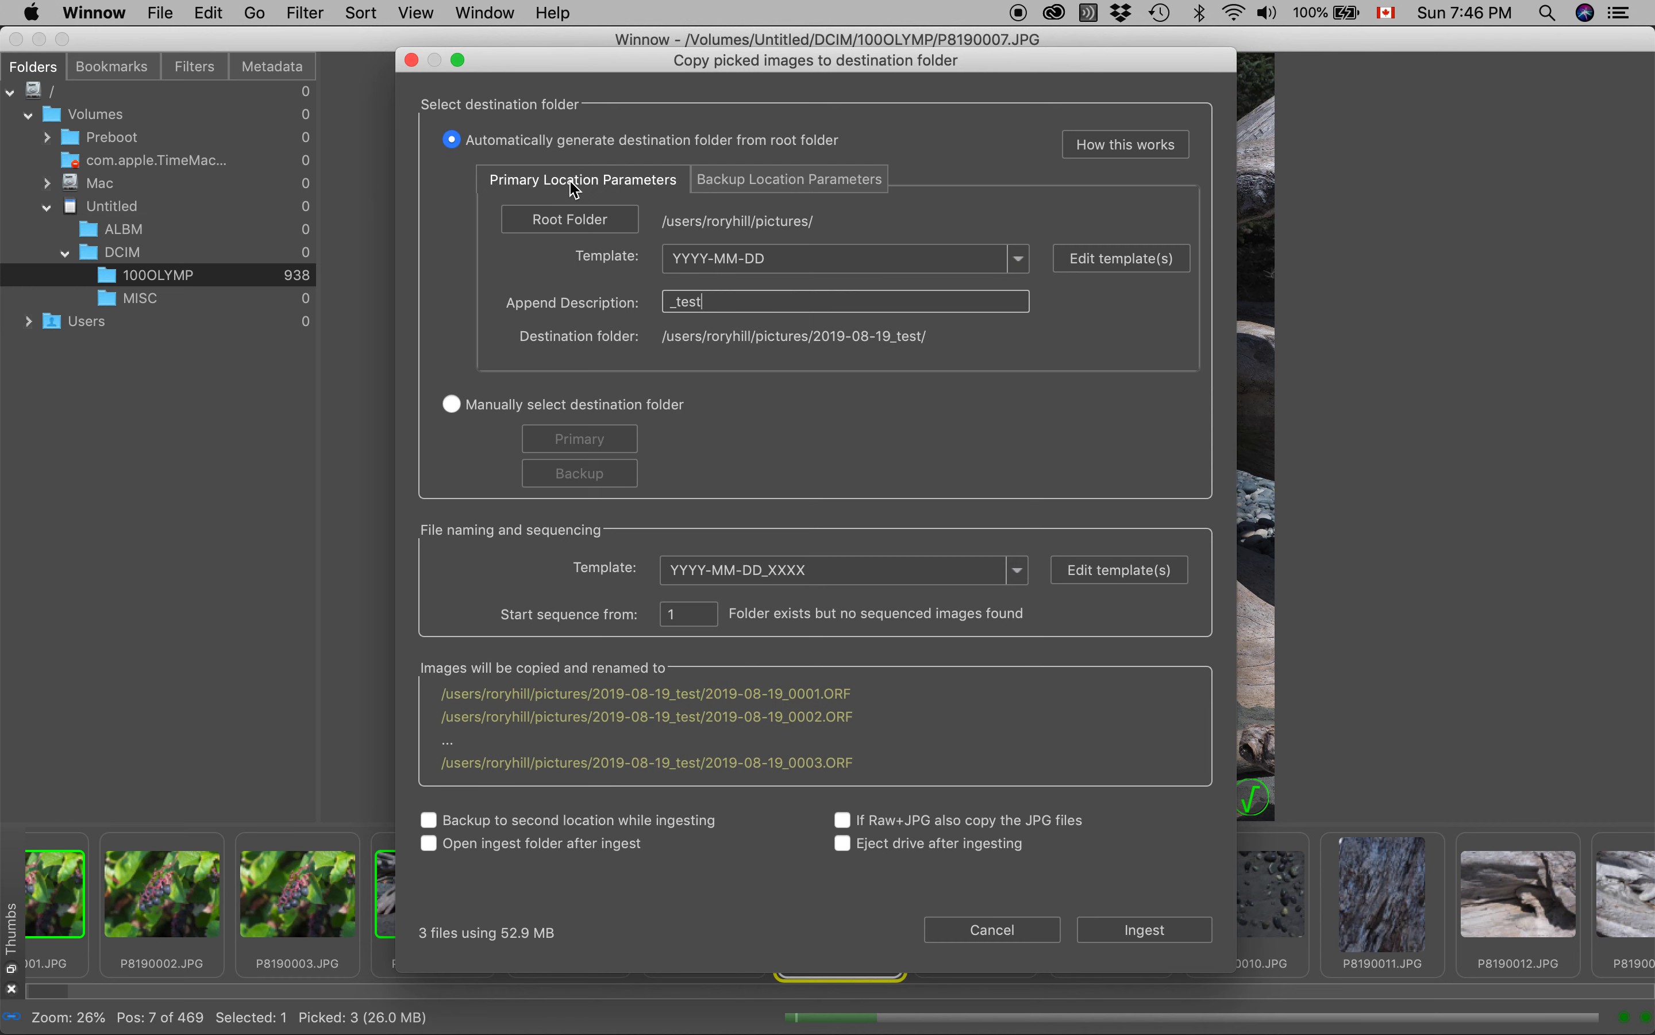
mouse_move(652, 883)
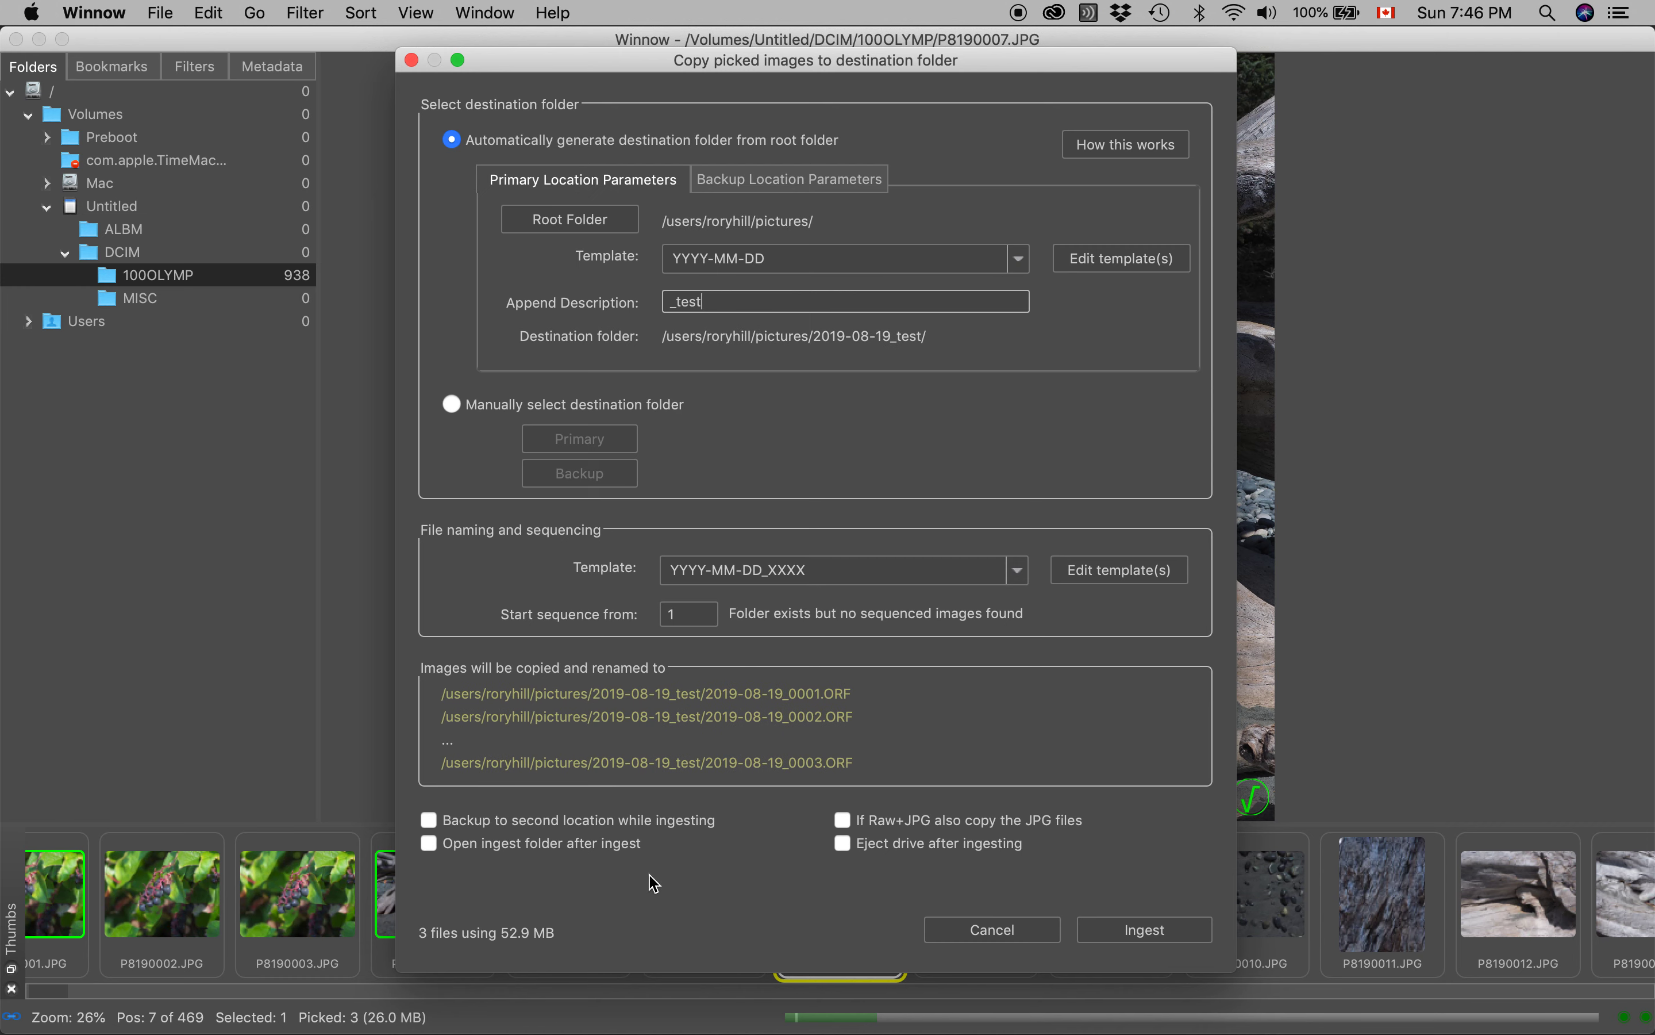
mouse_move(536, 873)
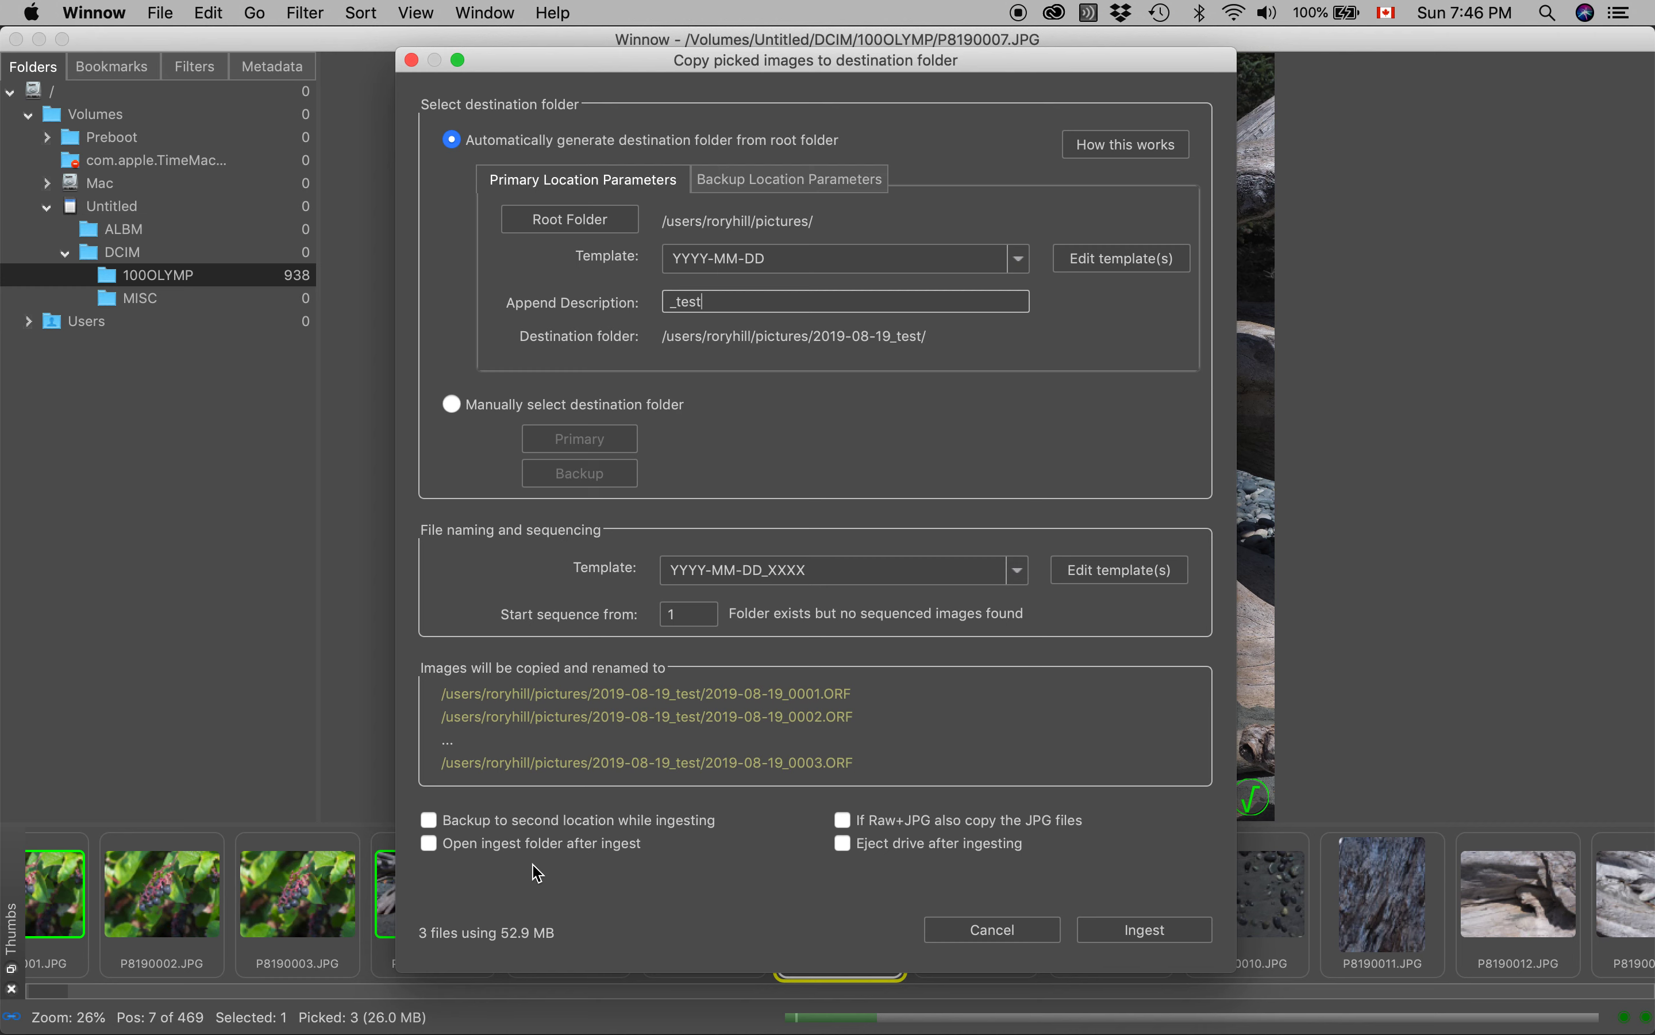
mouse_move(607, 885)
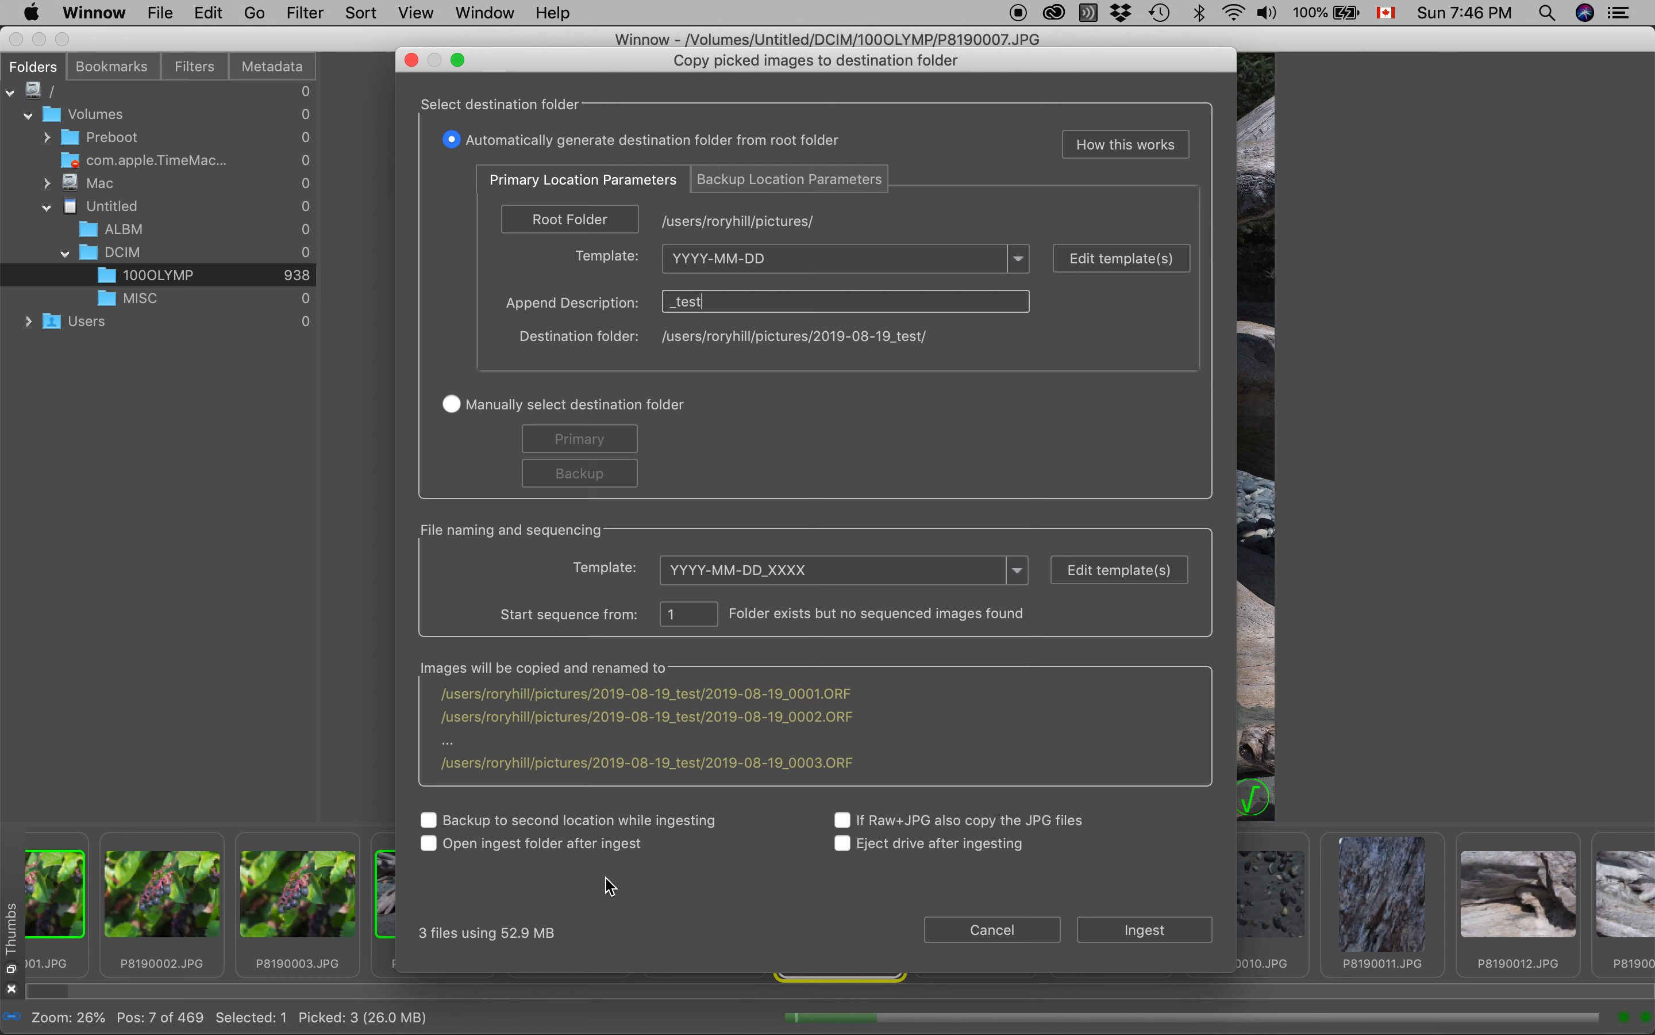
mouse_move(732, 863)
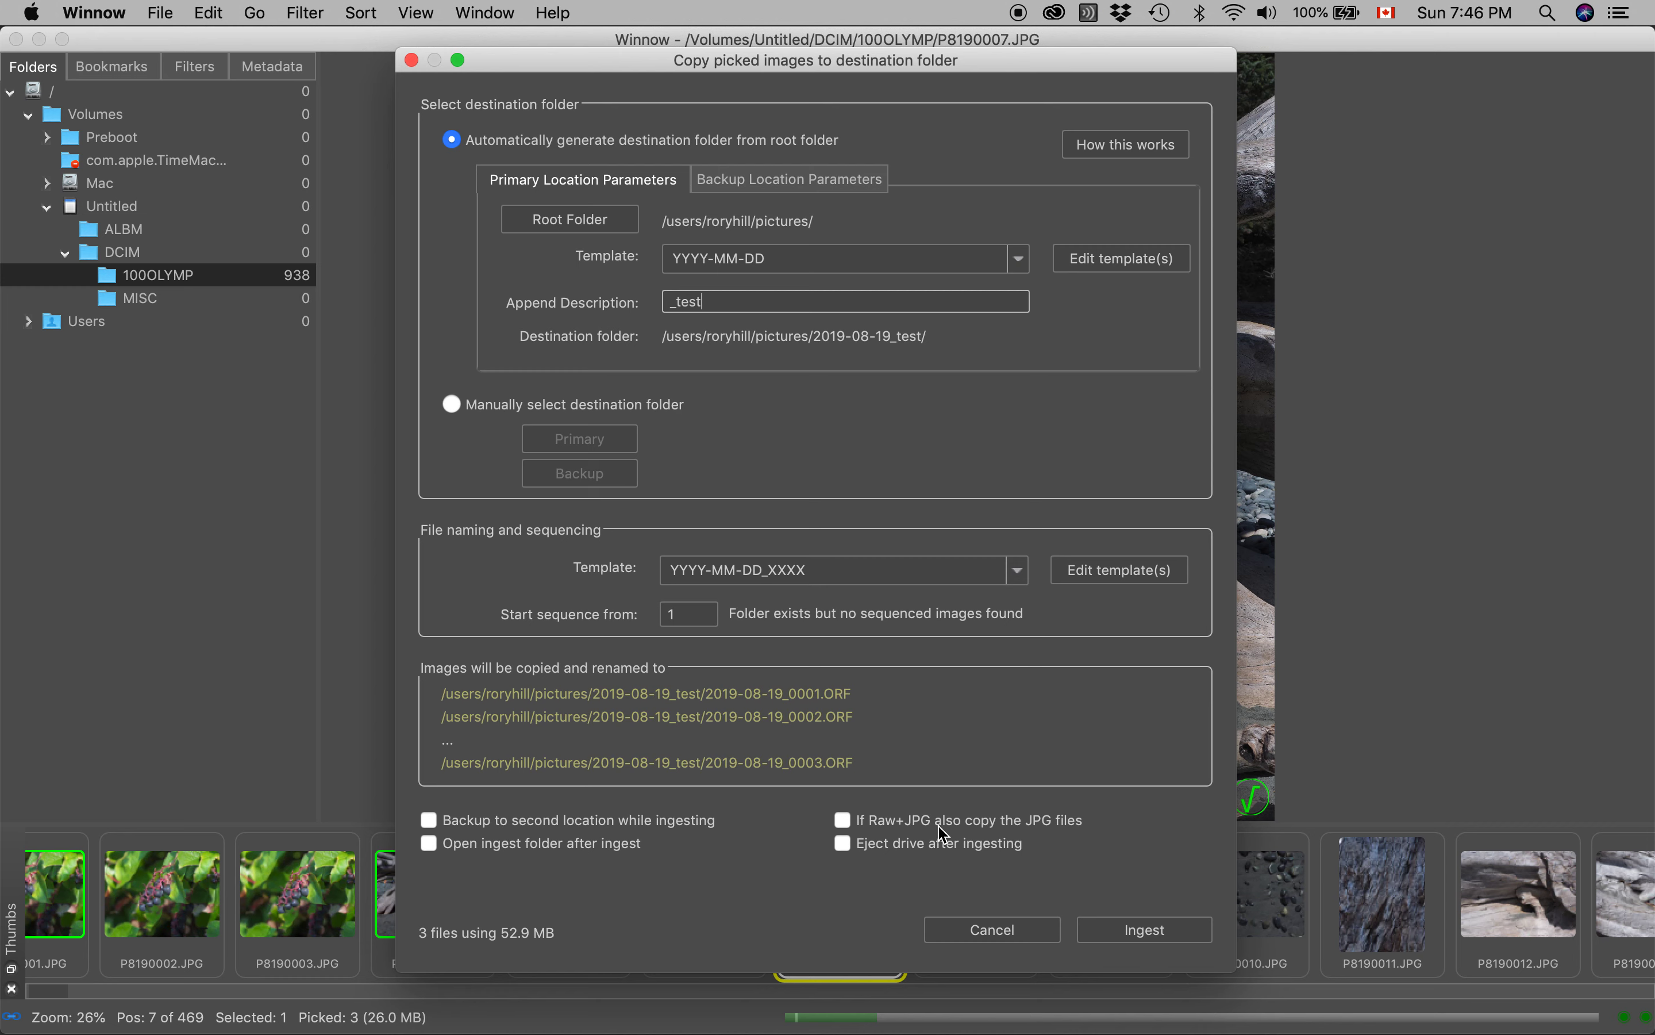
mouse_move(928, 835)
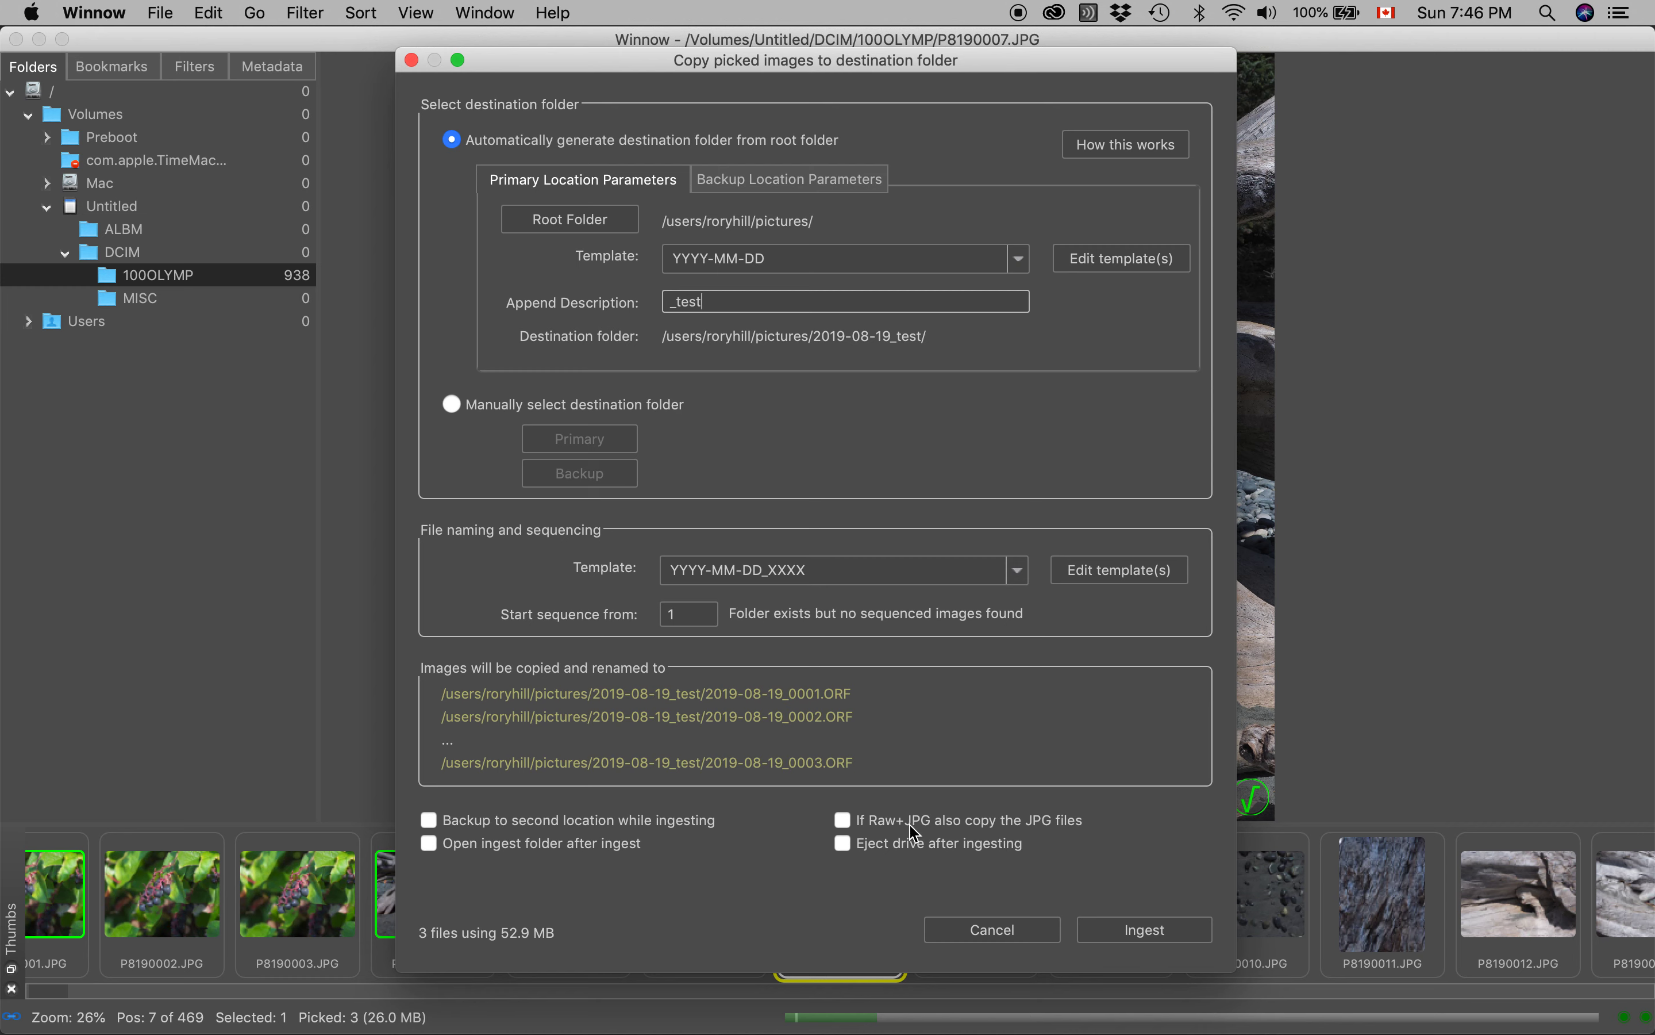
mouse_move(883, 856)
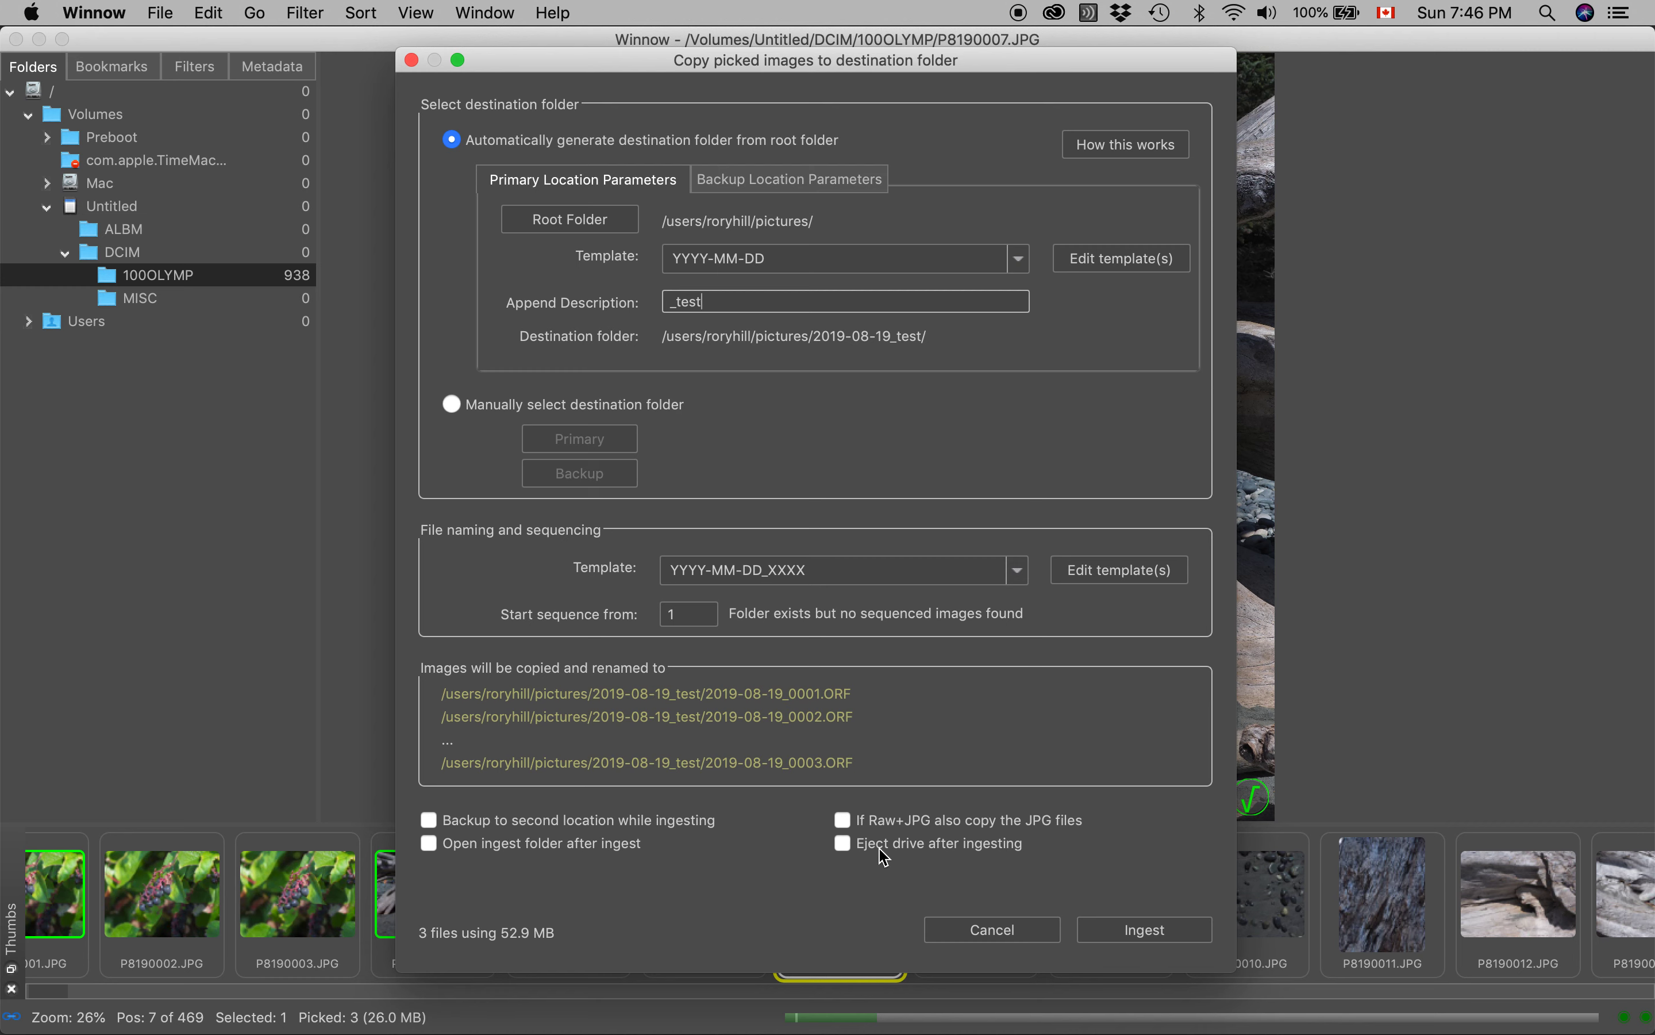
mouse_move(932, 863)
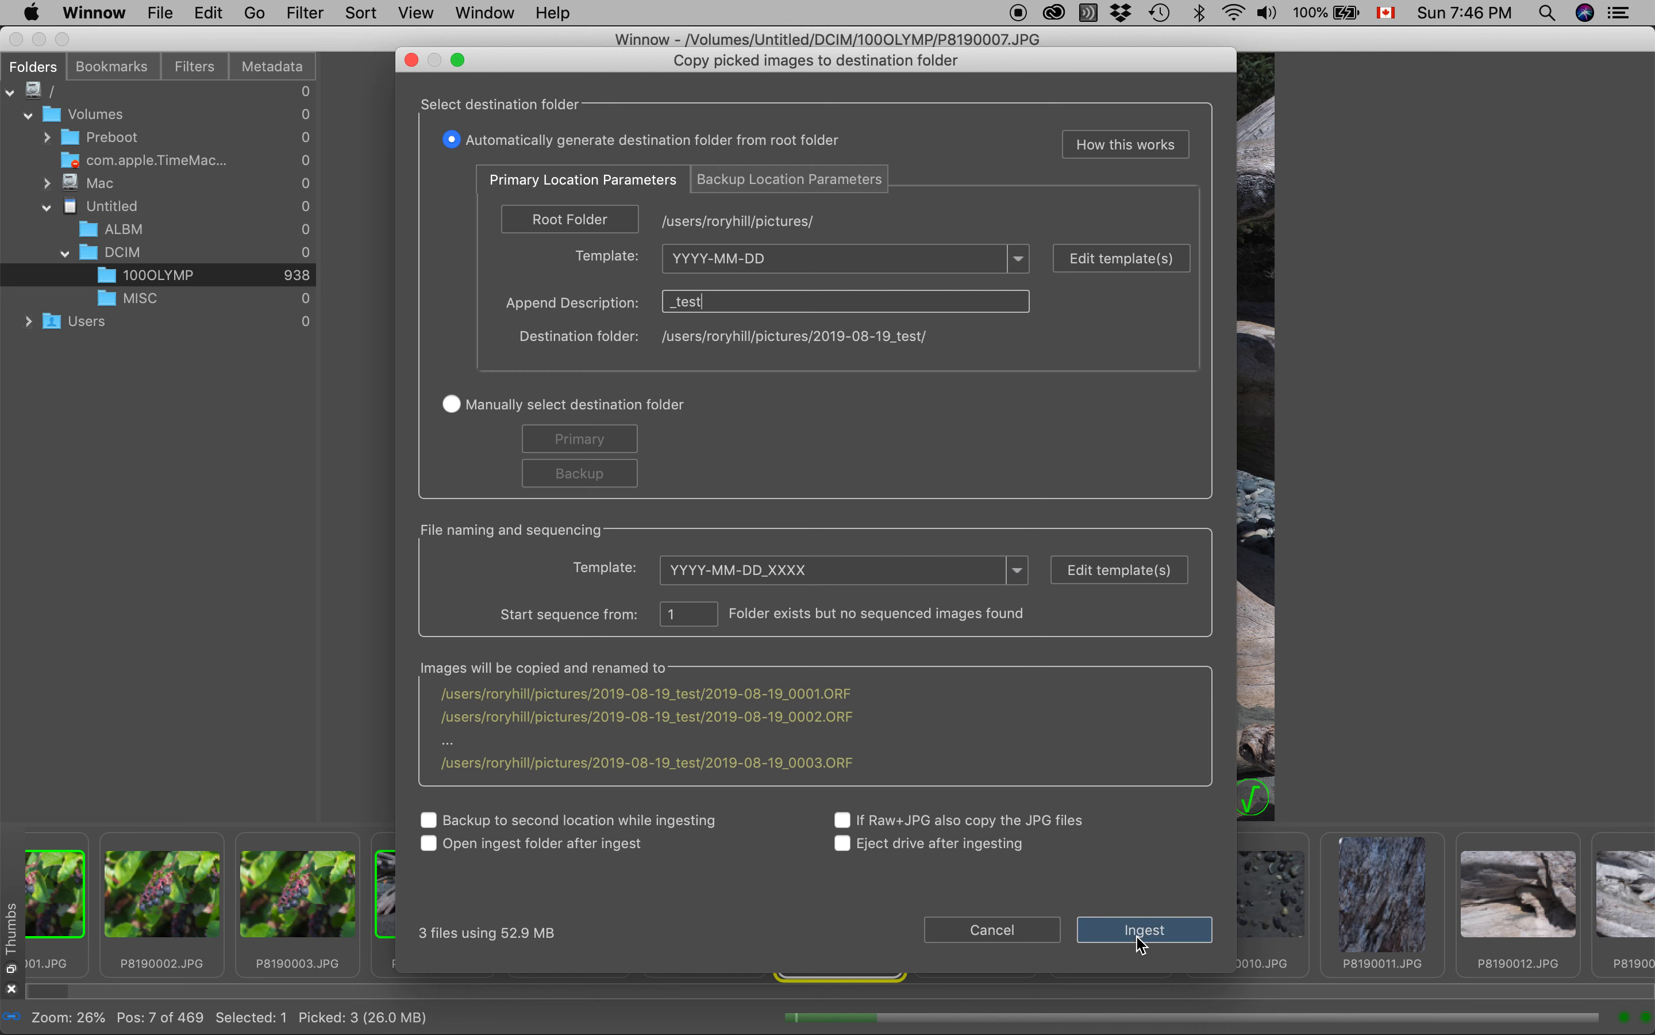
Start the ingest of the picked photos into 2019-08-19_test with backup and eject left off.
click(1144, 929)
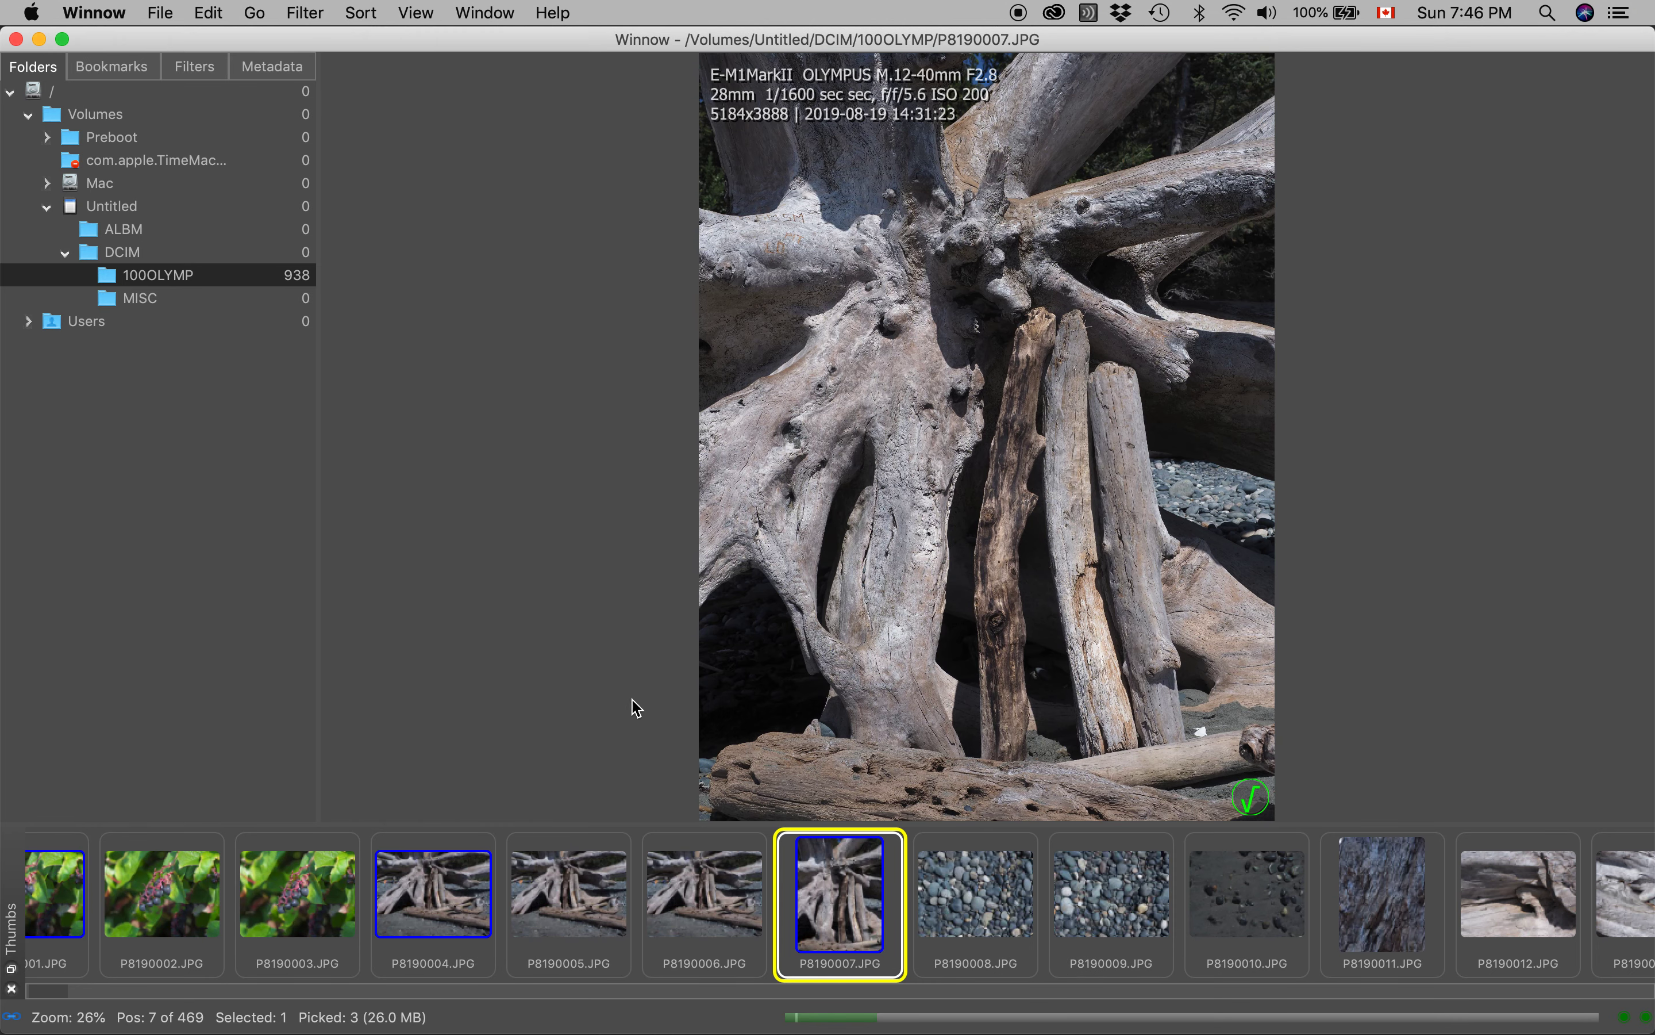
mouse_move(854, 911)
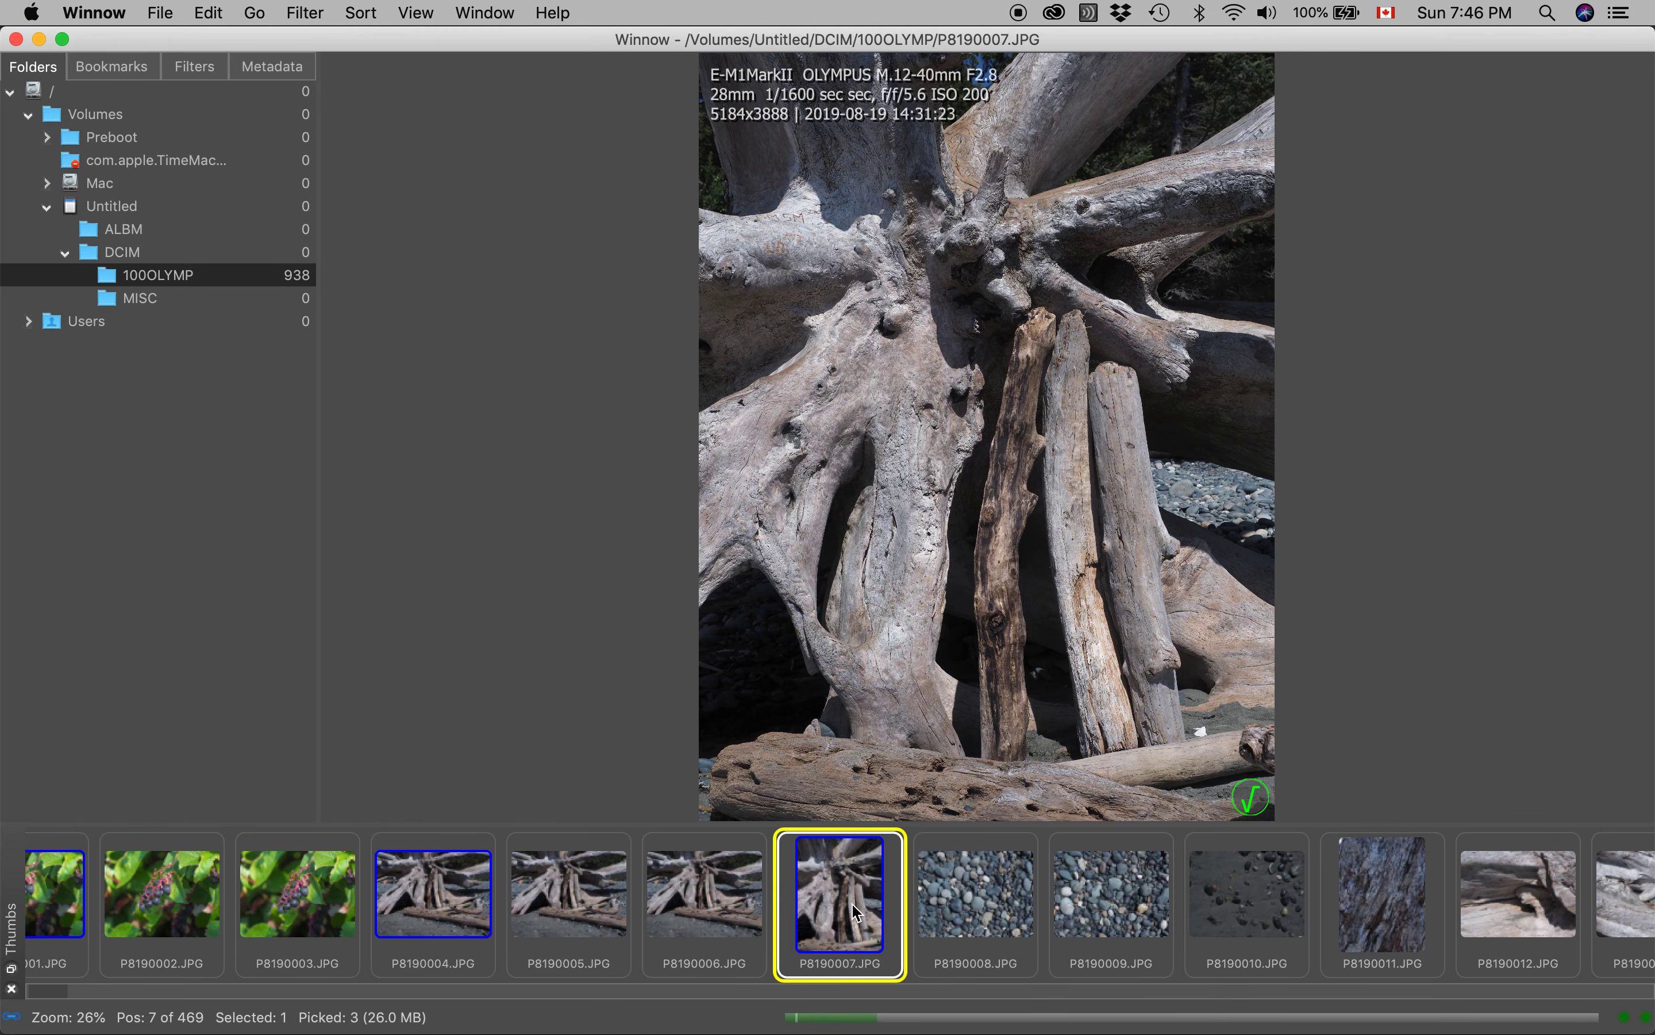
mouse_move(628, 934)
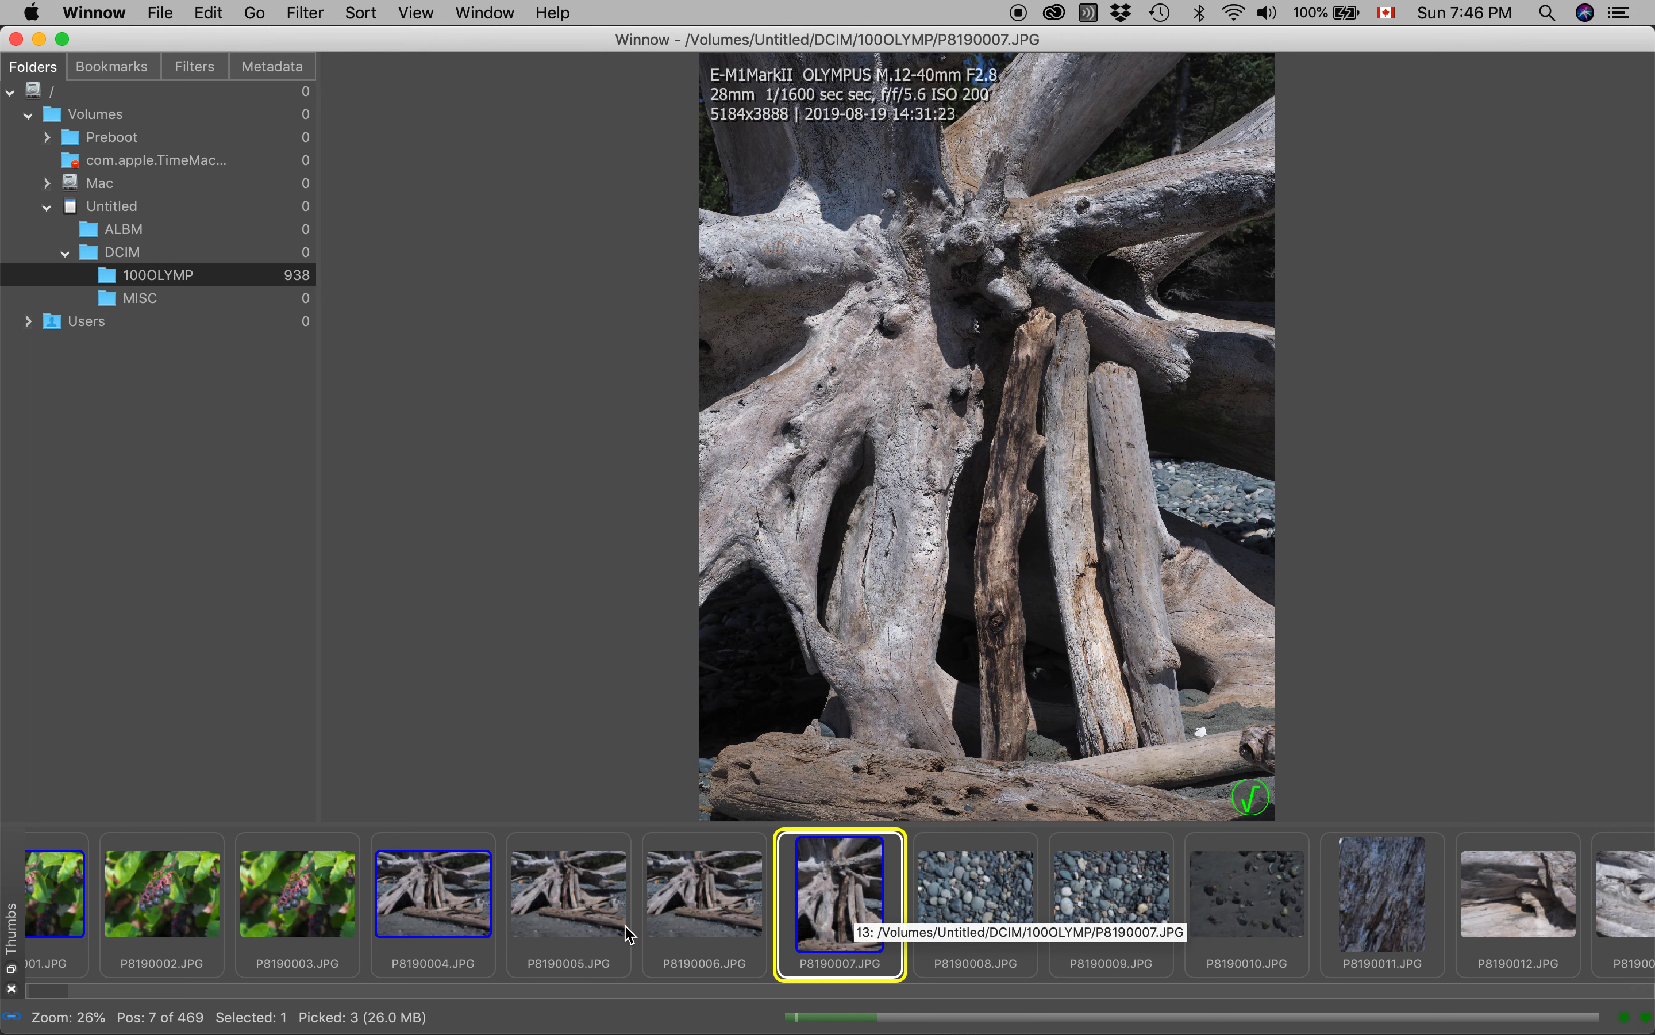
mouse_move(385, 951)
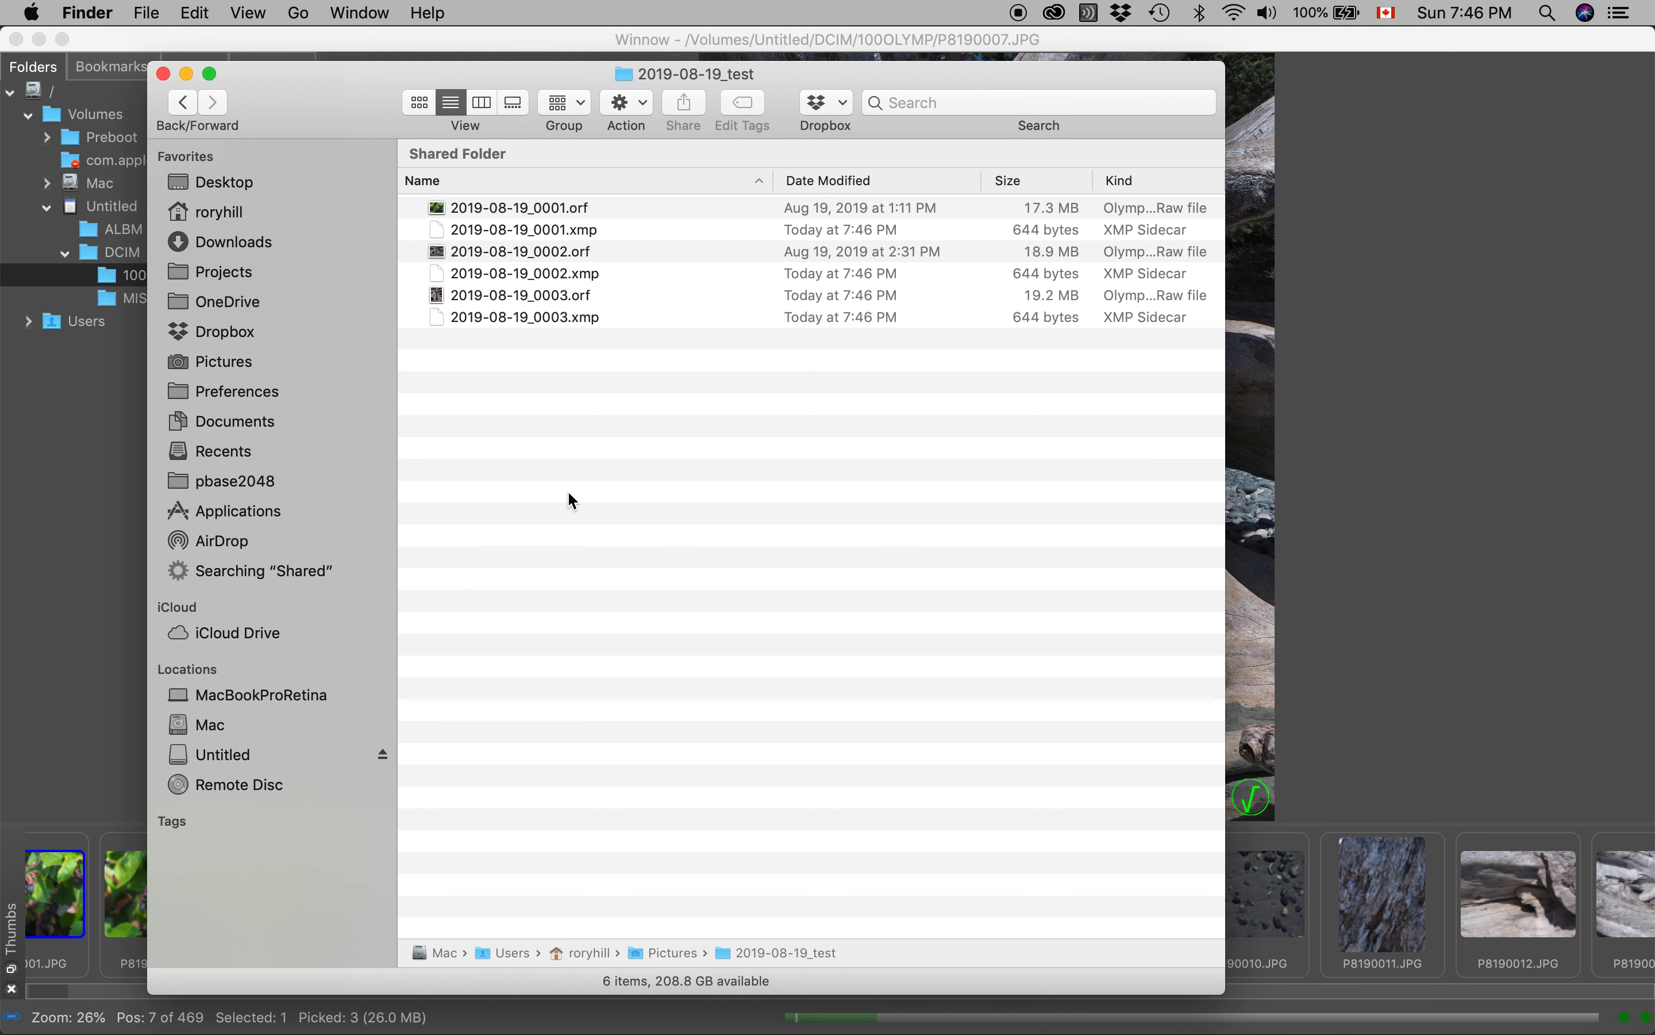
mouse_move(739, 106)
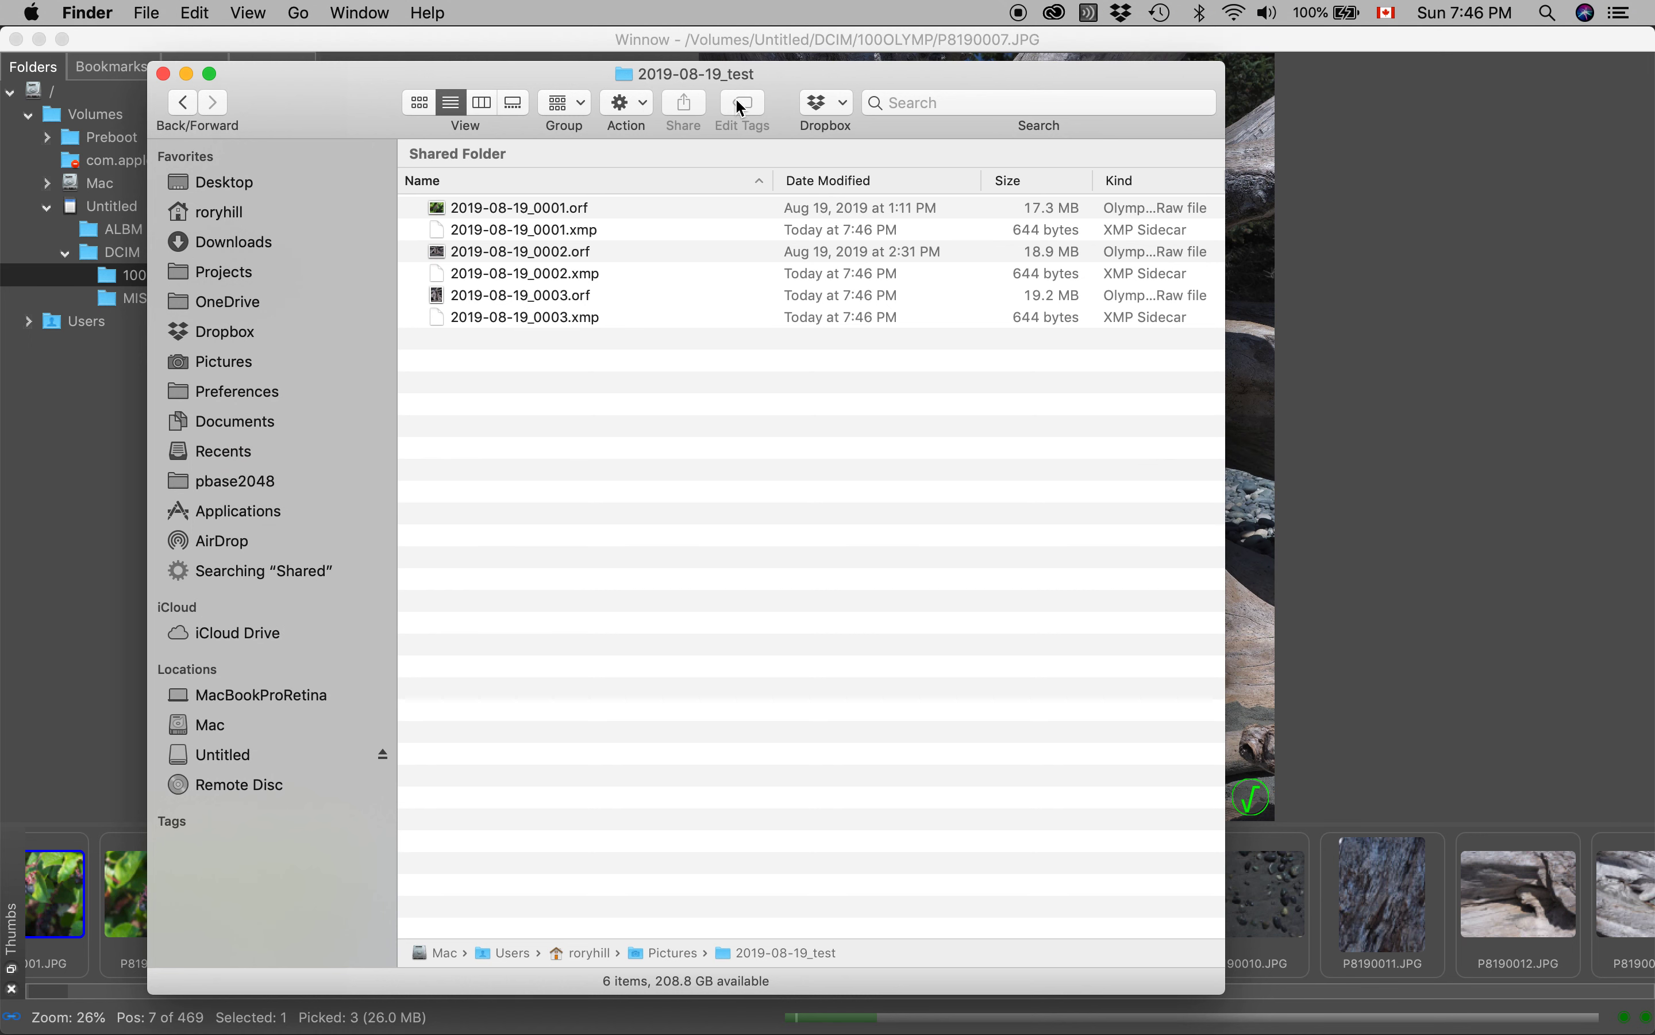
mouse_move(600, 235)
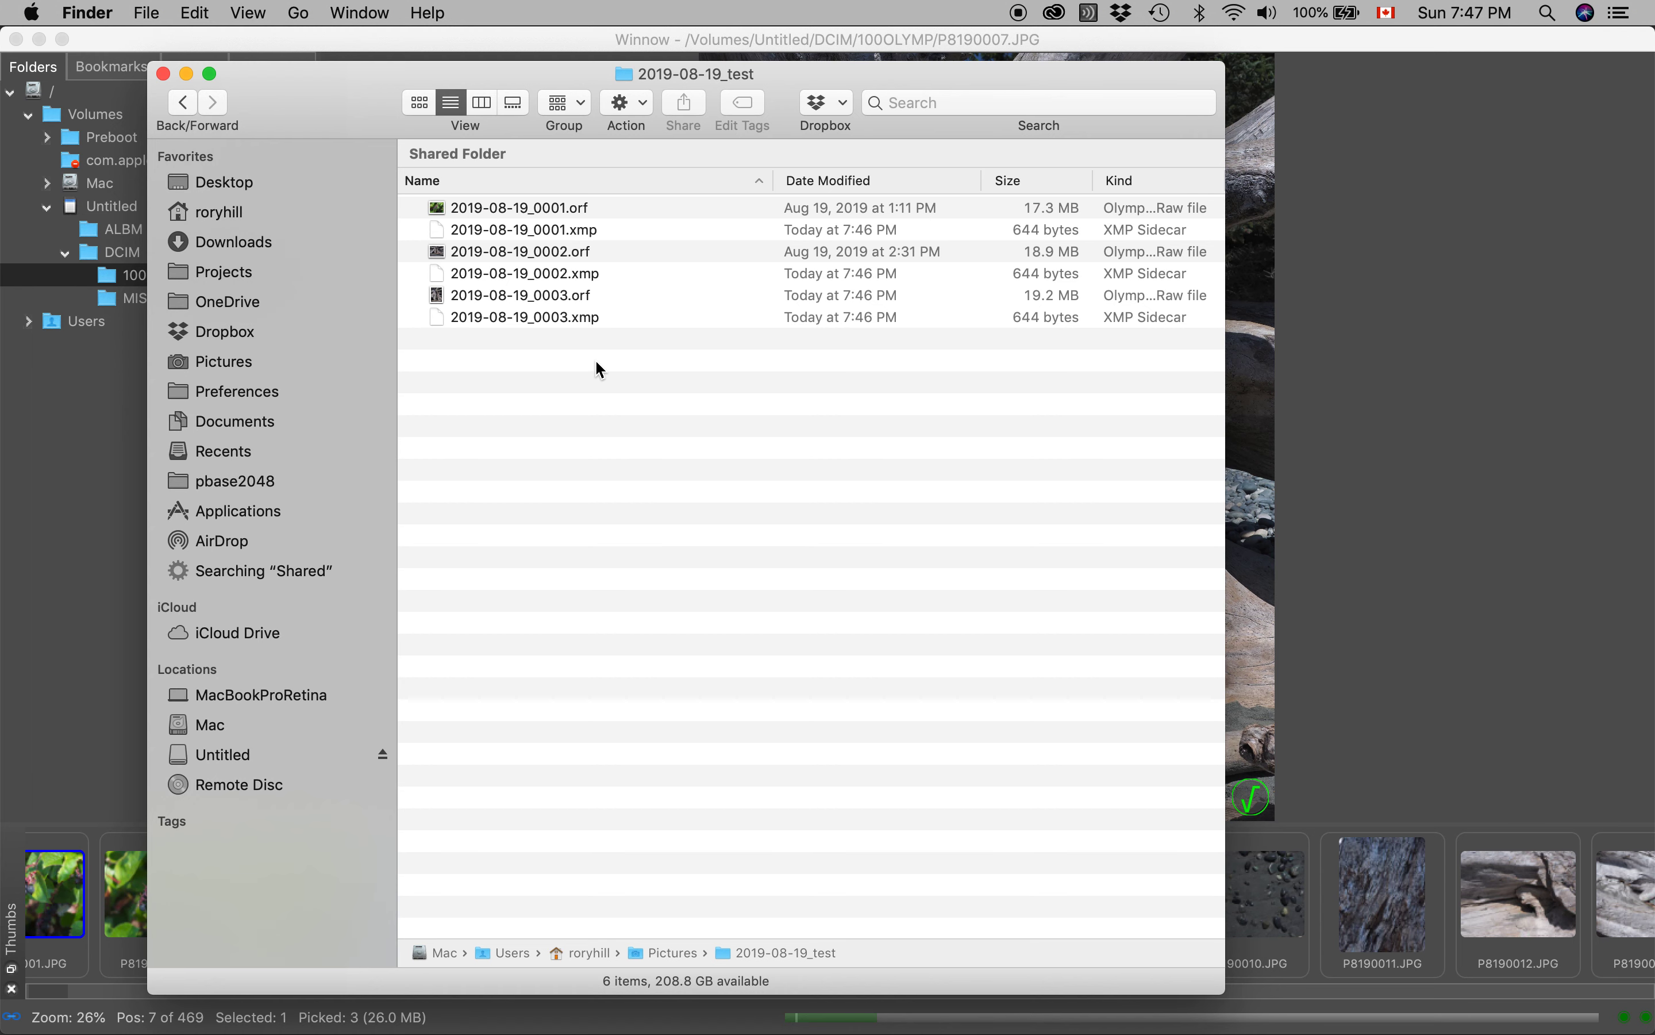
mouse_move(633, 373)
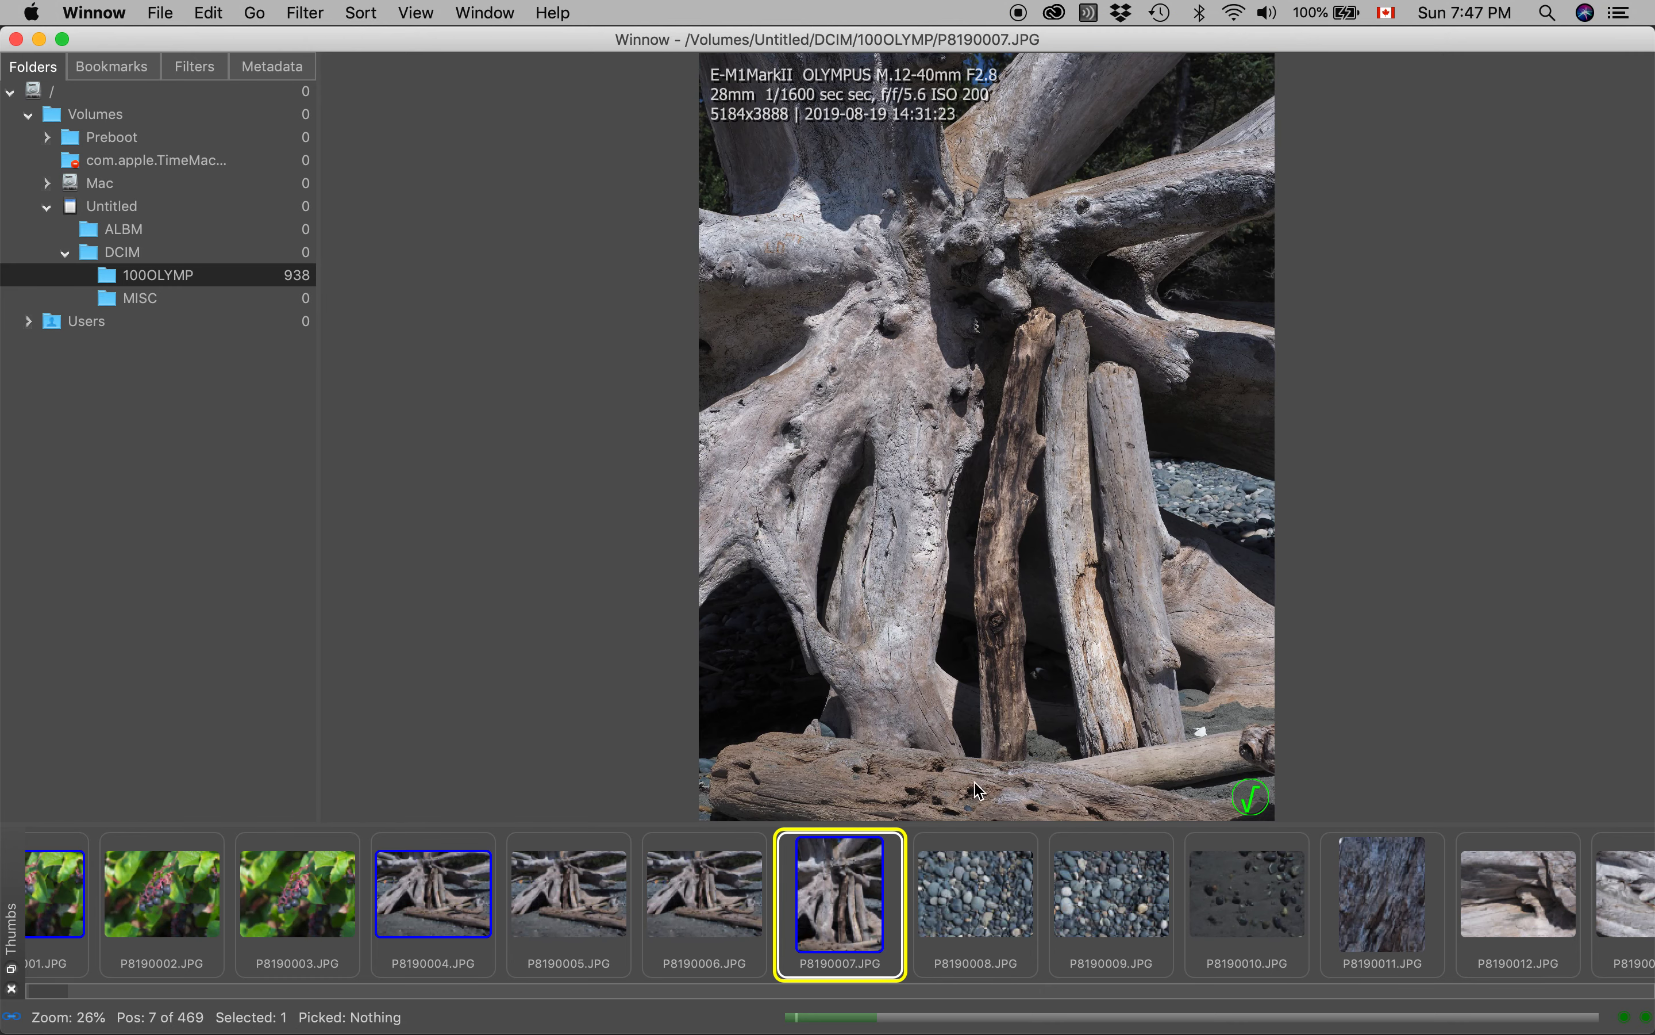
Select the black-sand pebble photo P8190010 as the sole picked image.
click(974, 895)
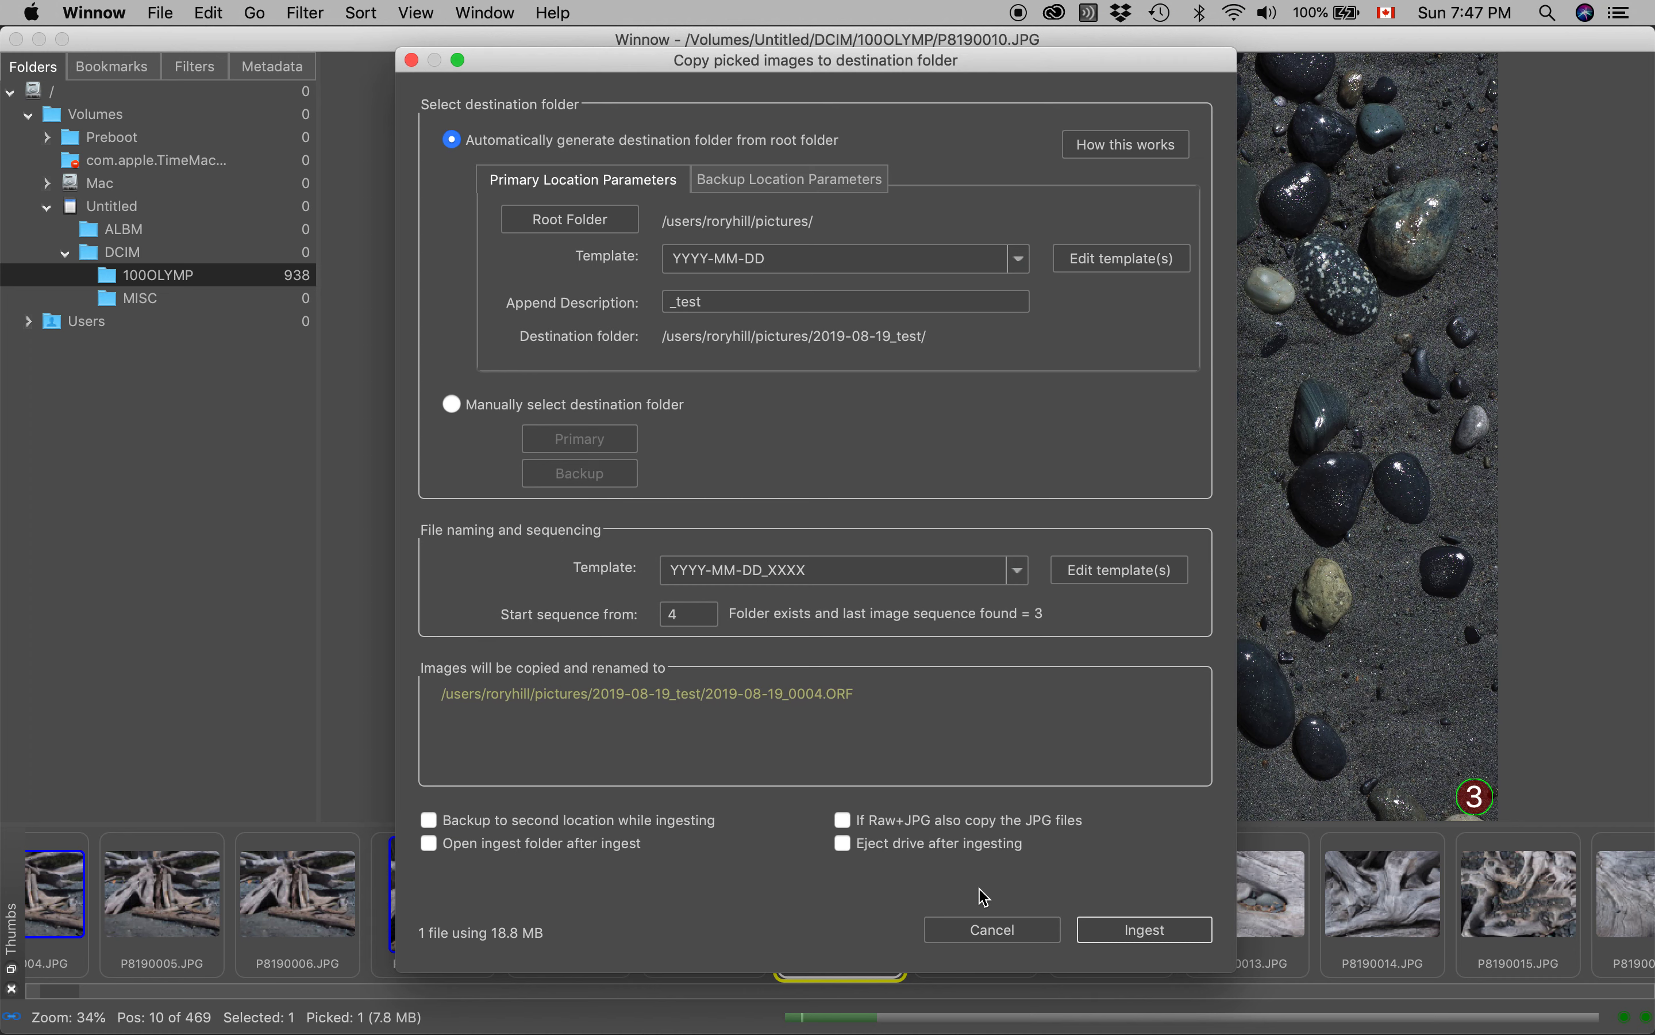
mouse_move(858, 231)
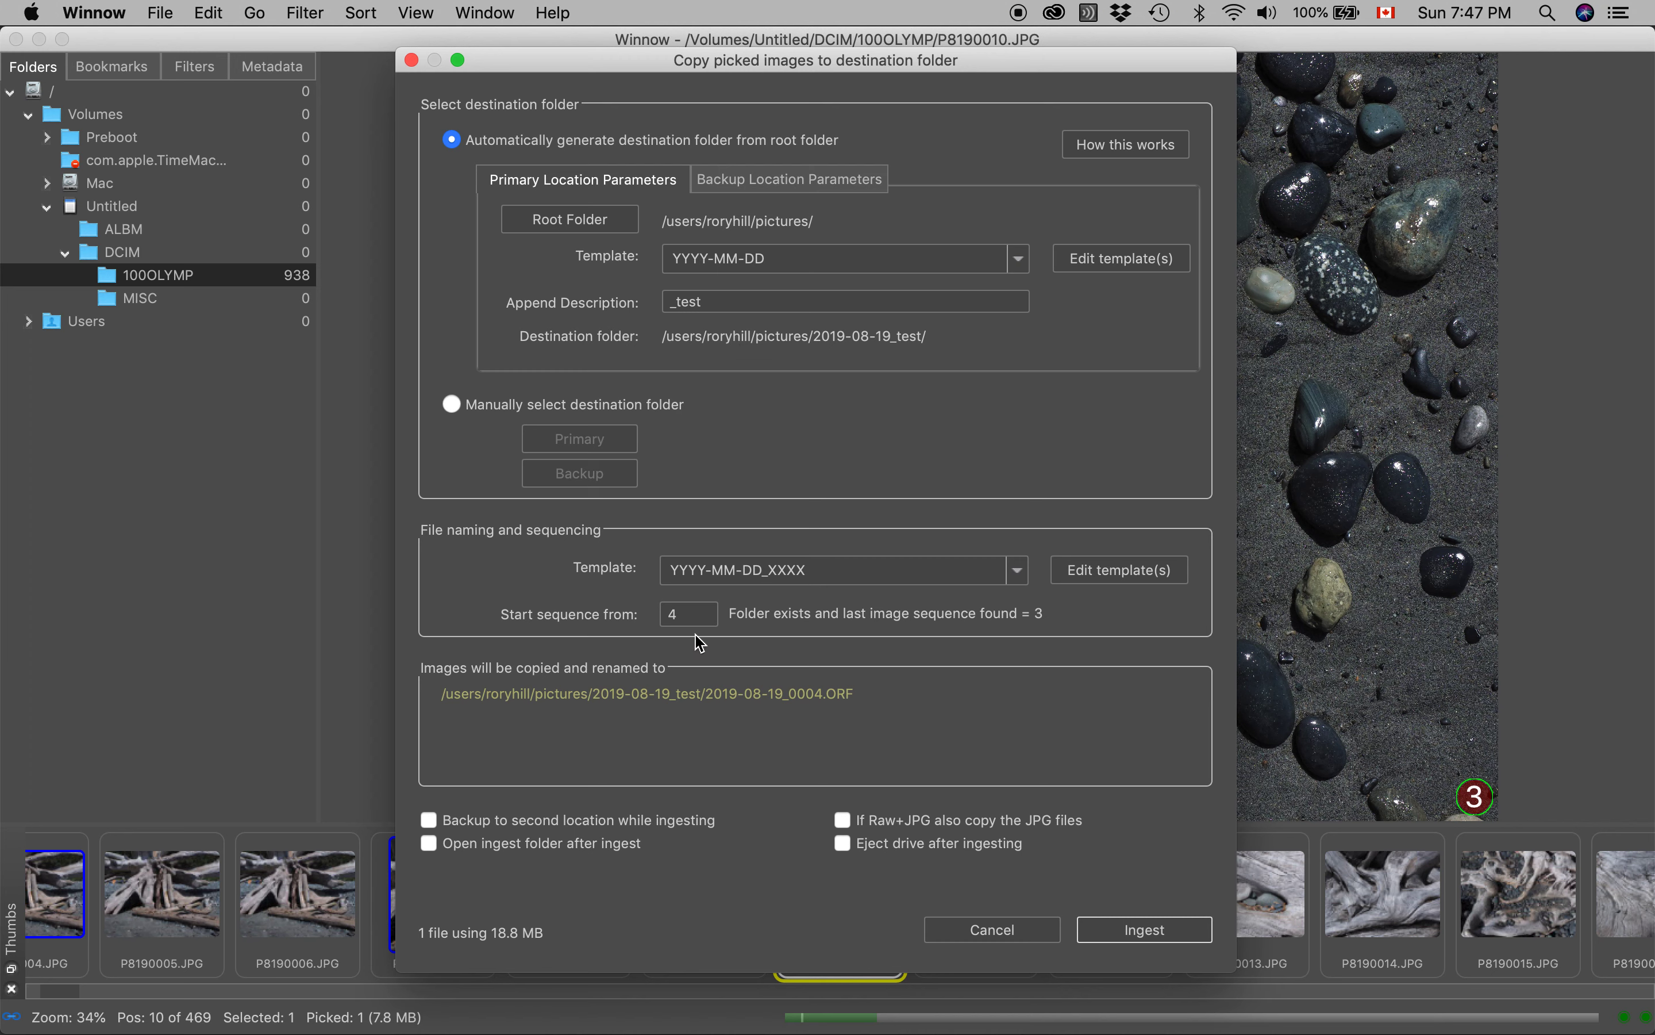
Ingest the pebble photo into 2019-08-19_test as 2019-08-19_0004.ORF, keeping Start sequence at 4.
click(687, 614)
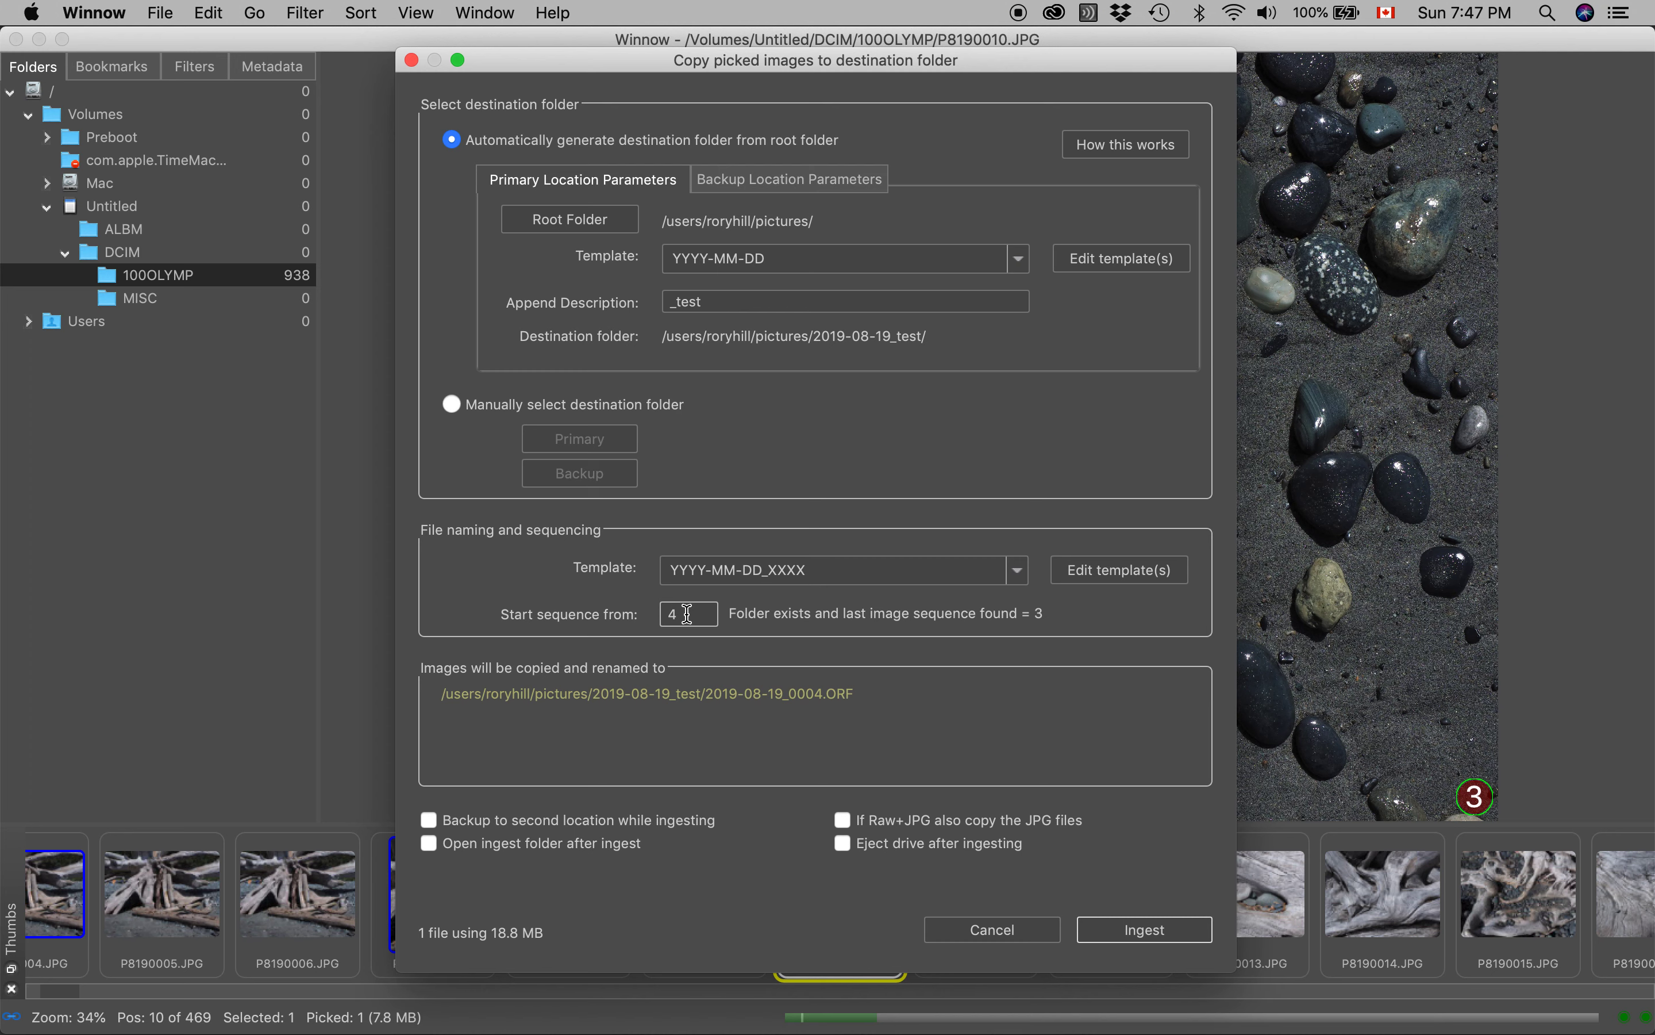
mouse_move(692, 631)
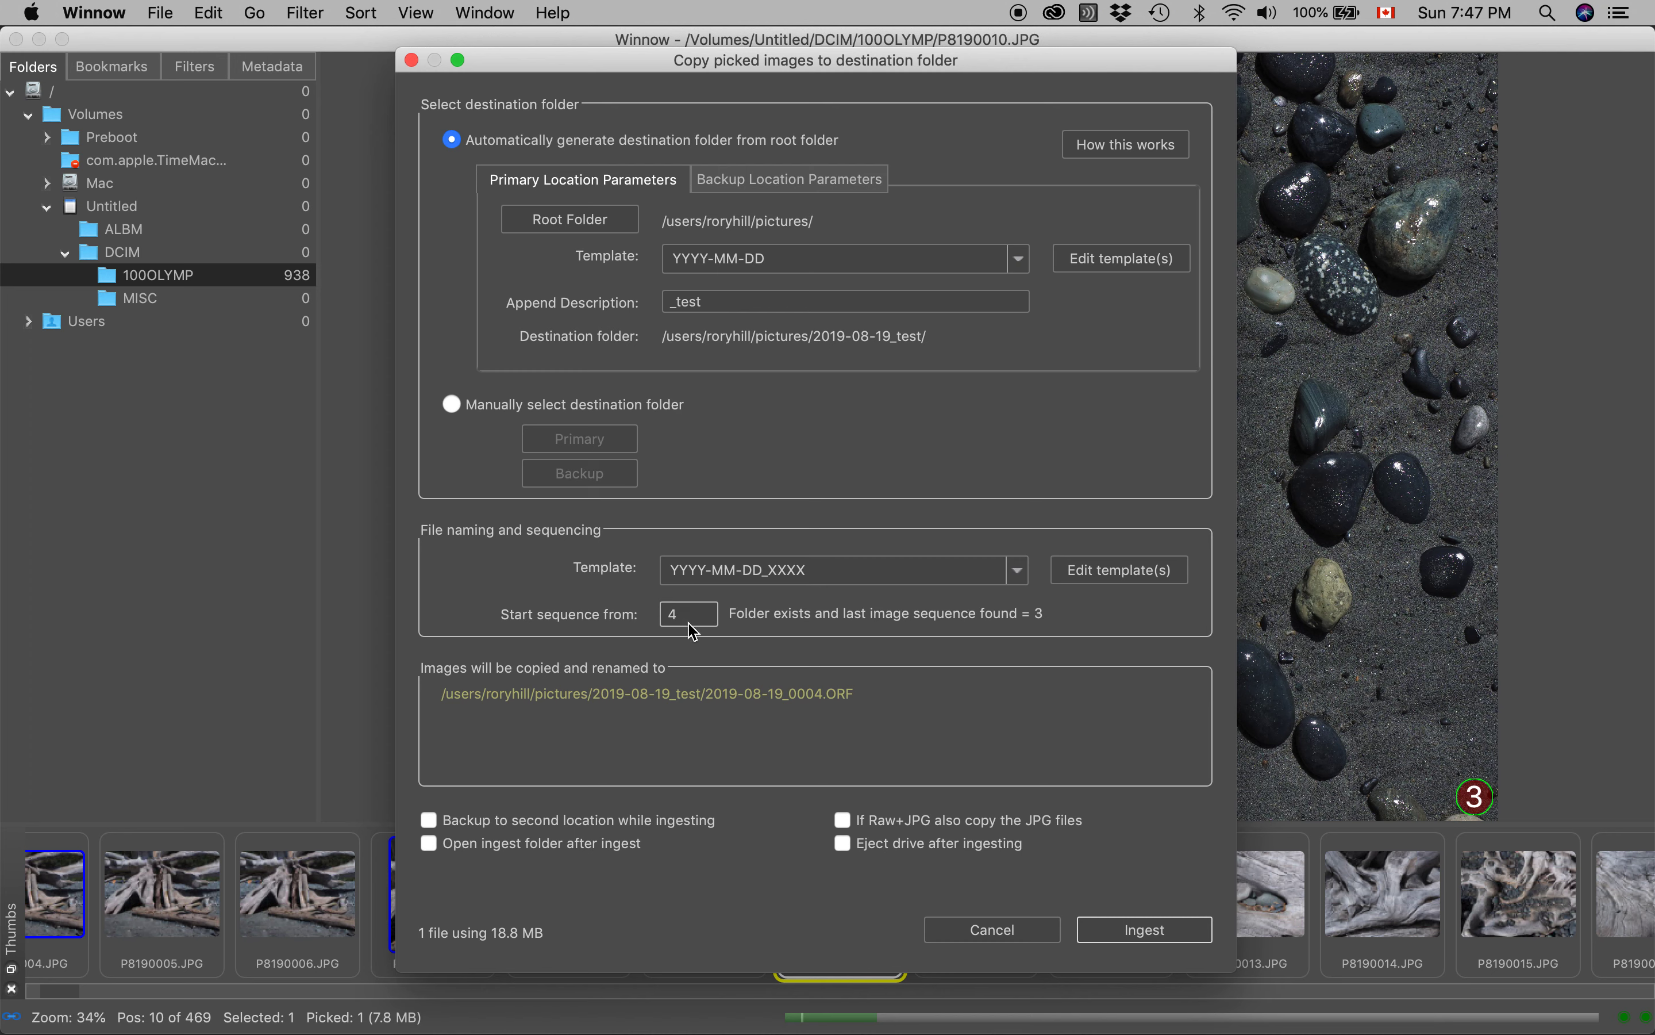
mouse_move(802, 707)
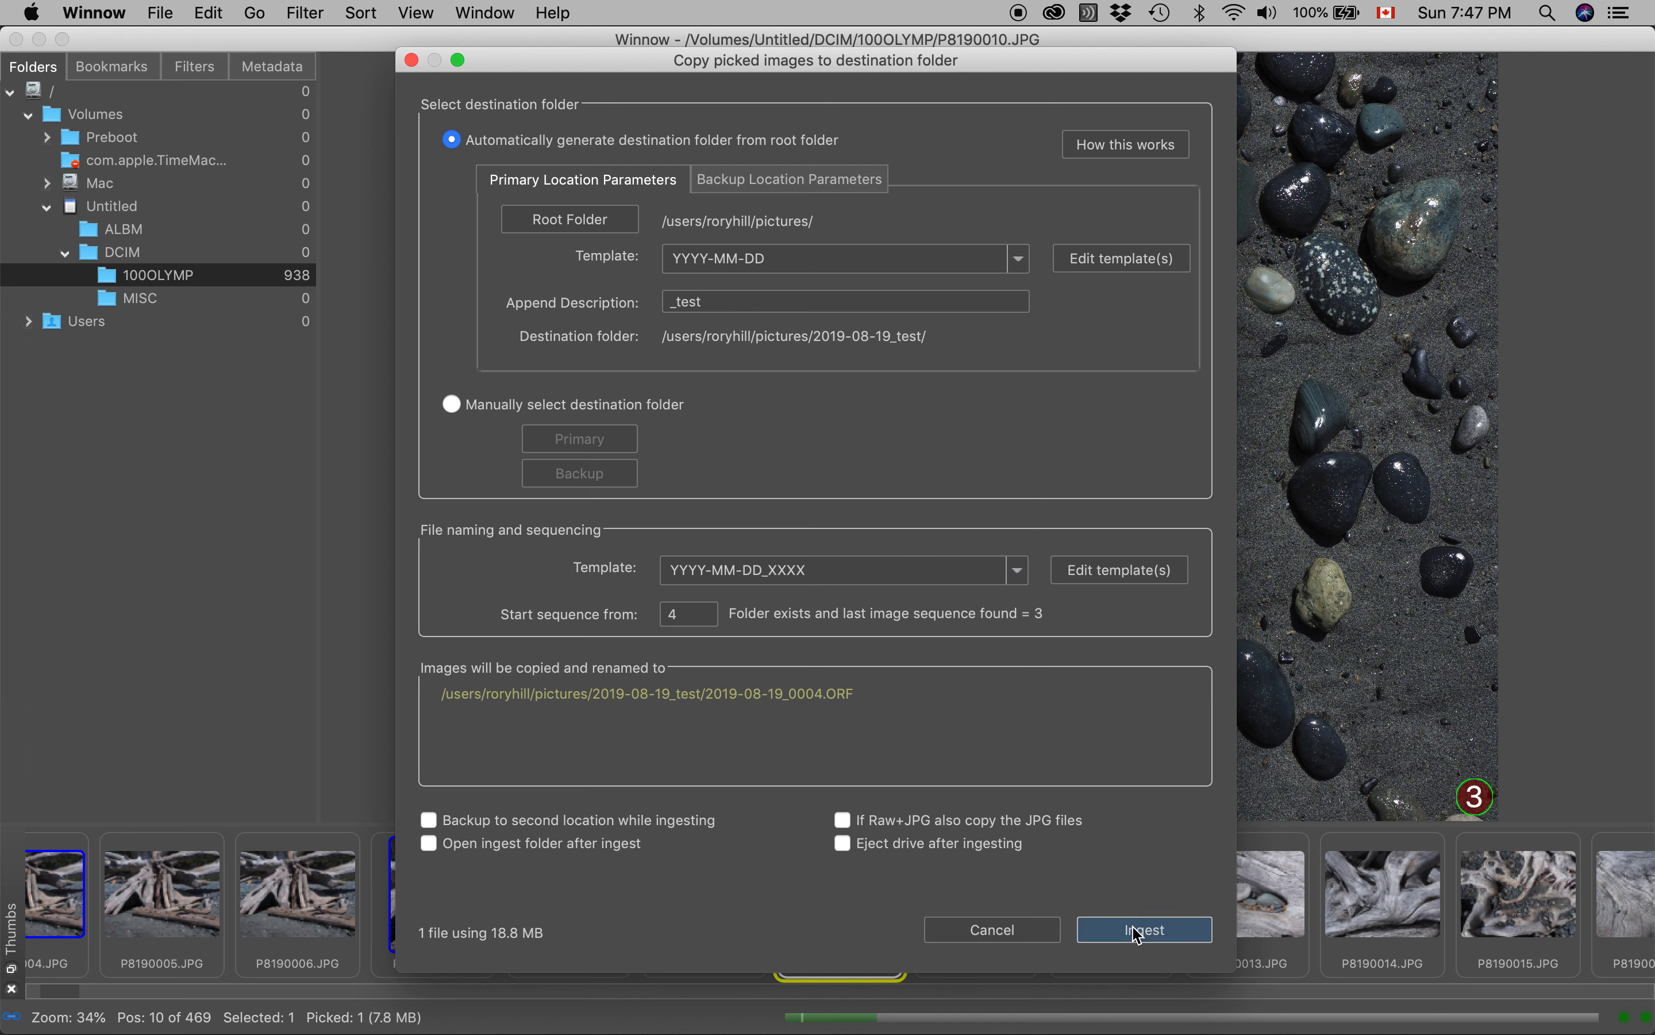
click(1143, 929)
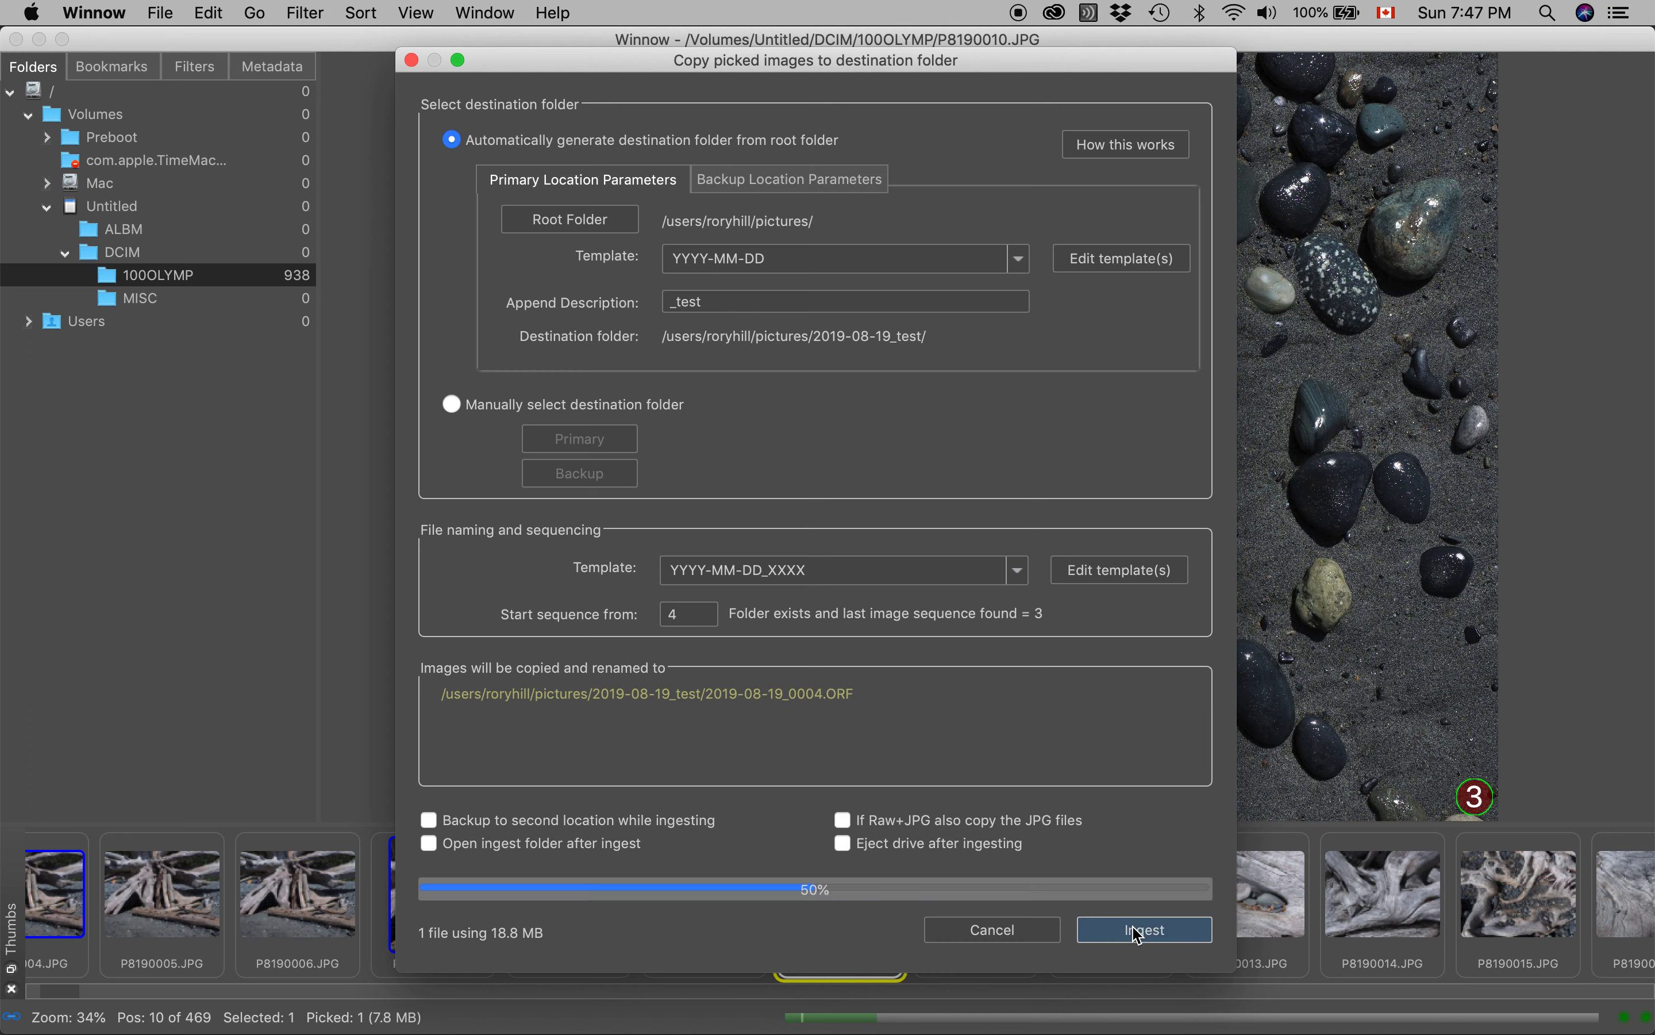
click(1144, 929)
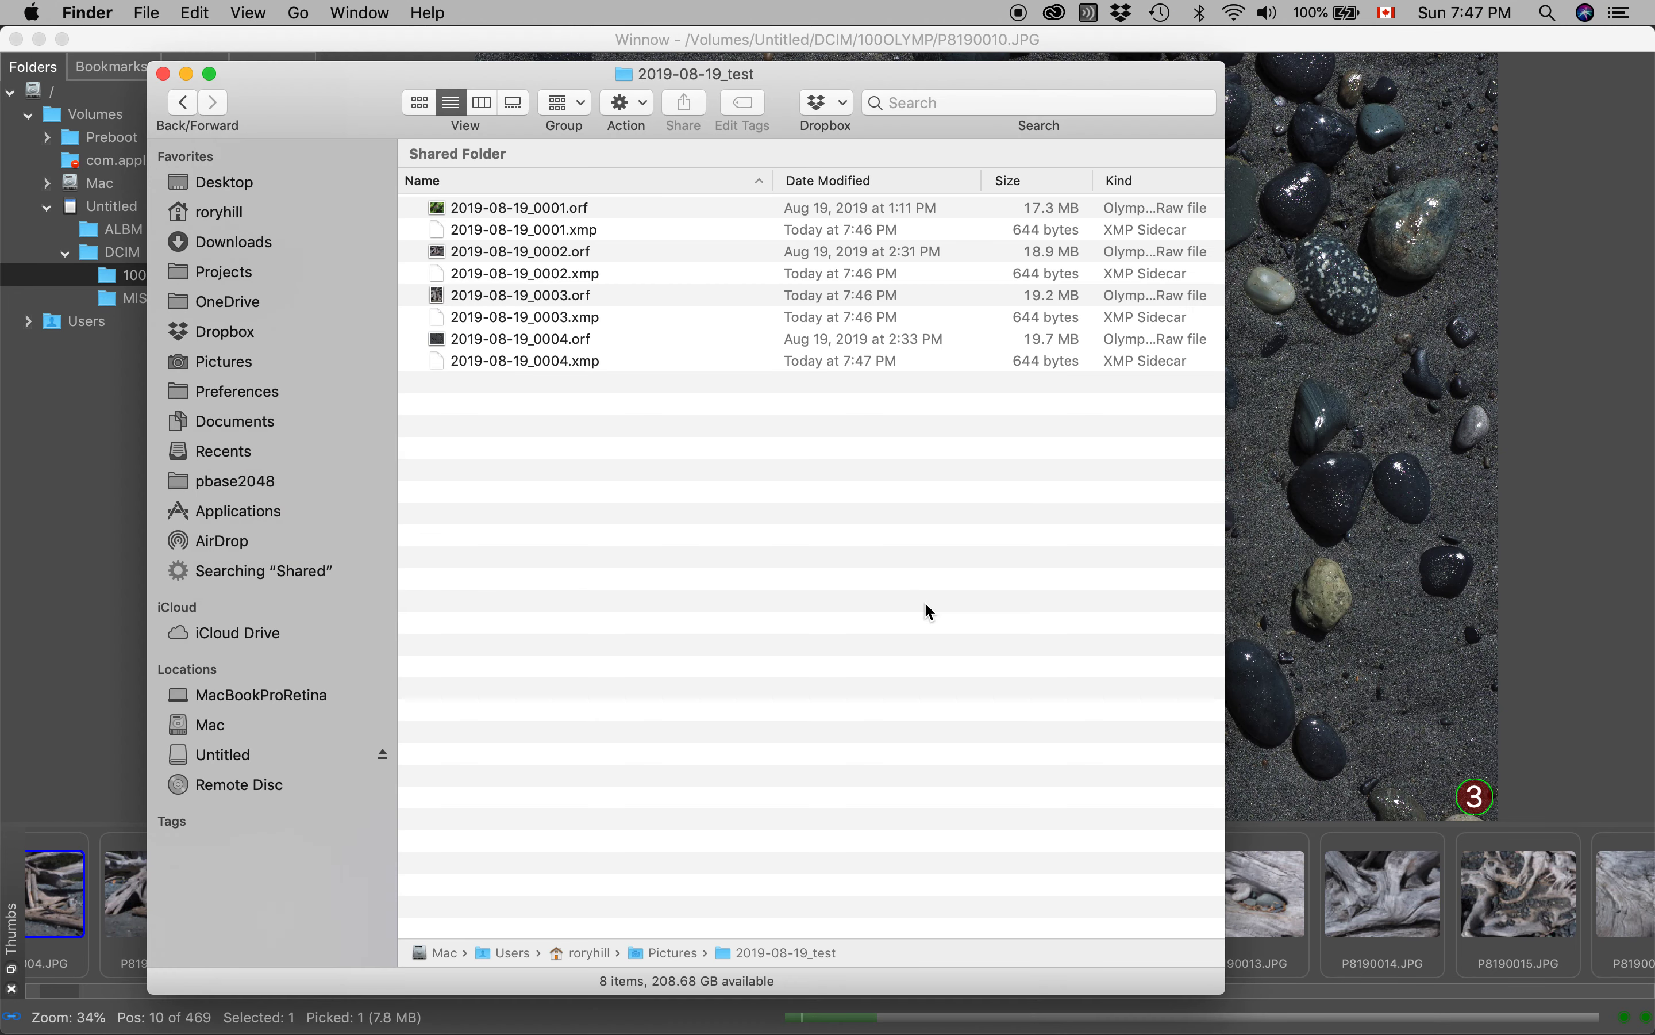
Select the new 2019-08-19_0004.xmp sidecar in Finder to confirm it was written.
click(524, 359)
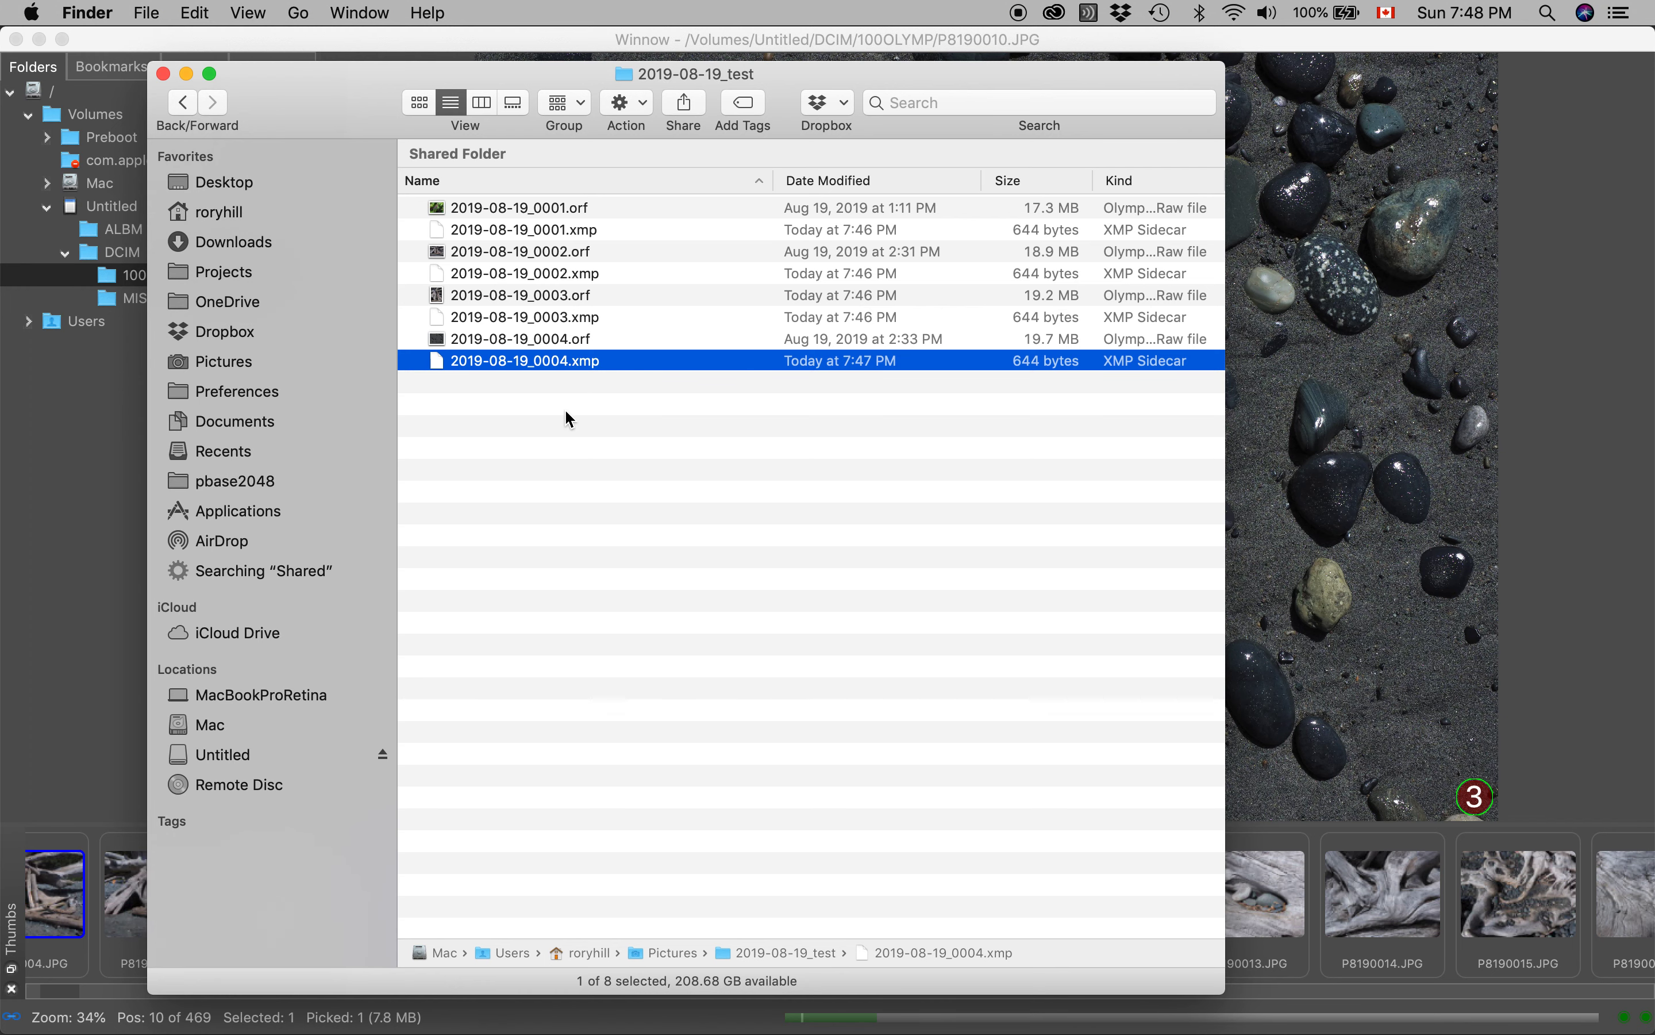
mouse_move(559, 443)
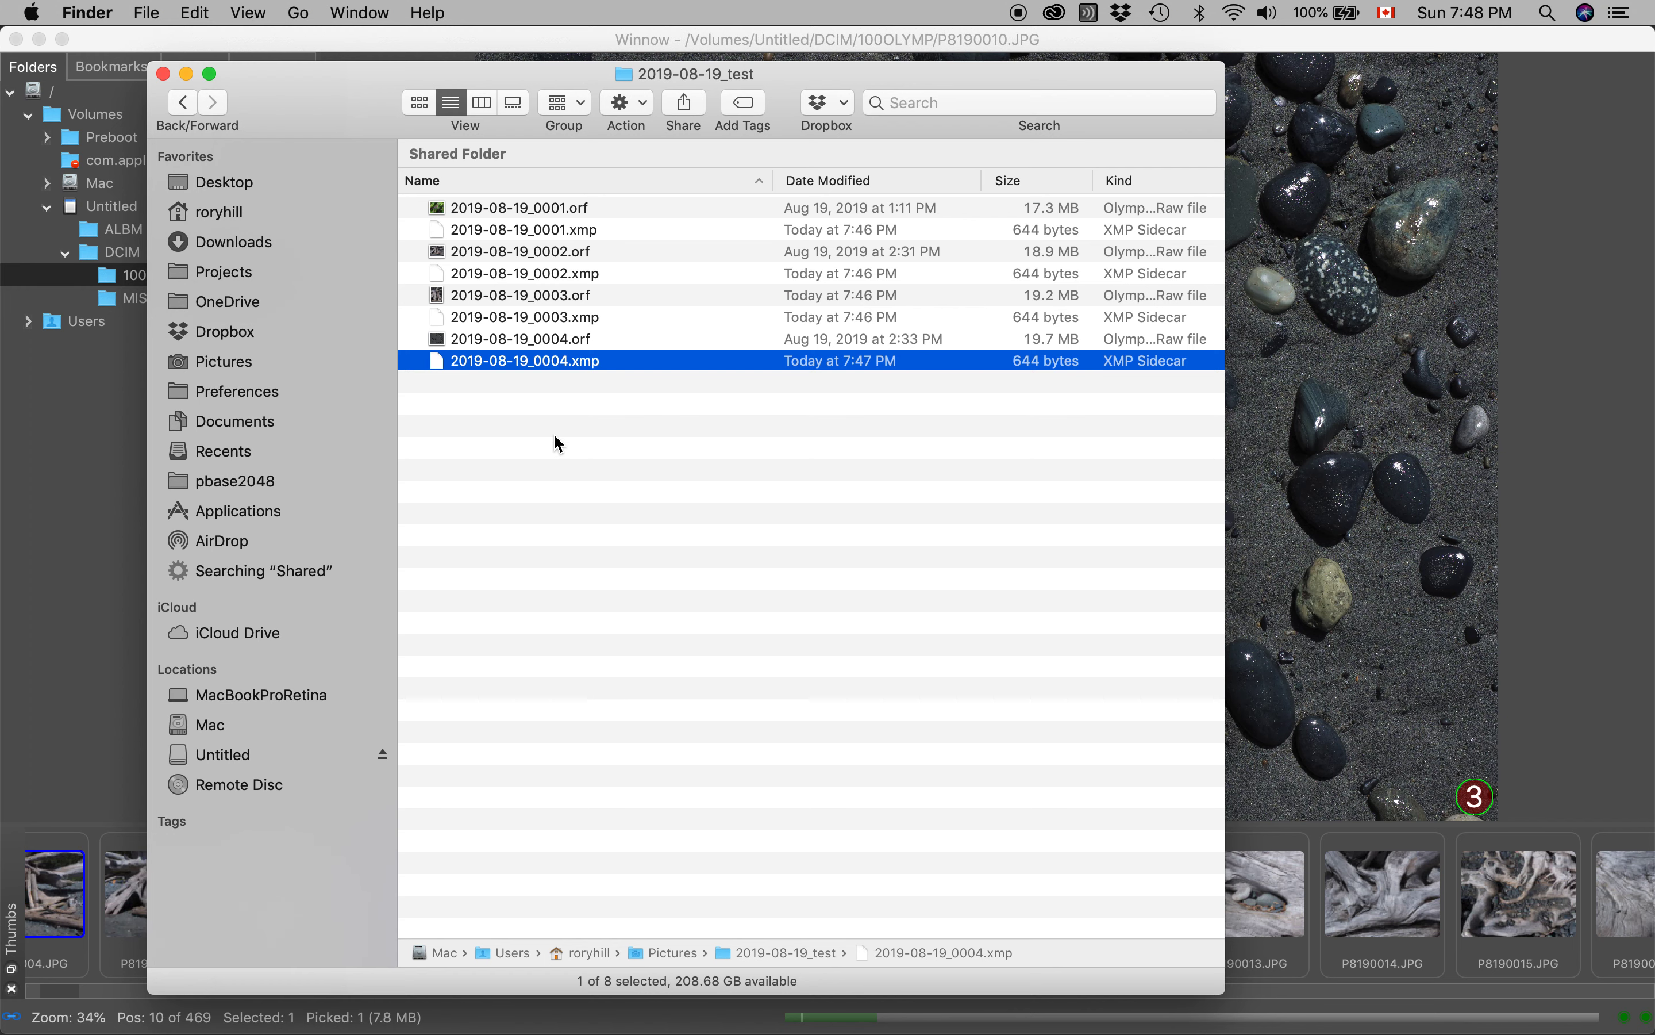
mouse_move(1050, 150)
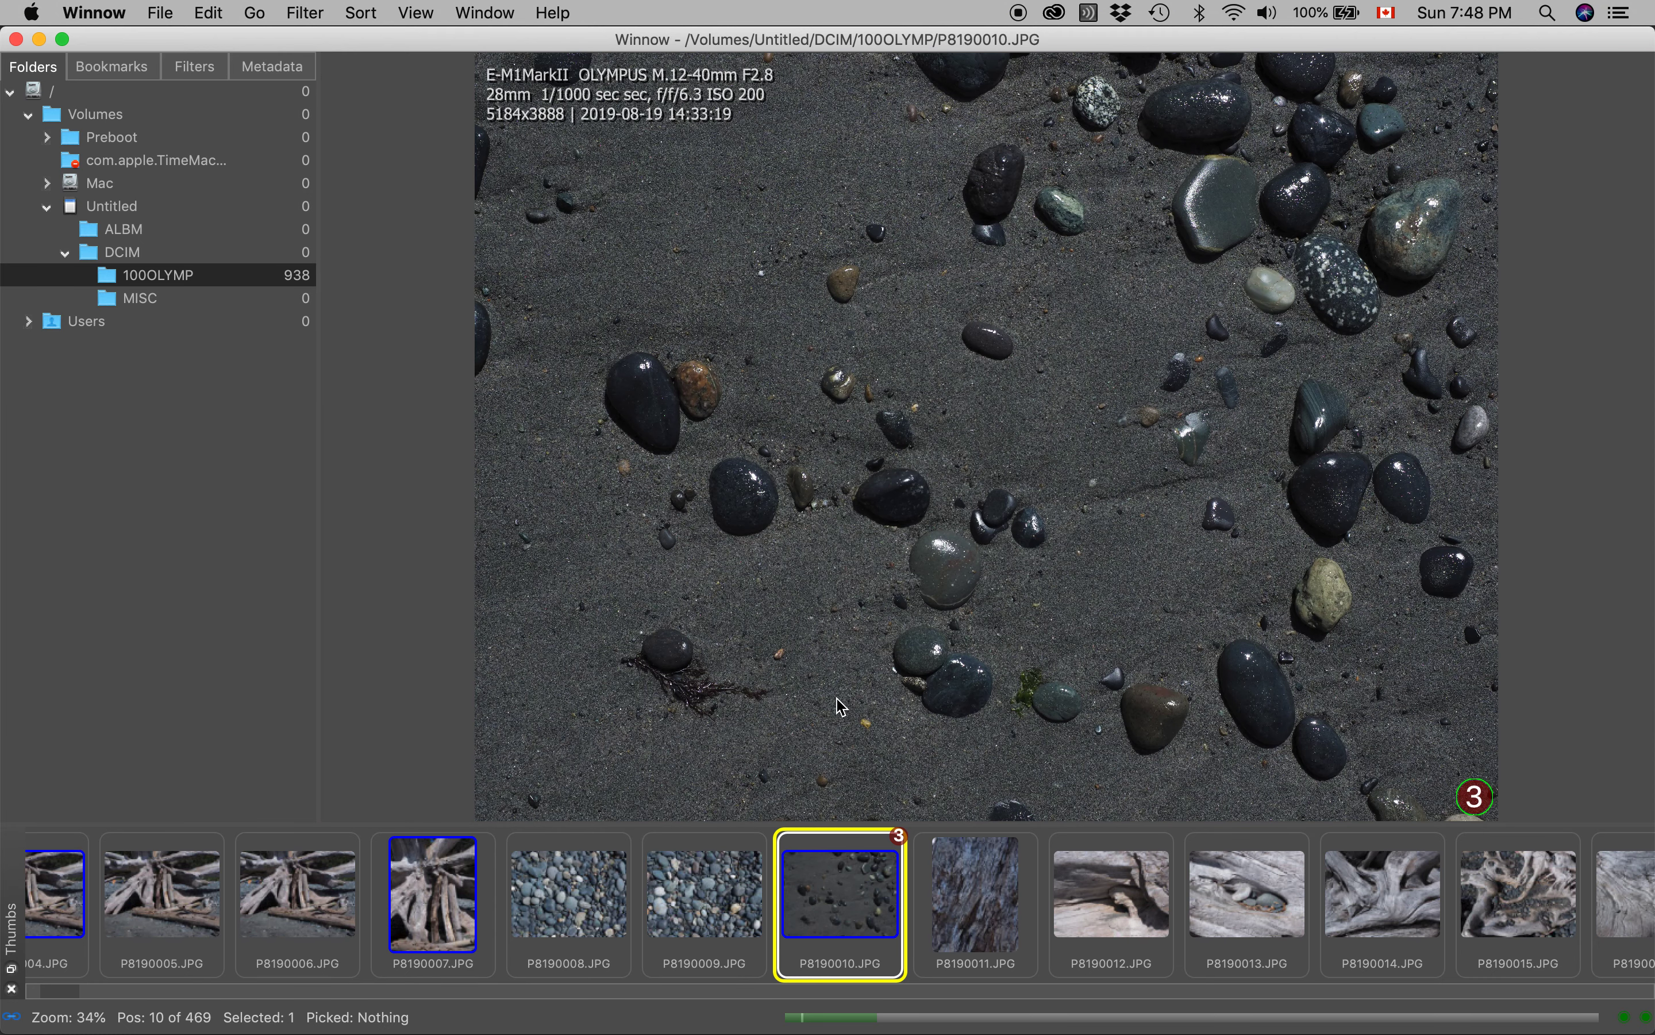
mouse_move(704, 939)
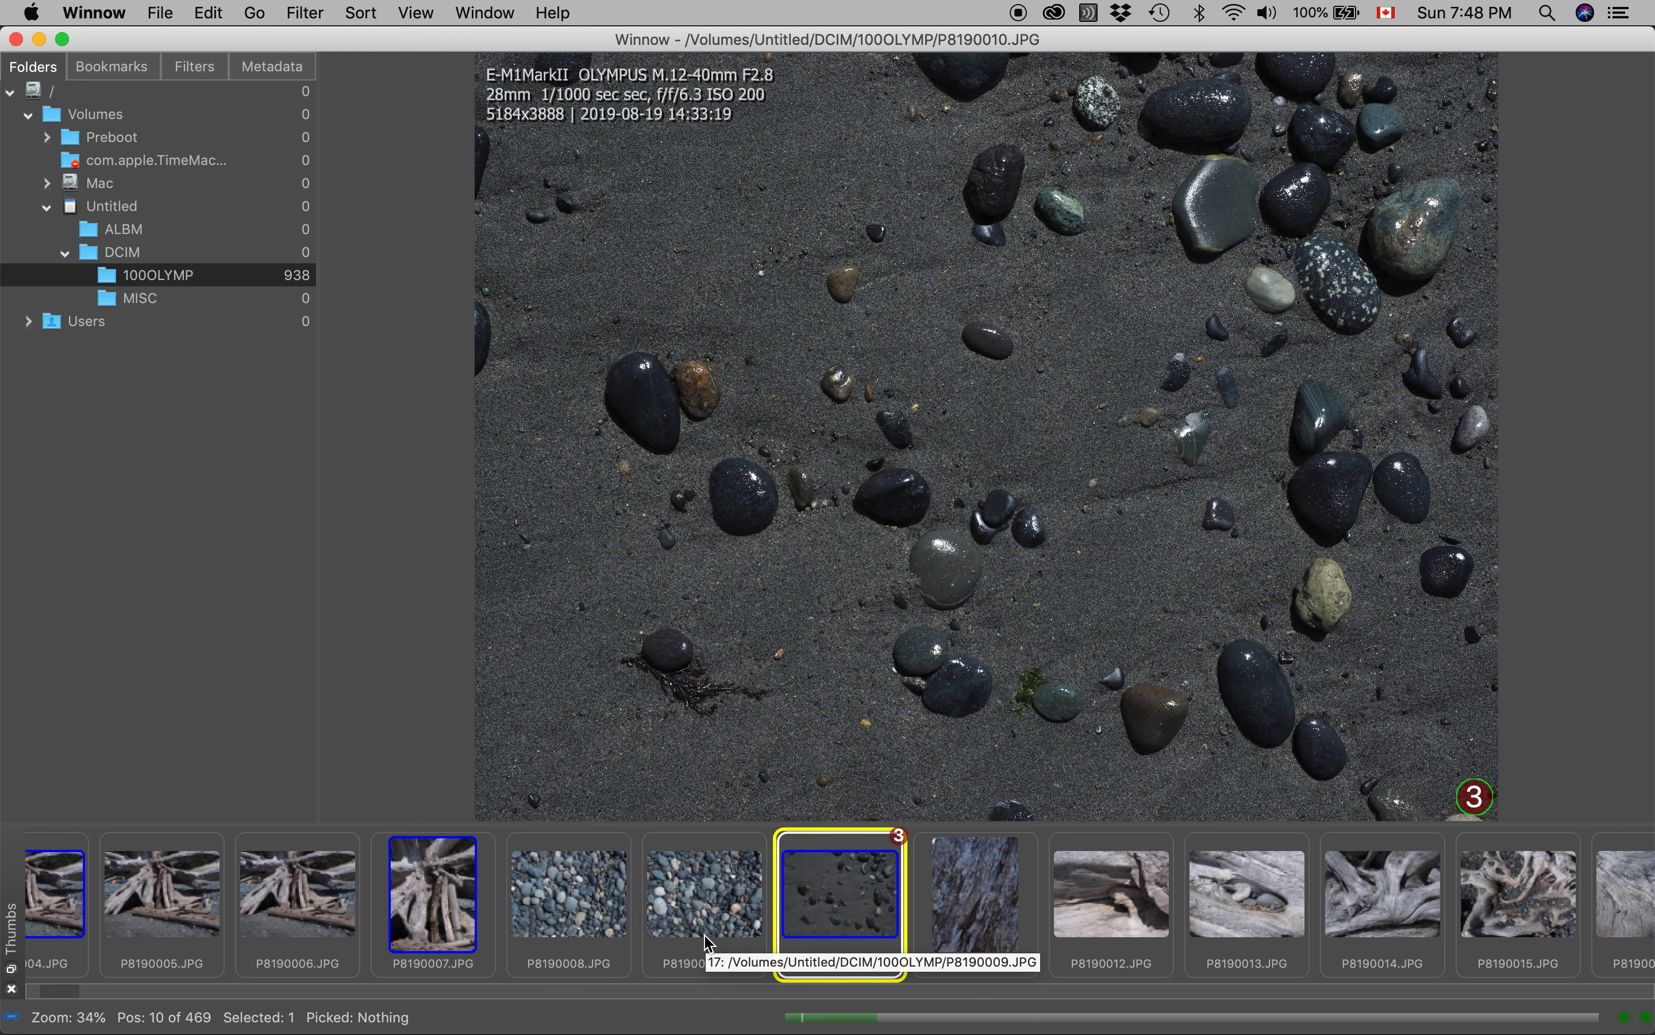
mouse_move(823, 948)
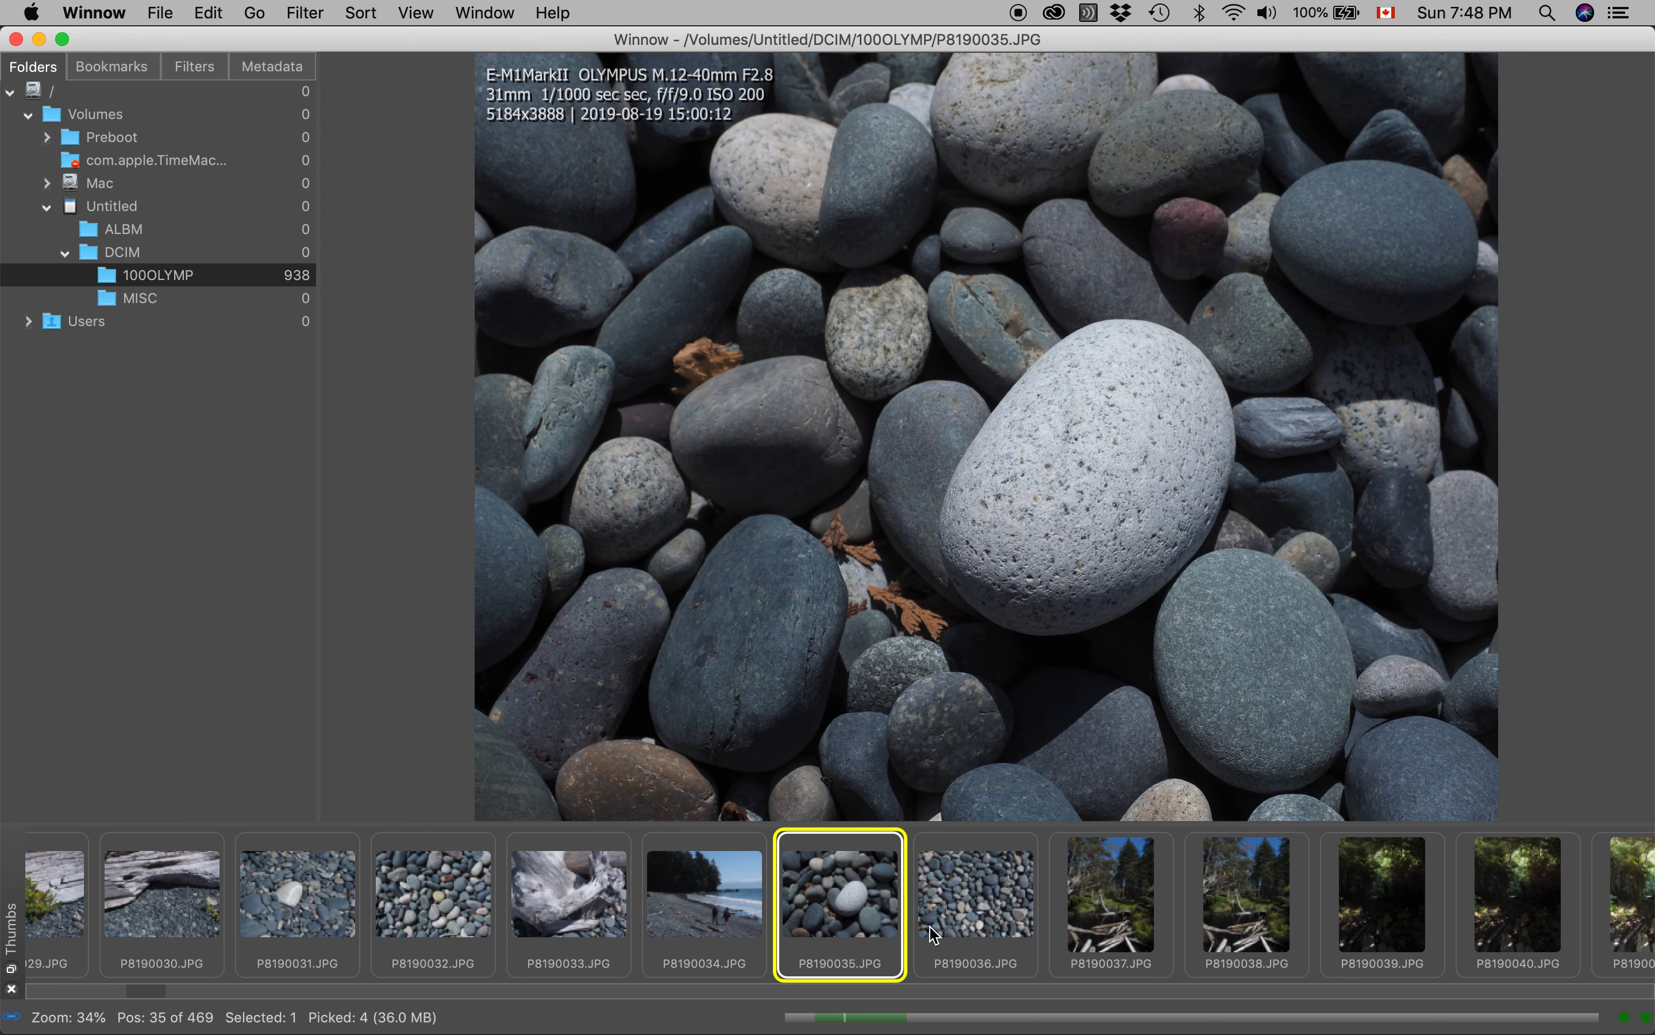
mouse_move(987, 1029)
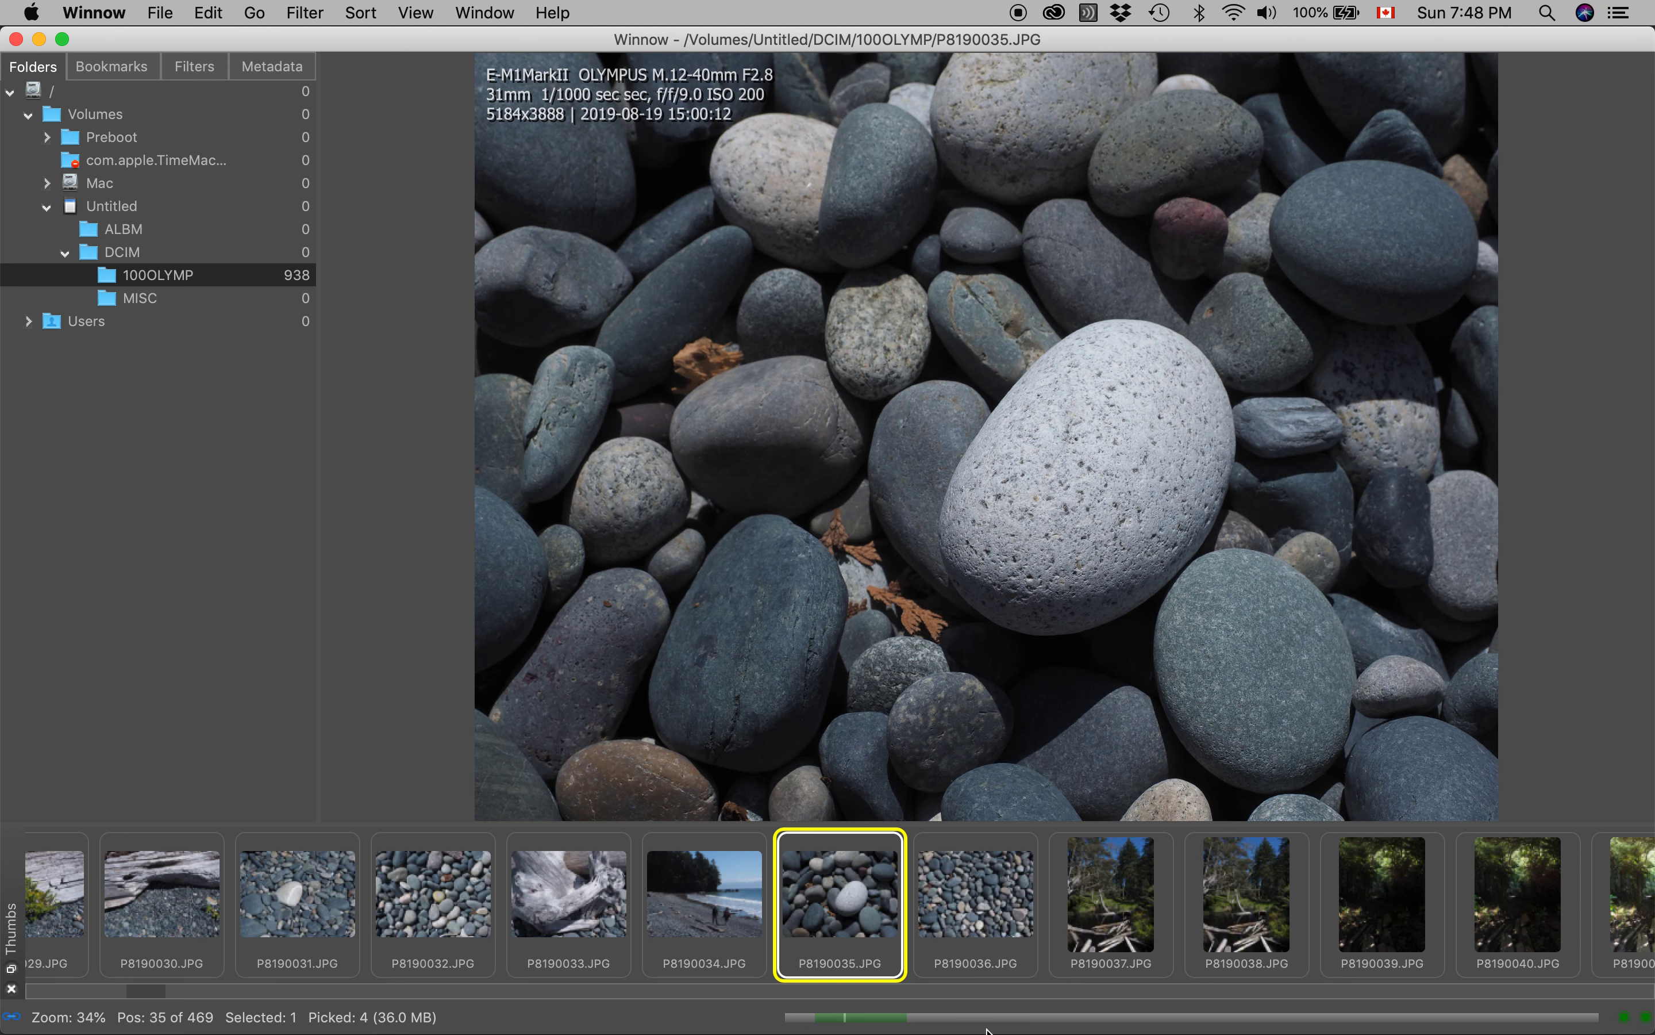
mouse_move(979, 768)
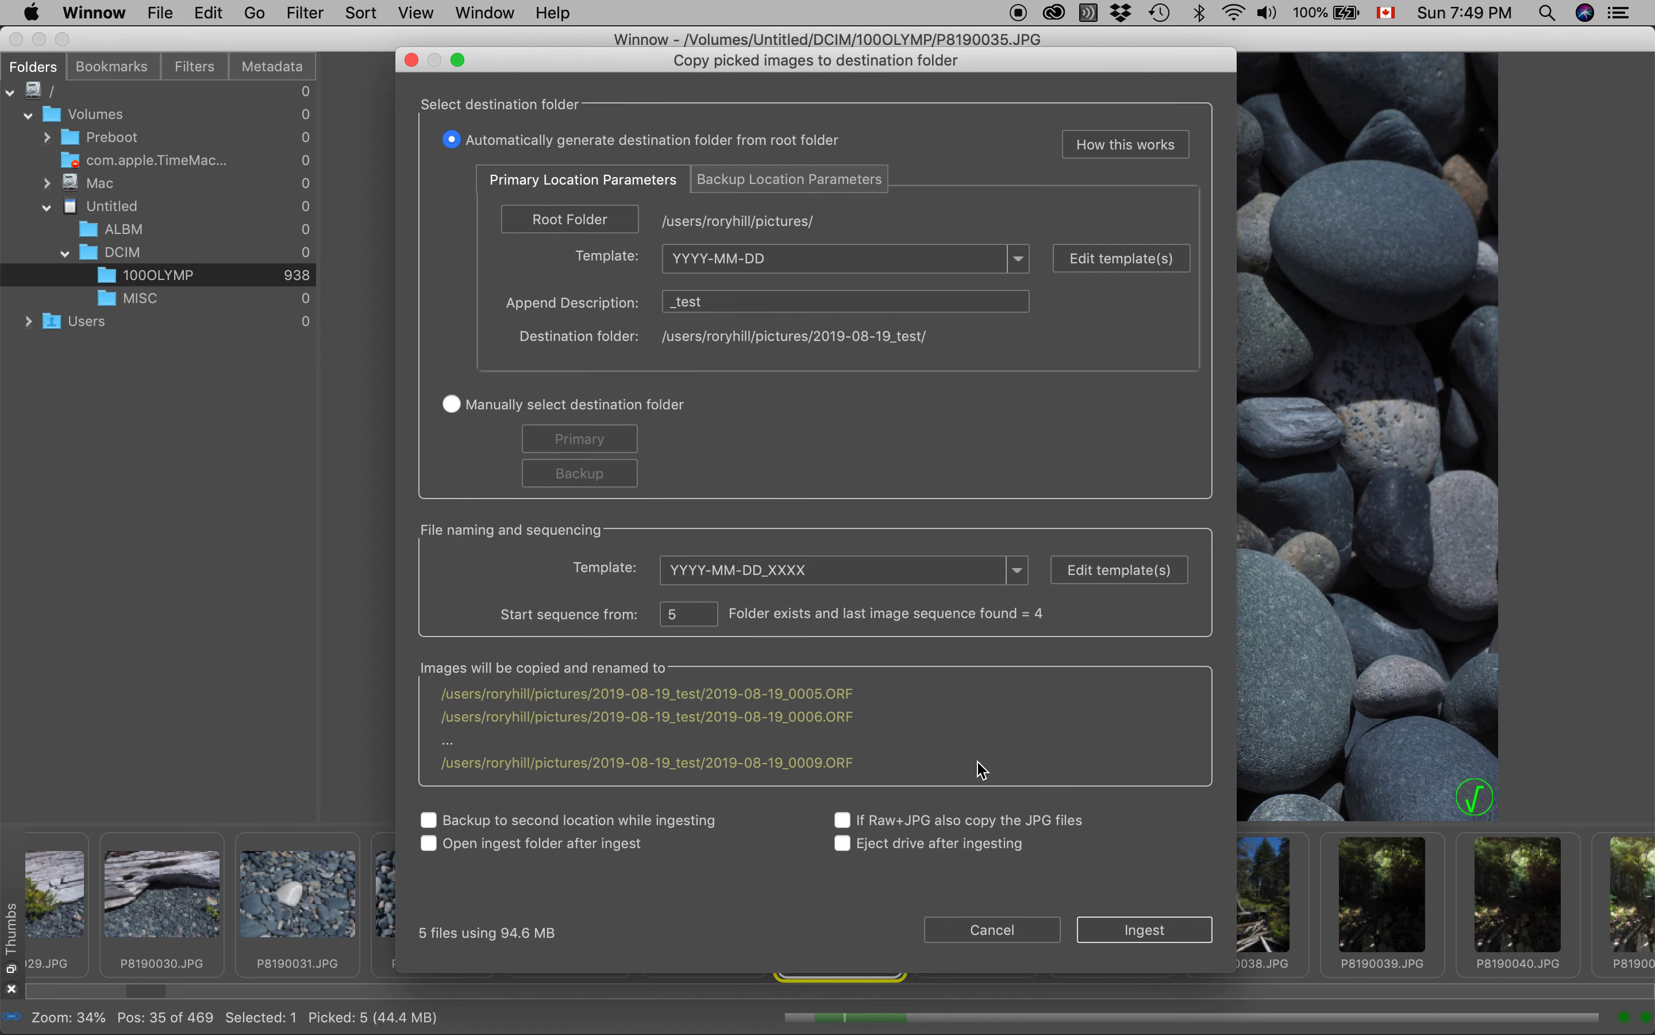
mouse_move(849, 705)
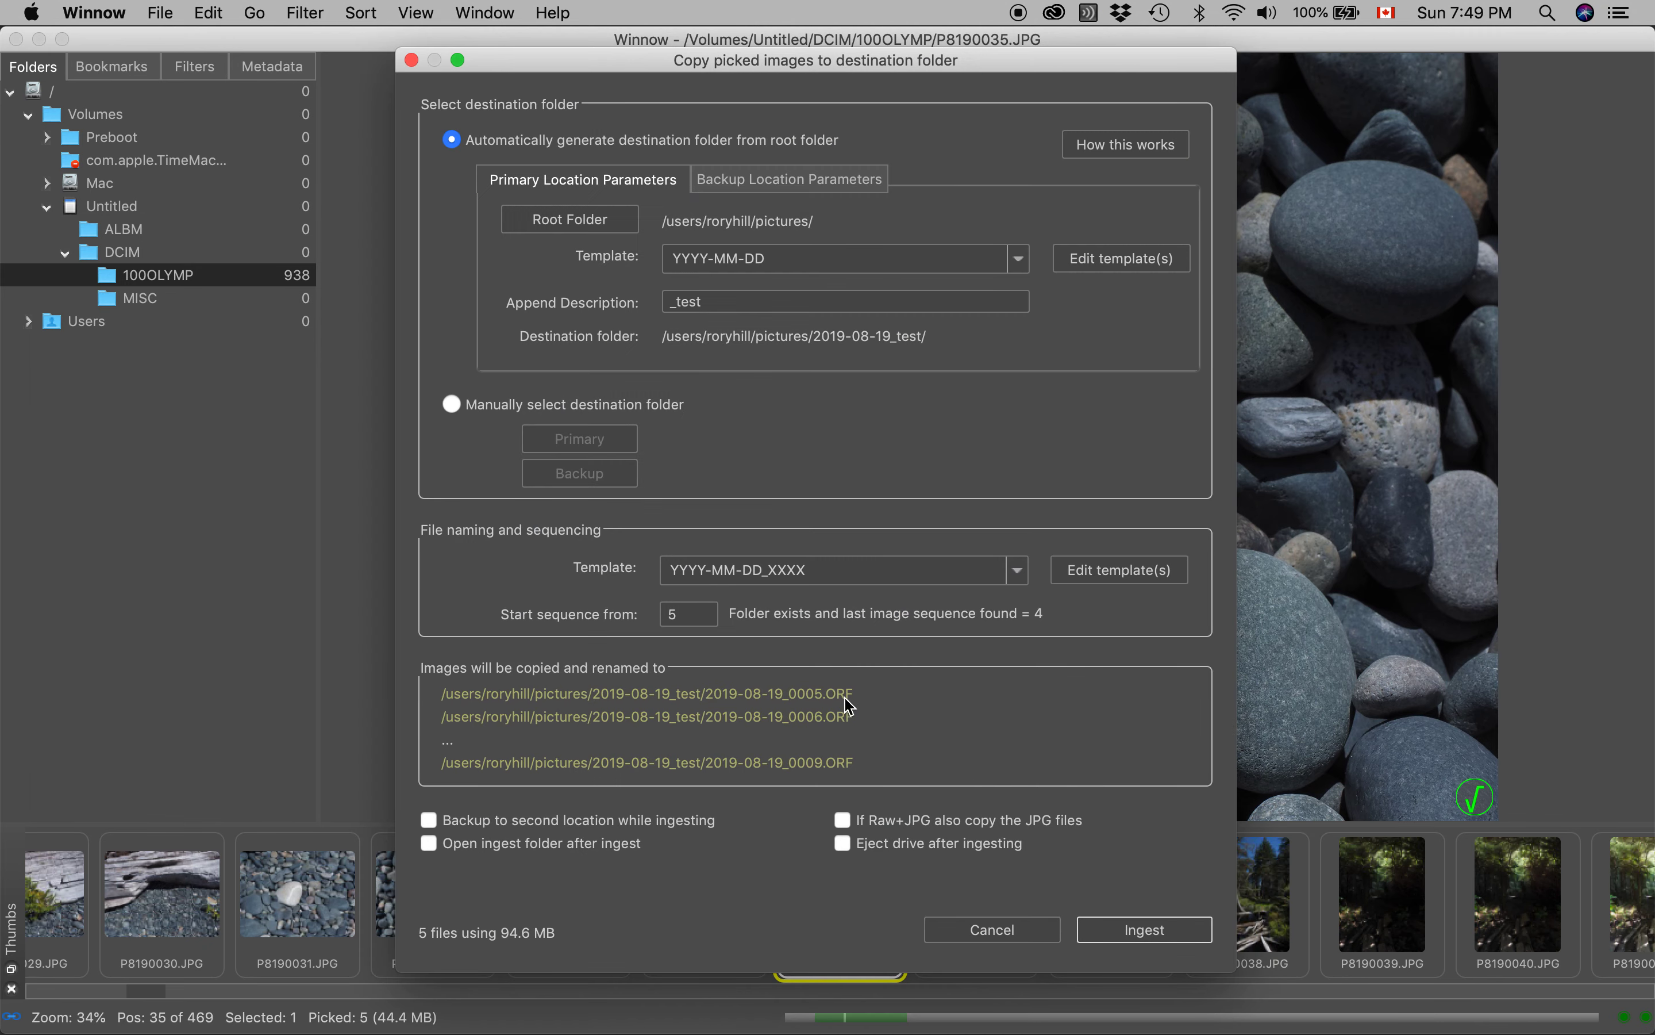
mouse_move(1145, 949)
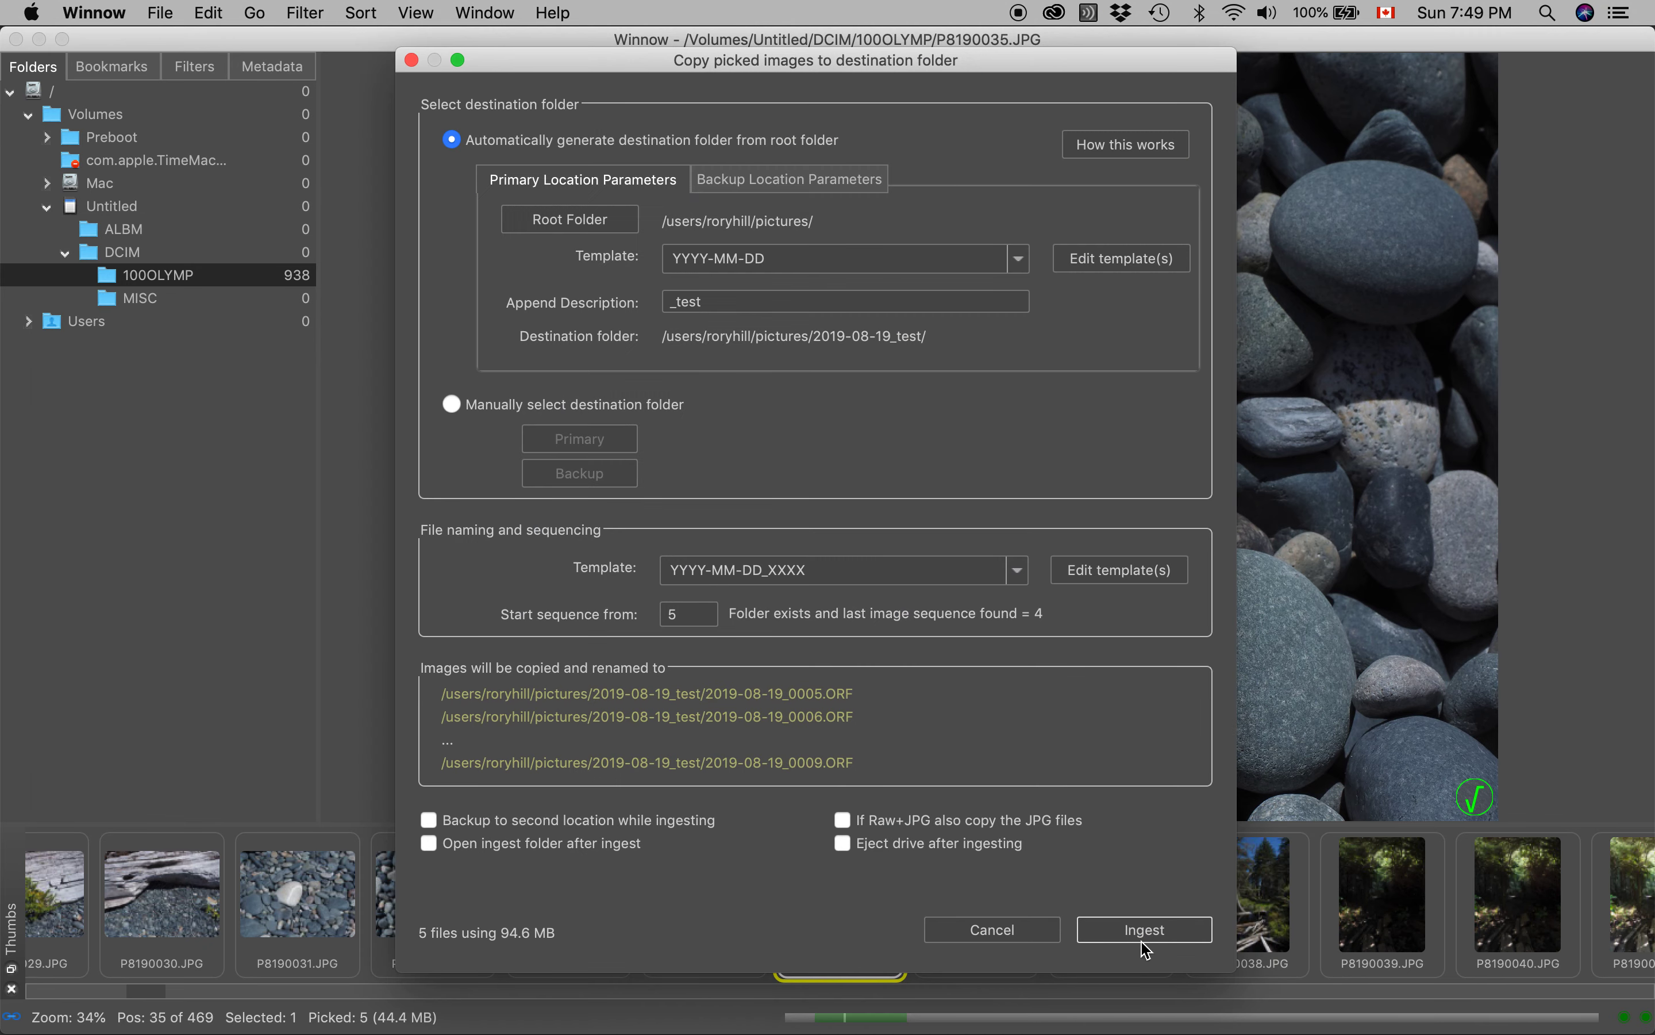
mouse_move(595, 824)
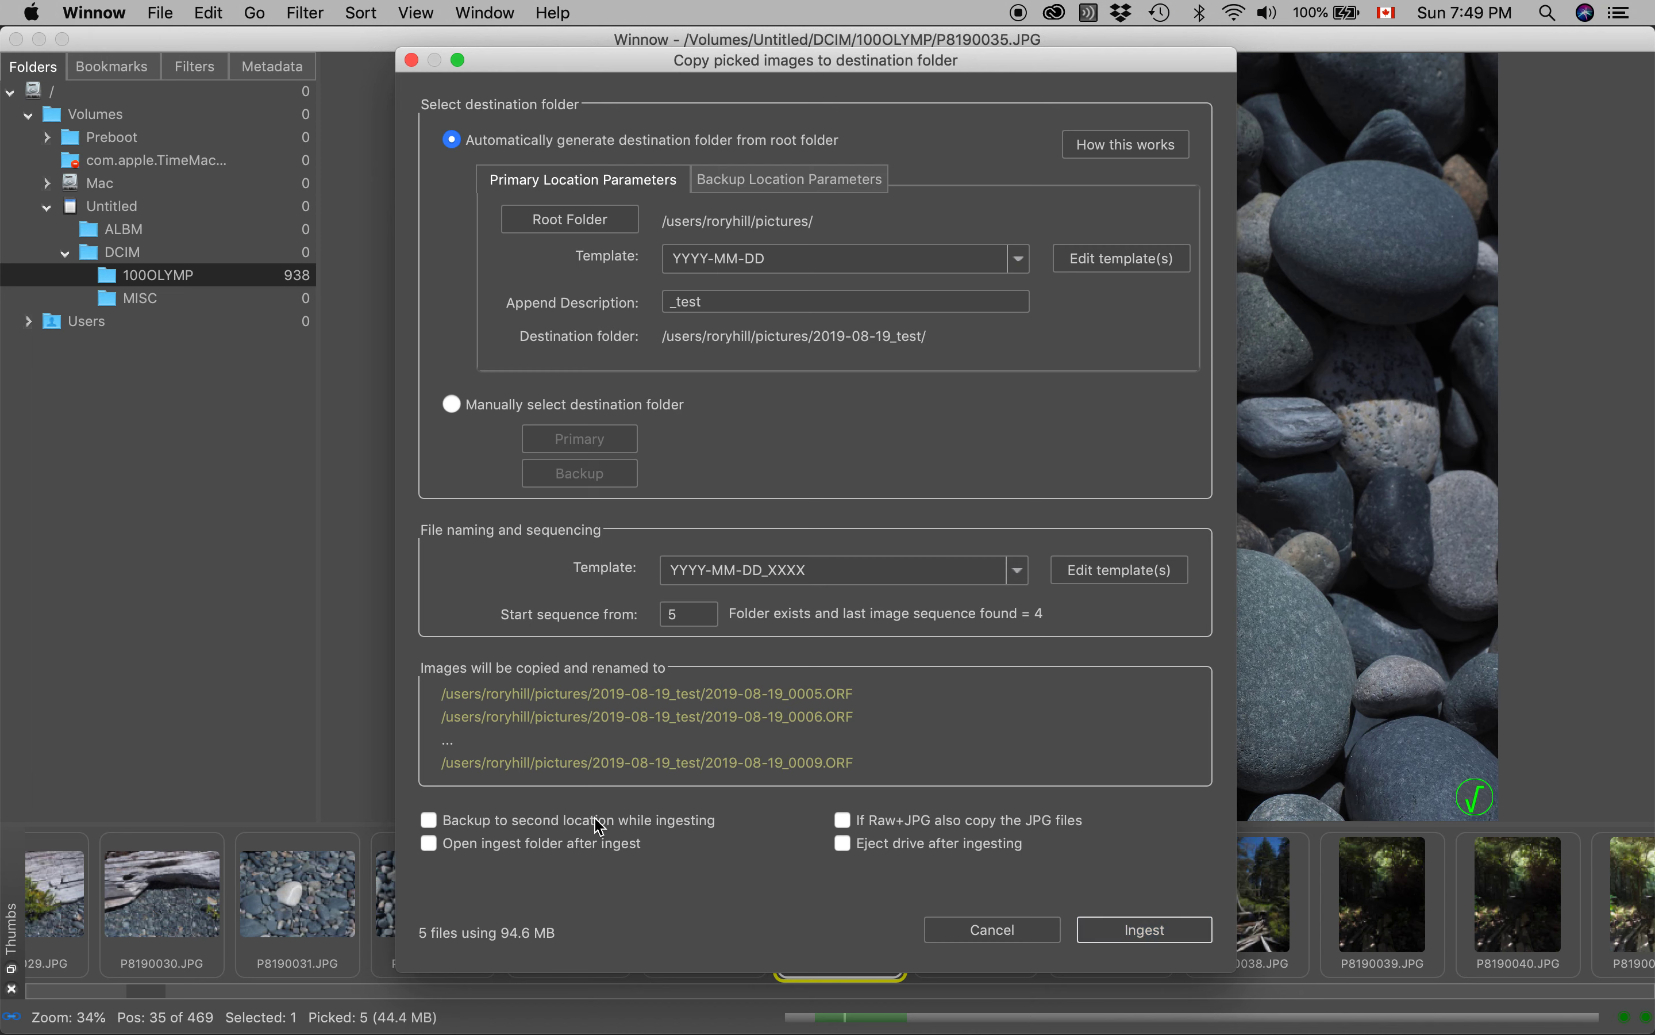
Enable 'Open ingest folder after ingest' and copy the five picks as 2019-08-19_0005–0009.
click(429, 843)
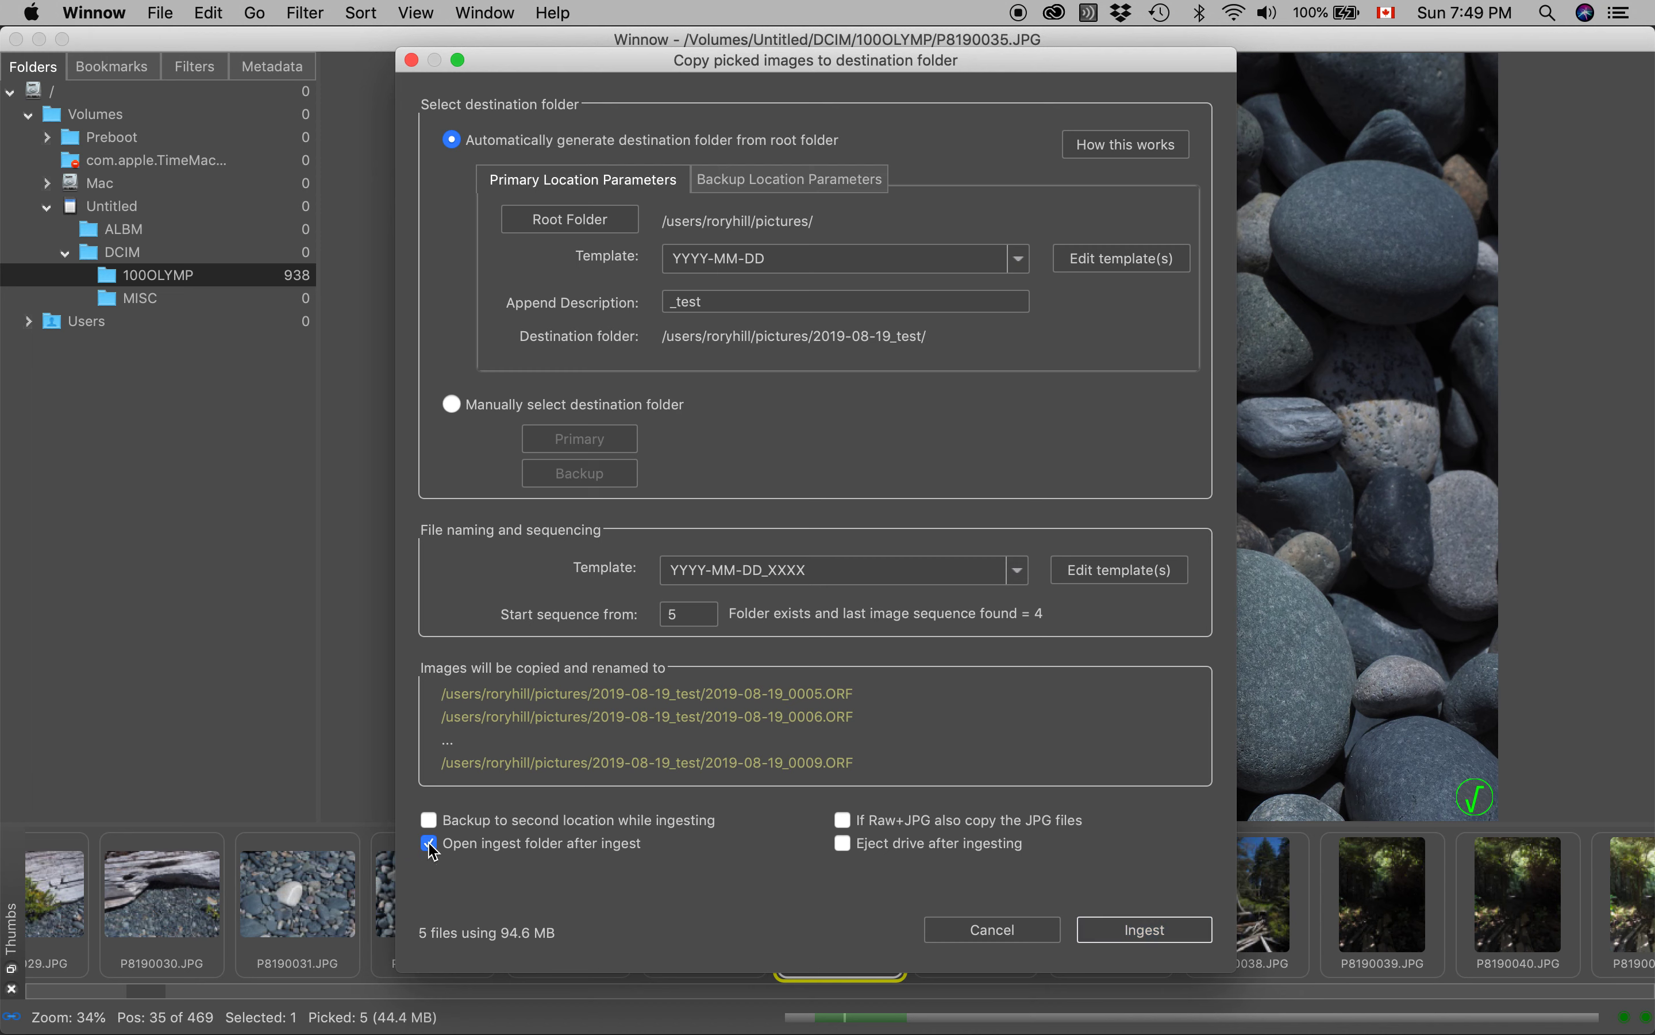
click(1144, 929)
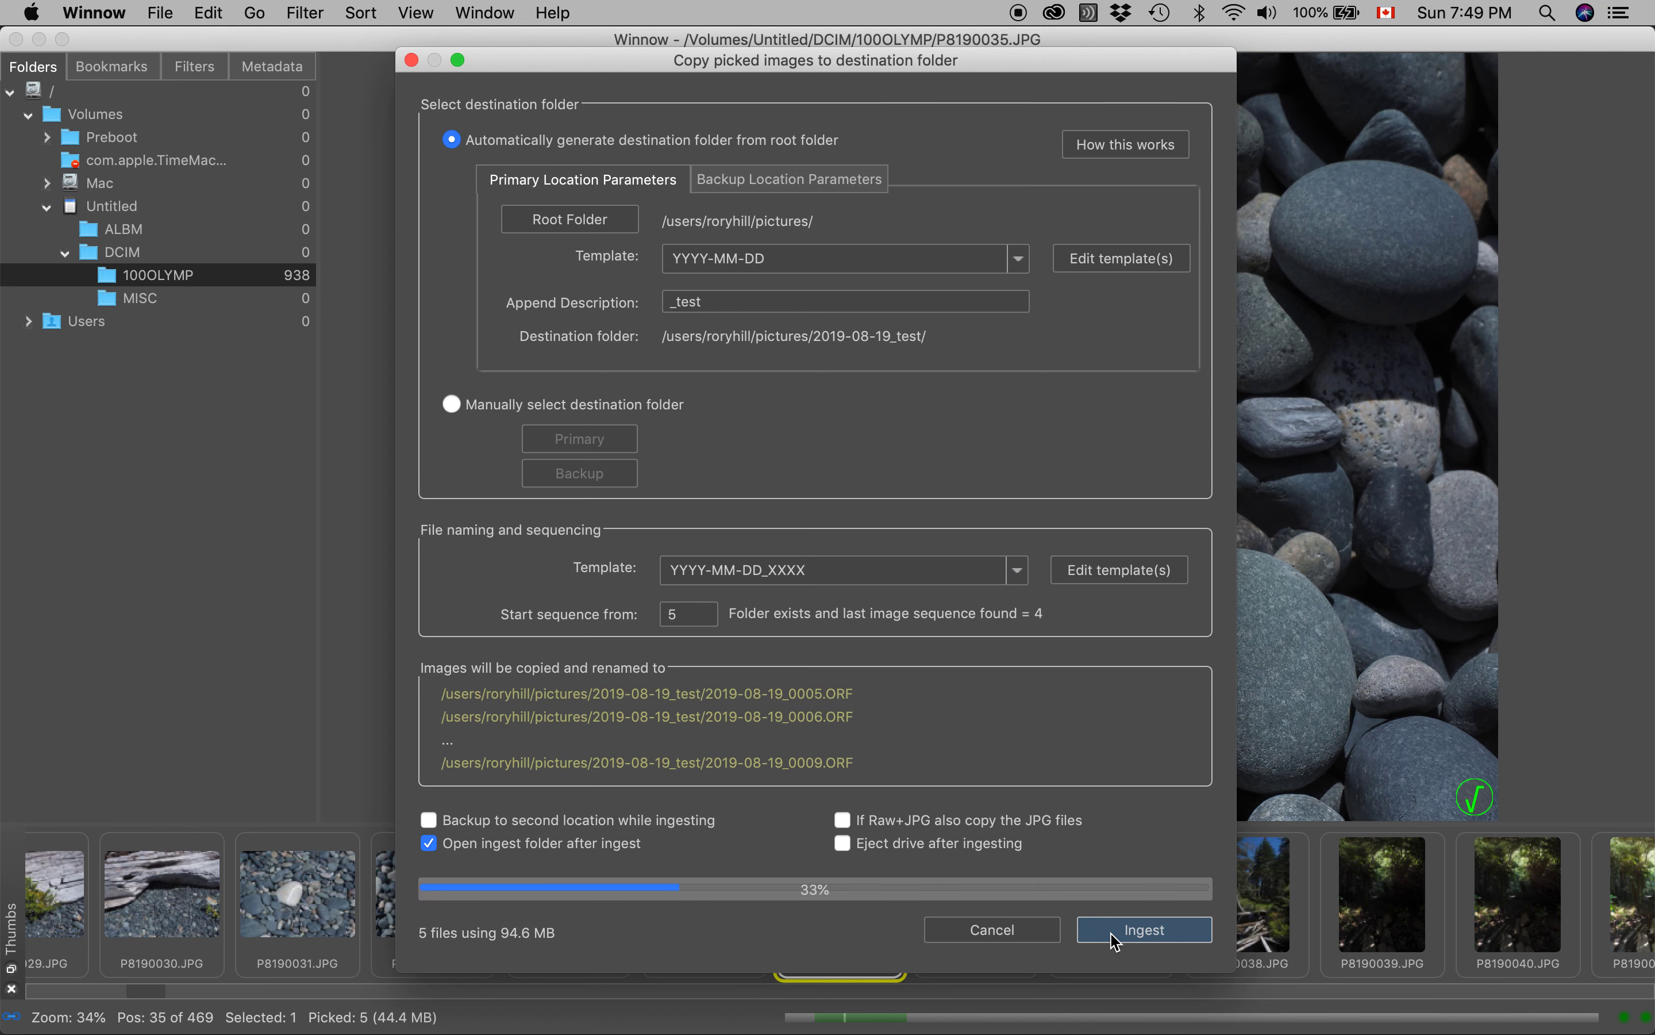
click(1143, 929)
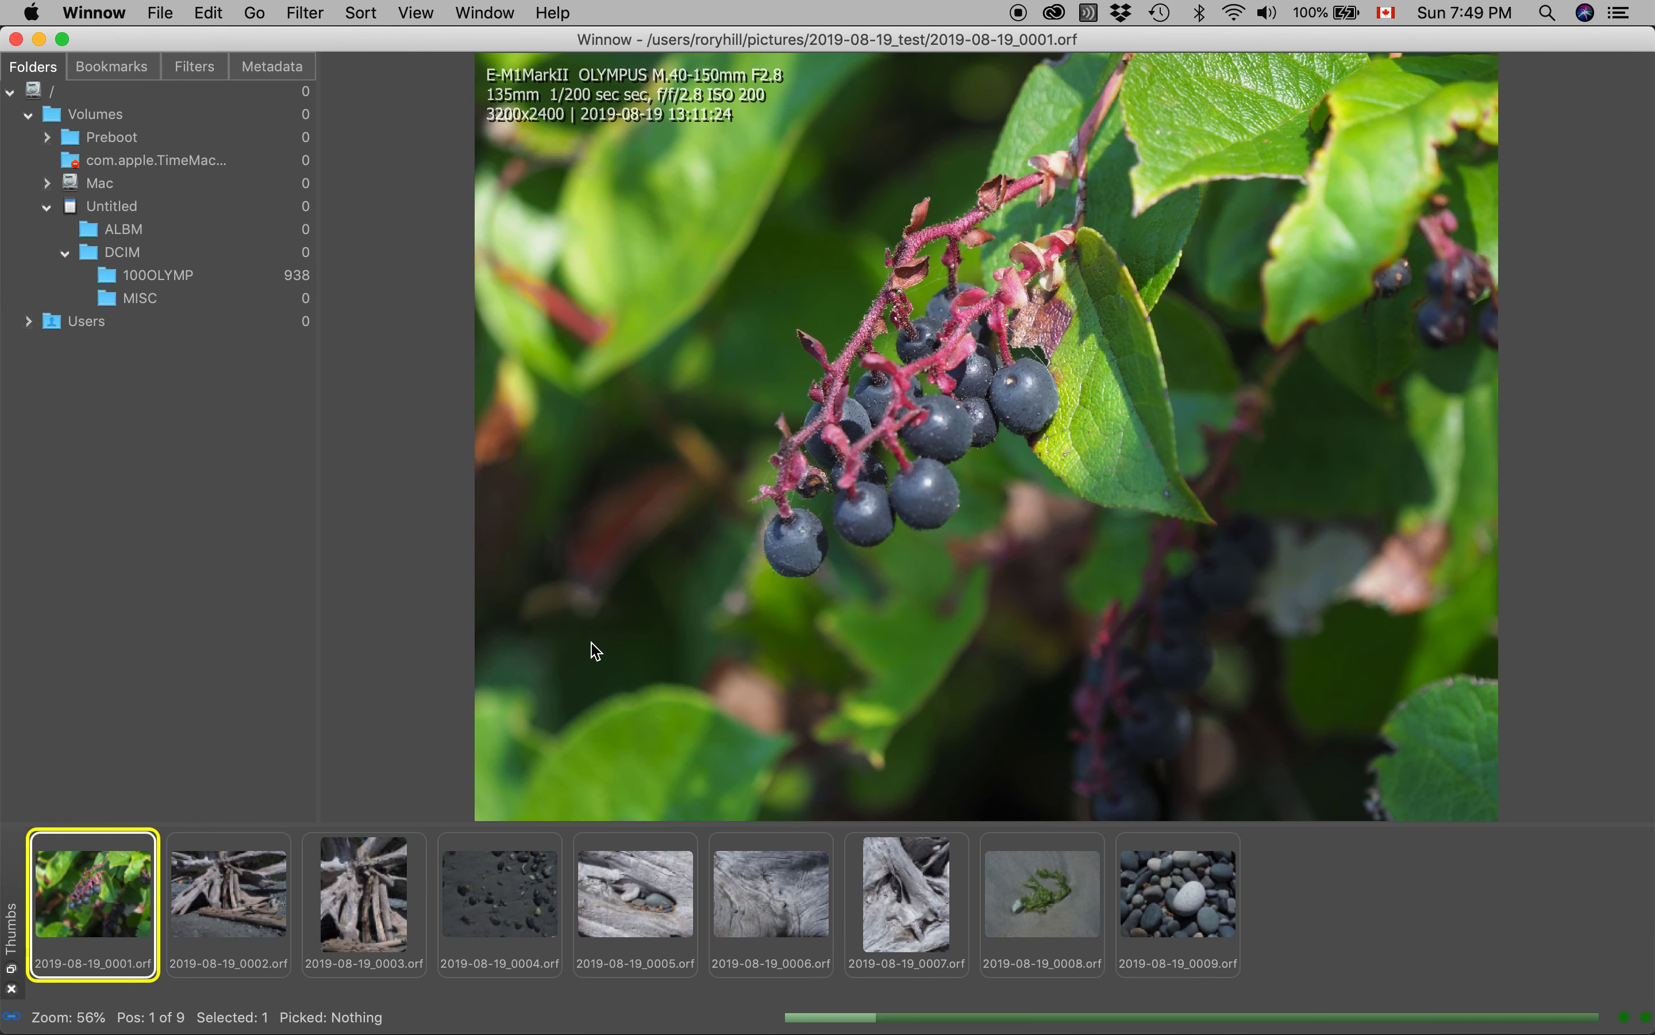
mouse_move(969, 86)
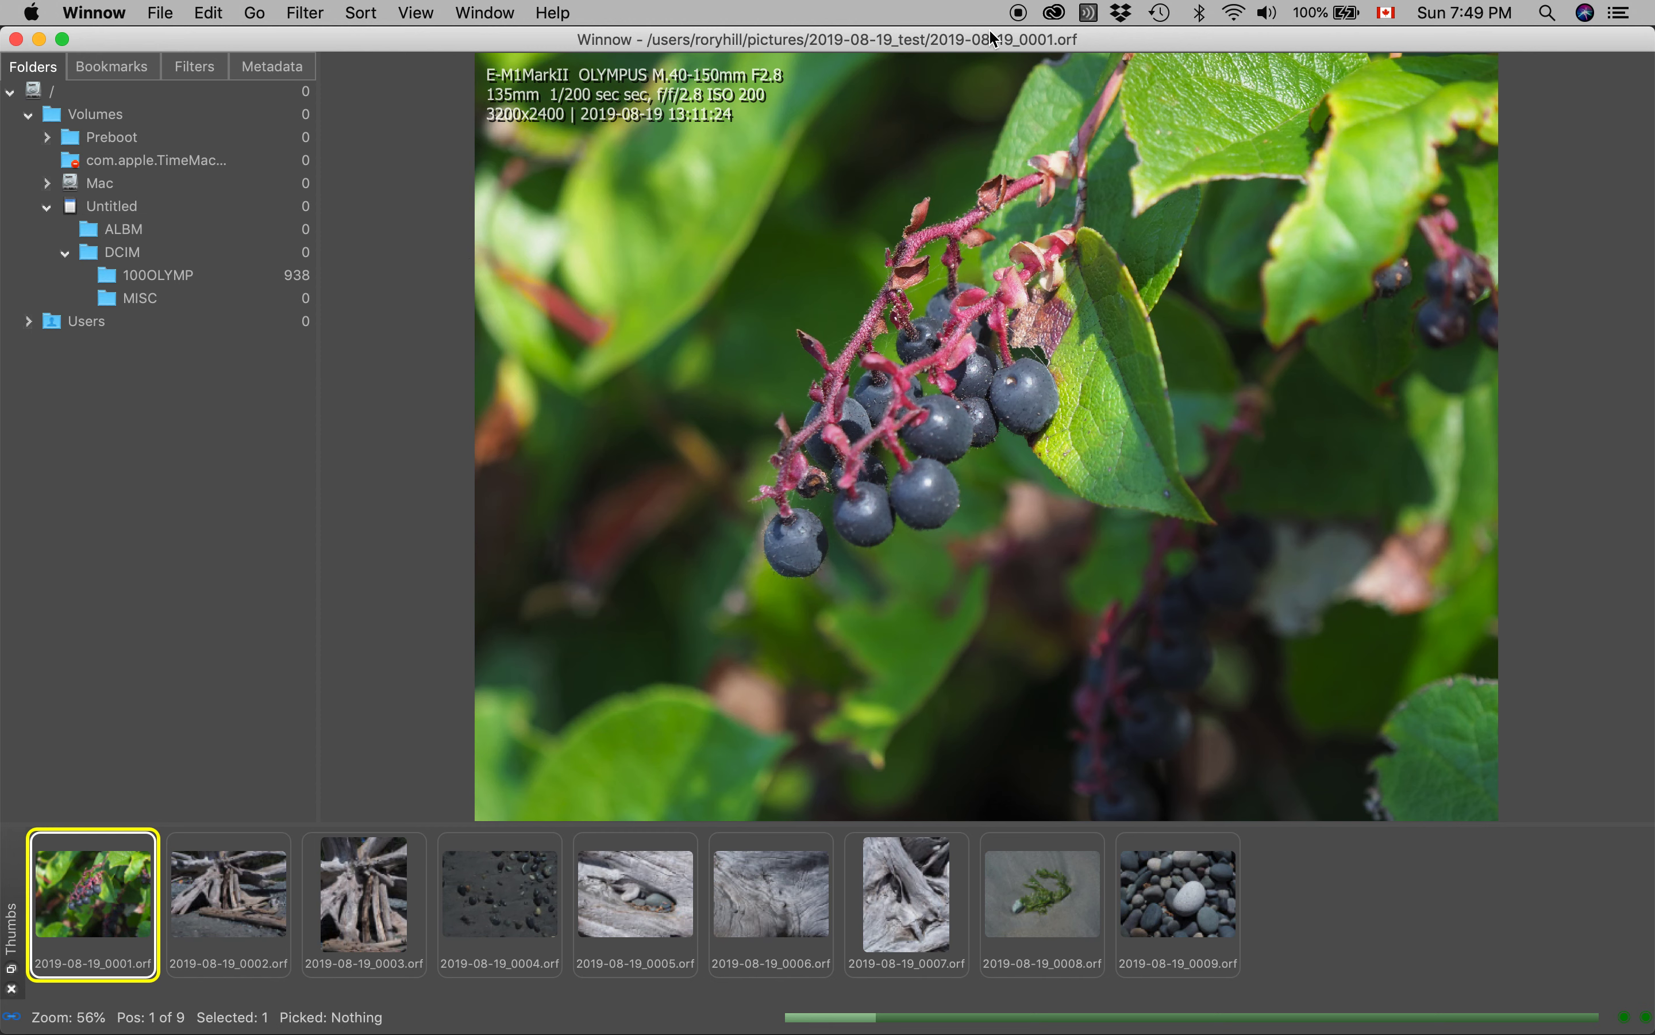
mouse_move(346, 932)
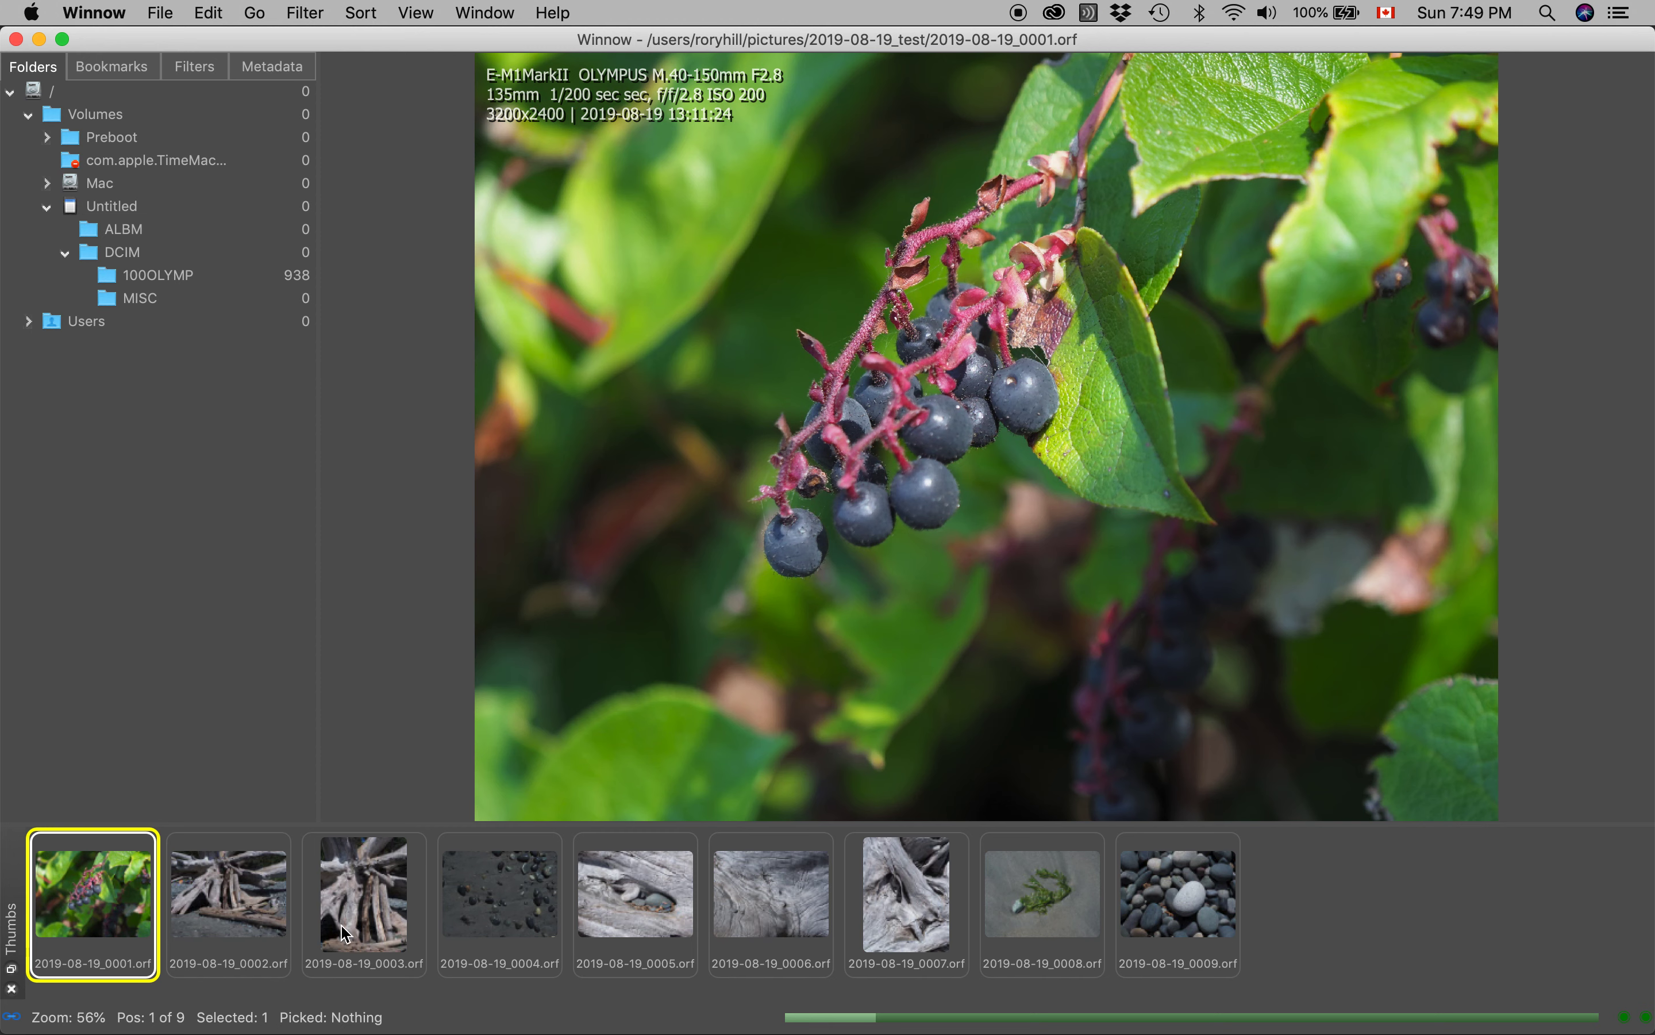
mouse_move(1080, 926)
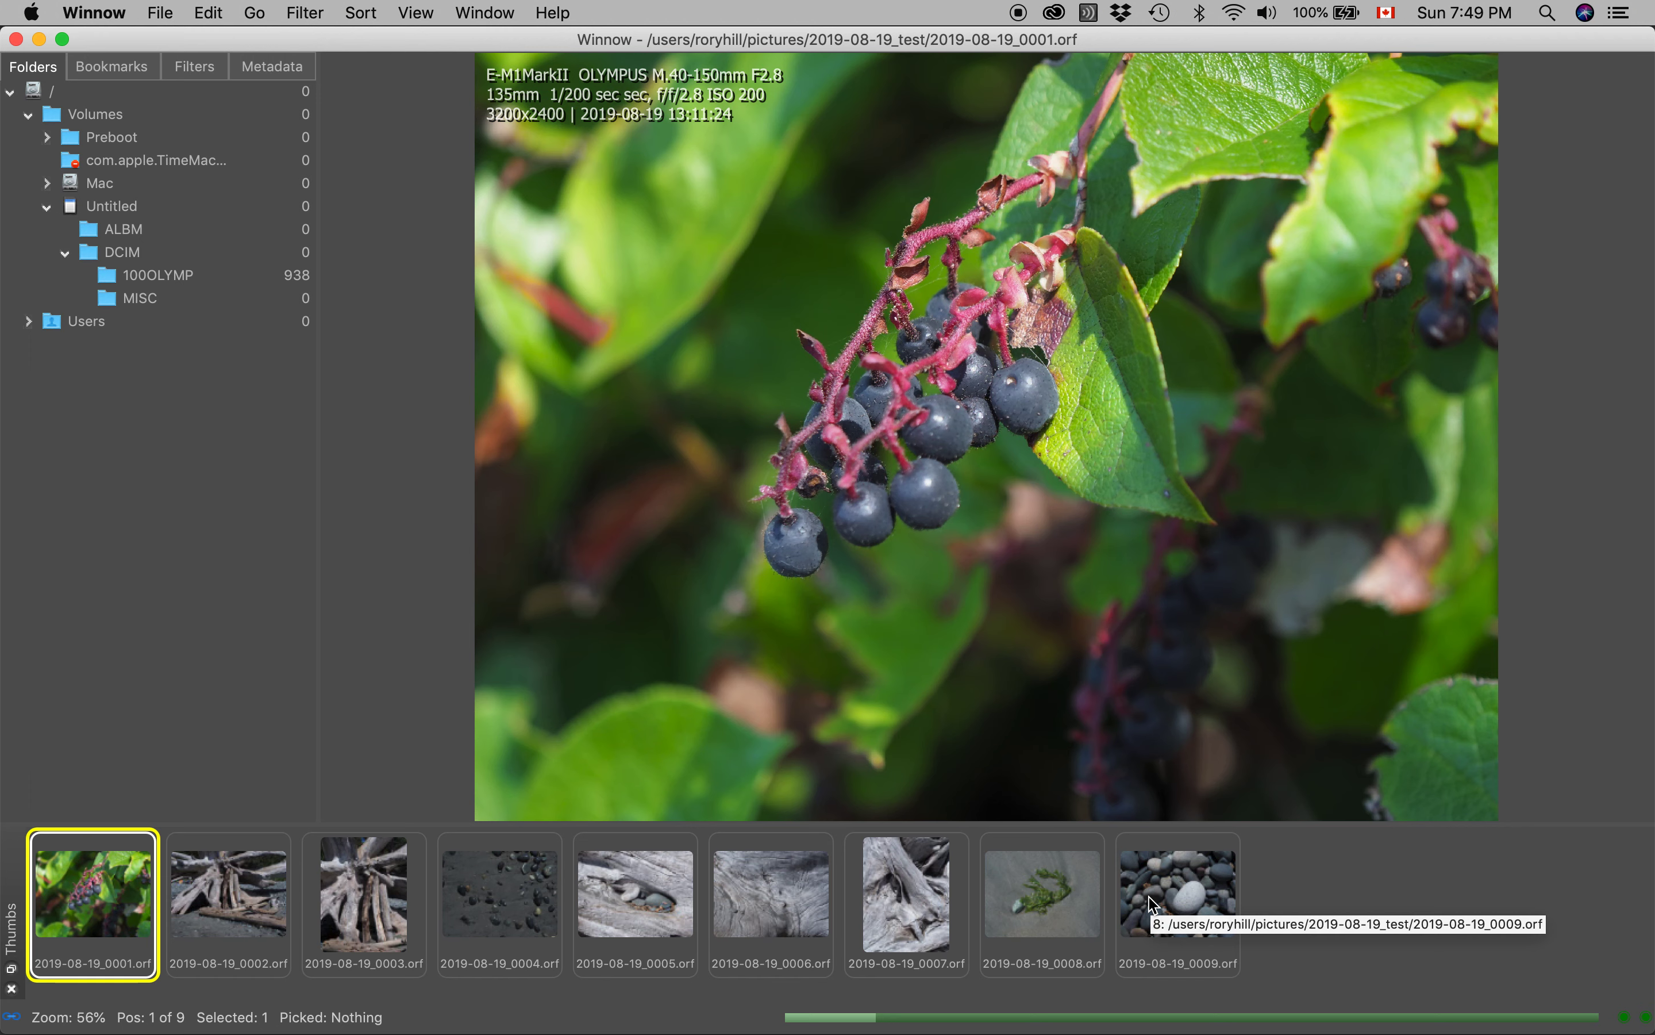
mouse_move(1053, 162)
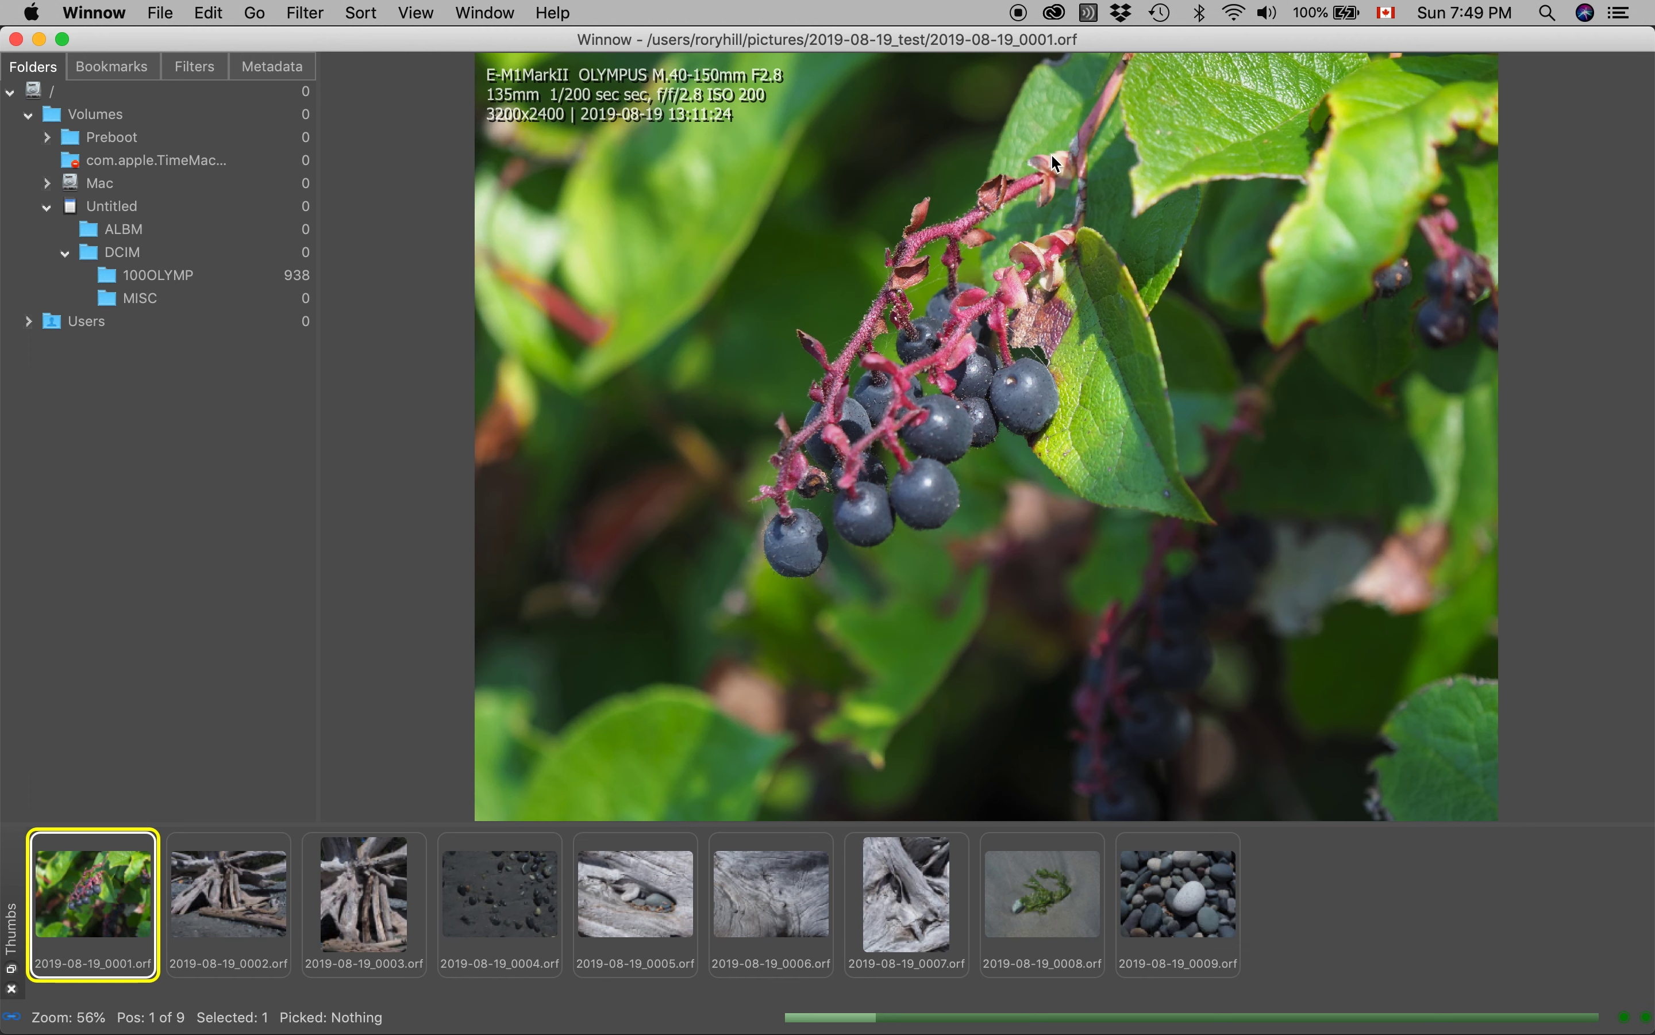